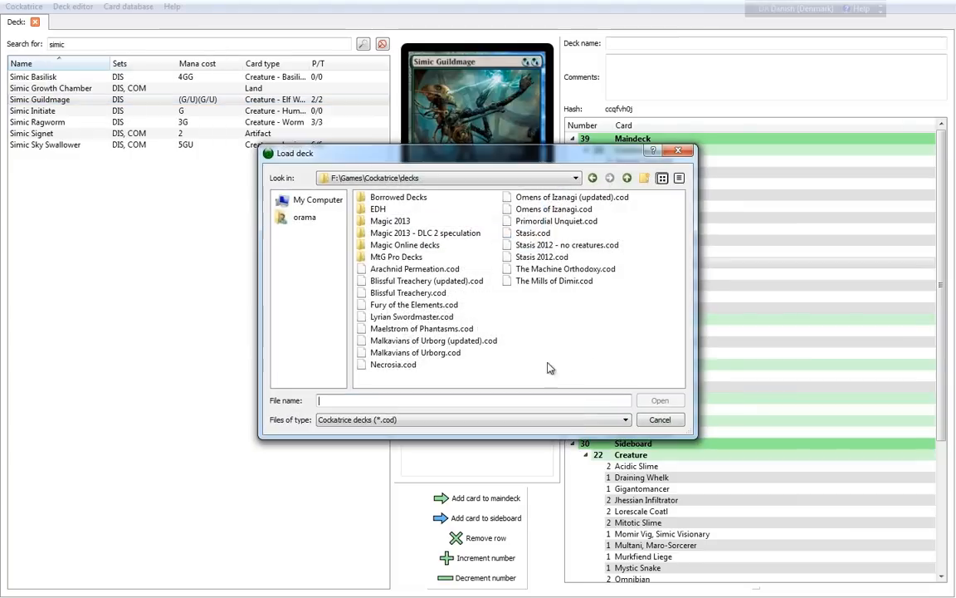
pyautogui.moveTo(391, 221)
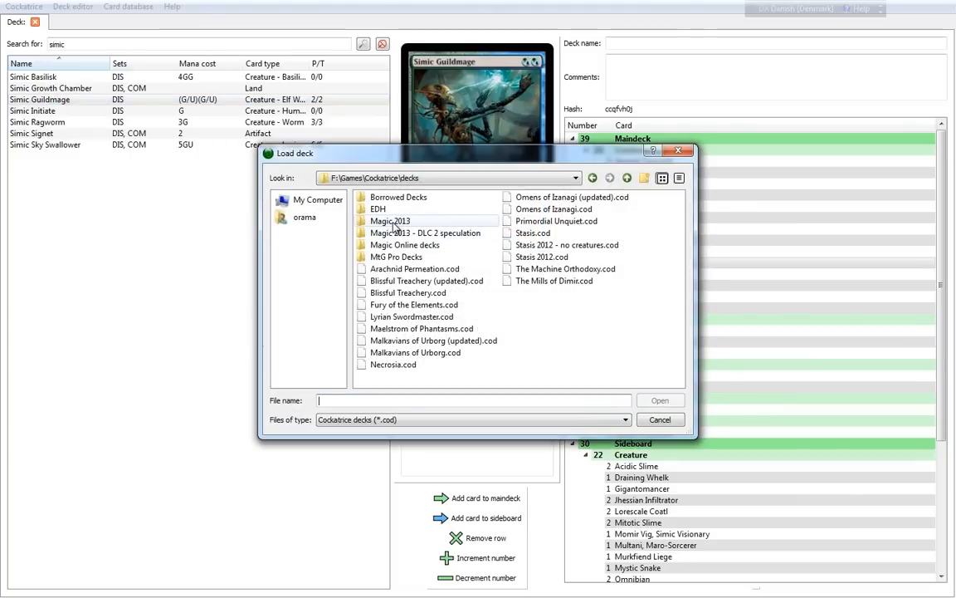
# Open the Magic 2013 DLC 2 deck folder in the Load deck dialog
pyautogui.doubleClick(426, 232)
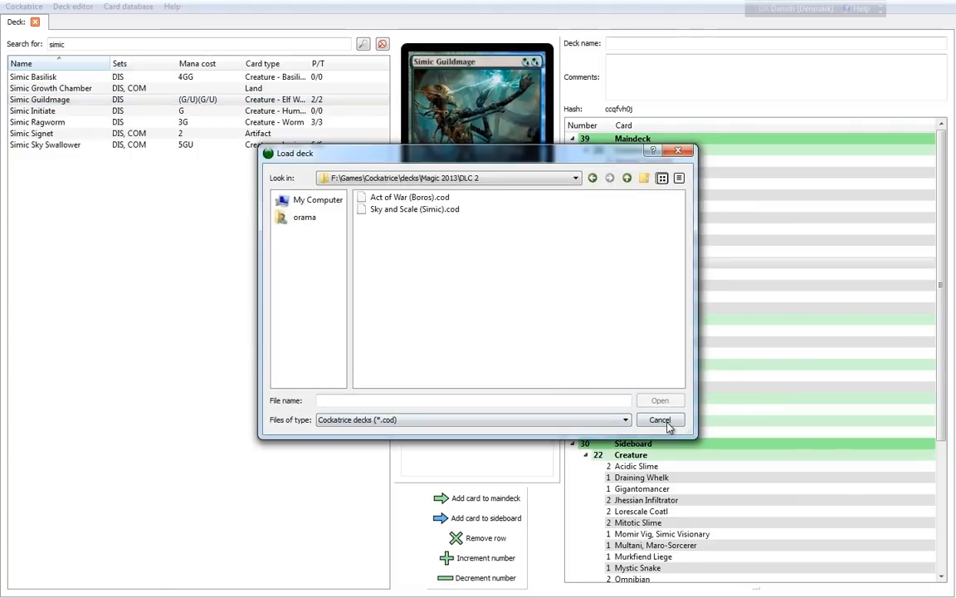
# Cancel the Load deck dialog to return to the Simic deck list in the editor
pyautogui.click(661, 419)
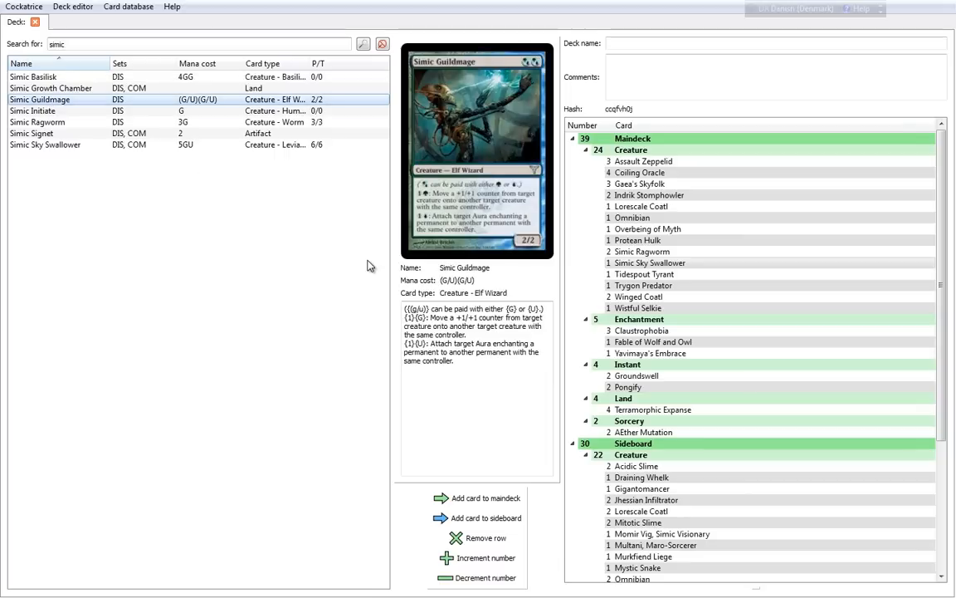
pyautogui.moveTo(375, 311)
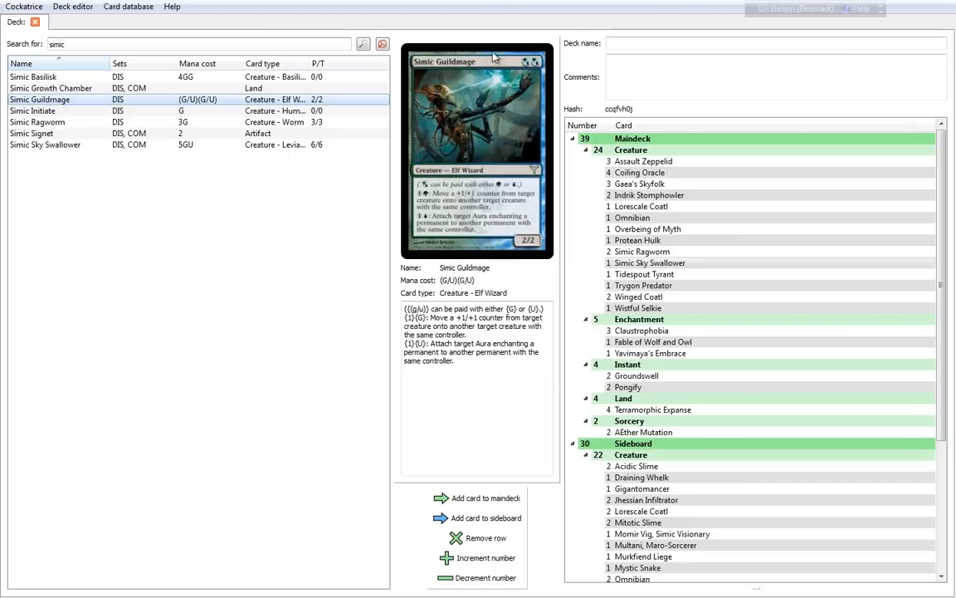
pyautogui.moveTo(448, 242)
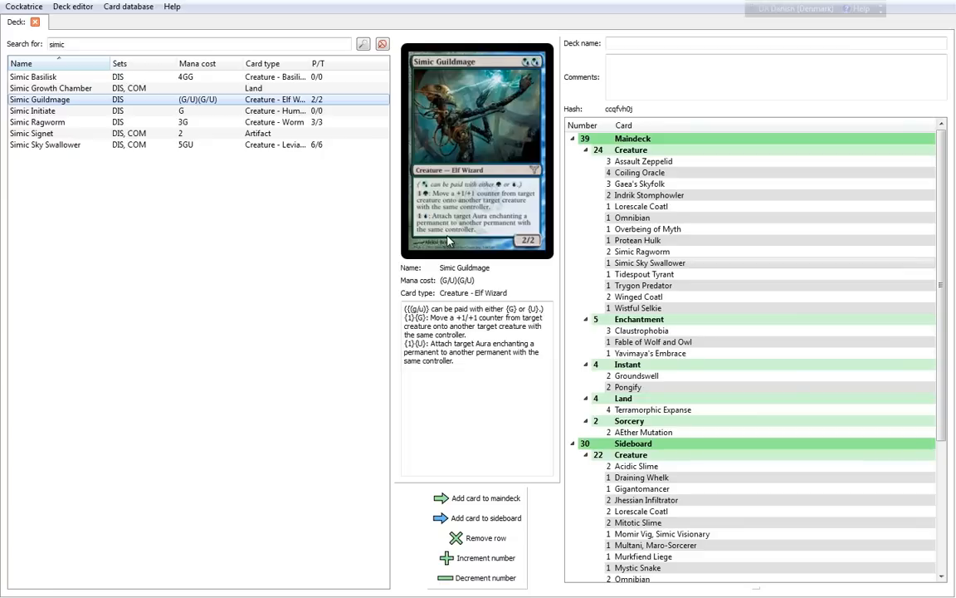
pyautogui.moveTo(445, 226)
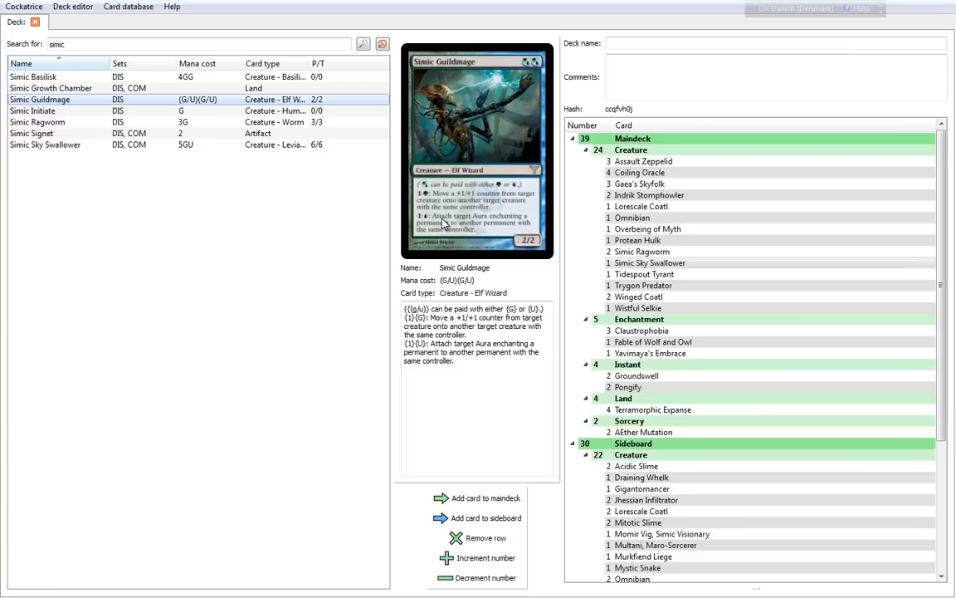
pyautogui.moveTo(531, 255)
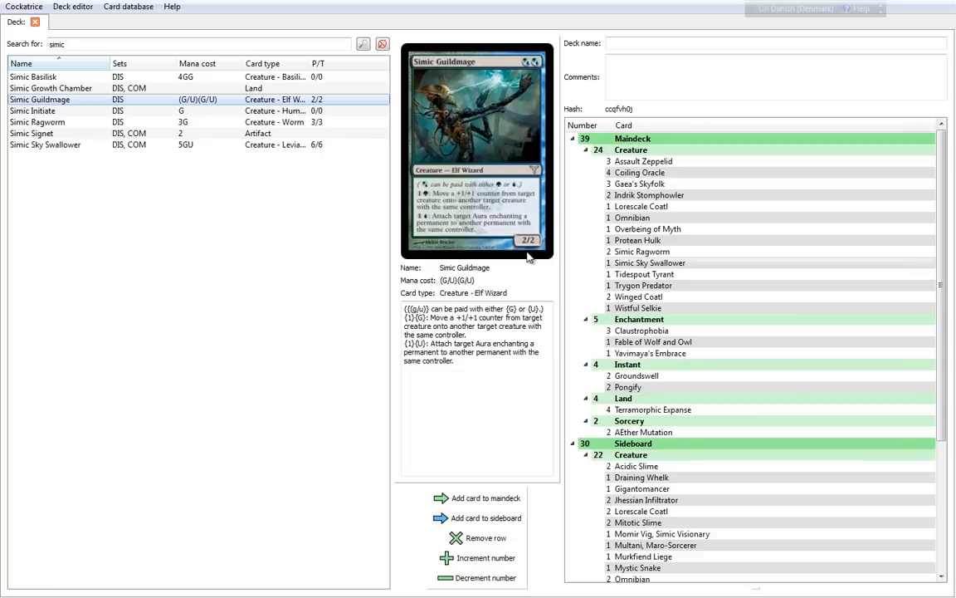
pyautogui.moveTo(518, 279)
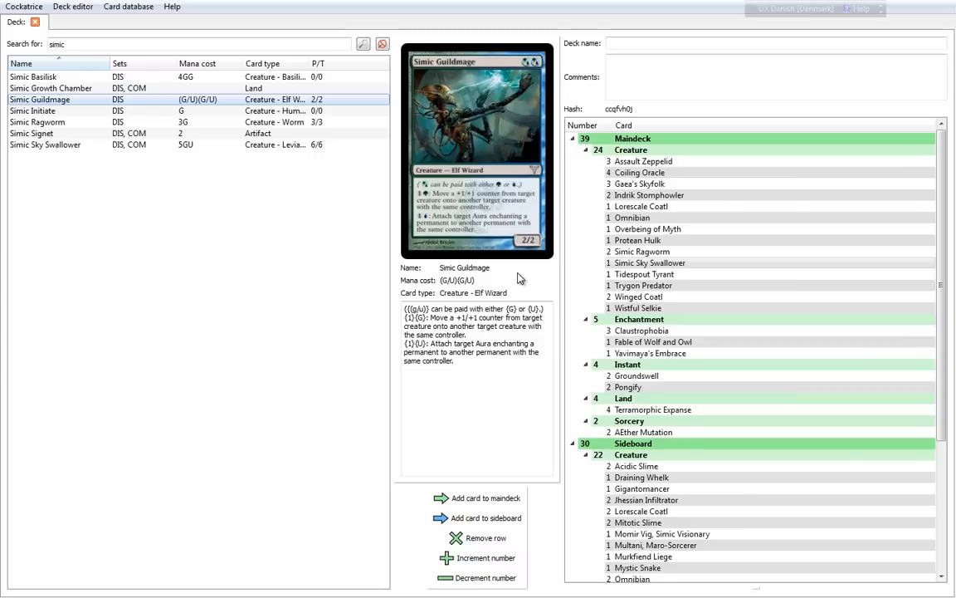
pyautogui.moveTo(432, 109)
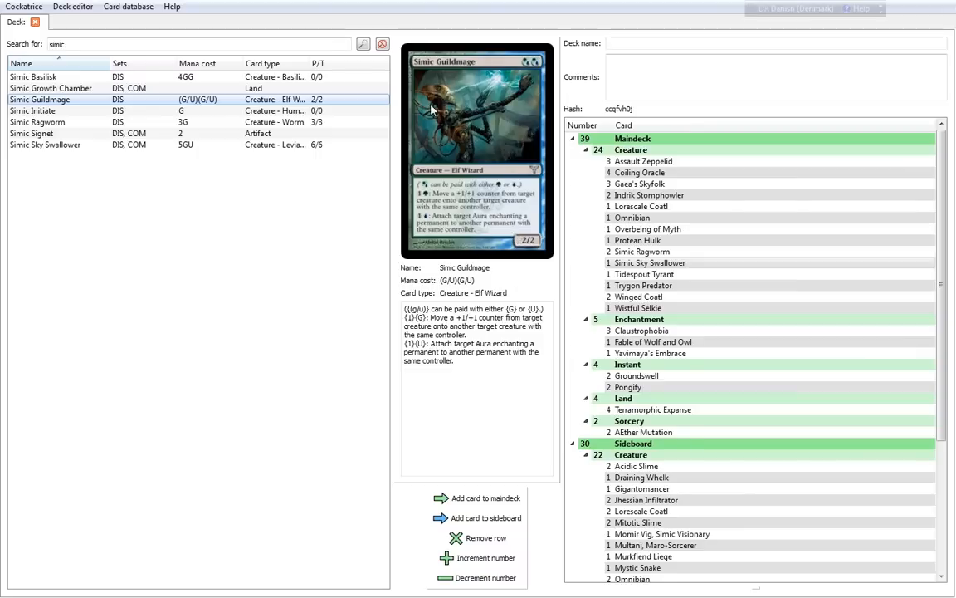
pyautogui.moveTo(415, 254)
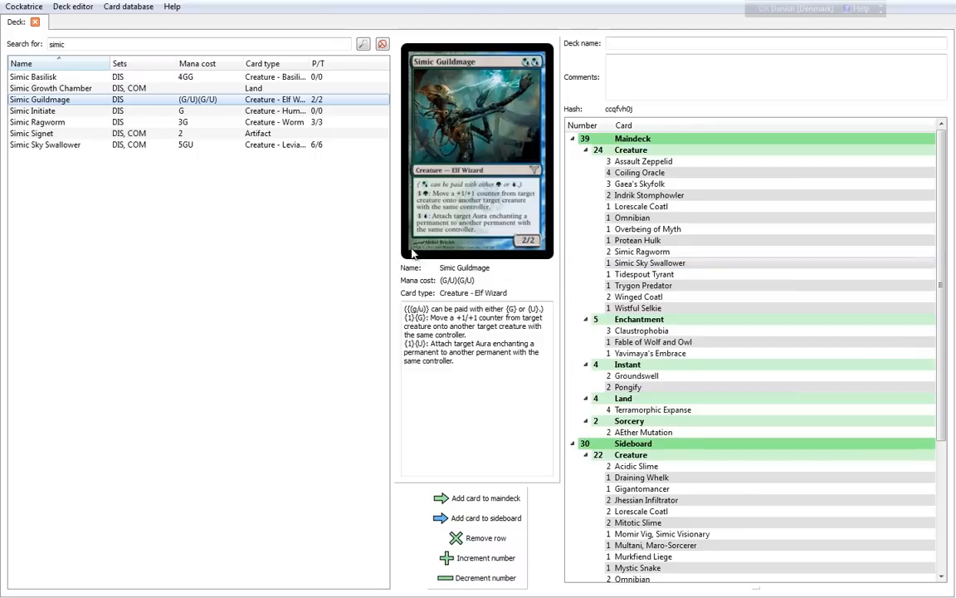
pyautogui.moveTo(324, 279)
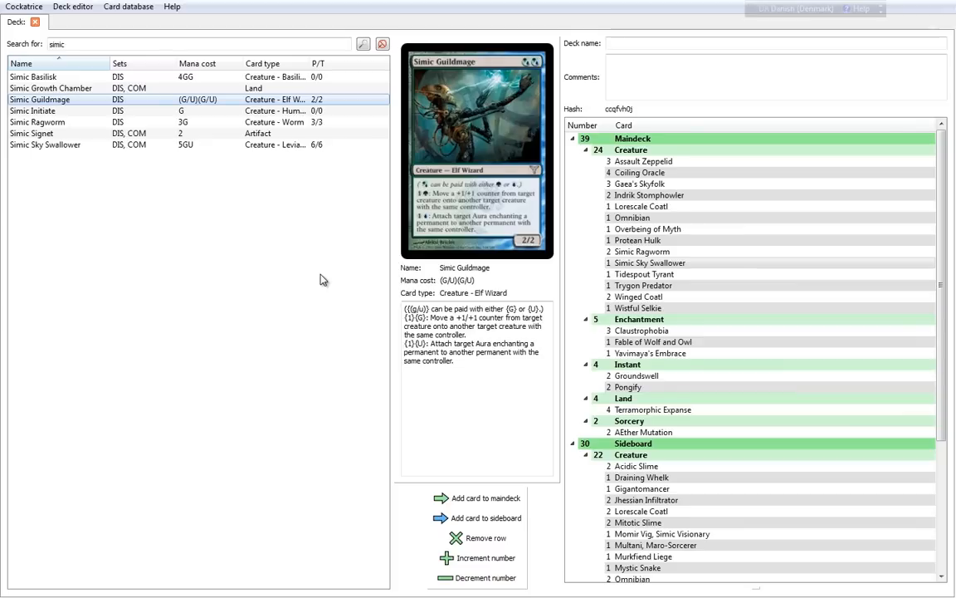
pyautogui.moveTo(439, 236)
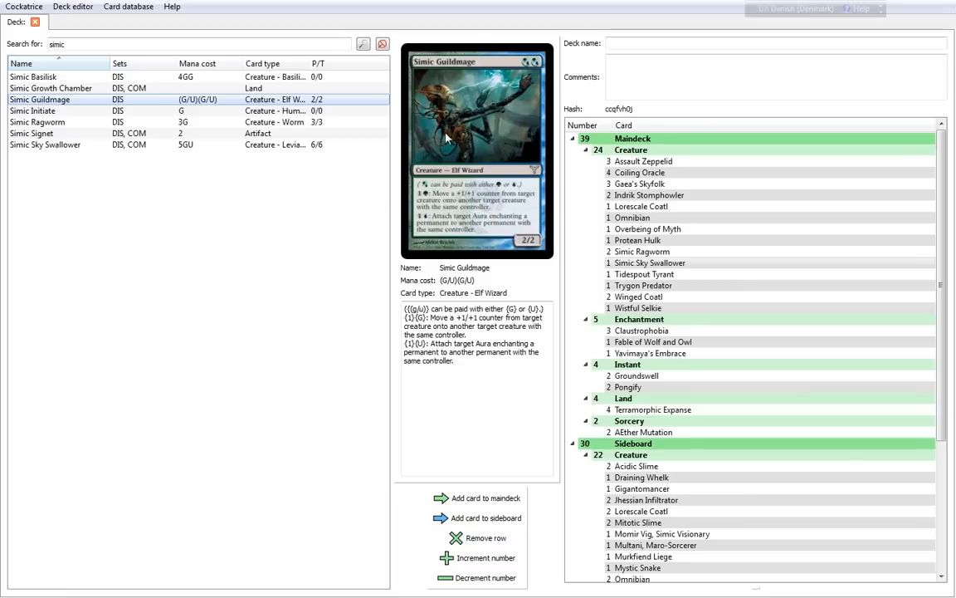
pyautogui.moveTo(356, 277)
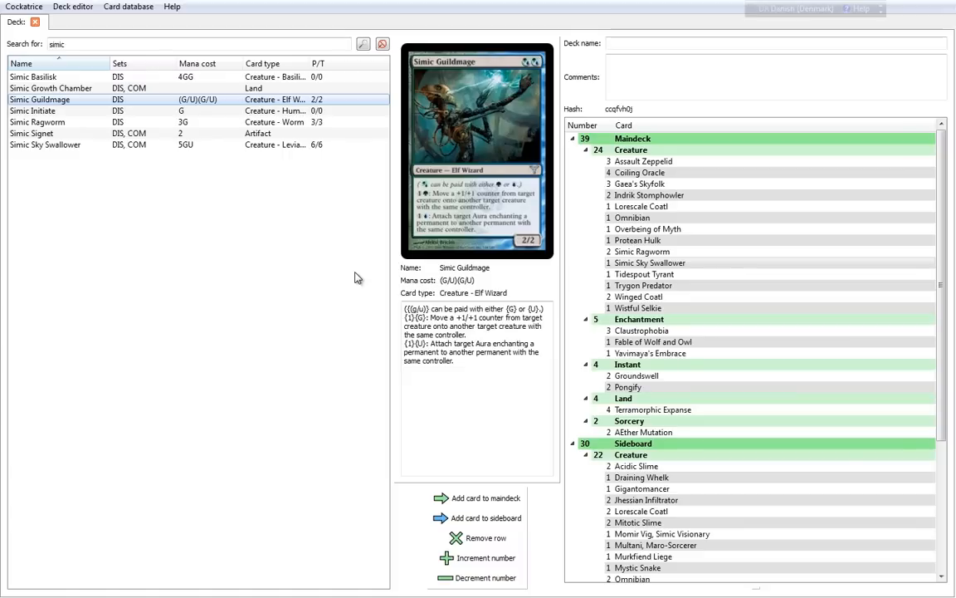
pyautogui.moveTo(422, 232)
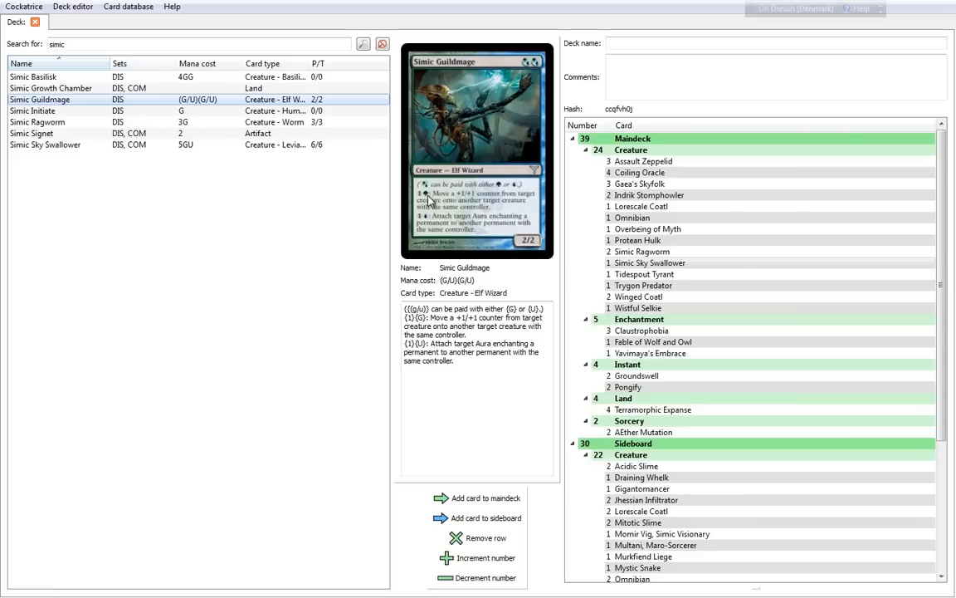
pyautogui.moveTo(474, 203)
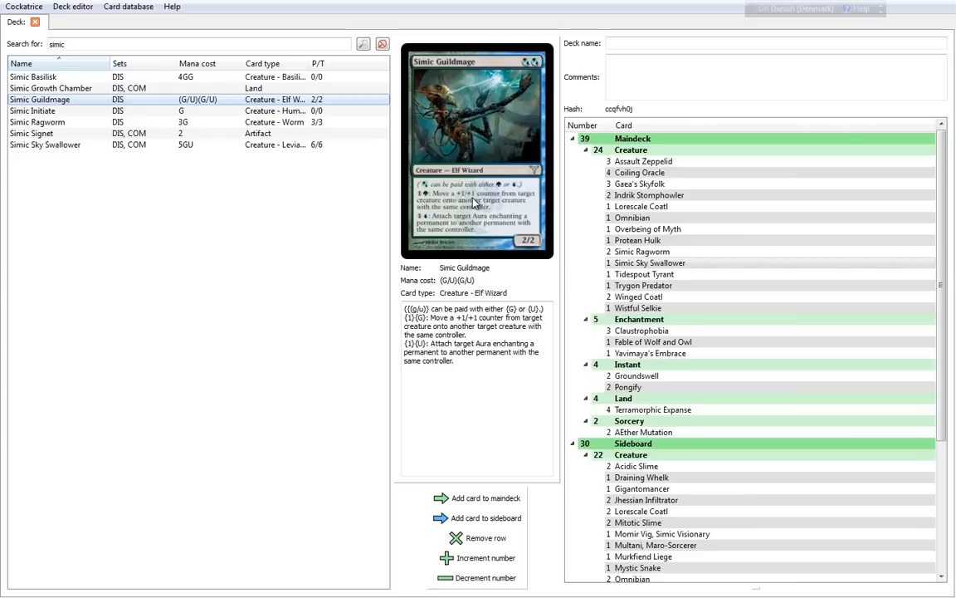
pyautogui.moveTo(531, 203)
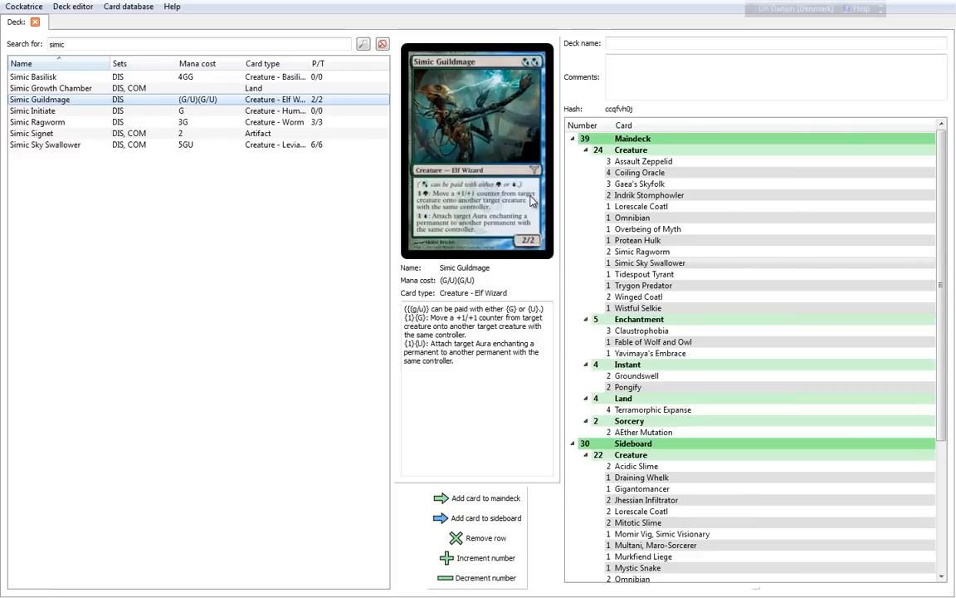
pyautogui.moveTo(494, 217)
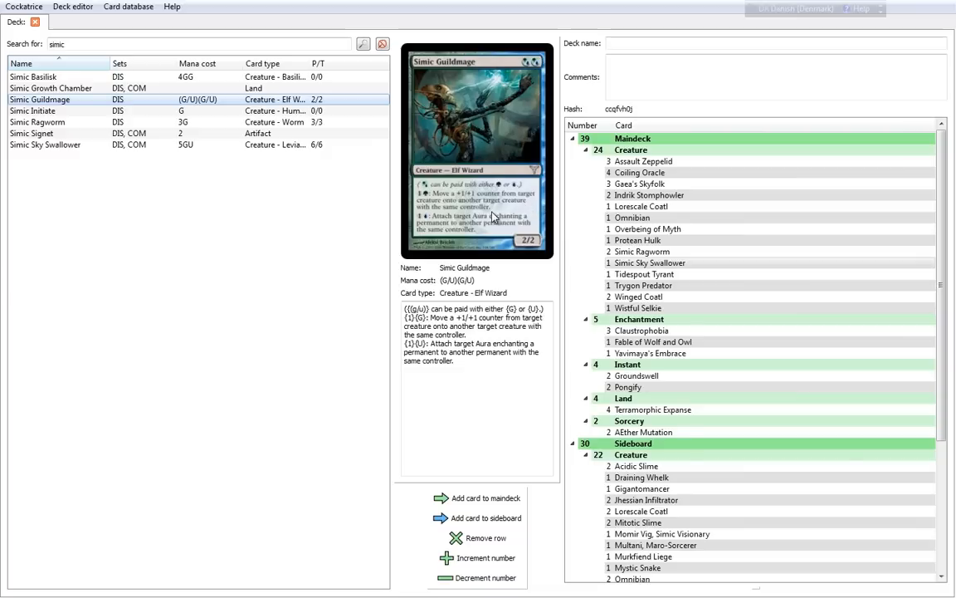
pyautogui.moveTo(332, 262)
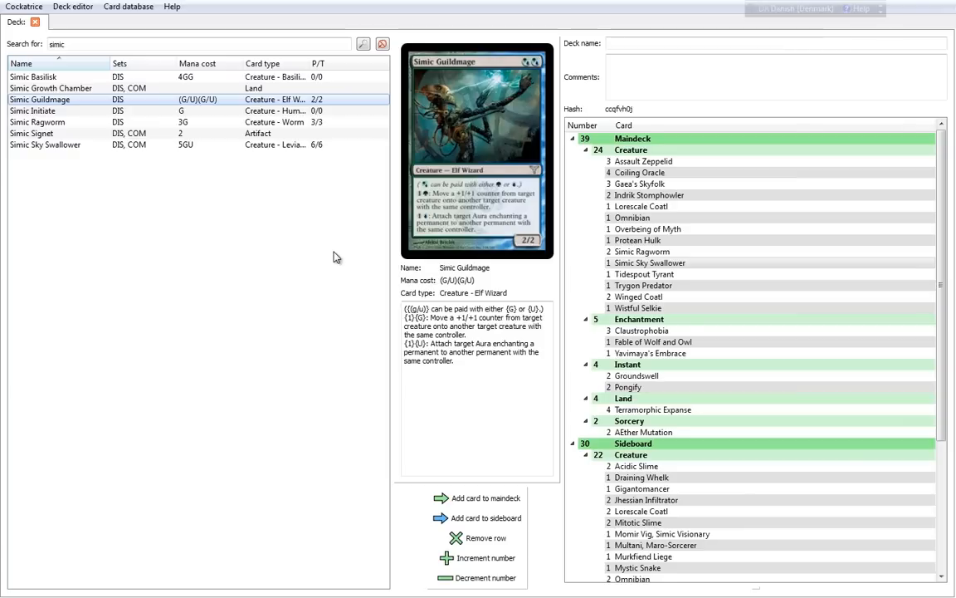
pyautogui.moveTo(495, 204)
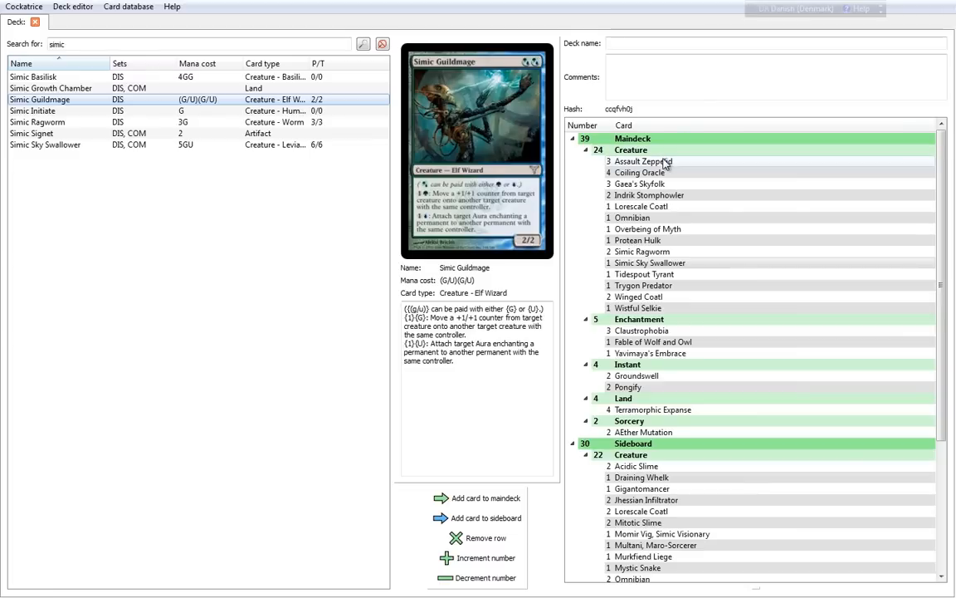
# Preview Assault Zeppelid and then Coiling Oracle from the maindeck creatures
pyautogui.click(644, 161)
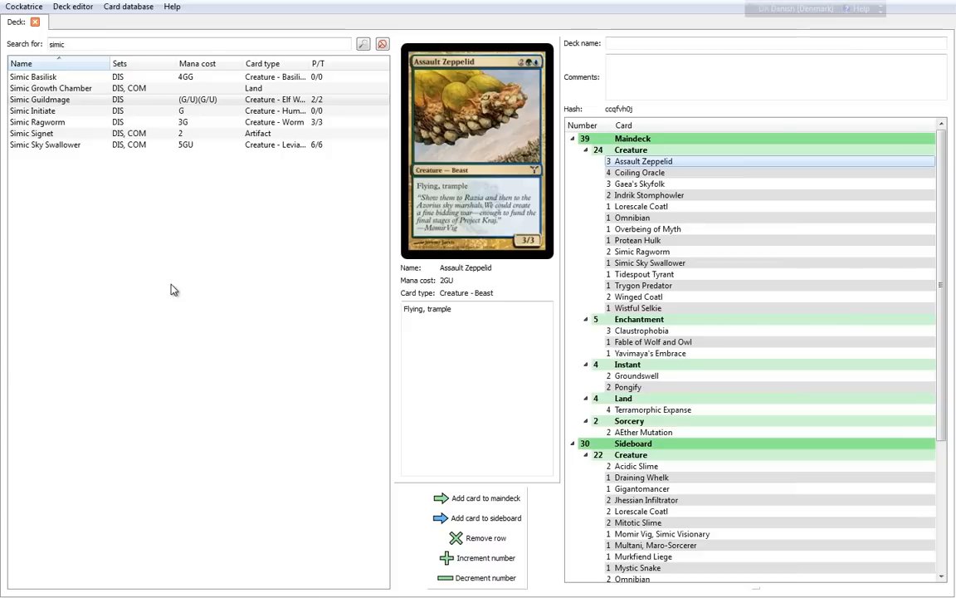
pyautogui.click(644, 171)
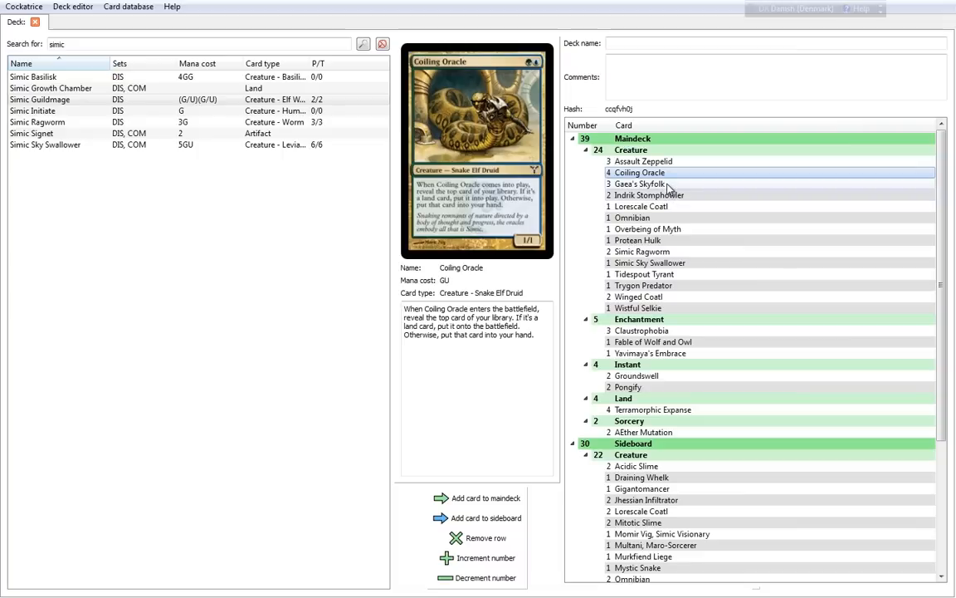
pyautogui.click(639, 183)
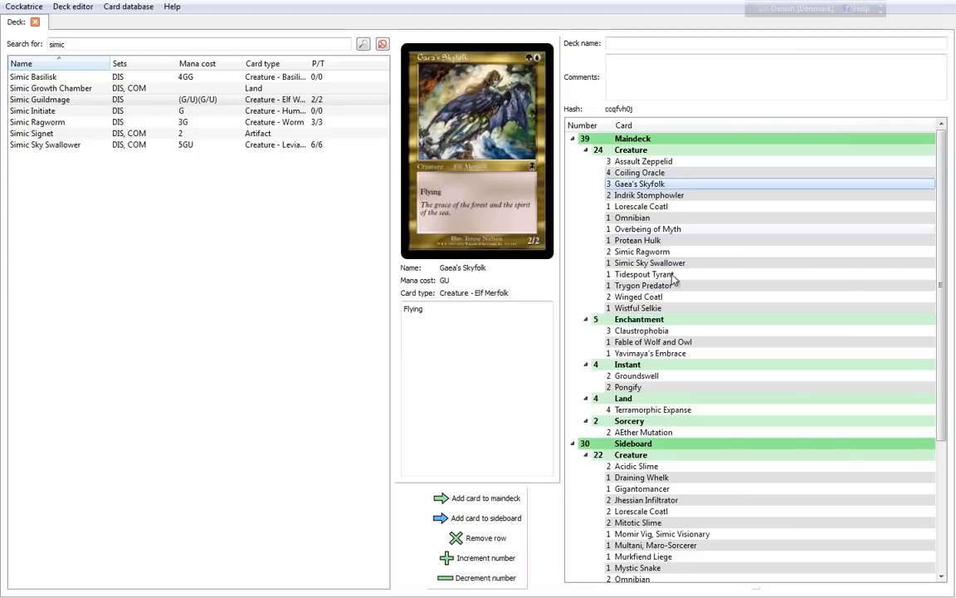
pyautogui.moveTo(182, 279)
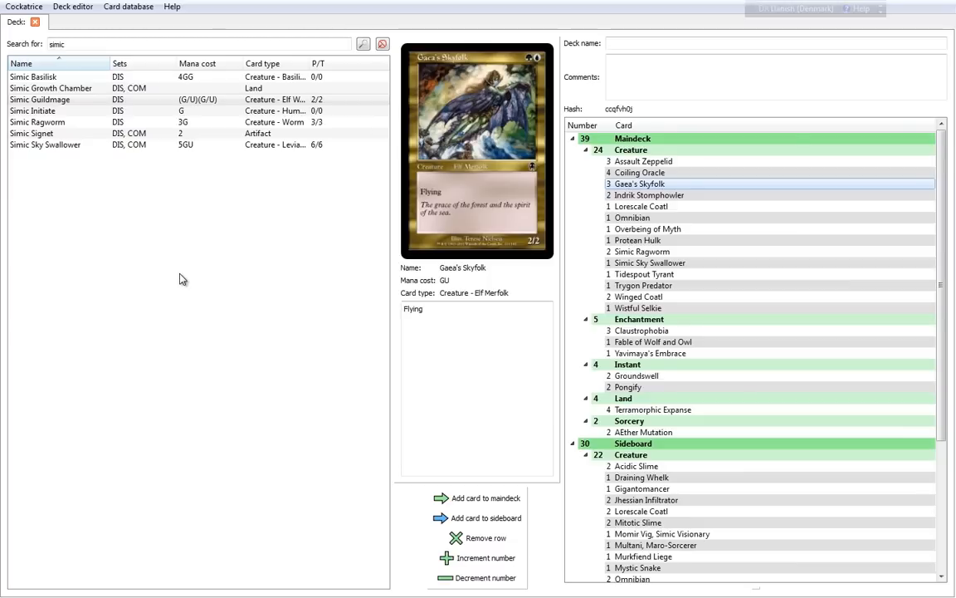
pyautogui.click(648, 195)
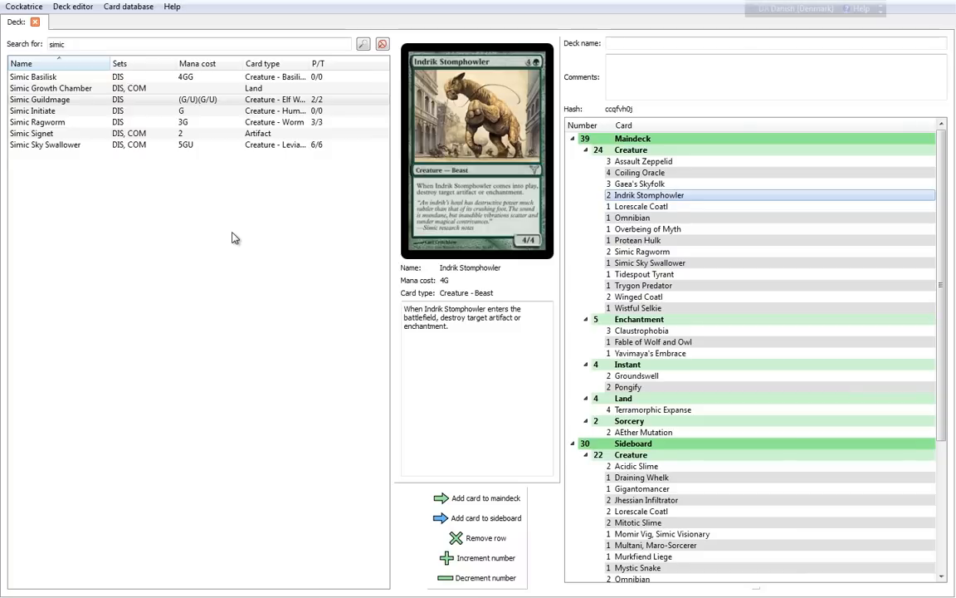
pyautogui.moveTo(262, 243)
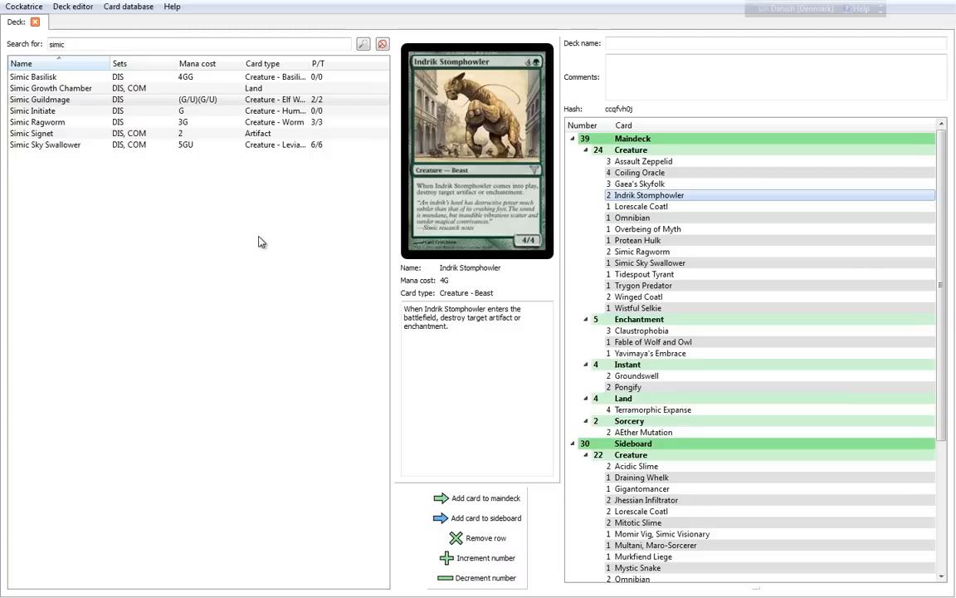
pyautogui.moveTo(464, 338)
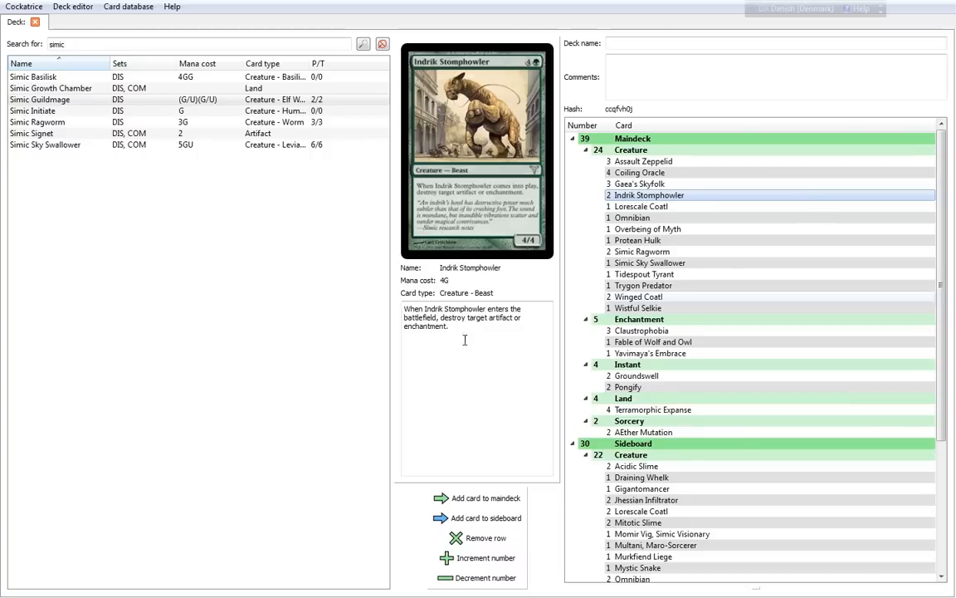
pyautogui.moveTo(372, 222)
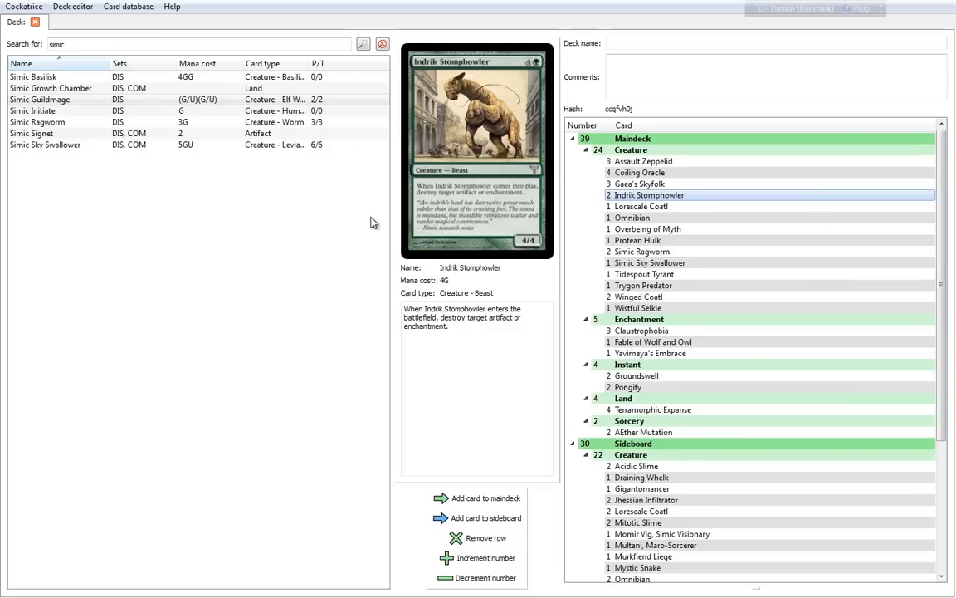
pyautogui.moveTo(422, 236)
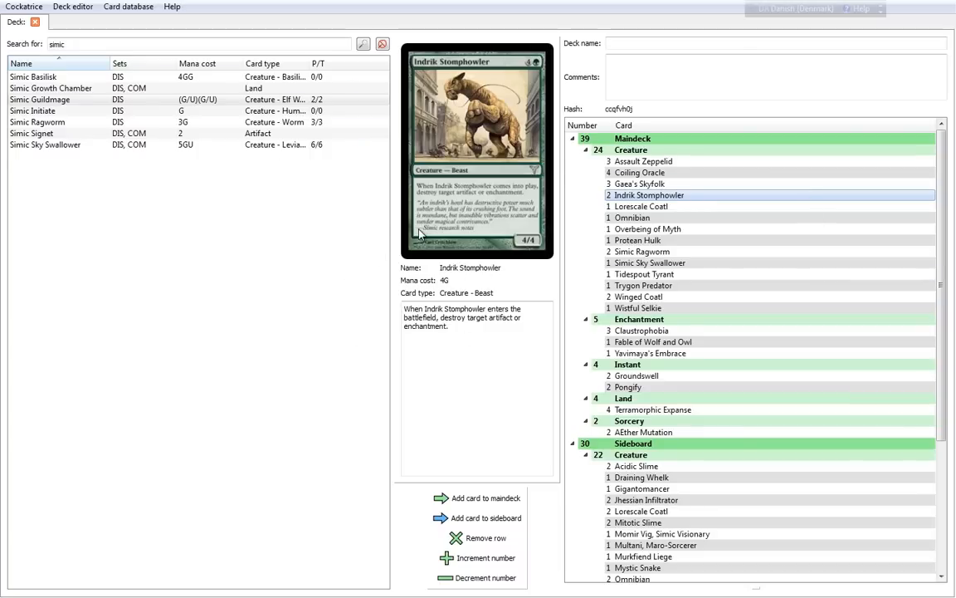
pyautogui.moveTo(406, 240)
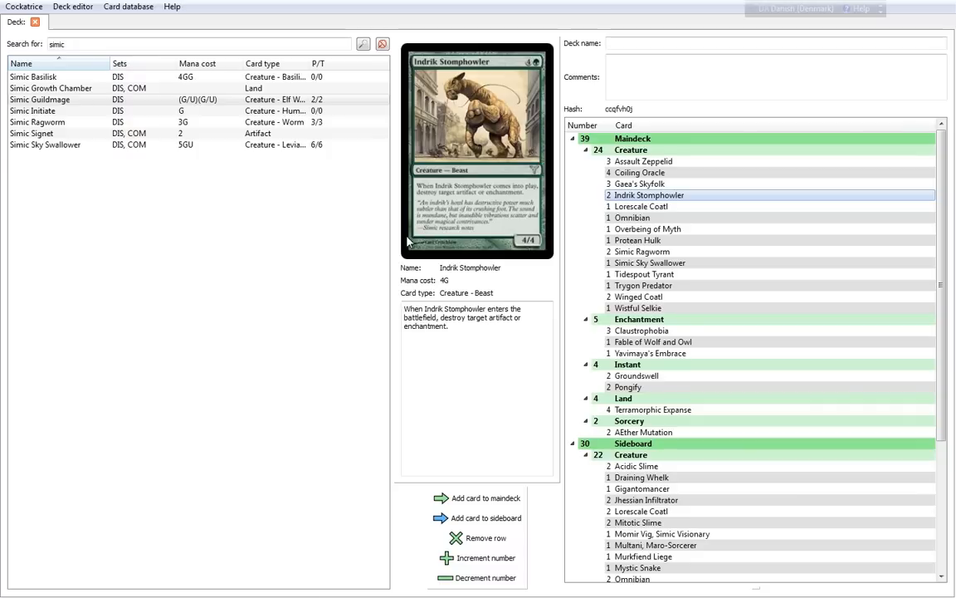
pyautogui.moveTo(535, 179)
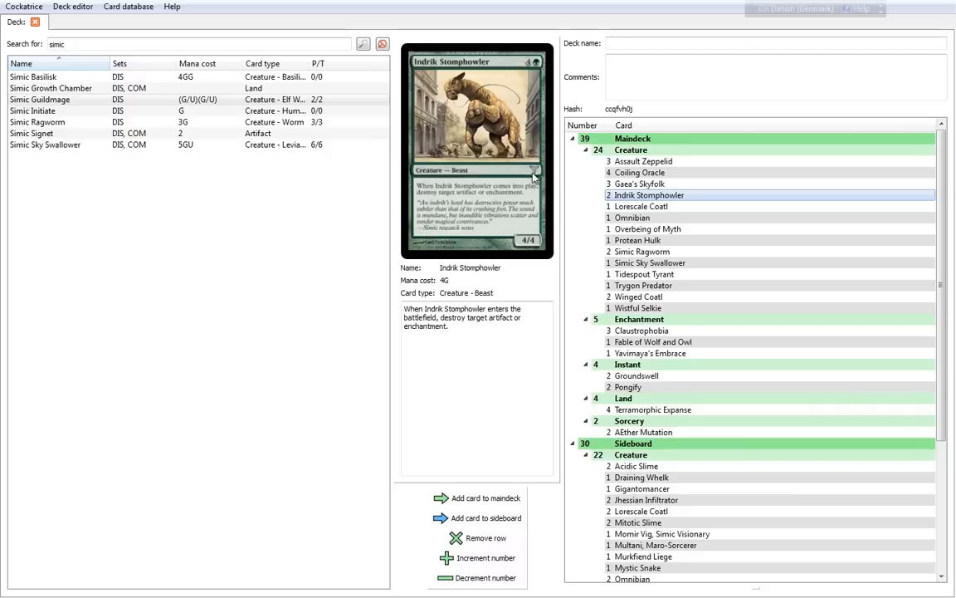
pyautogui.moveTo(510, 213)
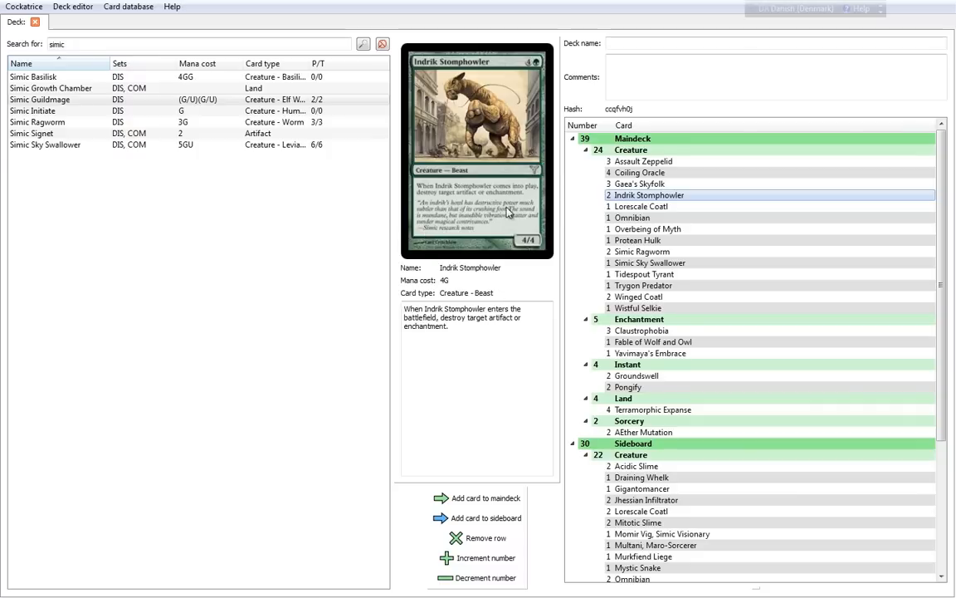
pyautogui.moveTo(465, 206)
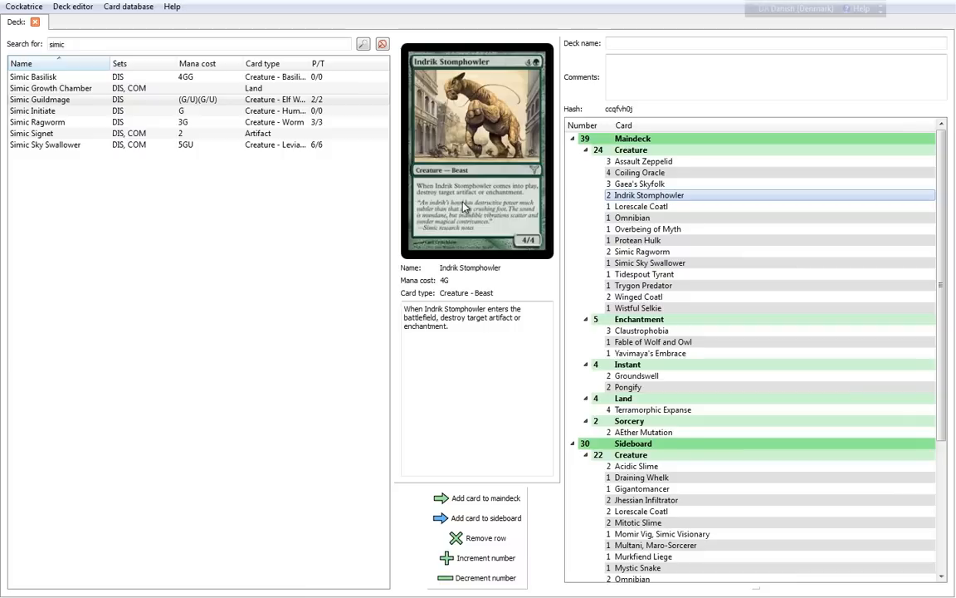
pyautogui.moveTo(518, 210)
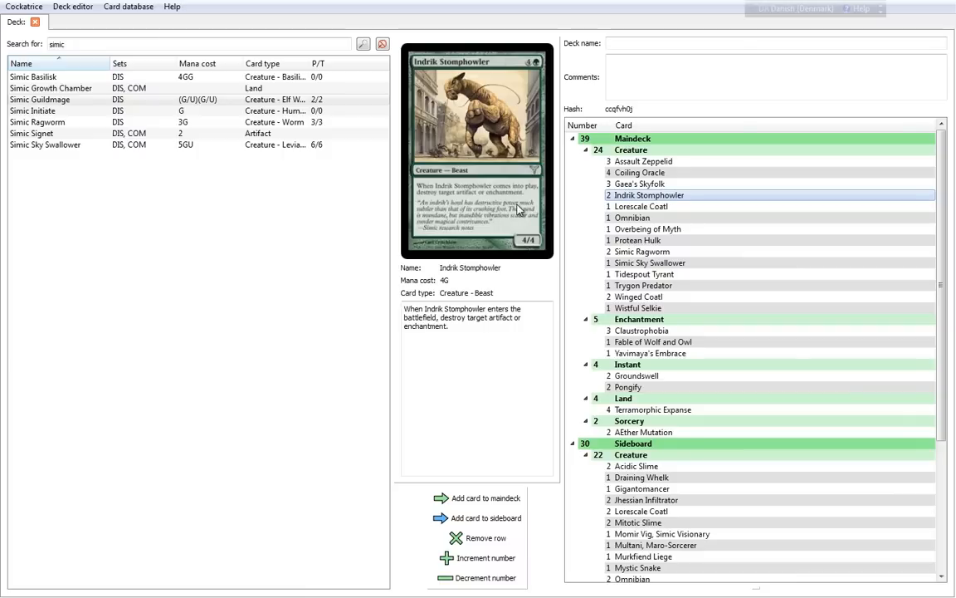
pyautogui.moveTo(445, 222)
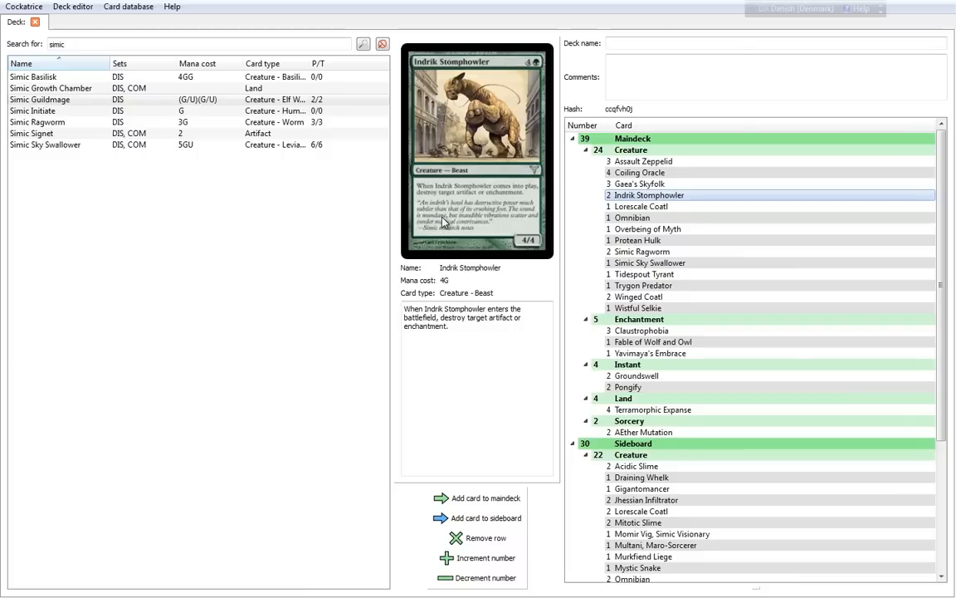
pyautogui.moveTo(522, 218)
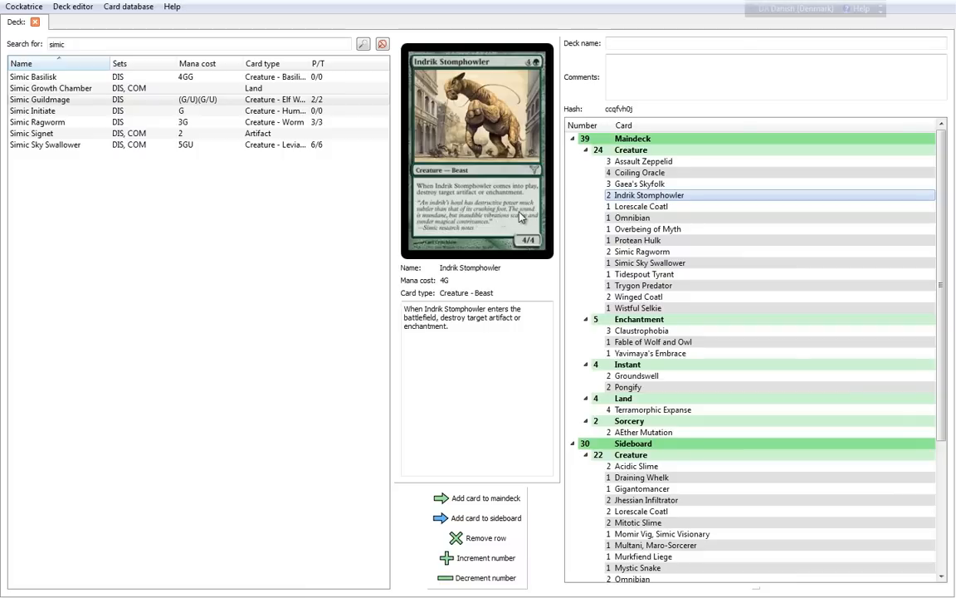
pyautogui.moveTo(485, 224)
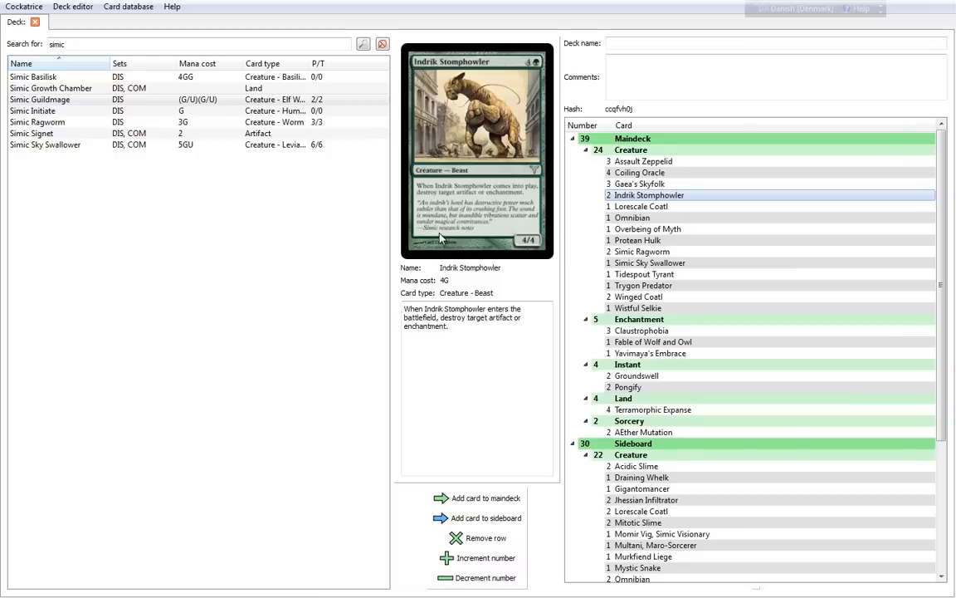
pyautogui.moveTo(490, 231)
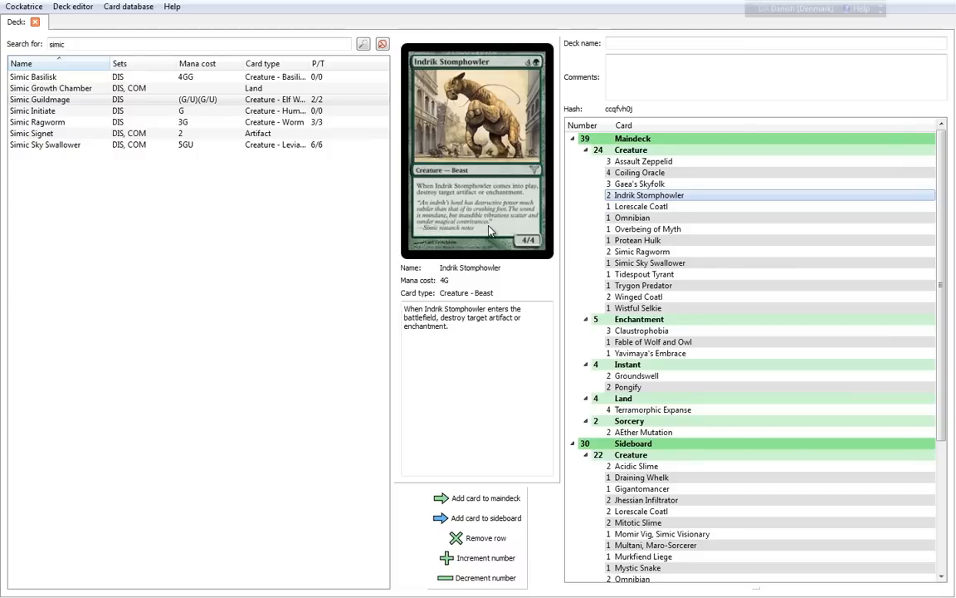
pyautogui.moveTo(349, 263)
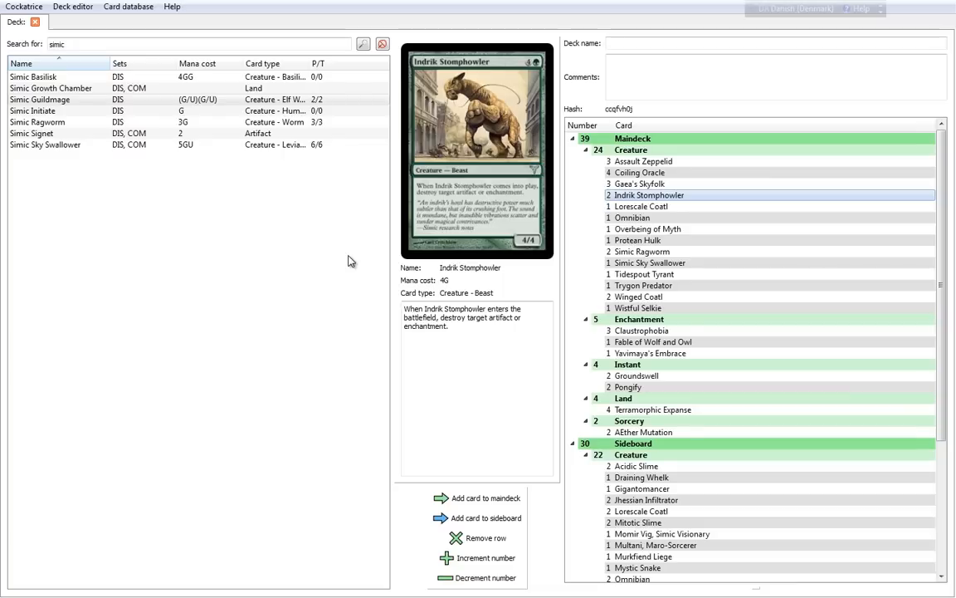
pyautogui.moveTo(439, 270)
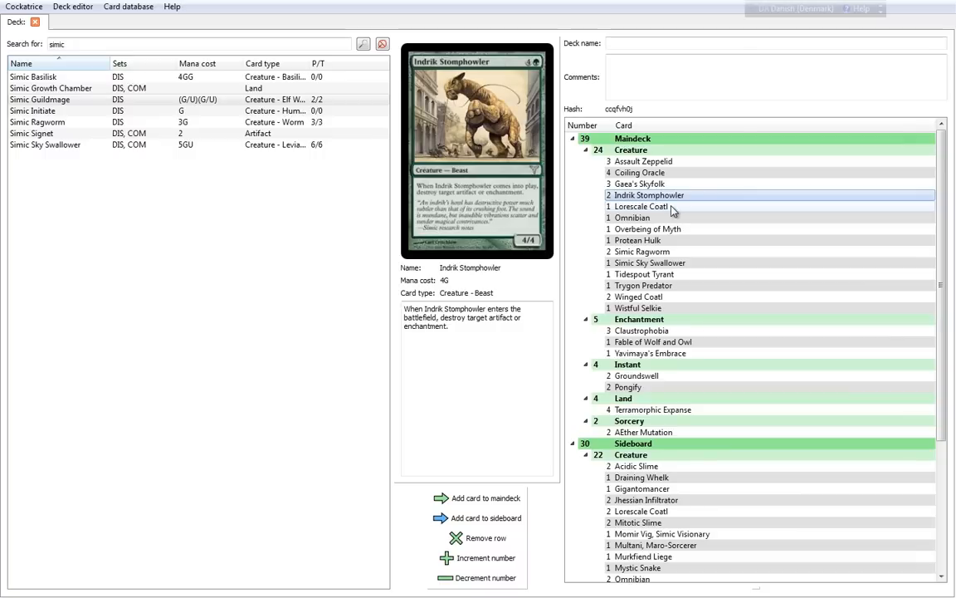
# Preview Lorescale Coatl, glance at Coiling Oracle, and return to Lorescale Coatl
pyautogui.click(641, 206)
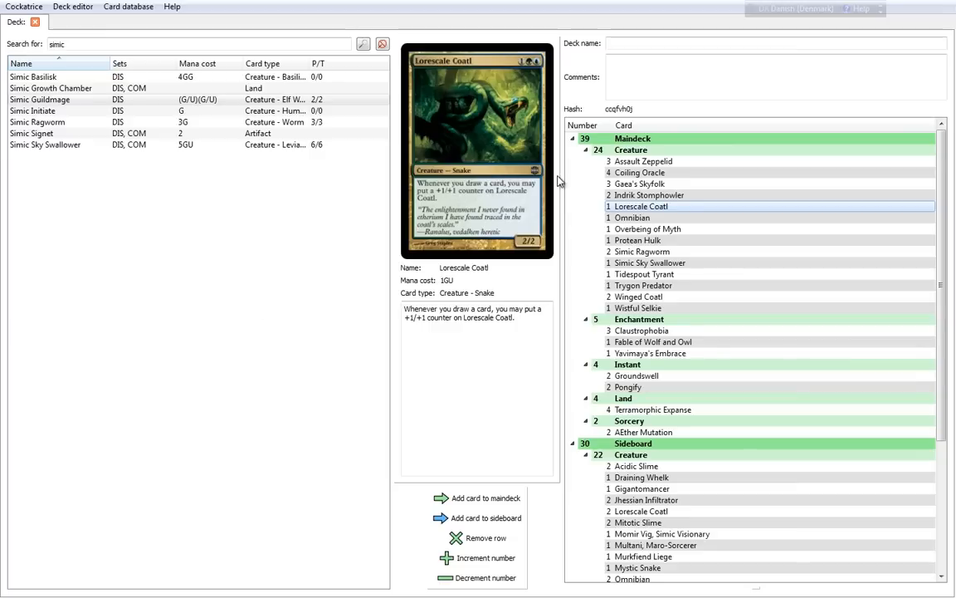
pyautogui.moveTo(571, 60)
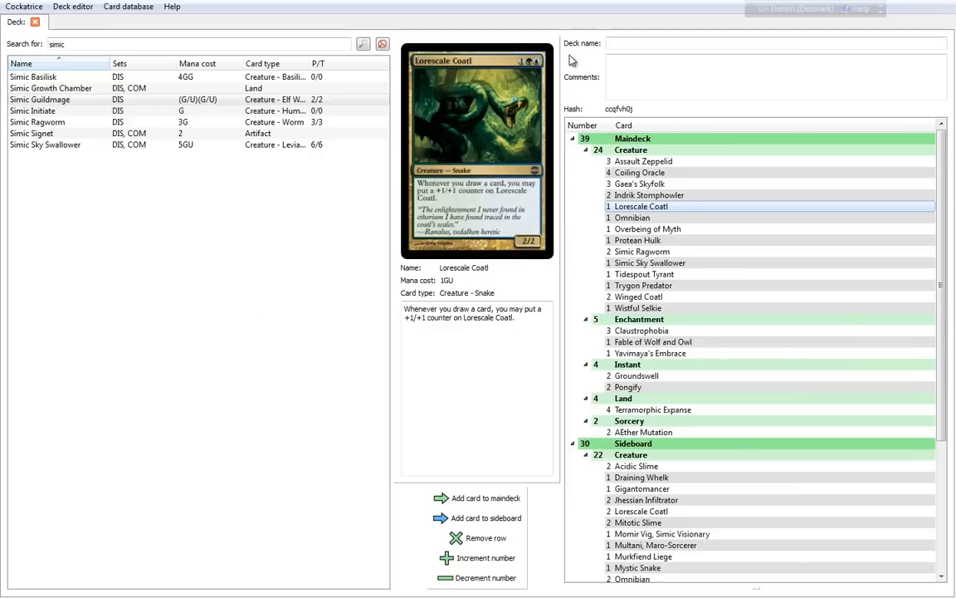
pyautogui.moveTo(361, 209)
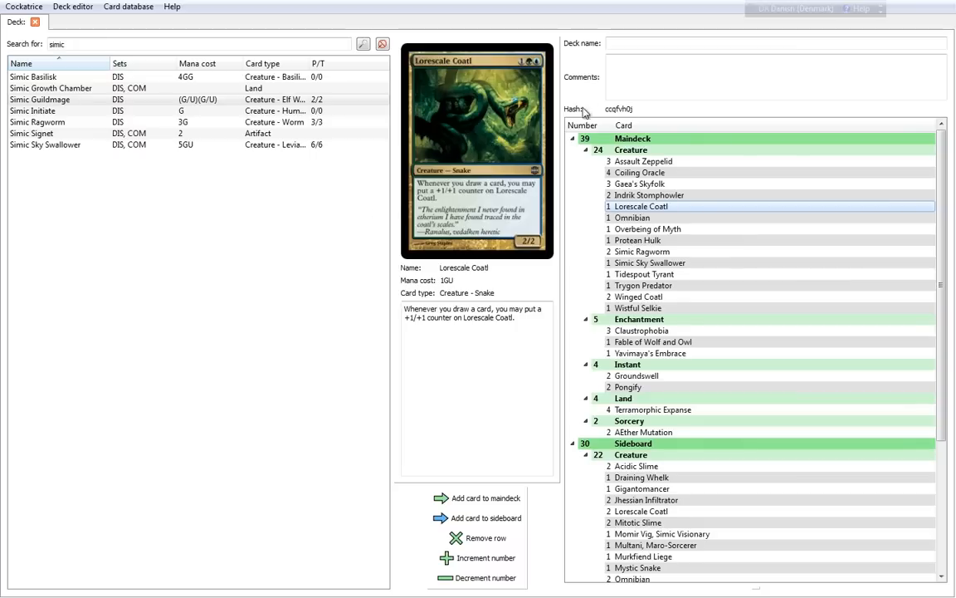
pyautogui.moveTo(668, 172)
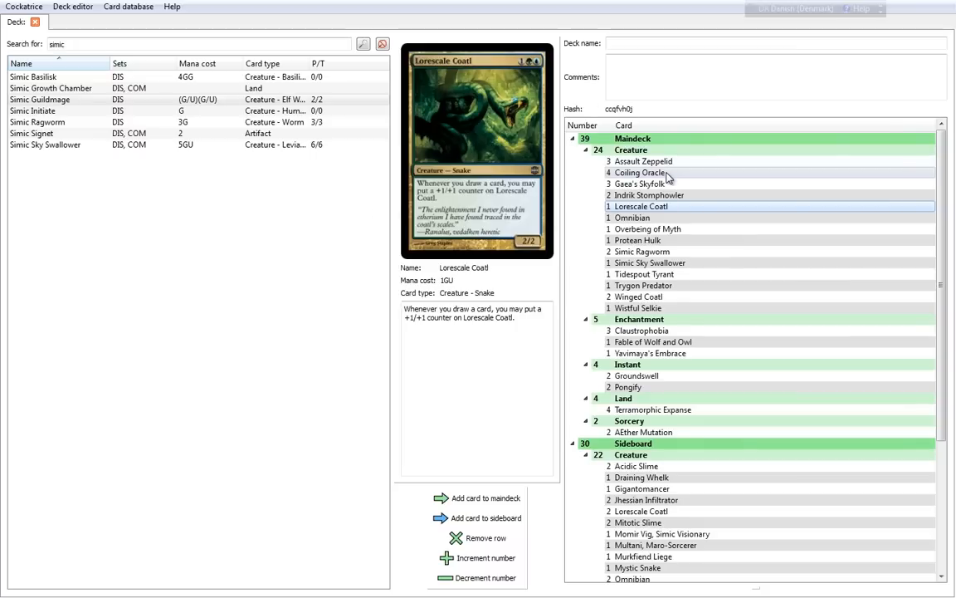
pyautogui.click(644, 173)
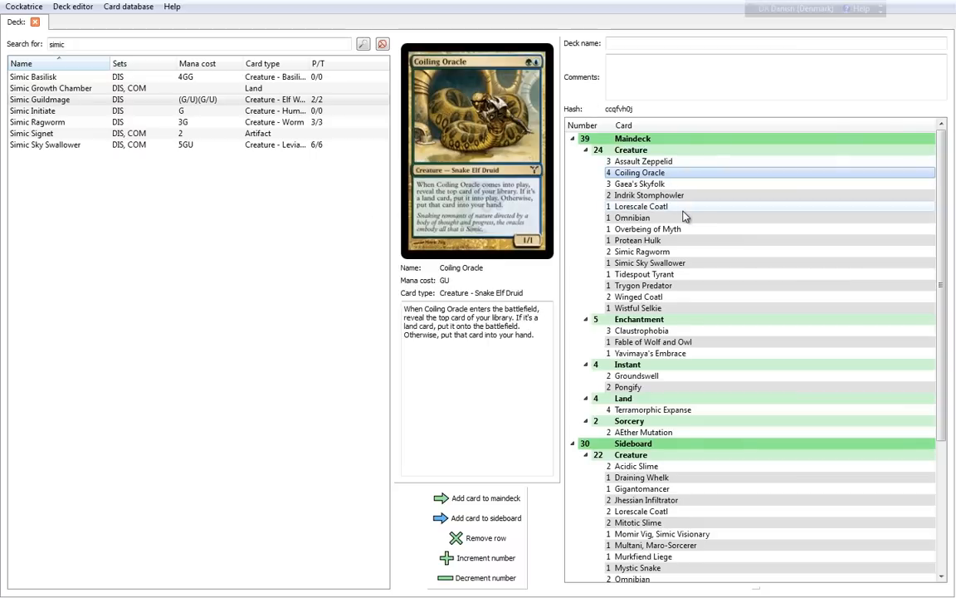
pyautogui.click(641, 206)
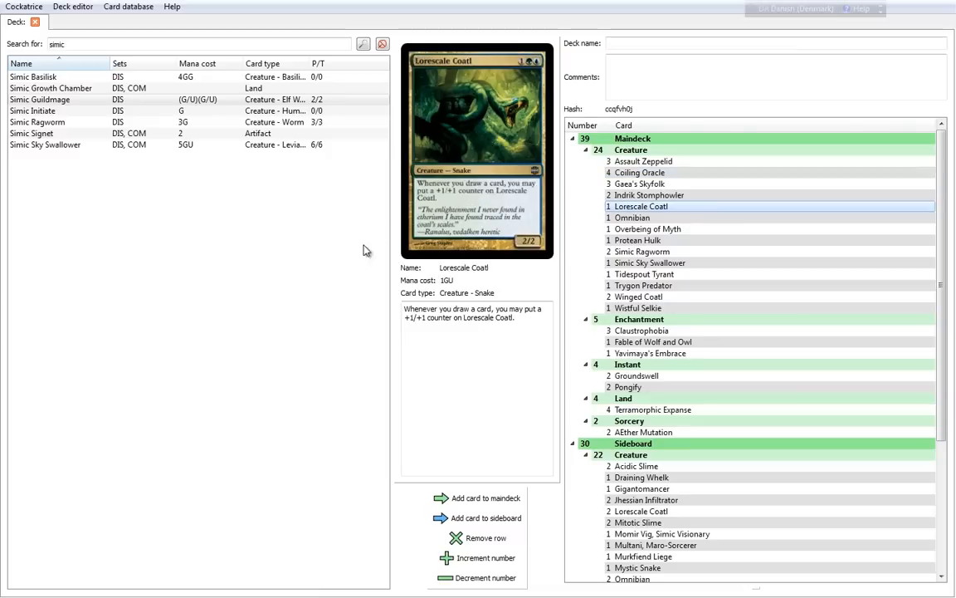
pyautogui.moveTo(315, 289)
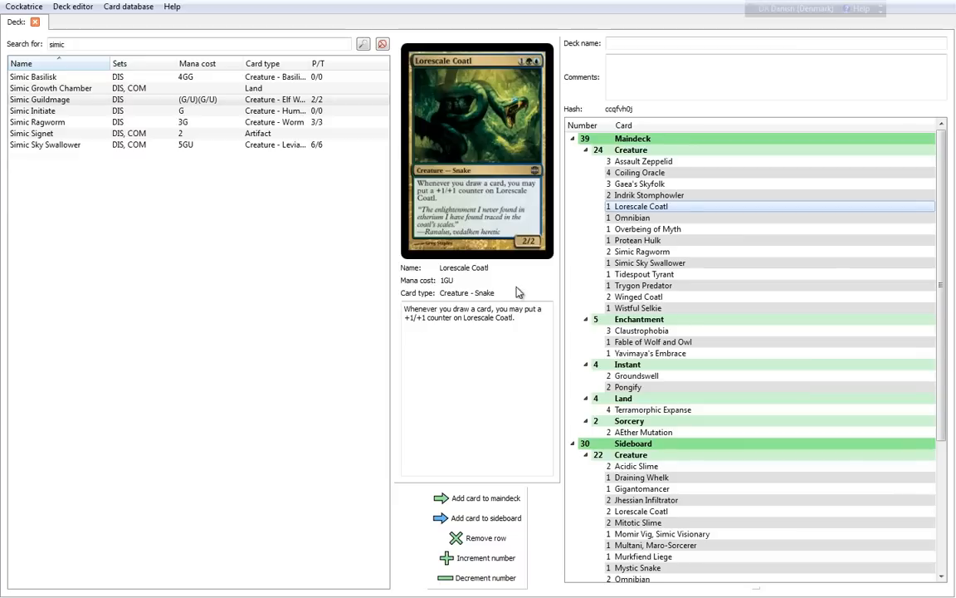
# Preview the Omnibian card from the maindeck list
pyautogui.click(633, 218)
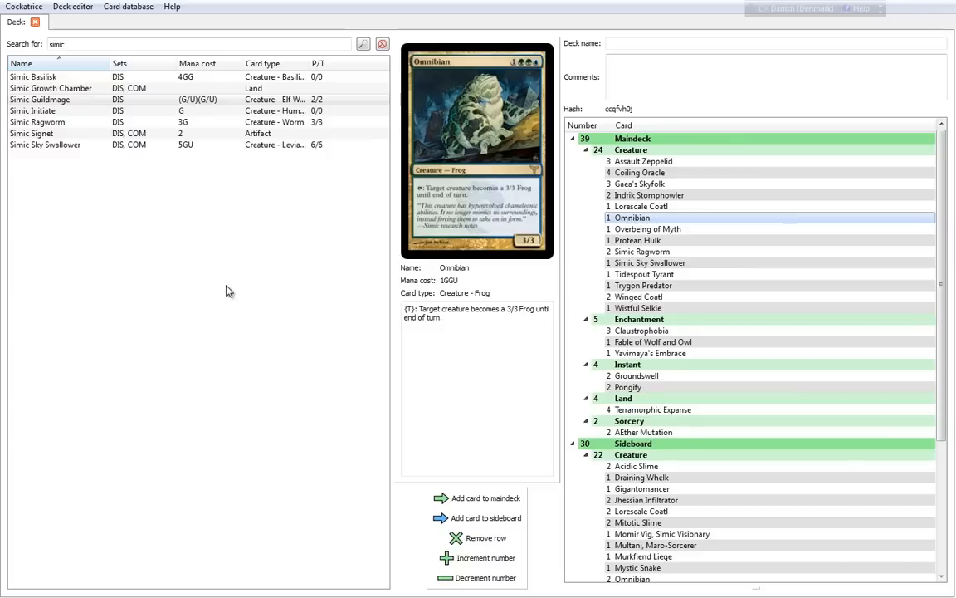
pyautogui.moveTo(227, 245)
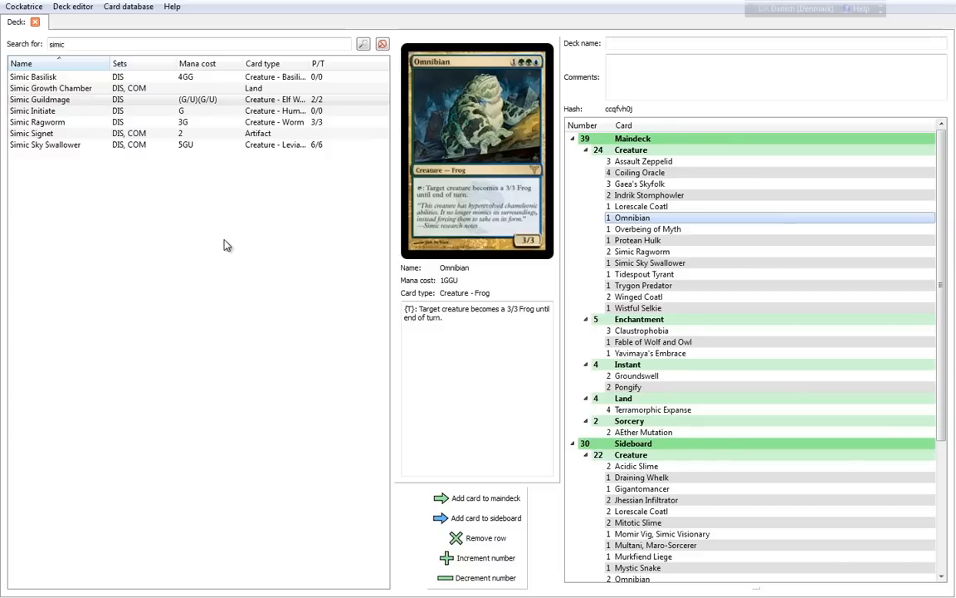
pyautogui.moveTo(438, 249)
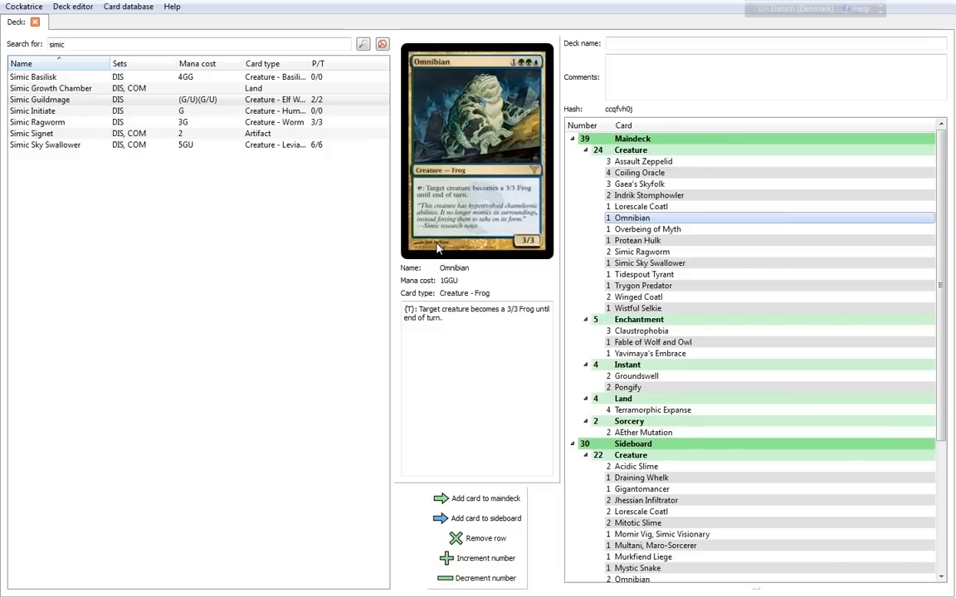
pyautogui.moveTo(515, 299)
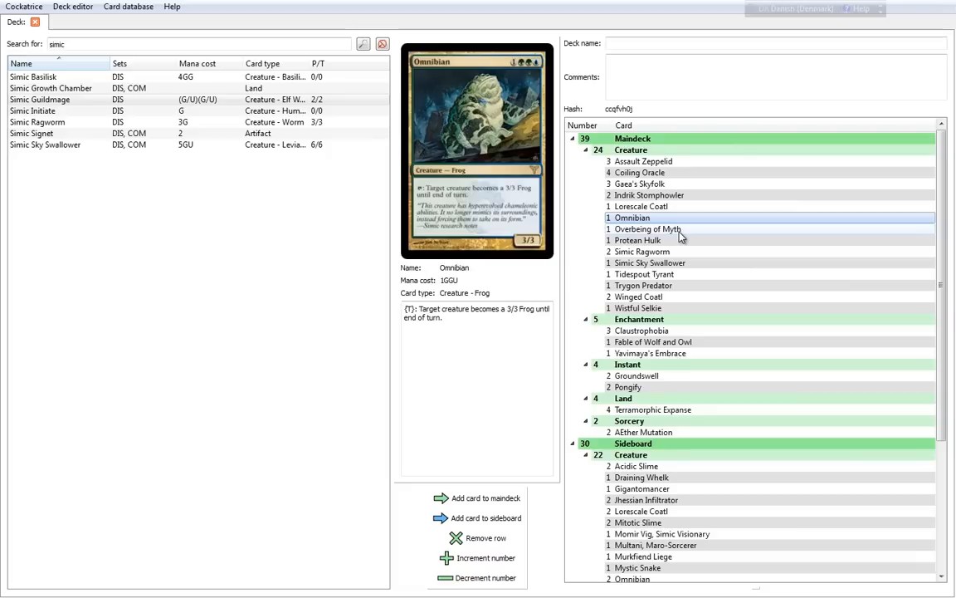
# Preview Overbeing of Myth and then Protean Hulk from the maindeck
pyautogui.click(647, 229)
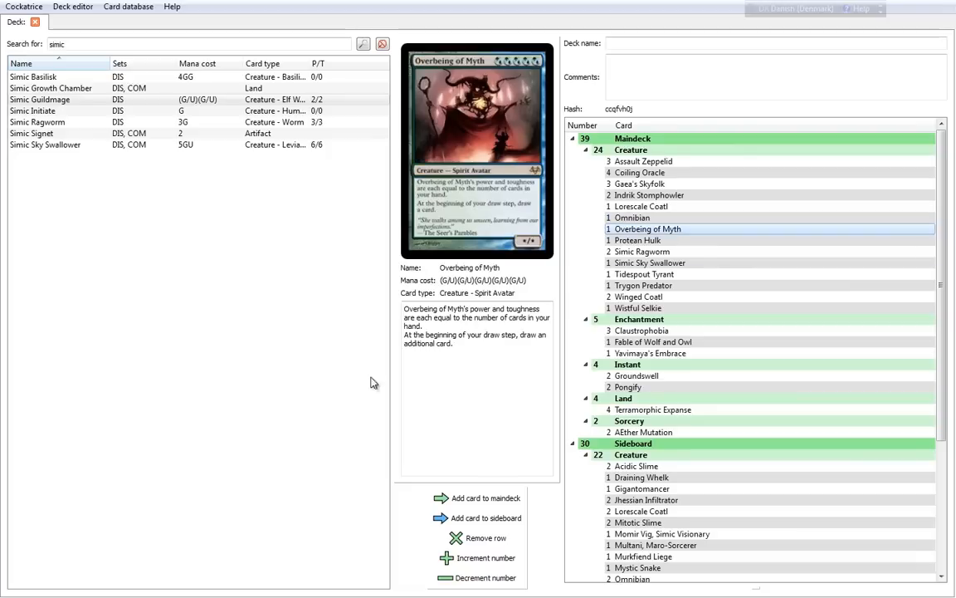
pyautogui.moveTo(246, 371)
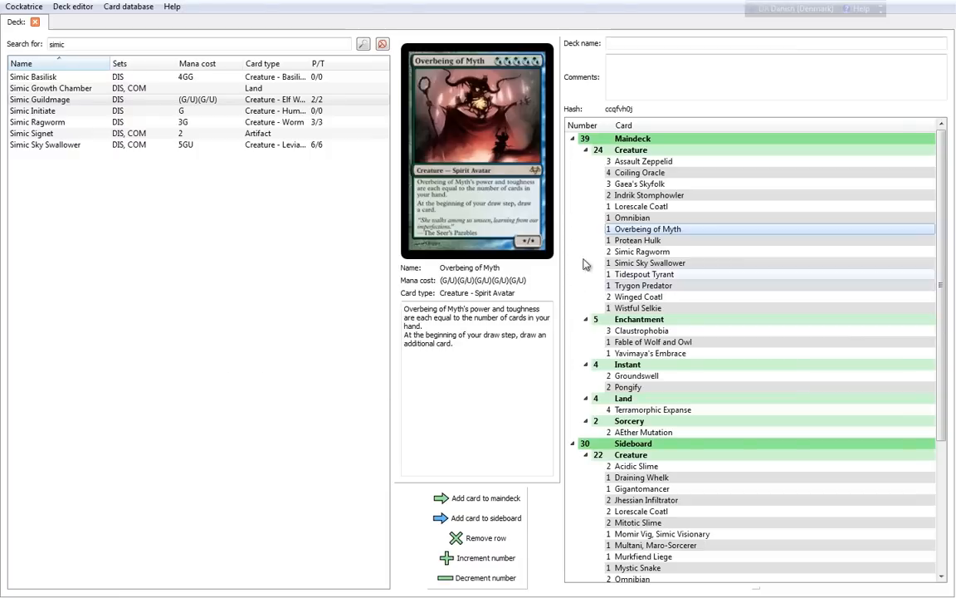
pyautogui.click(637, 239)
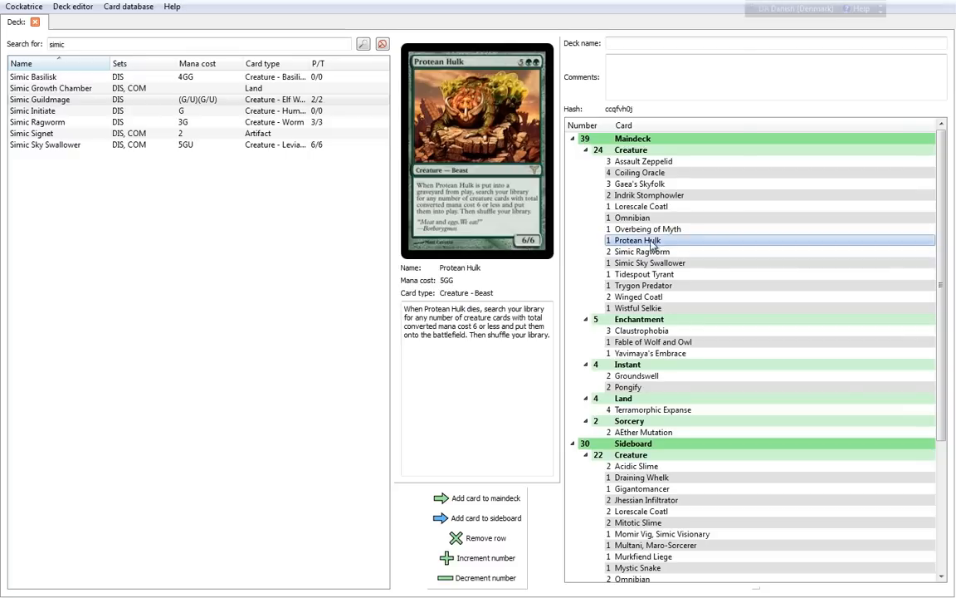
# Revisit Lorescale Coatl, Assault Zeppelid, Coiling Oracle and Overbeing of Myth, ending on Simic Ragworm
pyautogui.click(640, 206)
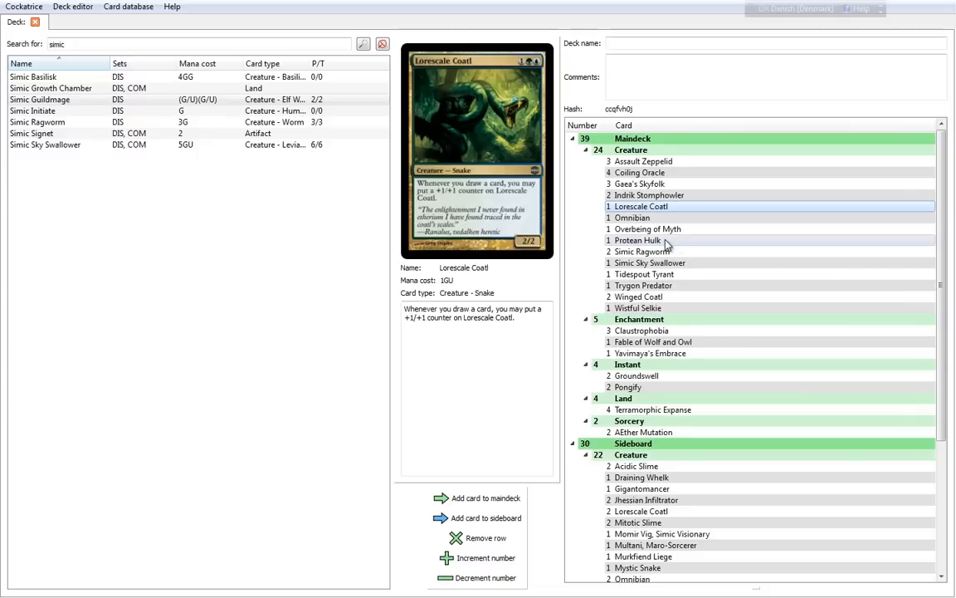
pyautogui.click(644, 251)
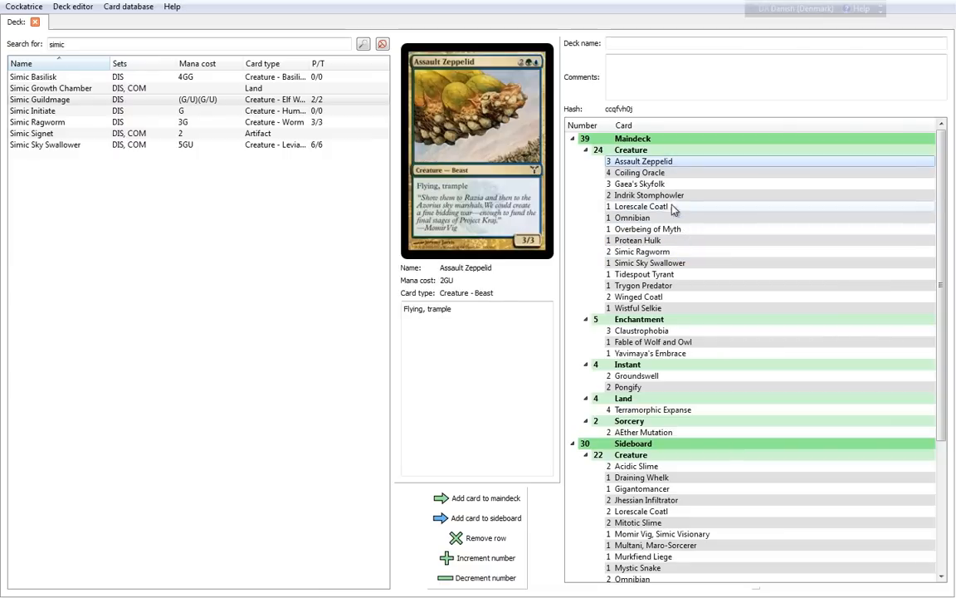
pyautogui.click(640, 171)
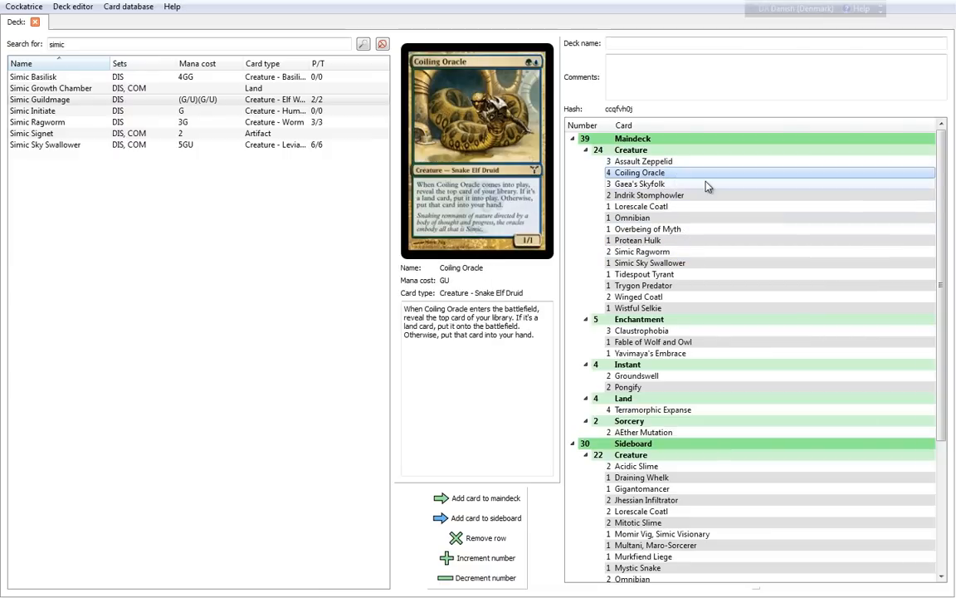
pyautogui.moveTo(740, 203)
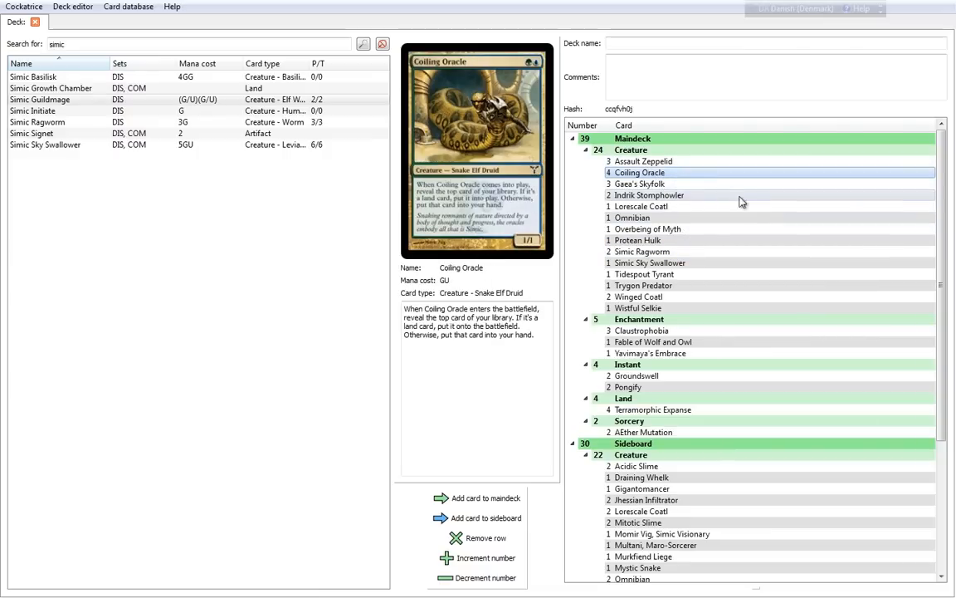
pyautogui.click(647, 229)
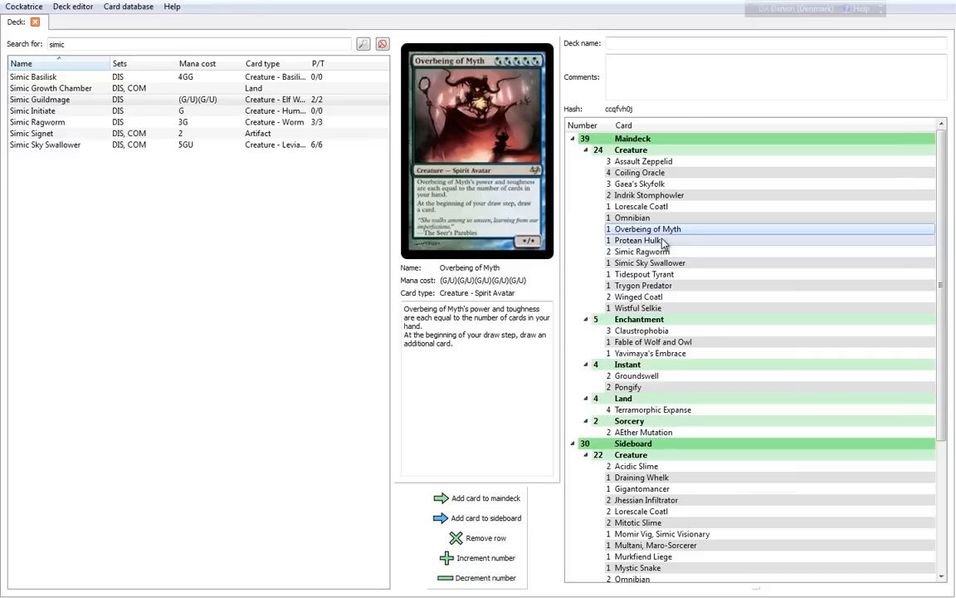
pyautogui.click(642, 253)
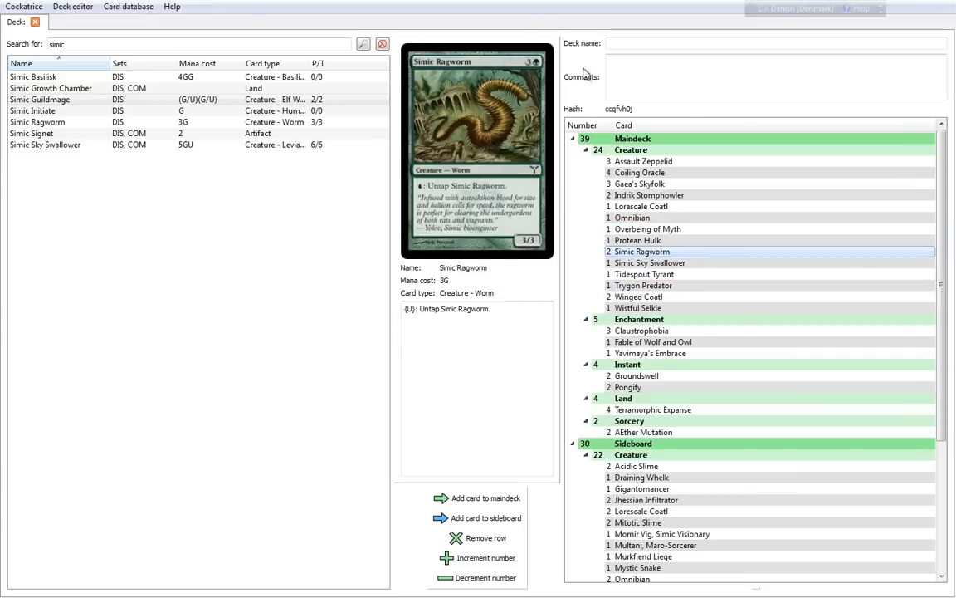
pyautogui.moveTo(570, 255)
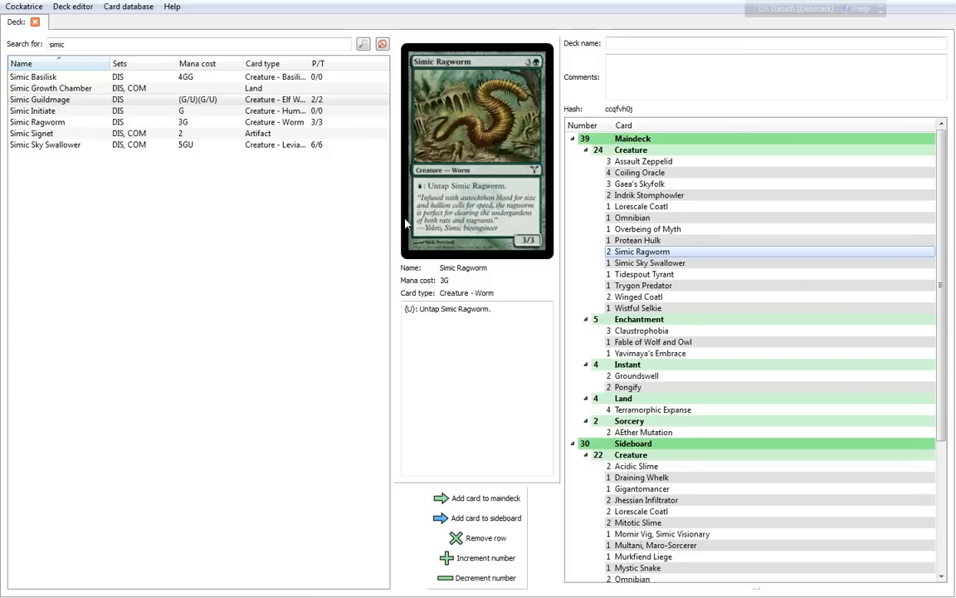
pyautogui.moveTo(382, 212)
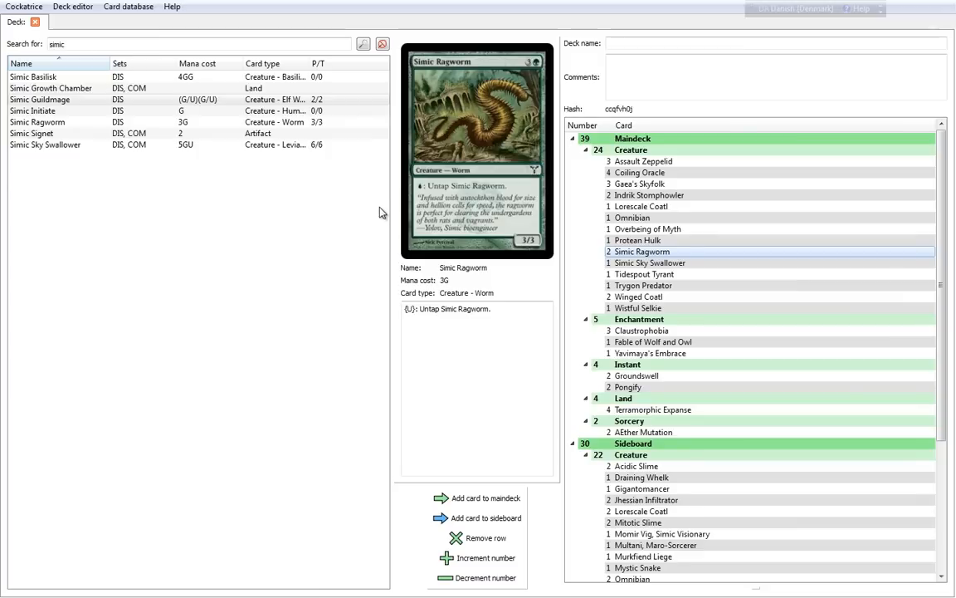
pyautogui.moveTo(331, 219)
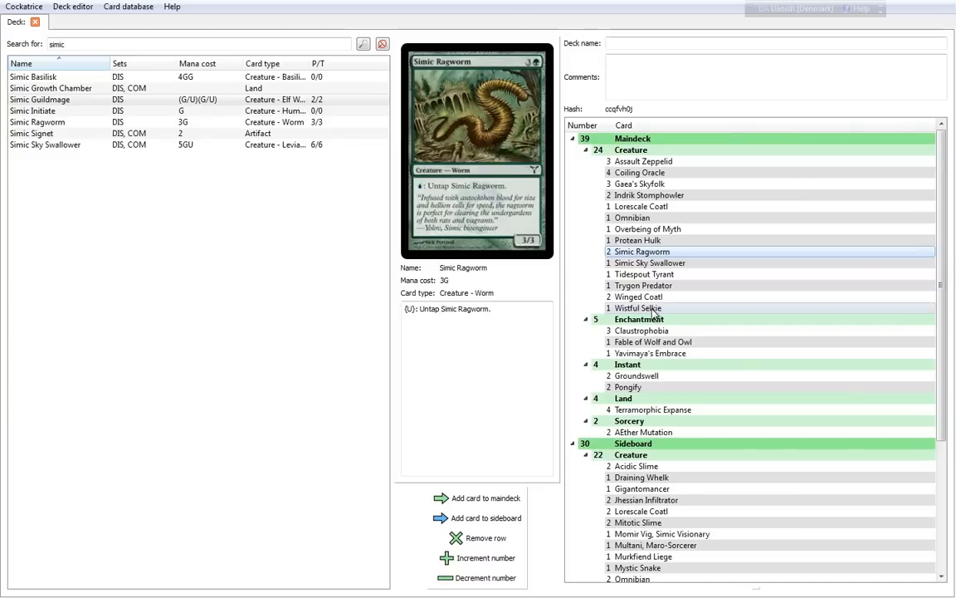
# Preview Simic Sky Swallower with its flying, trample and shroud text
pyautogui.click(651, 262)
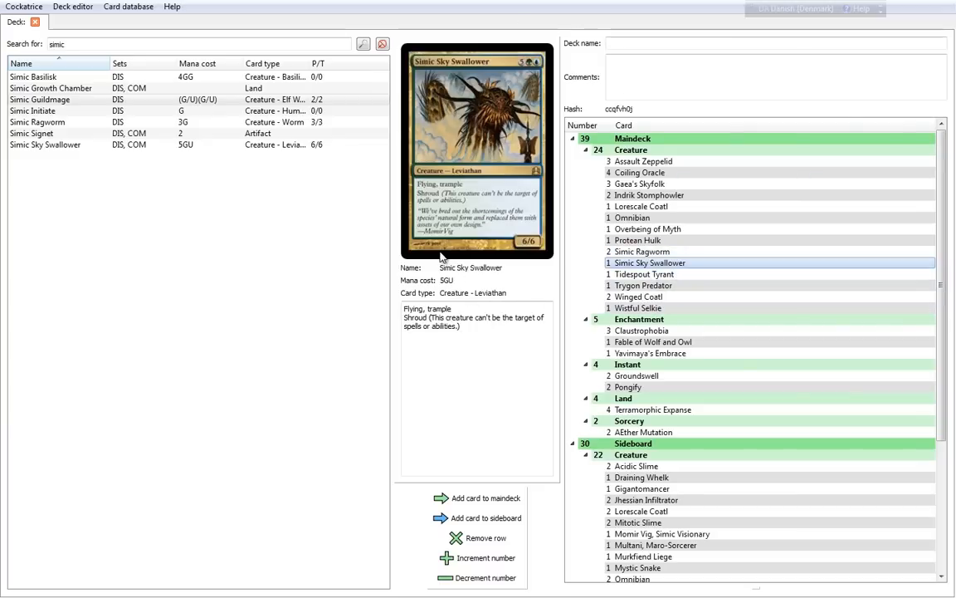
pyautogui.moveTo(428, 259)
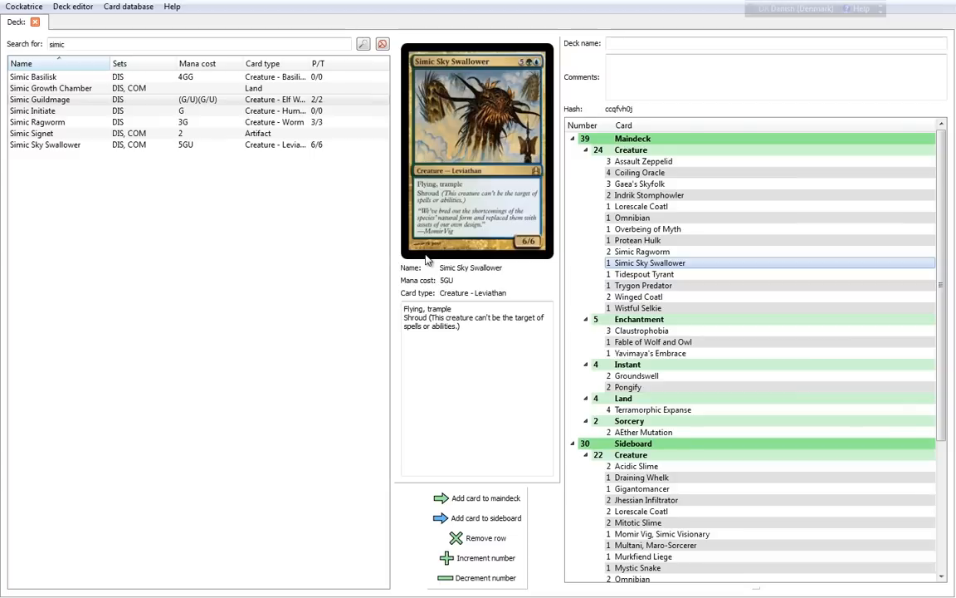
pyautogui.moveTo(395, 279)
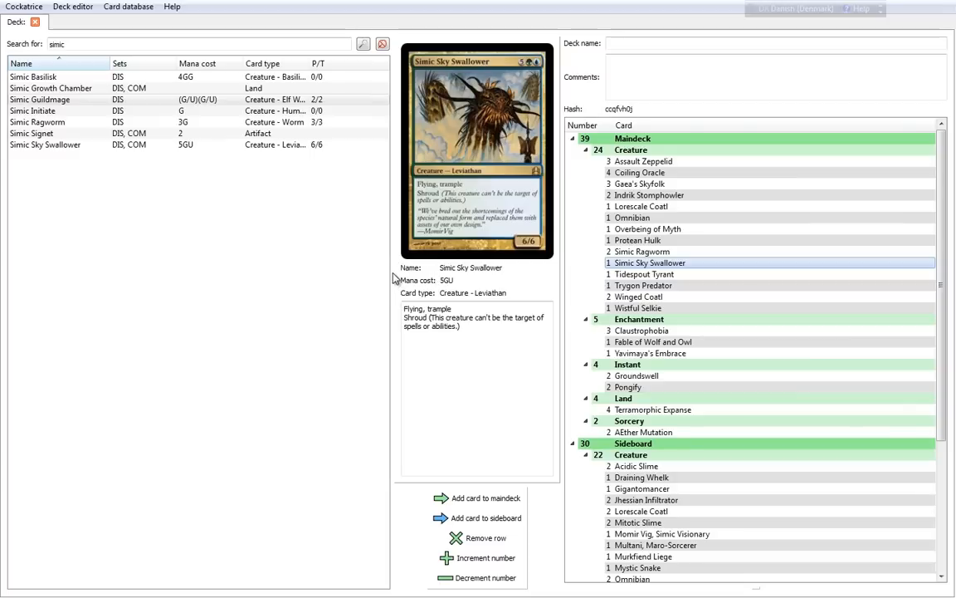
pyautogui.moveTo(390, 254)
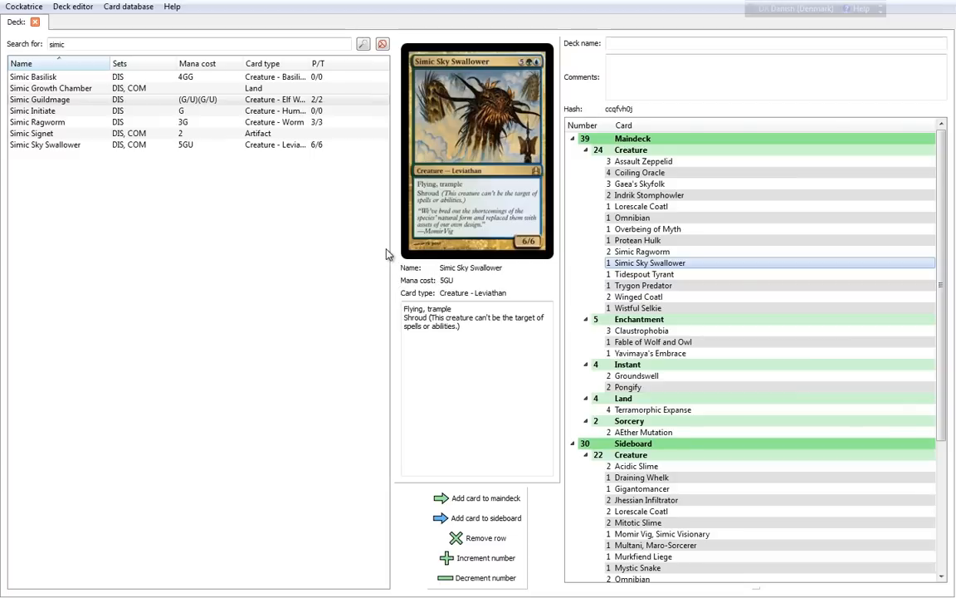
# Preview Tidespout Tyrant with its flying and spell-bounce rules text
pyautogui.click(644, 274)
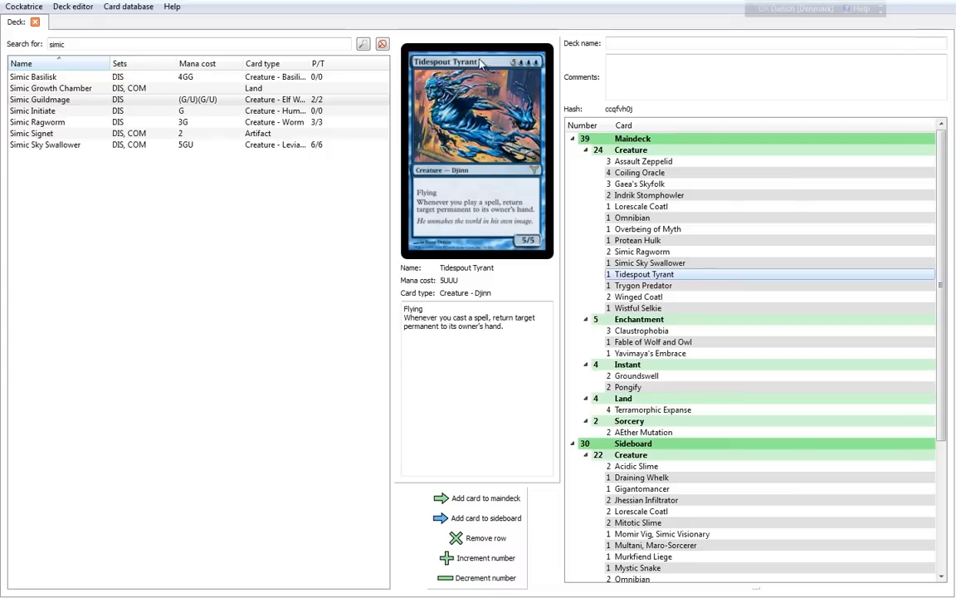
pyautogui.moveTo(528, 239)
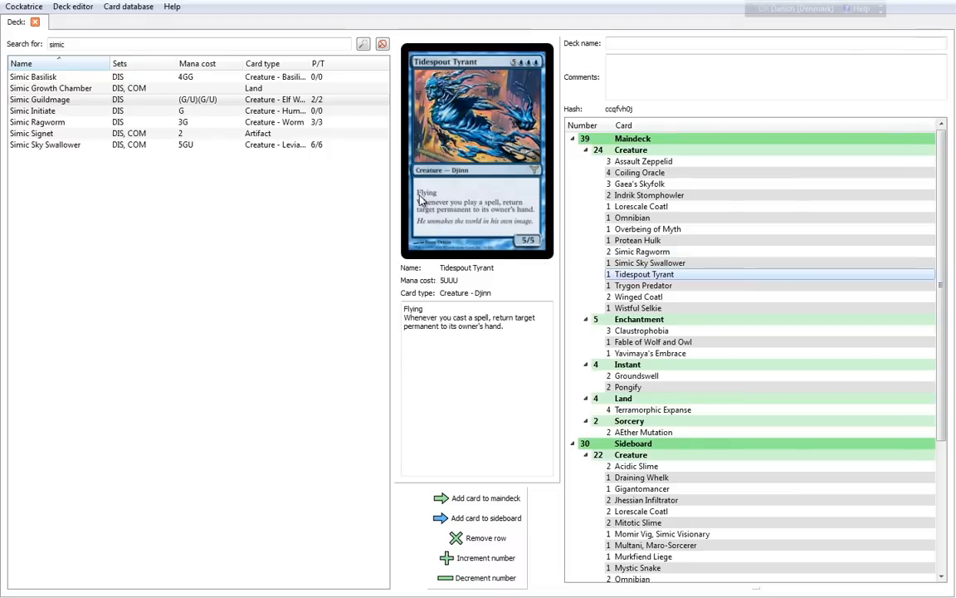
pyautogui.moveTo(523, 213)
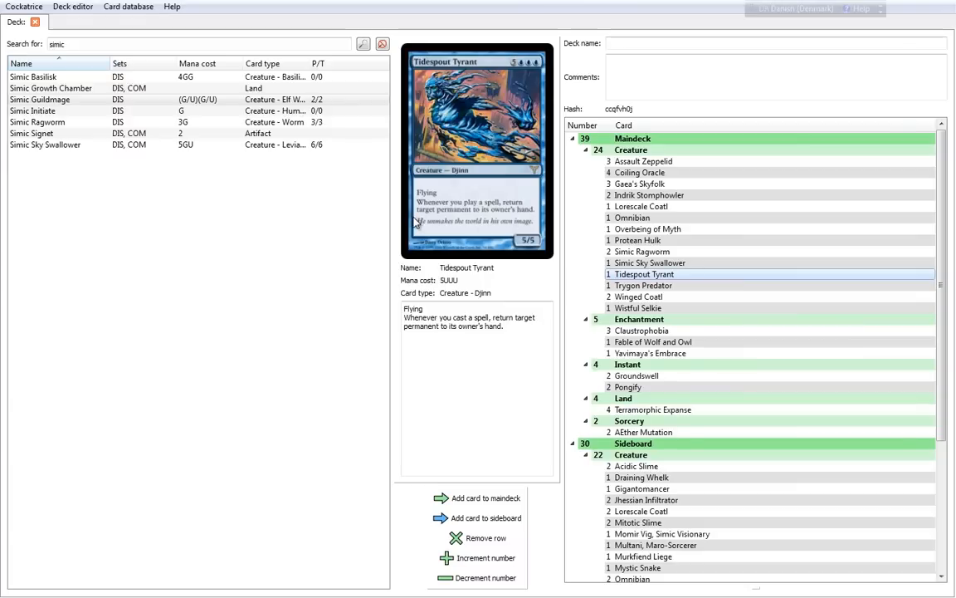
pyautogui.moveTo(523, 213)
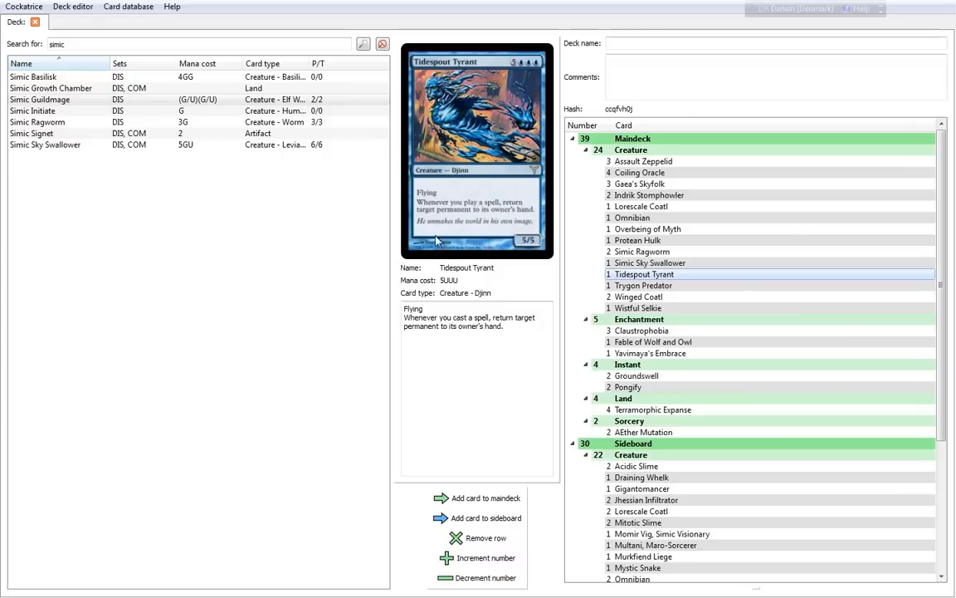
pyautogui.moveTo(309, 292)
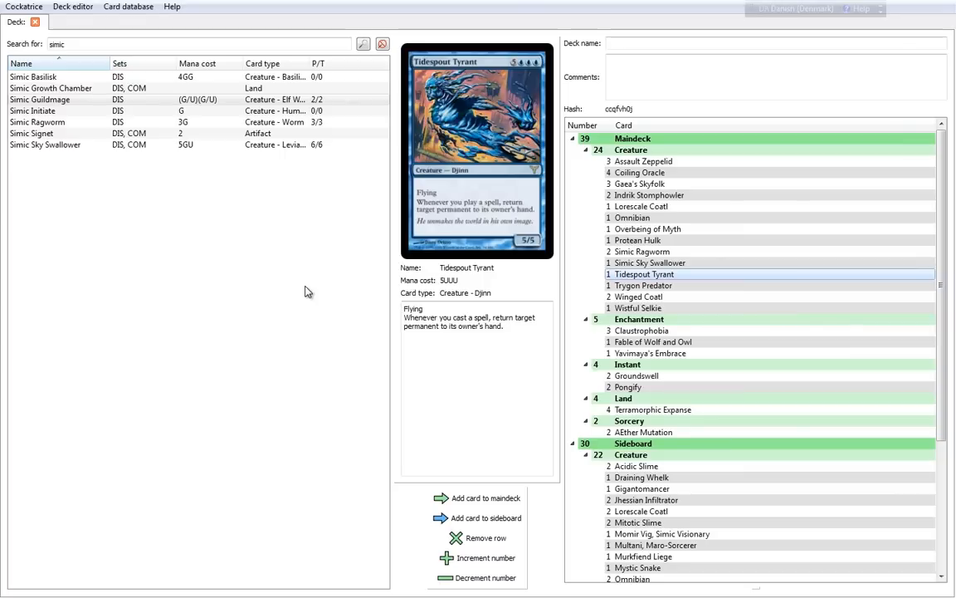
pyautogui.moveTo(578, 94)
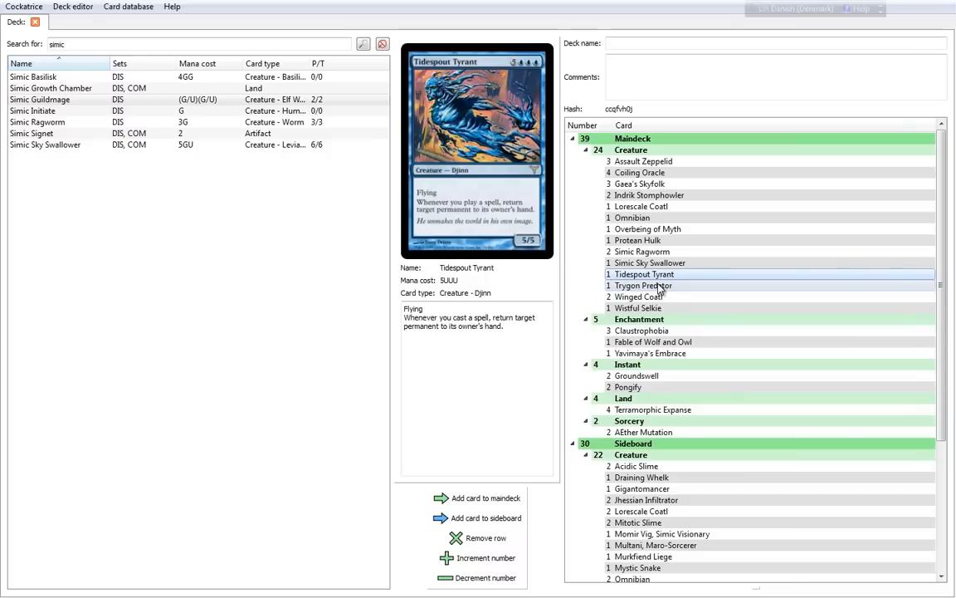
# Cycle through Trygon Predator, Assault Zeppelid, Lorescale Coatl, Protean Hulk, Simic Sky Swallower, Trygon Predator, ending on Winged Coatl
pyautogui.click(644, 285)
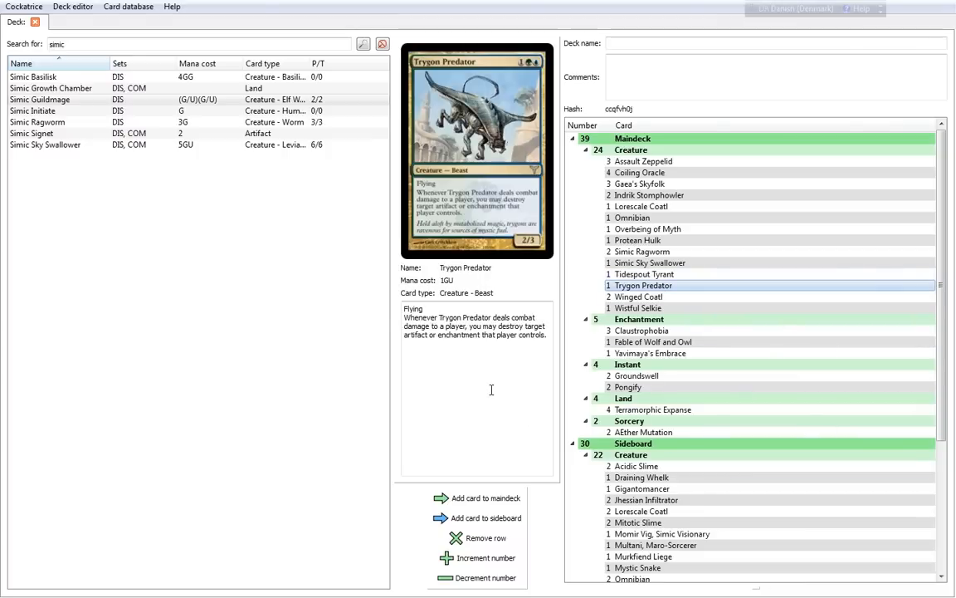
pyautogui.moveTo(522, 74)
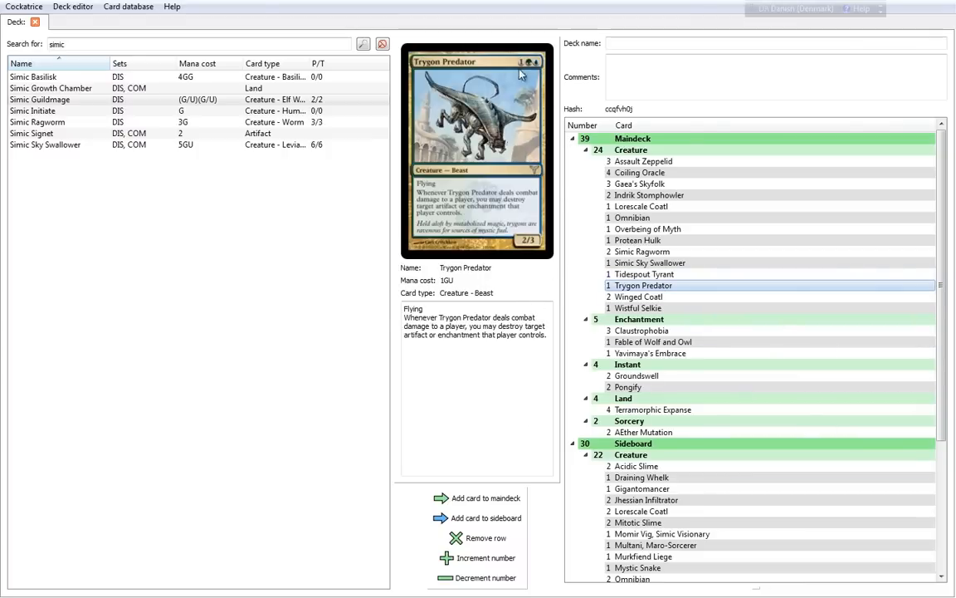
pyautogui.moveTo(415, 193)
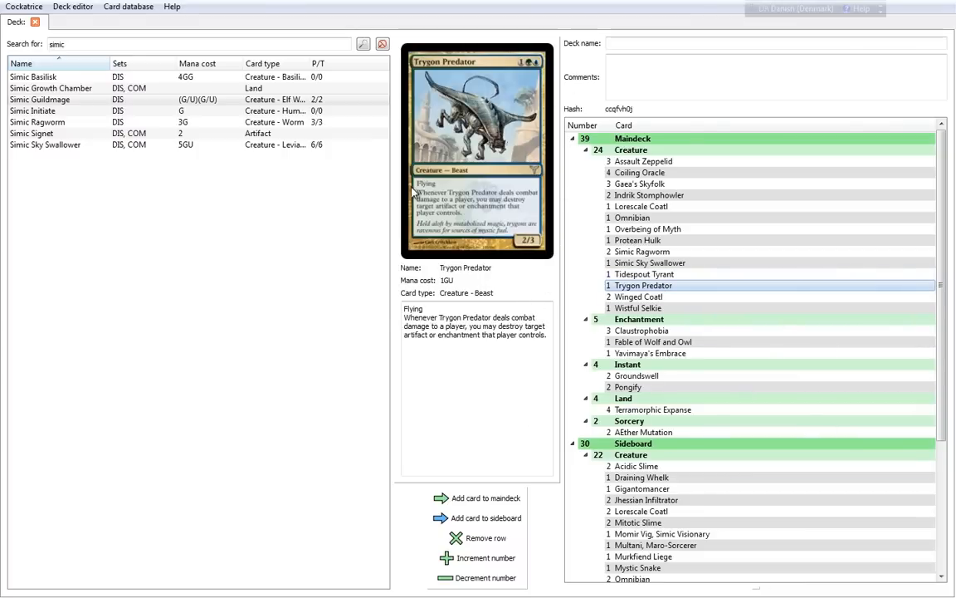
pyautogui.moveTo(534, 198)
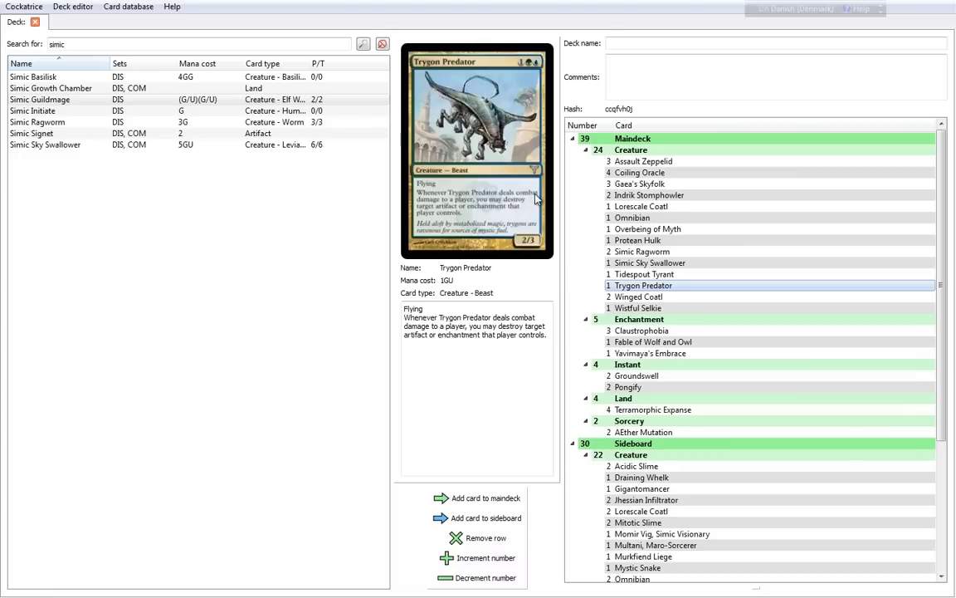
pyautogui.moveTo(518, 212)
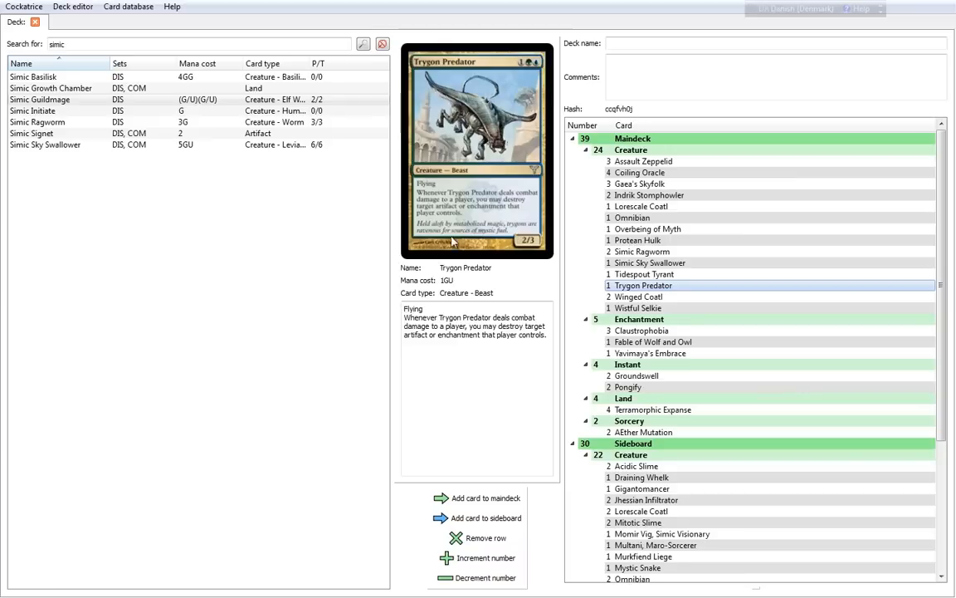
pyautogui.moveTo(336, 276)
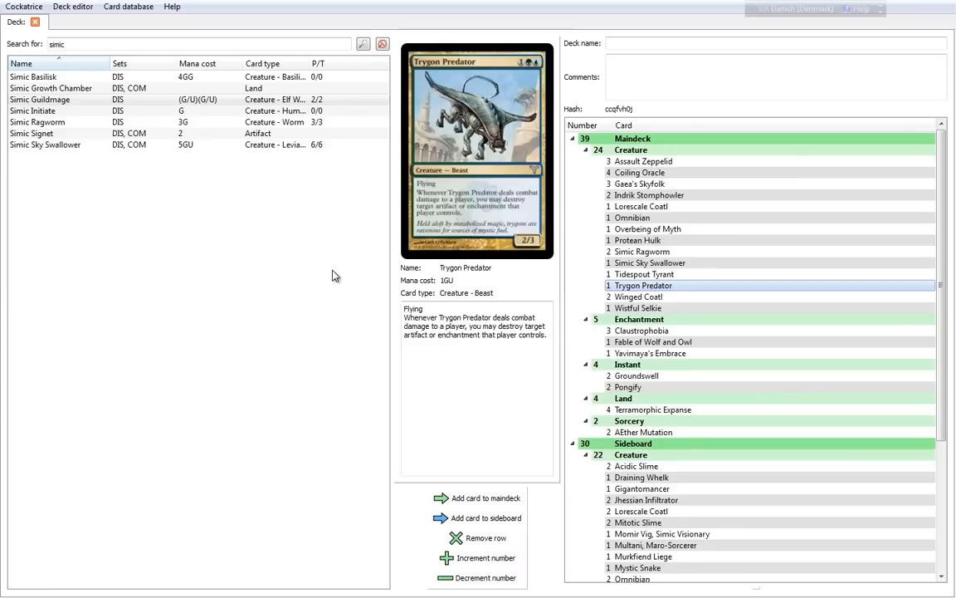
pyautogui.click(644, 161)
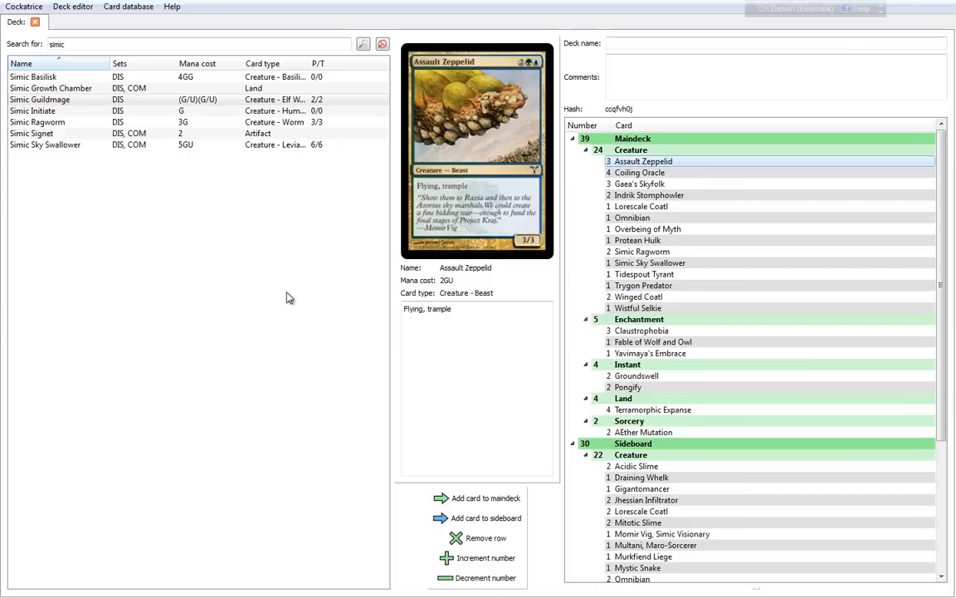
pyautogui.moveTo(285, 292)
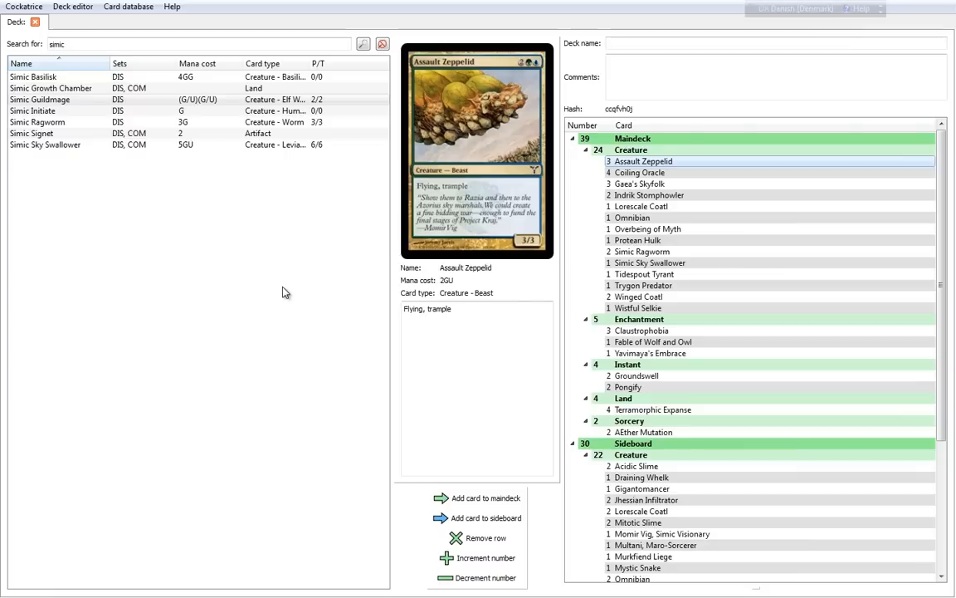
pyautogui.click(641, 206)
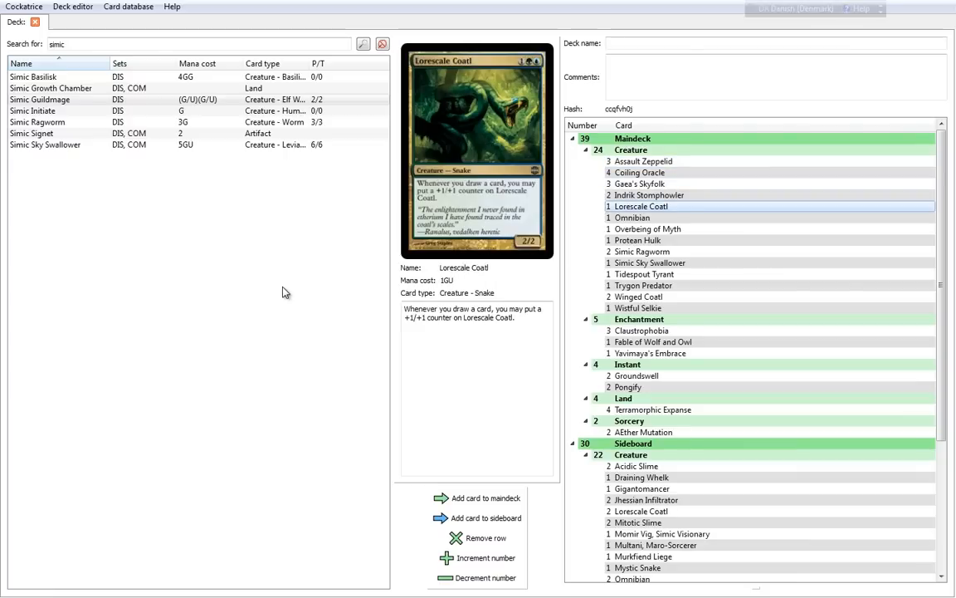
pyautogui.click(638, 239)
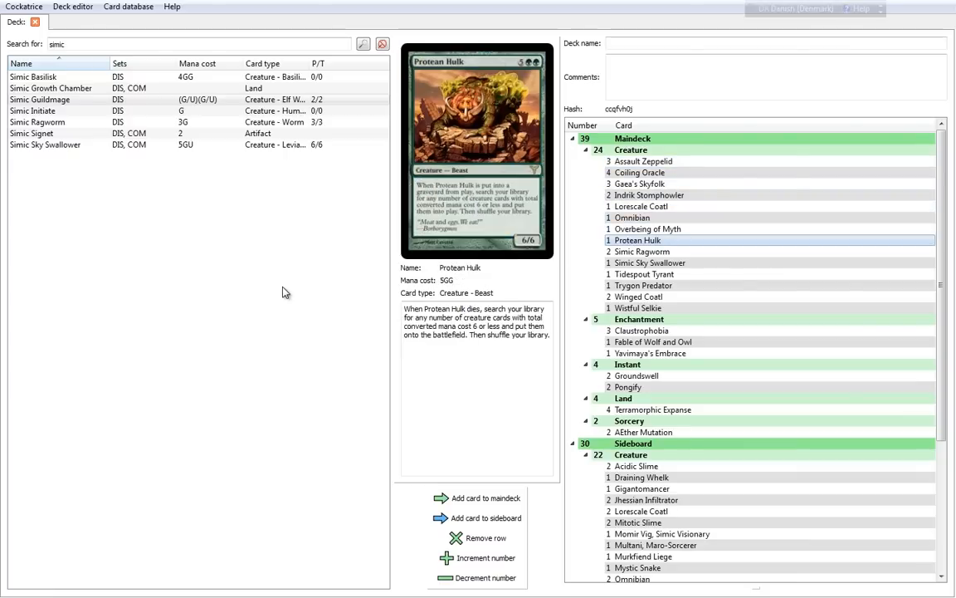
pyautogui.click(651, 262)
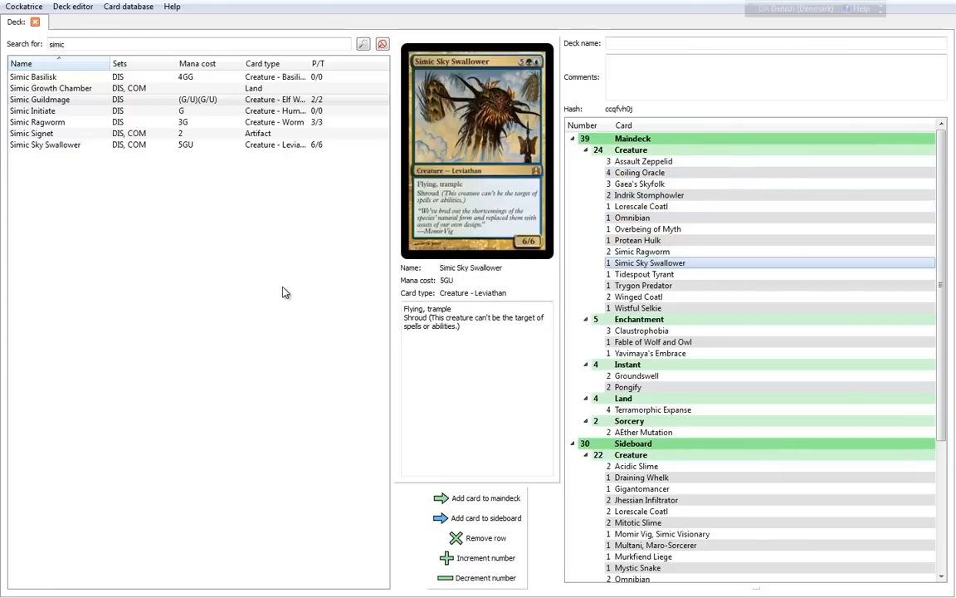
pyautogui.click(644, 286)
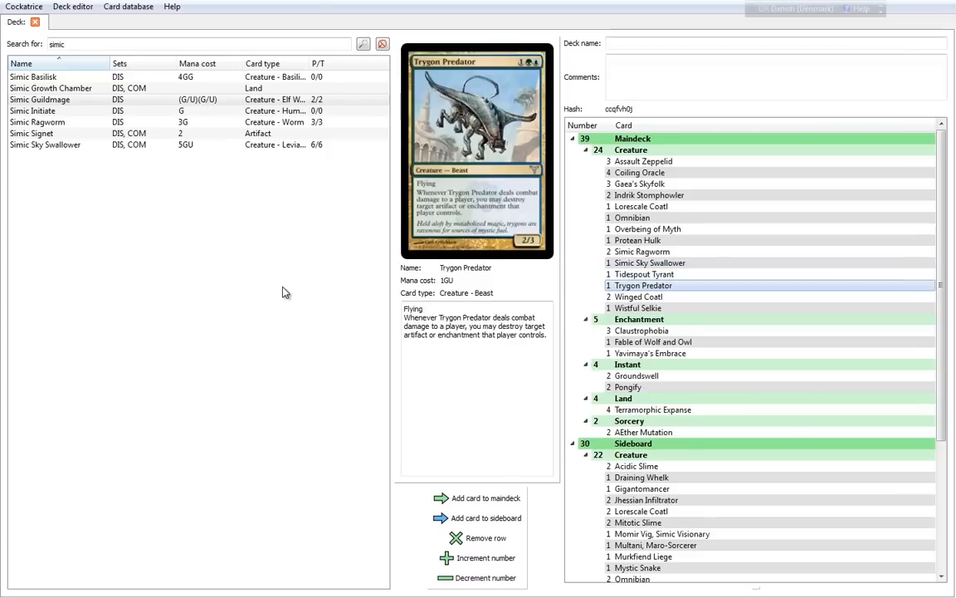
pyautogui.click(638, 295)
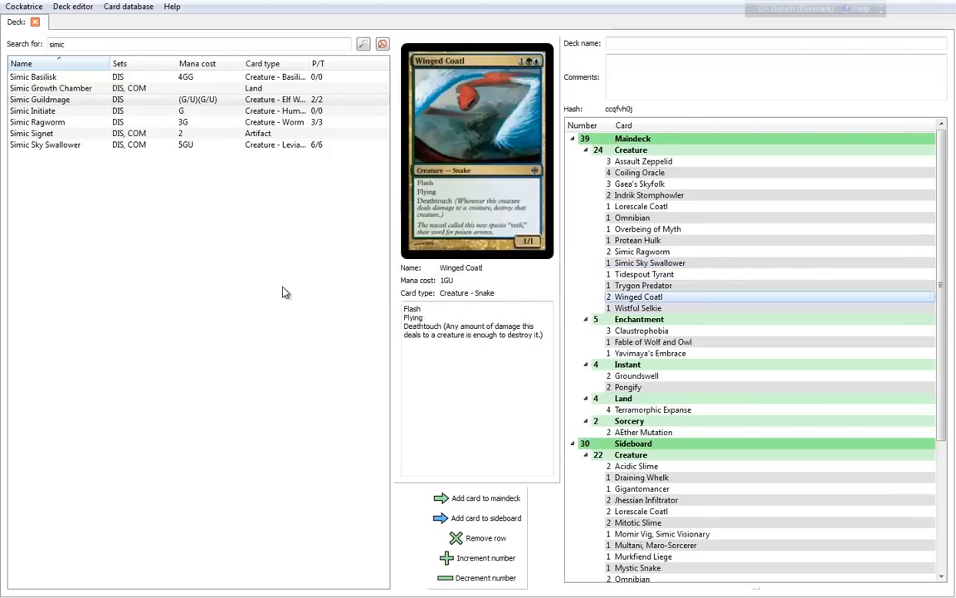
pyautogui.click(644, 285)
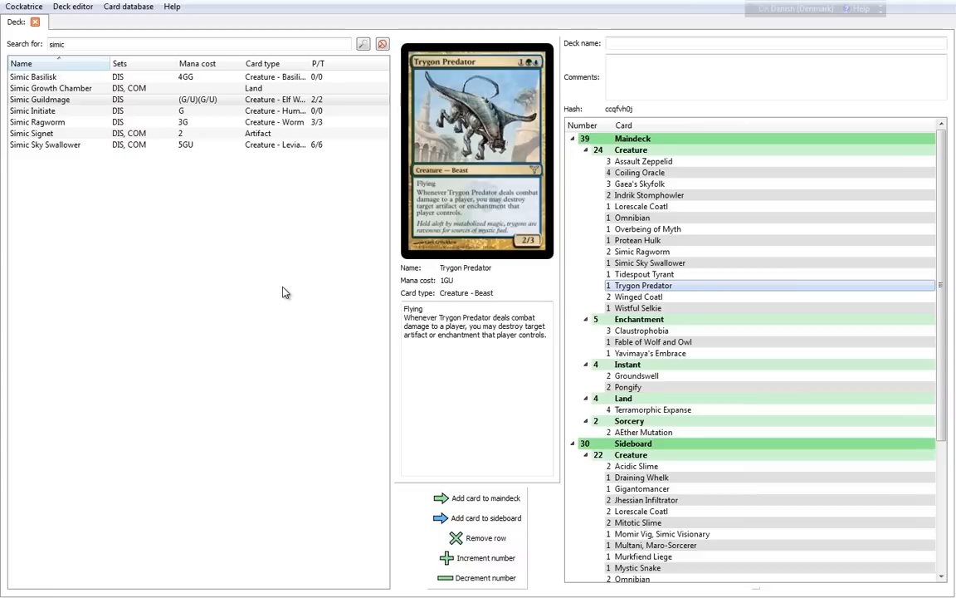
pyautogui.click(638, 295)
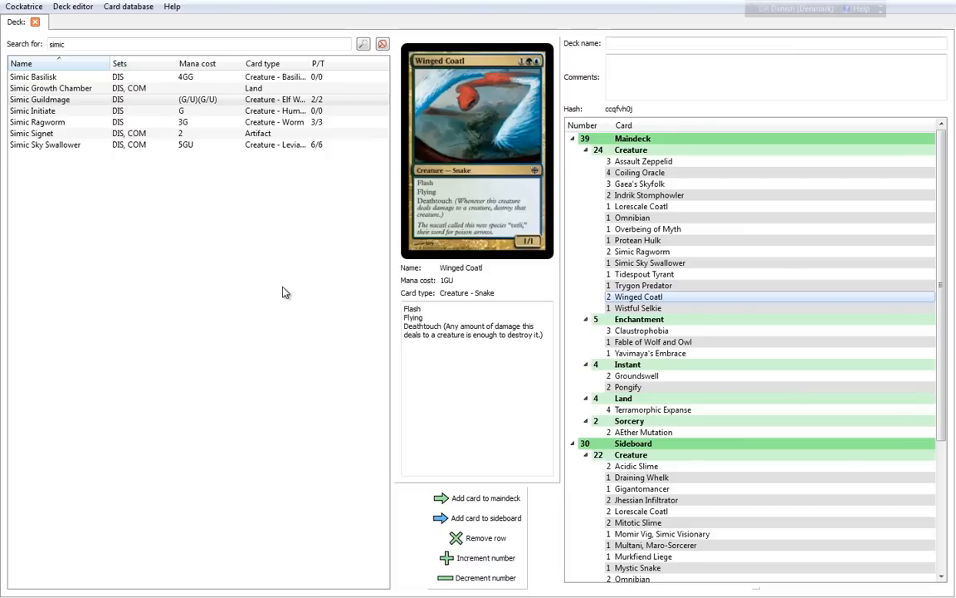
pyautogui.moveTo(281, 186)
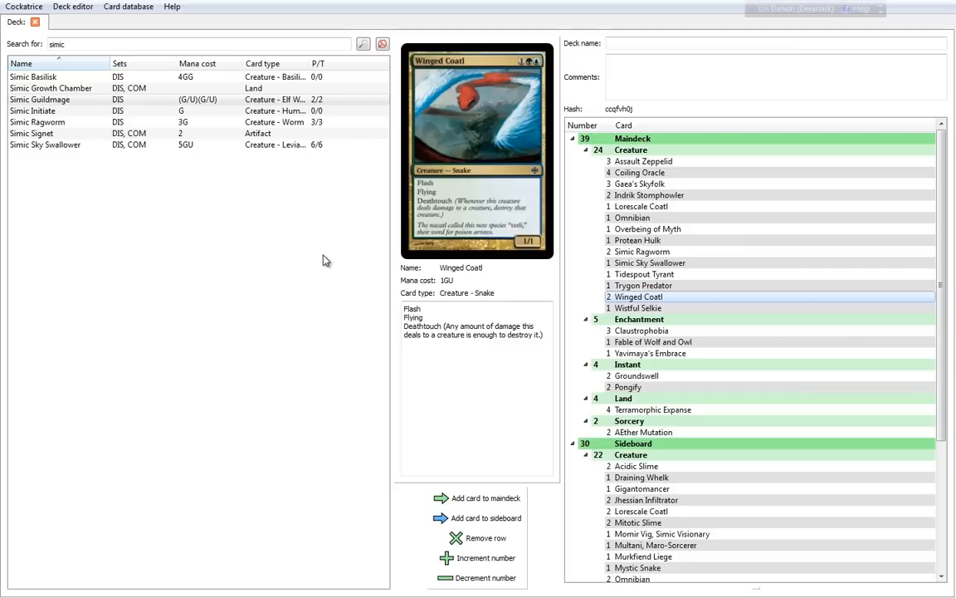
# Preview Wistful Selkie from the maindeck creatures to read its draw-a-card ability
pyautogui.click(638, 307)
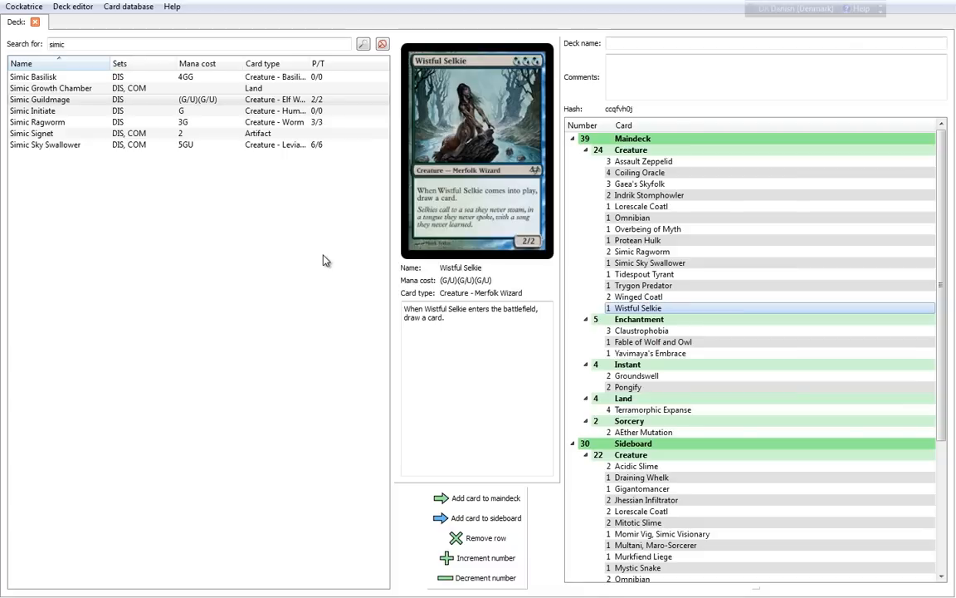
pyautogui.moveTo(741, 332)
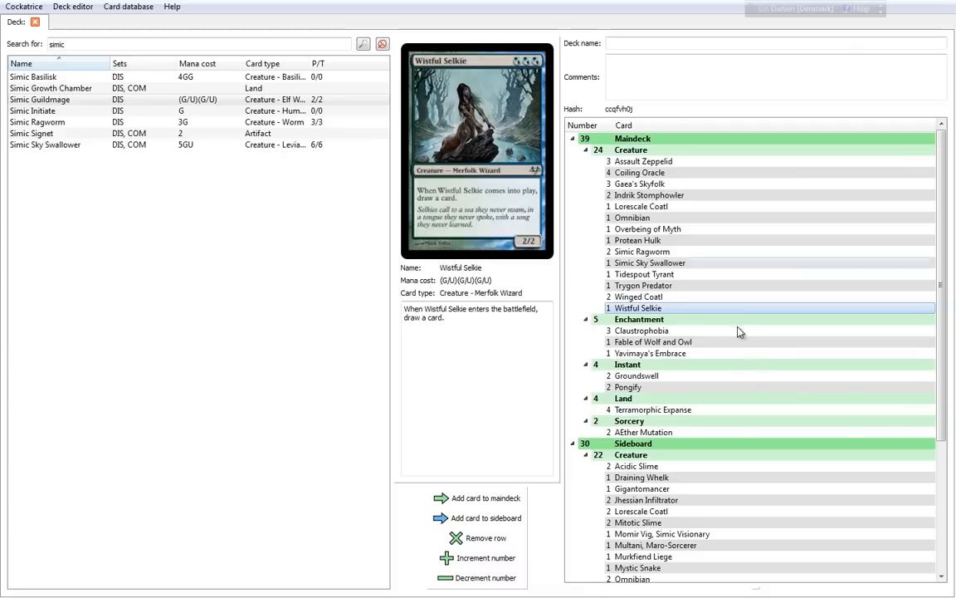
# Preview Claustrophobia from the deck's enchantments and scroll further down the deck list
pyautogui.click(641, 331)
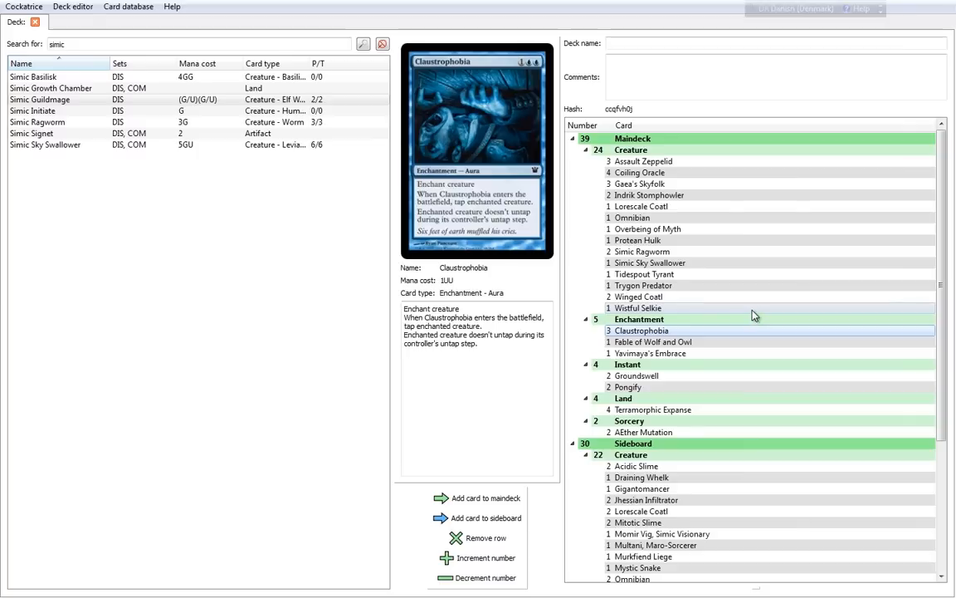
pyautogui.moveTo(716, 279)
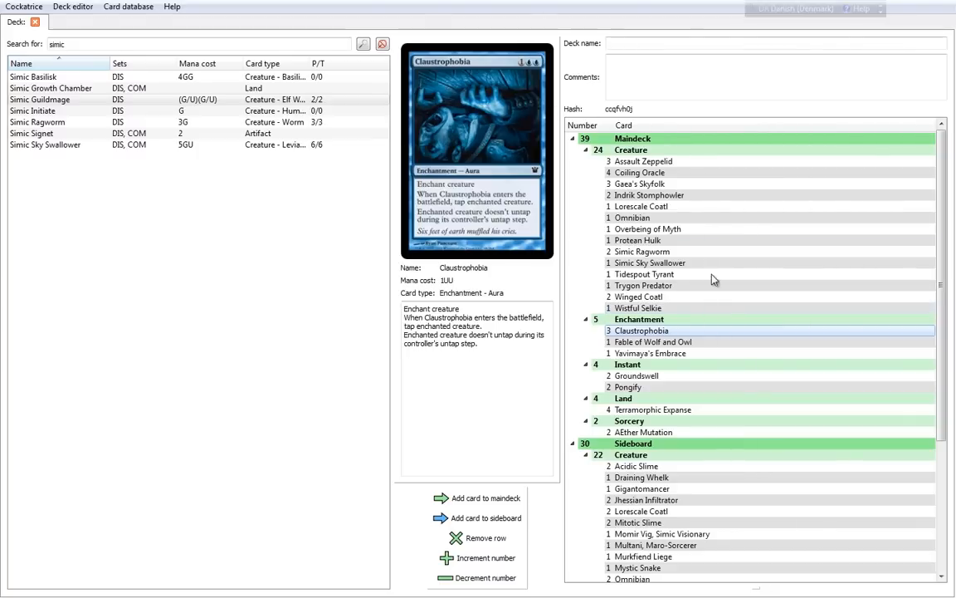
pyautogui.moveTo(501, 119)
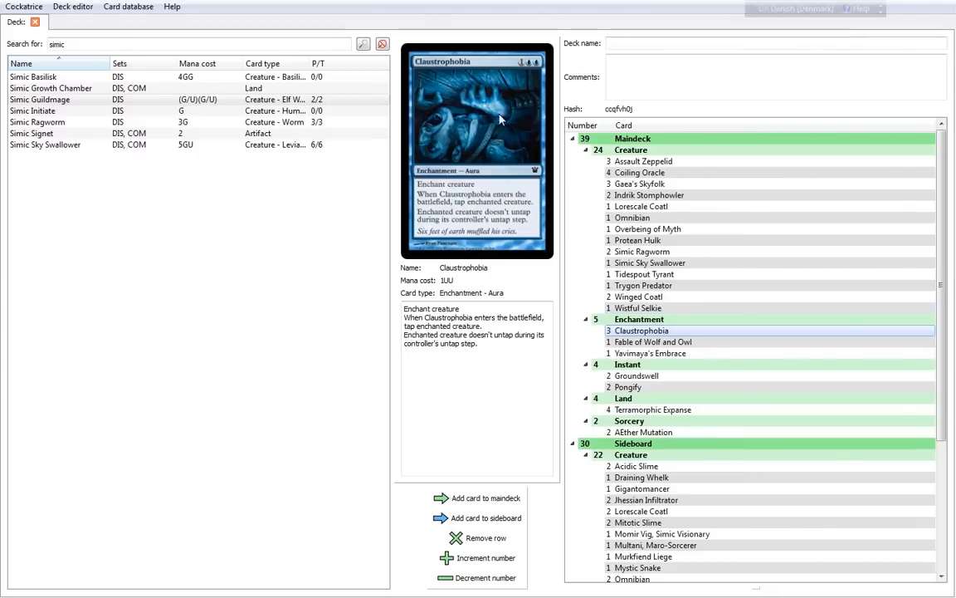
pyautogui.moveTo(495, 40)
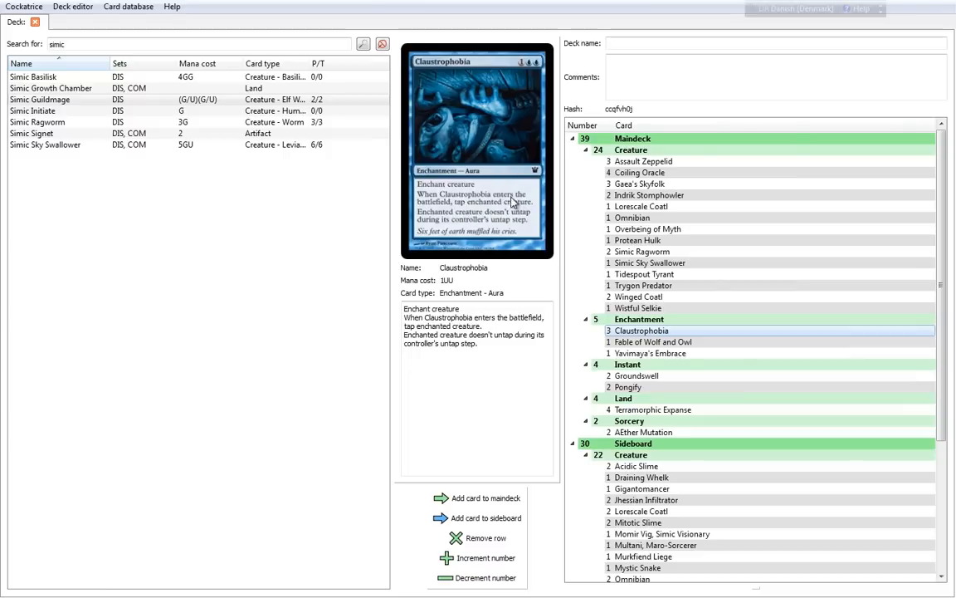
pyautogui.moveTo(501, 239)
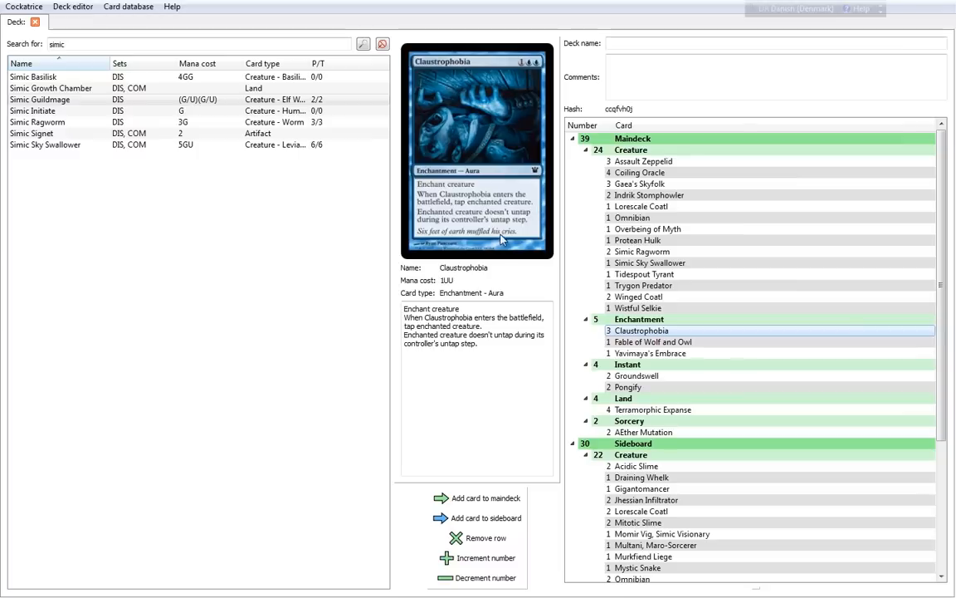
pyautogui.moveTo(535, 220)
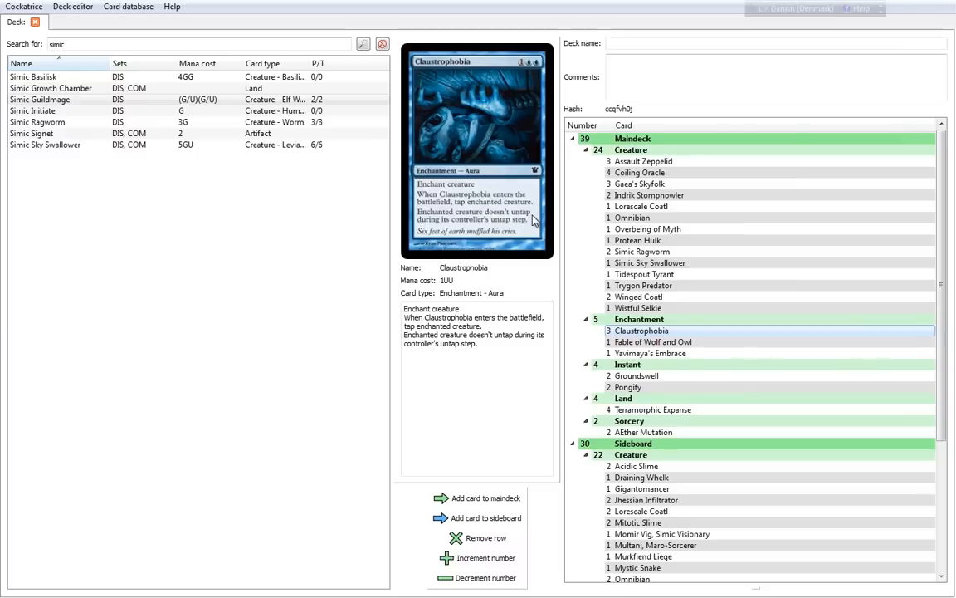
pyautogui.moveTo(480, 231)
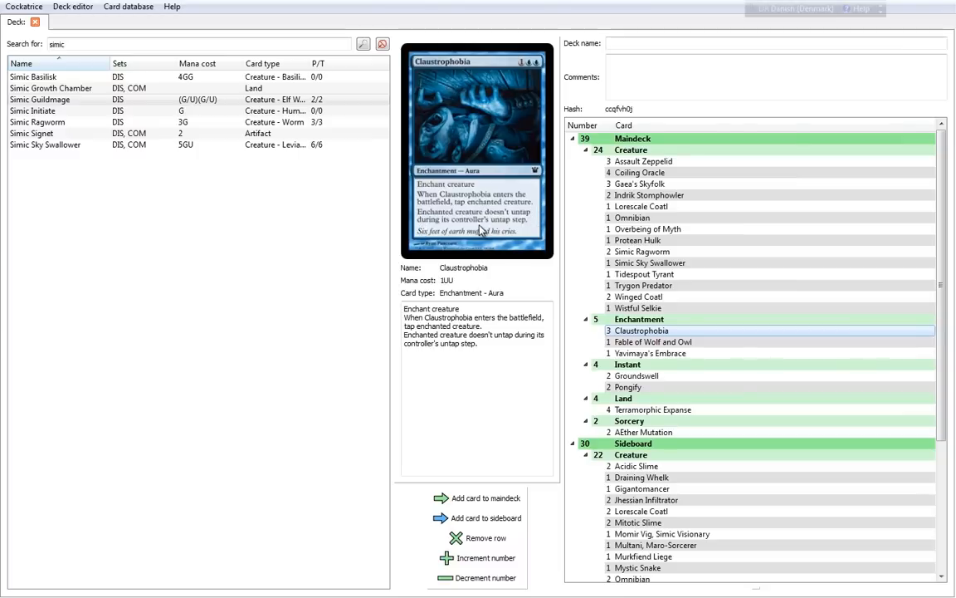
pyautogui.scroll(-3)
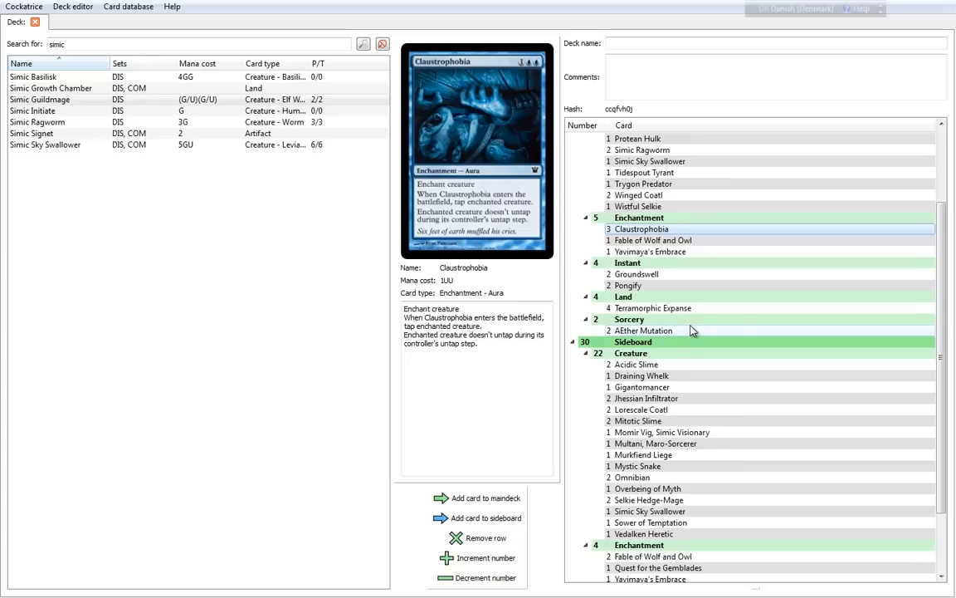
pyautogui.moveTo(710, 264)
pyautogui.write('pcif')
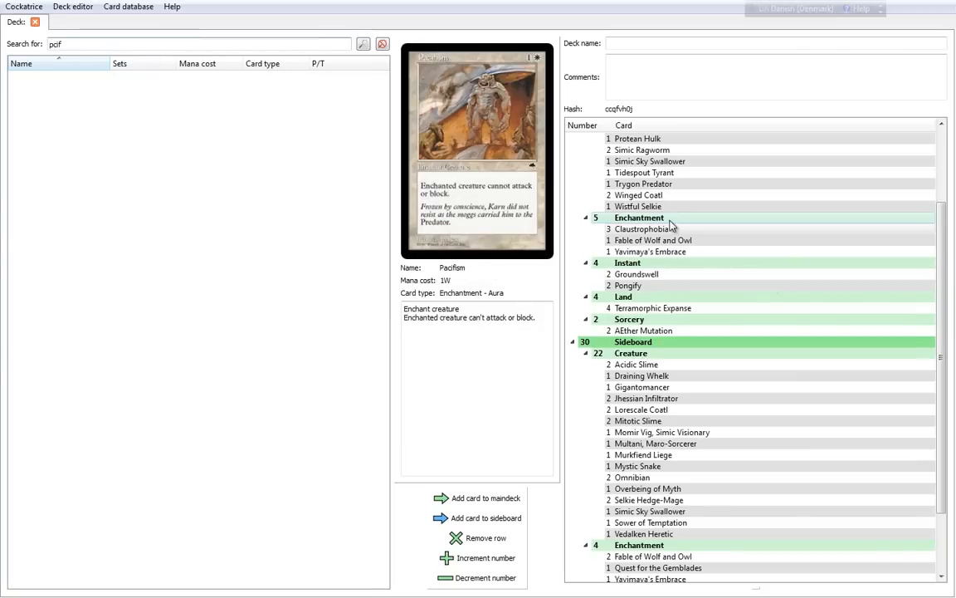
# Return the card info panel to Claustrophobia's details from the deck list
pyautogui.click(641, 230)
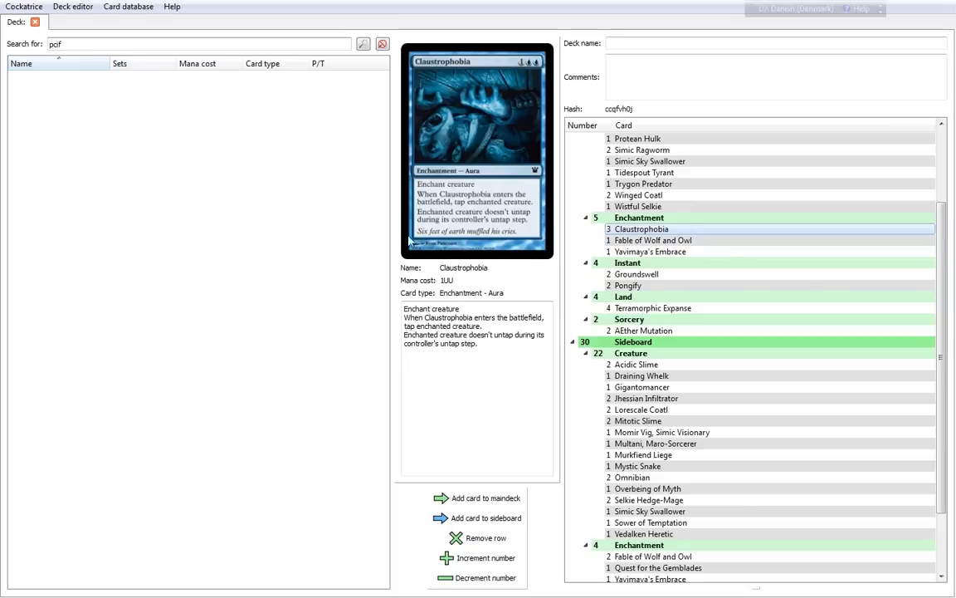
pyautogui.moveTo(350, 199)
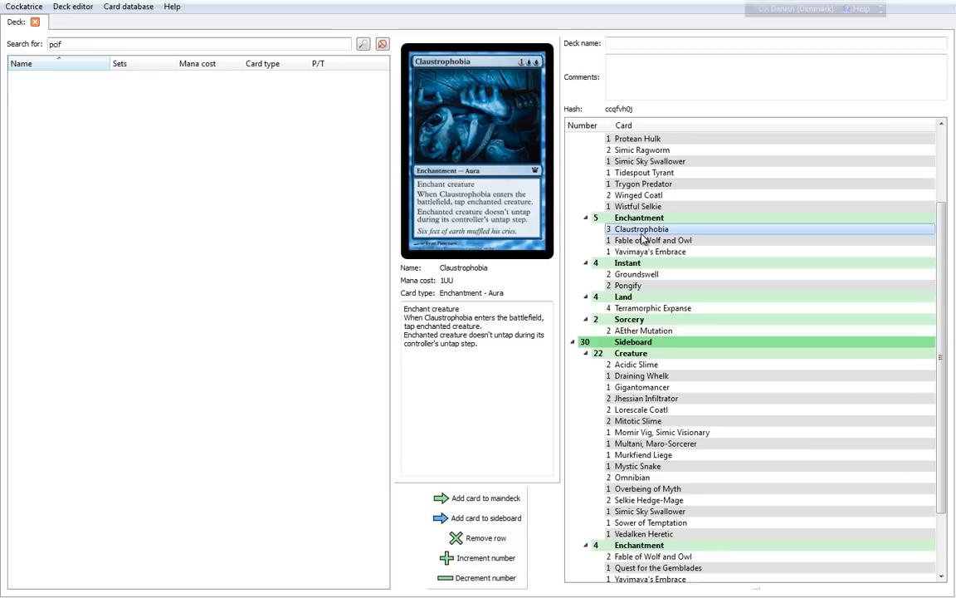
# Preview Fable of Wolf and Owl's token-making text and scroll down the deck list
pyautogui.click(654, 239)
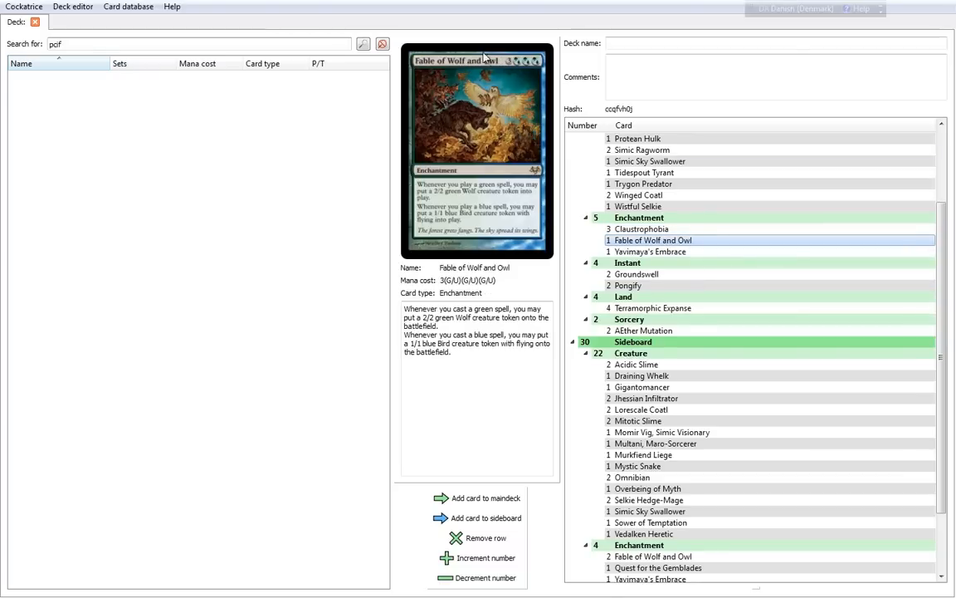
pyautogui.moveTo(518, 214)
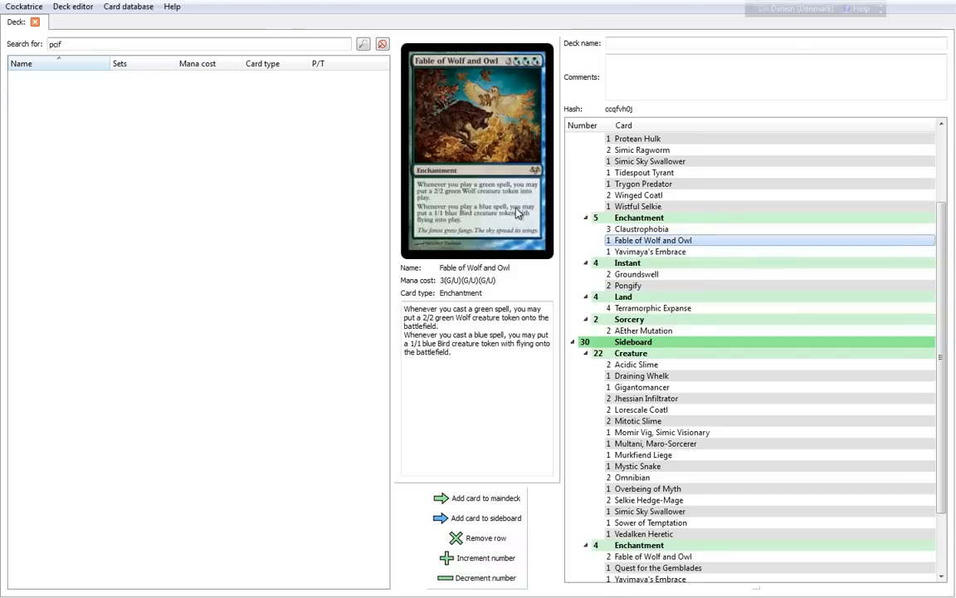
pyautogui.moveTo(459, 203)
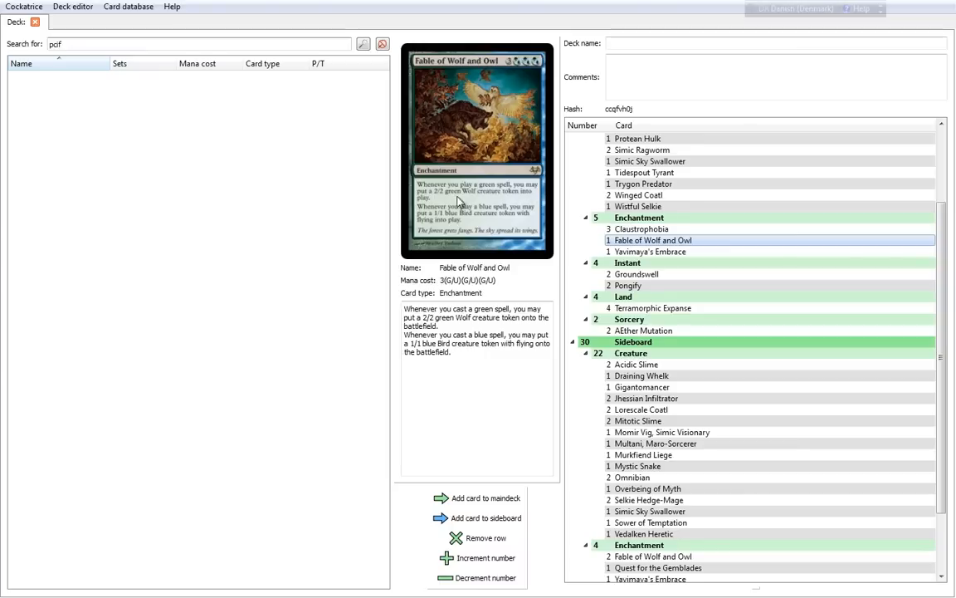
pyautogui.moveTo(548, 205)
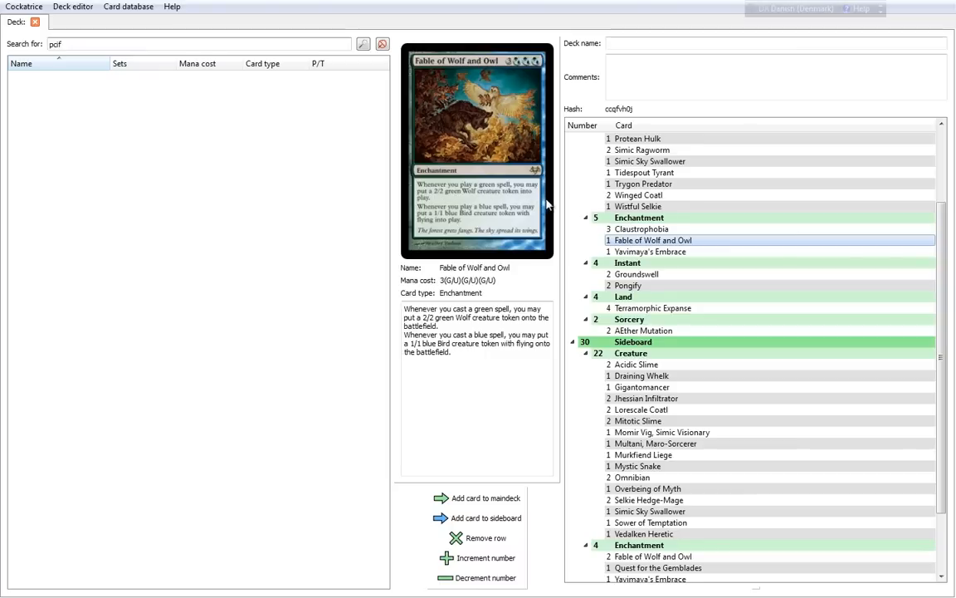
pyautogui.moveTo(528, 216)
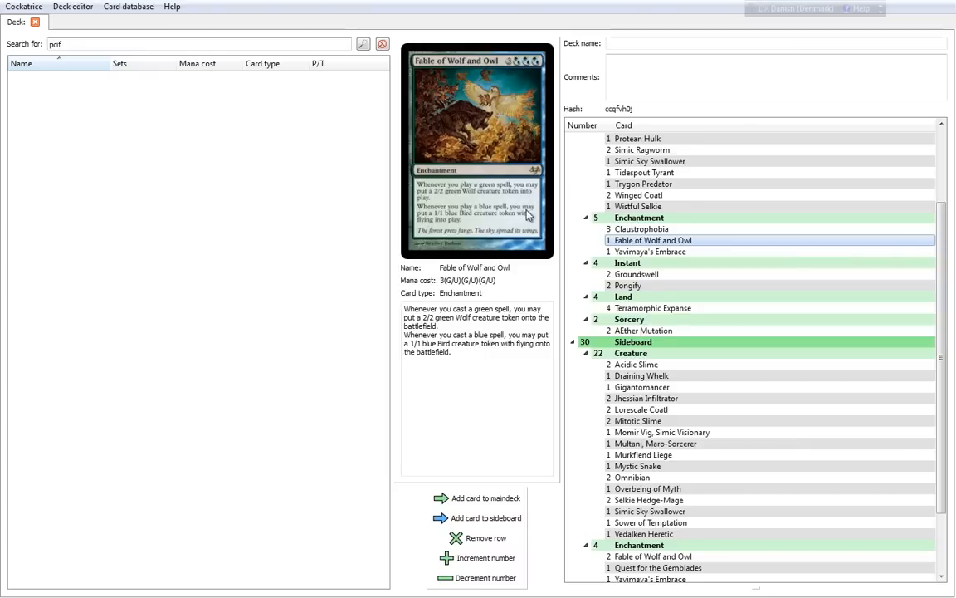
pyautogui.moveTo(480, 220)
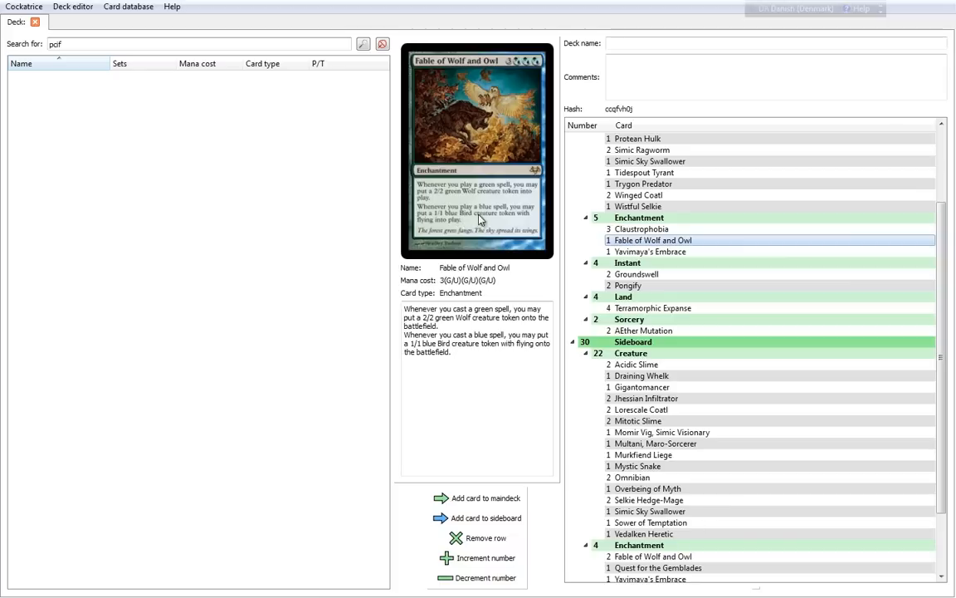
pyautogui.moveTo(473, 240)
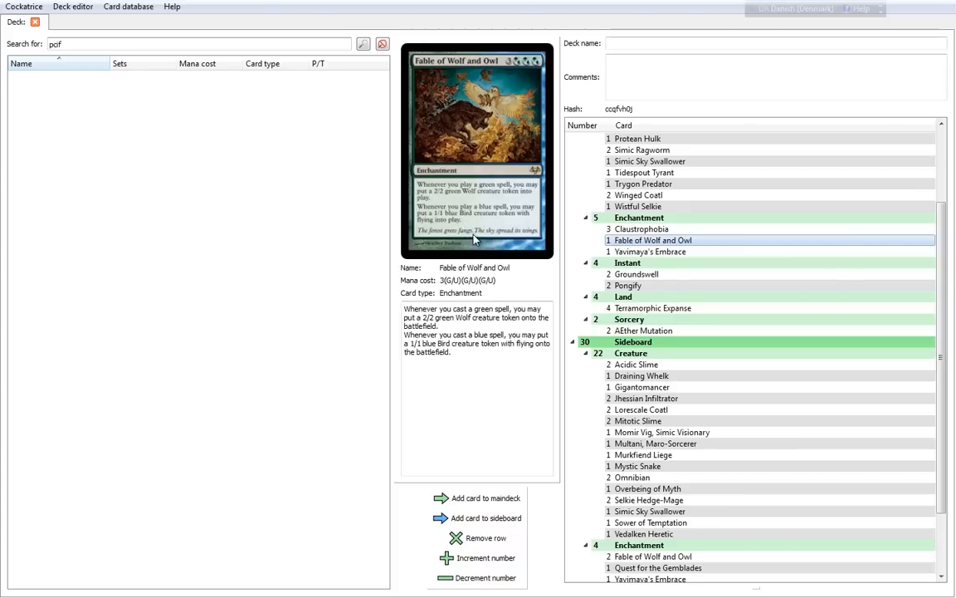
pyautogui.moveTo(447, 267)
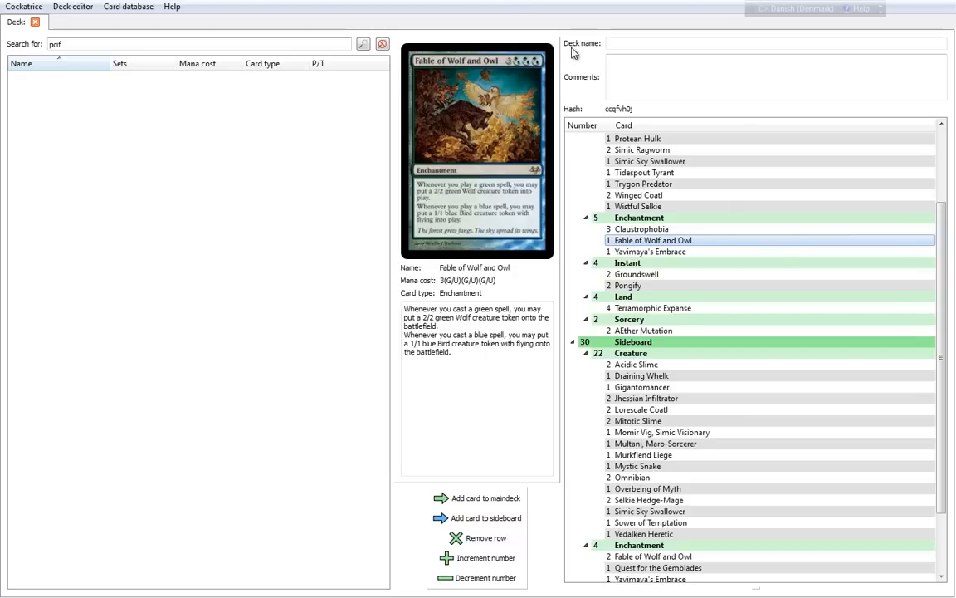
pyautogui.moveTo(579, 58)
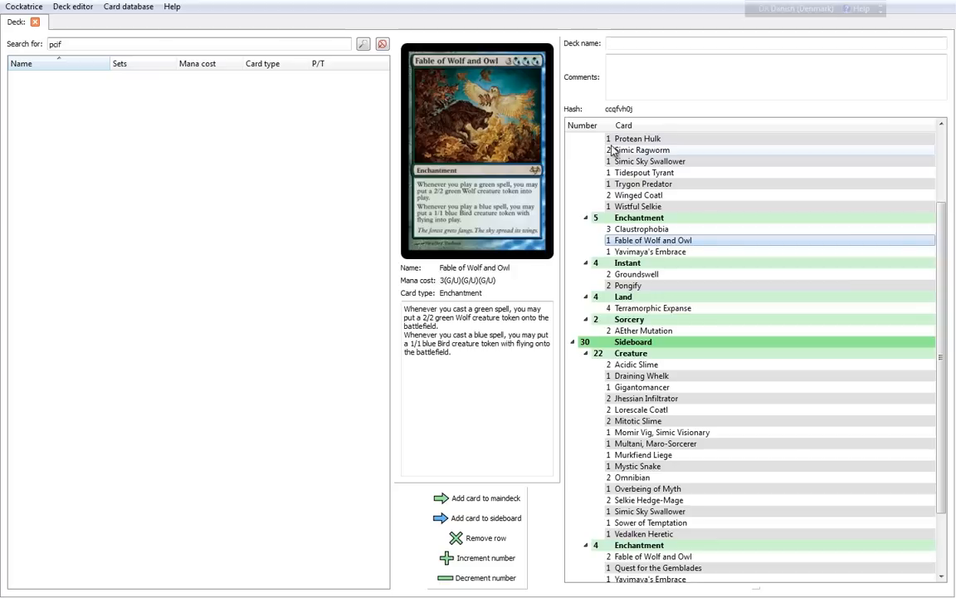
pyautogui.moveTo(654, 252)
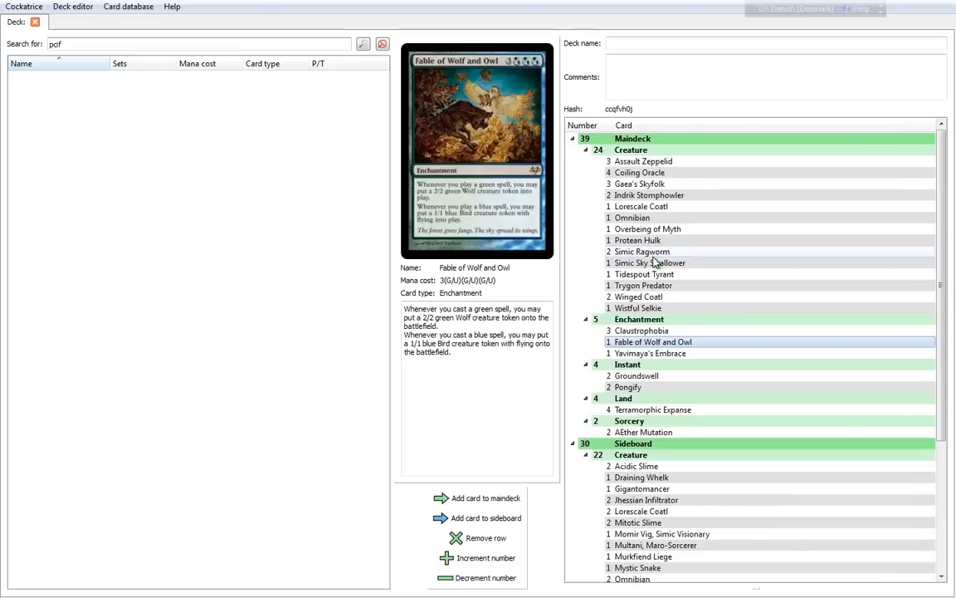
pyautogui.moveTo(797, 352)
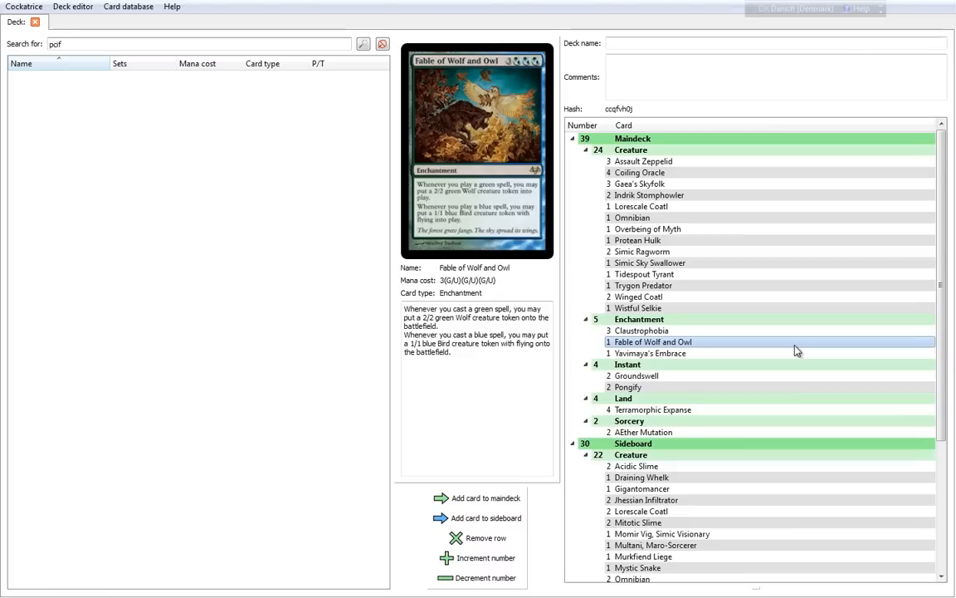
pyautogui.scroll(-3)
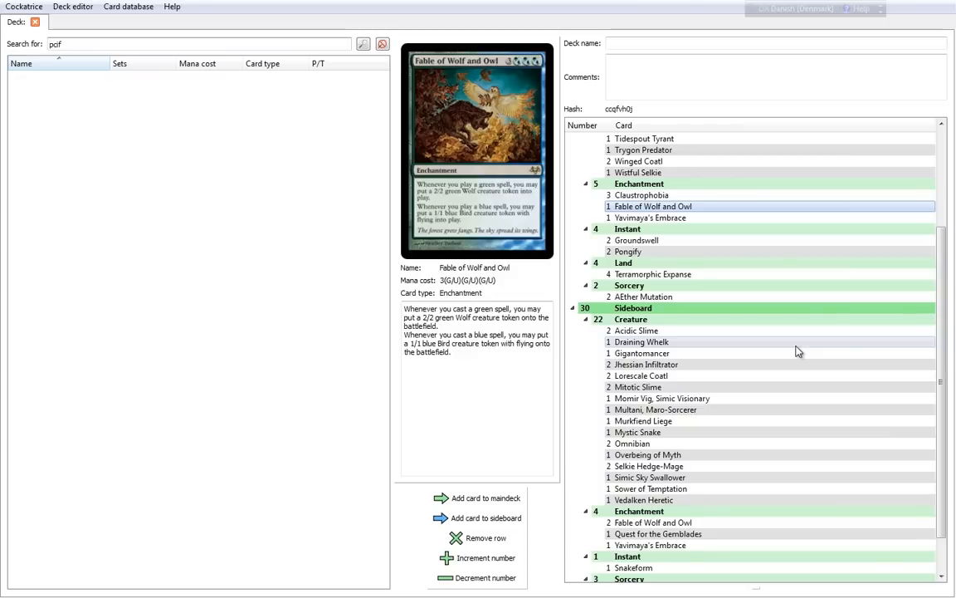
pyautogui.moveTo(796, 343)
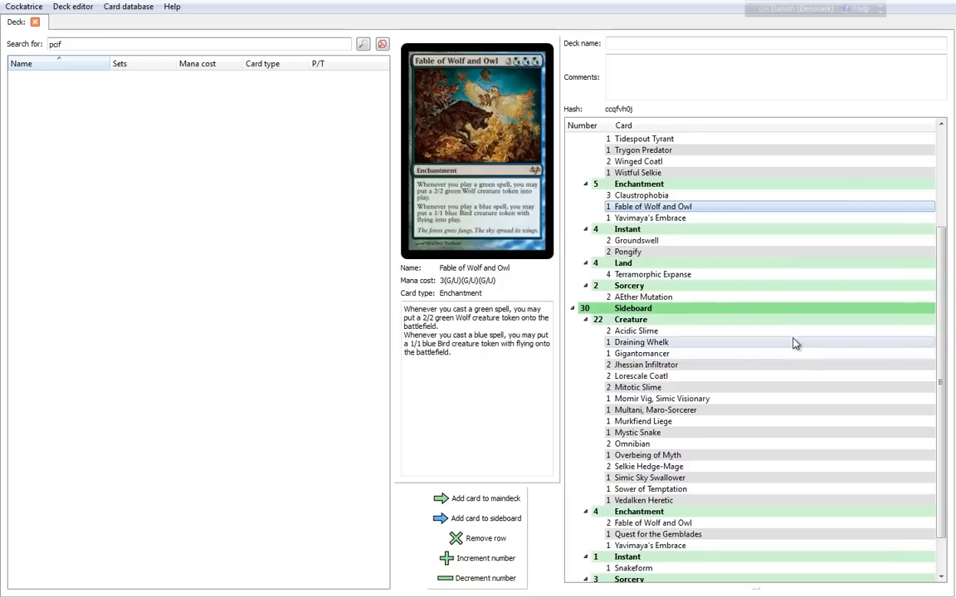
# Preview Yavimaya's Embrace, the deck's third enchantment, with its aura rules text
pyautogui.click(651, 218)
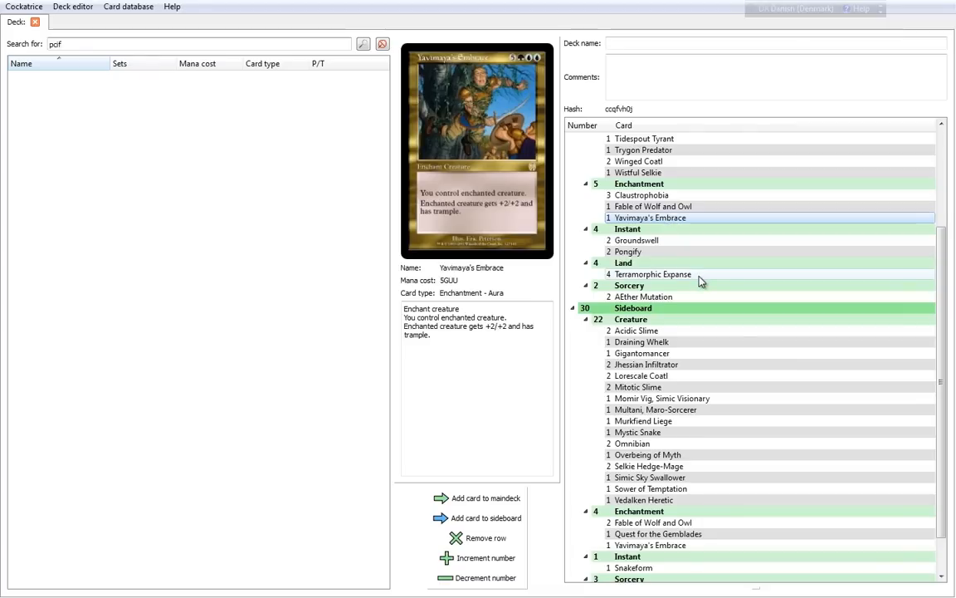
pyautogui.moveTo(534, 280)
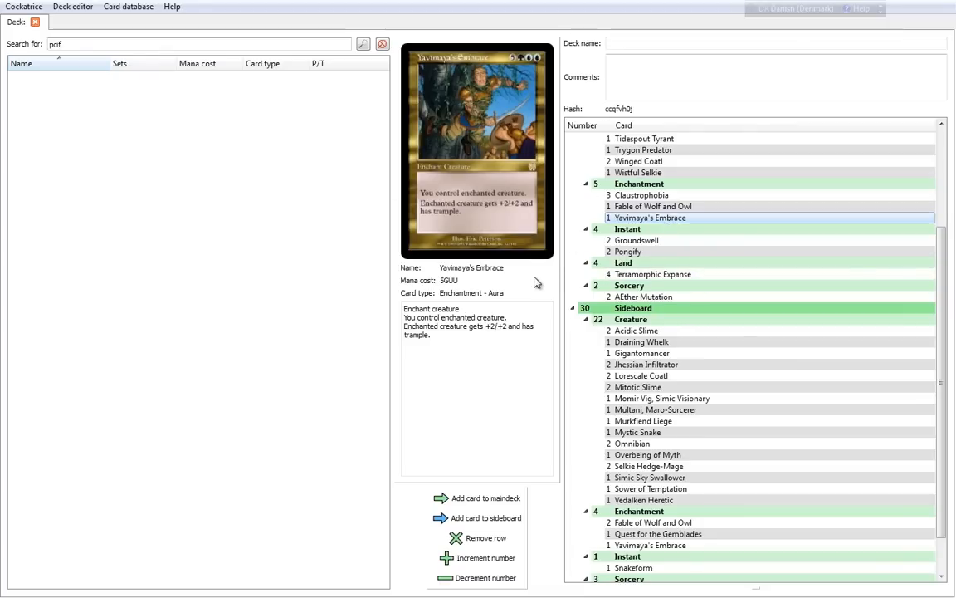
pyautogui.moveTo(516, 32)
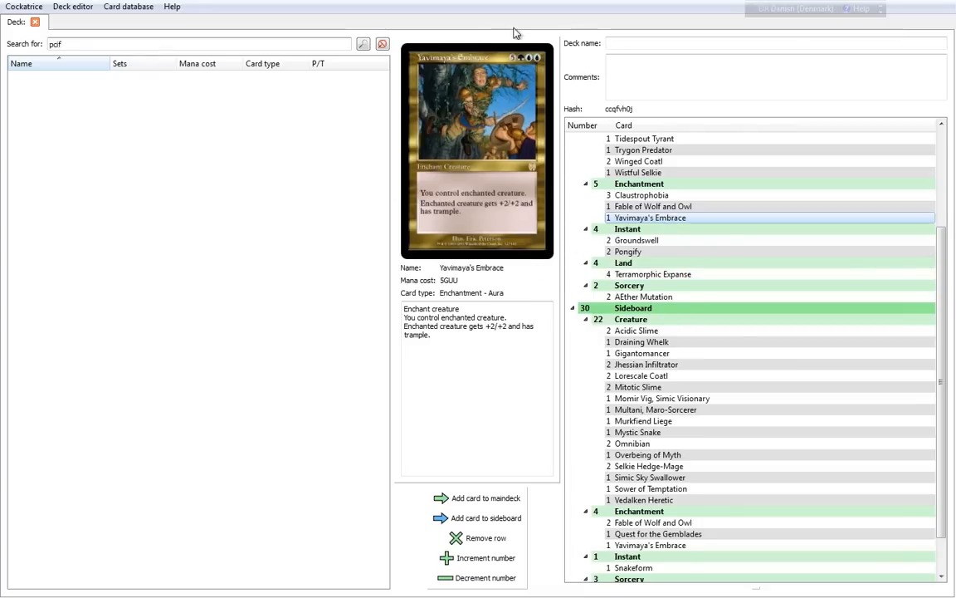
pyautogui.moveTo(406, 193)
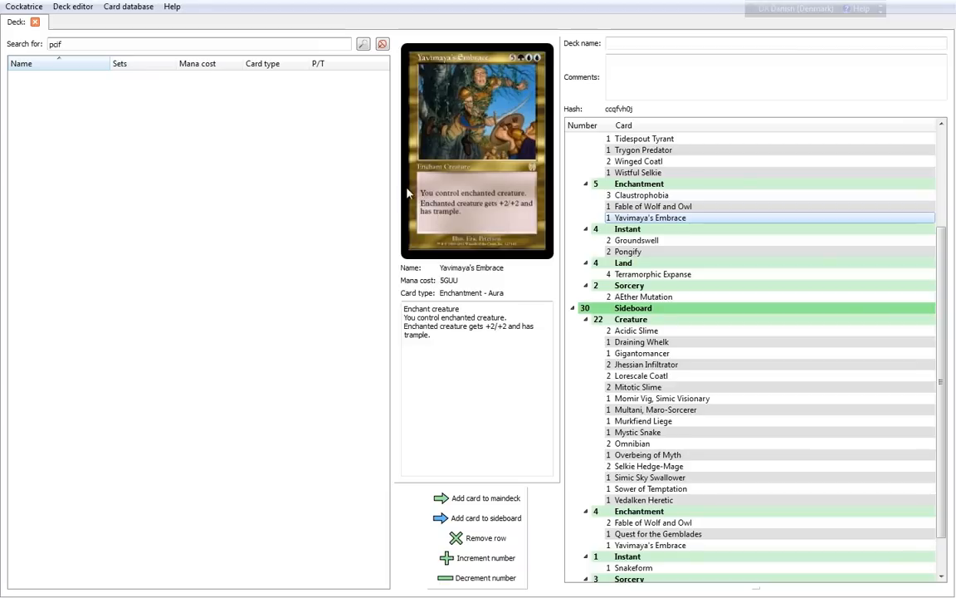
pyautogui.moveTo(561, 212)
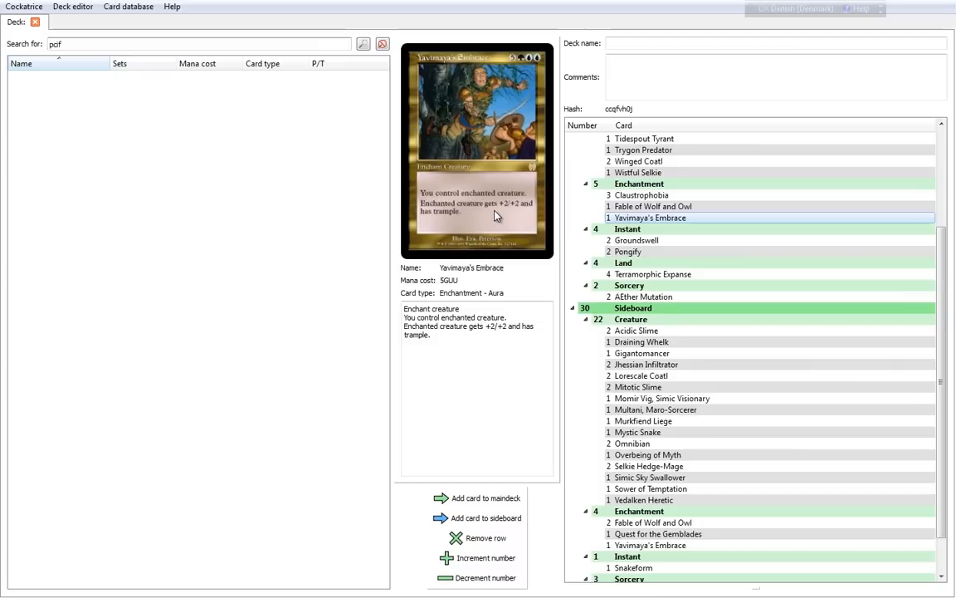
pyautogui.moveTo(432, 229)
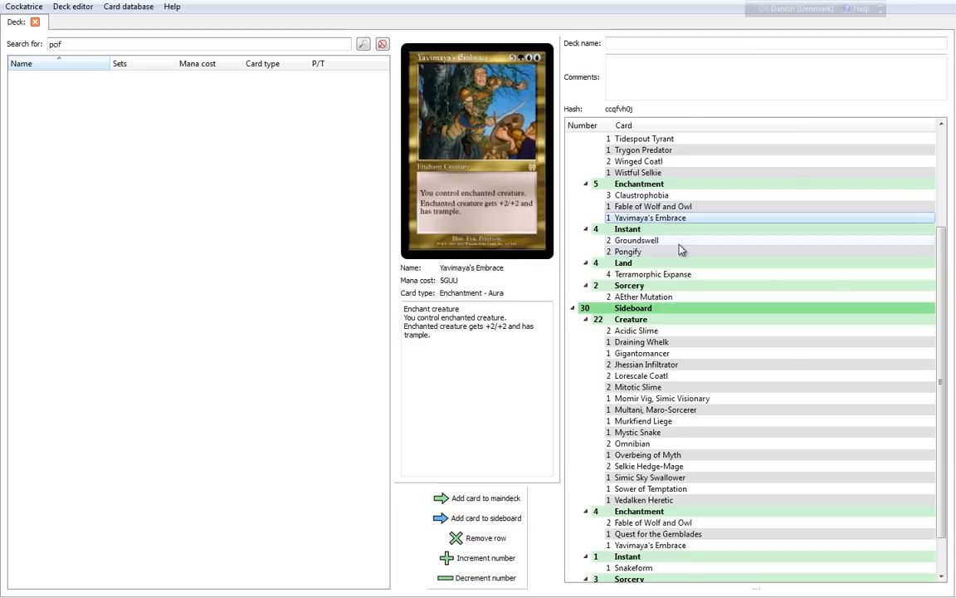
# Preview Groundswell, the deck's first instant, with its landfall pump text
pyautogui.click(638, 239)
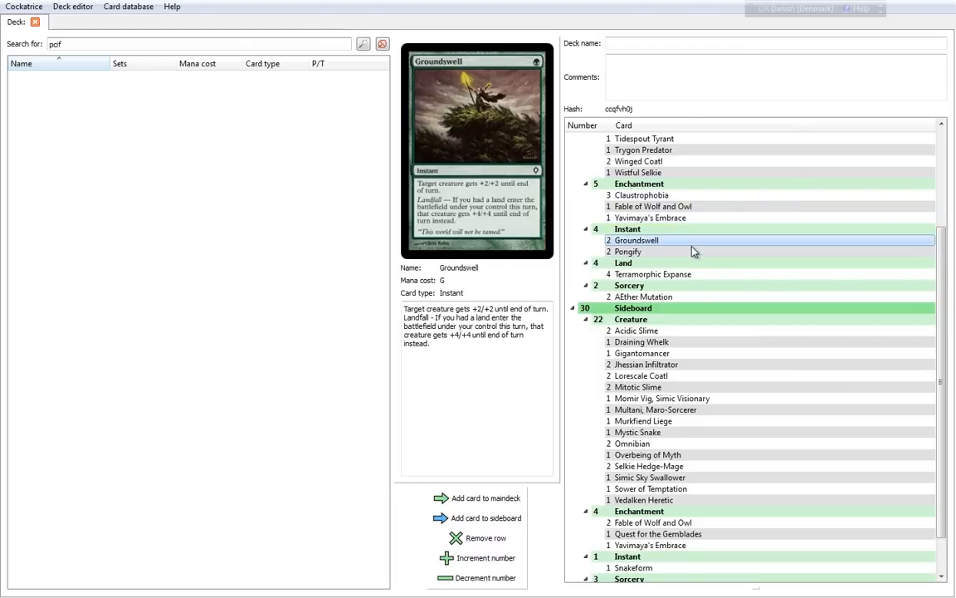
pyautogui.moveTo(767, 339)
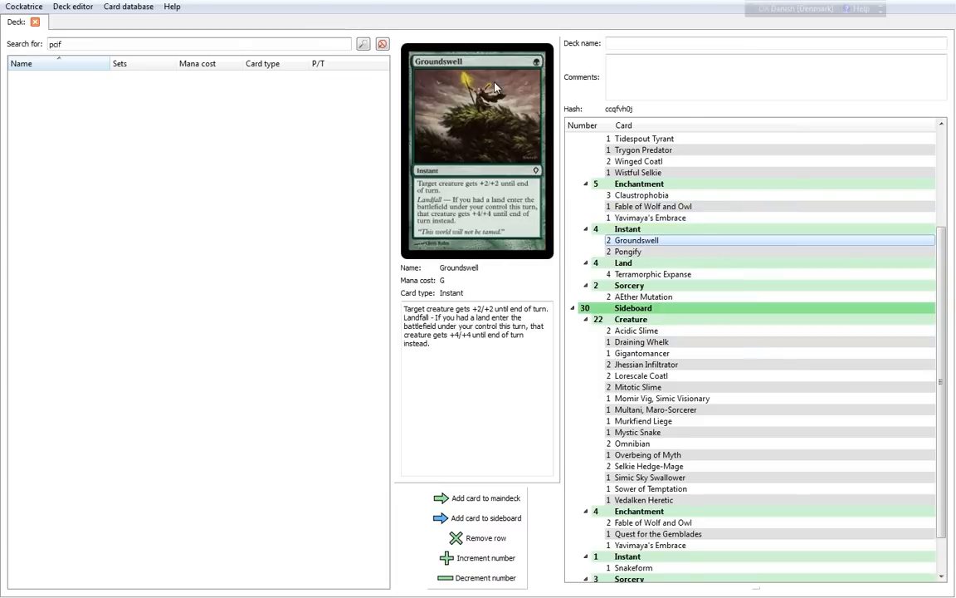
pyautogui.moveTo(441, 193)
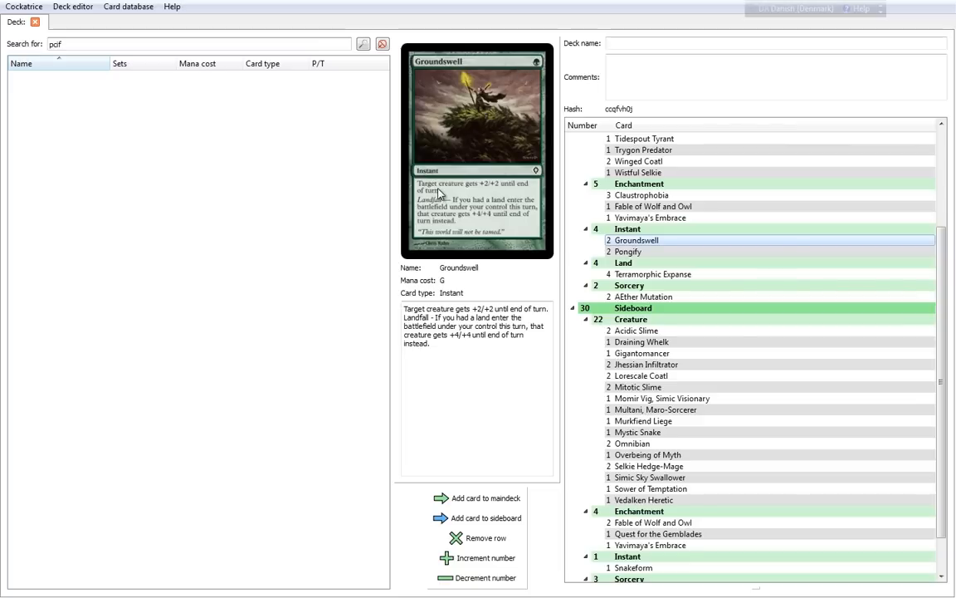
pyautogui.moveTo(498, 185)
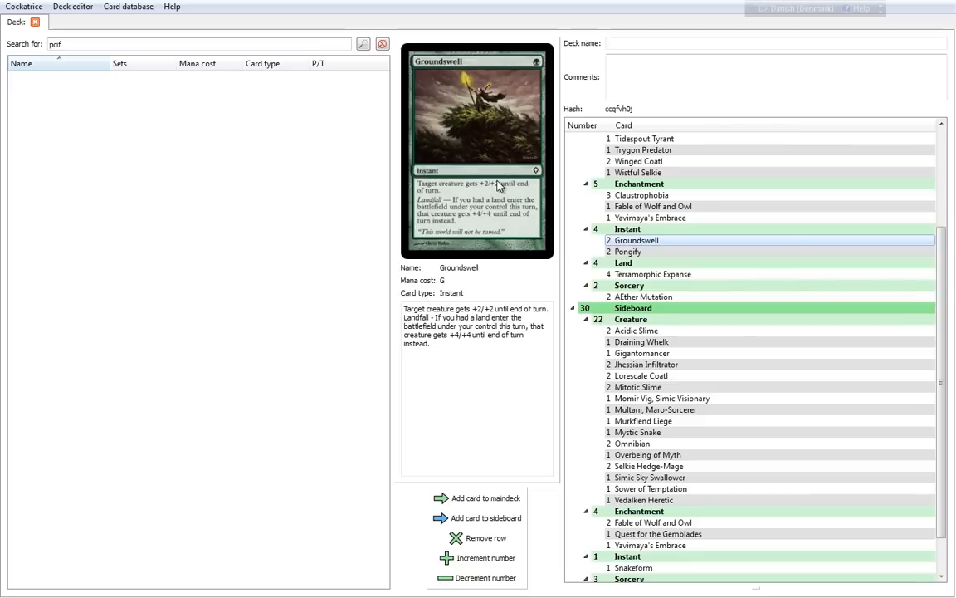
pyautogui.moveTo(447, 215)
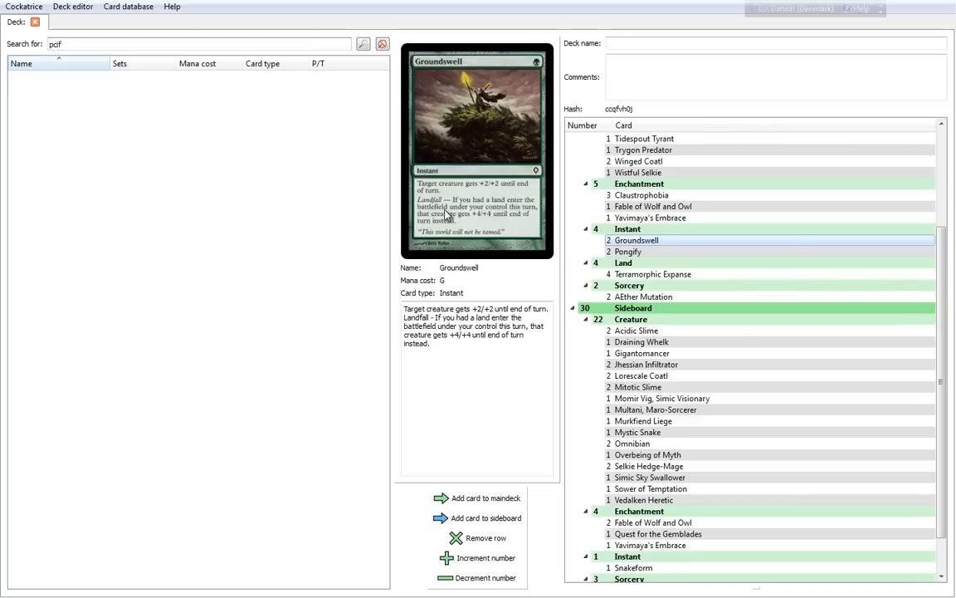
pyautogui.moveTo(411, 212)
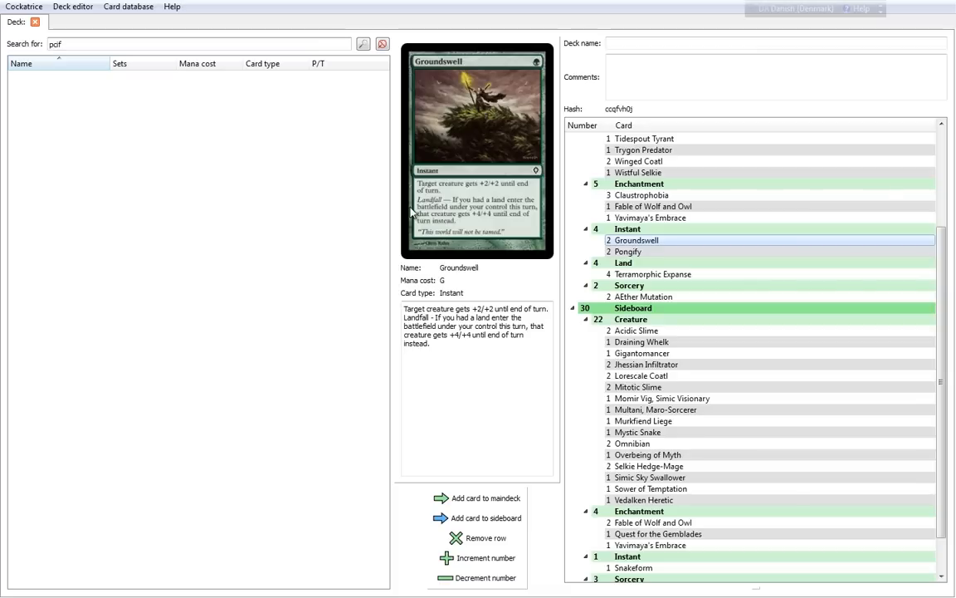
pyautogui.moveTo(538, 209)
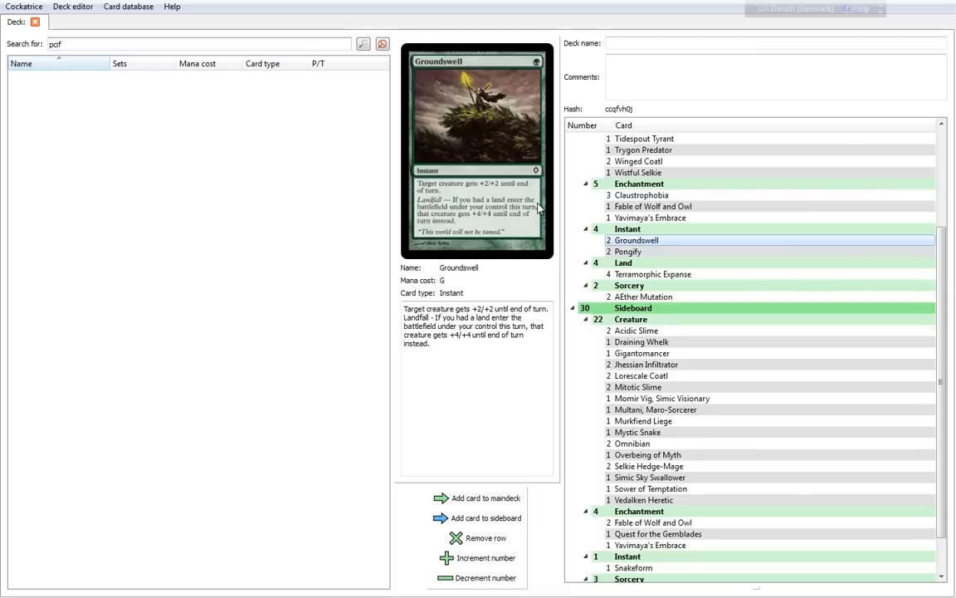
pyautogui.moveTo(485, 214)
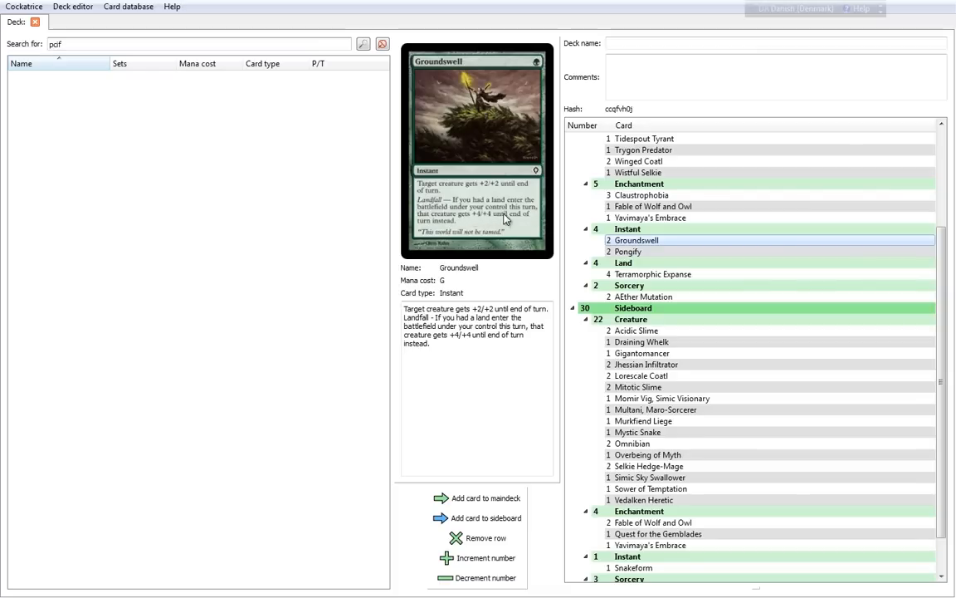
pyautogui.moveTo(529, 219)
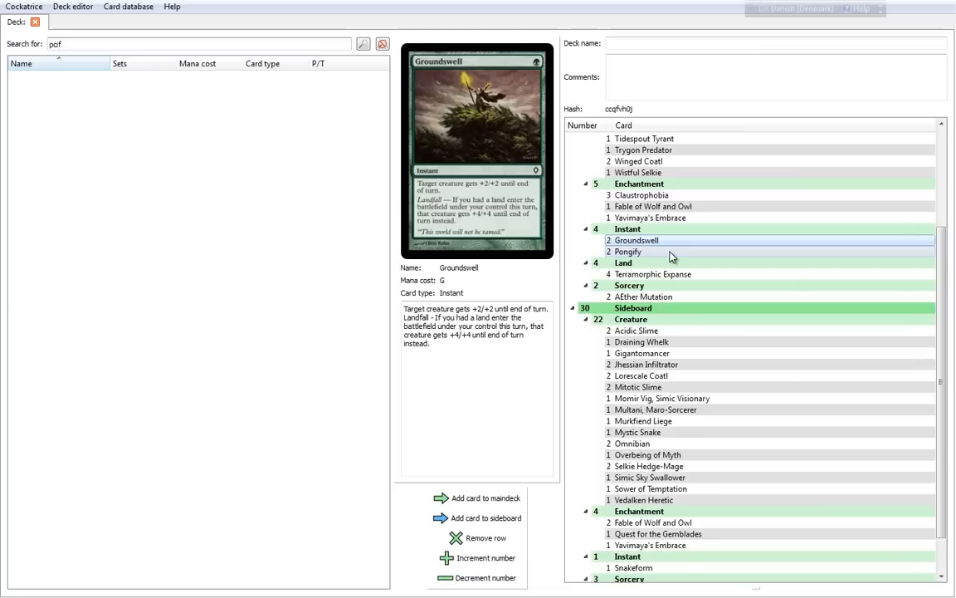
# Review Pongify and Coiling Oracle, then preview the Terramorphic Expanse land
pyautogui.click(627, 252)
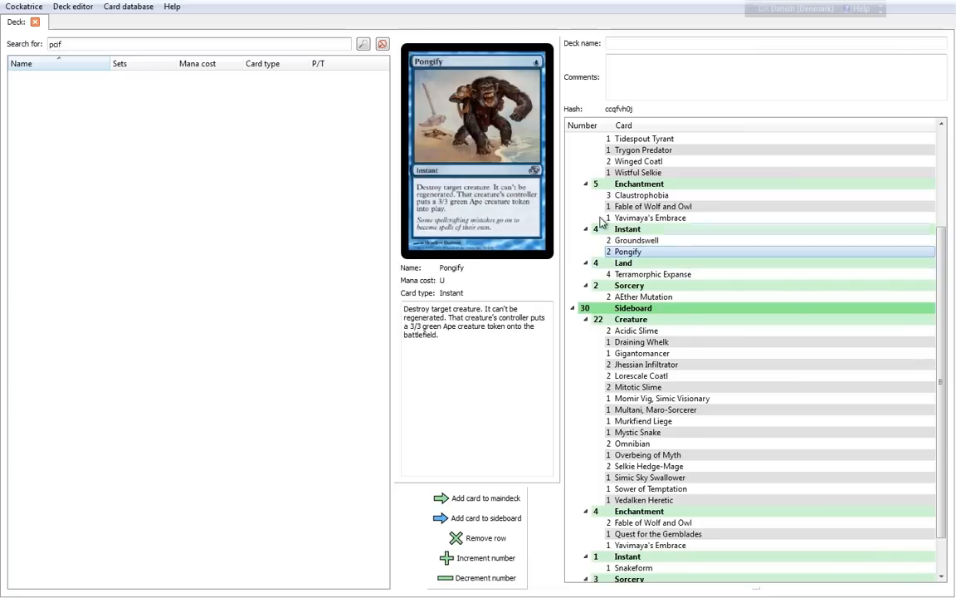
pyautogui.moveTo(535, 101)
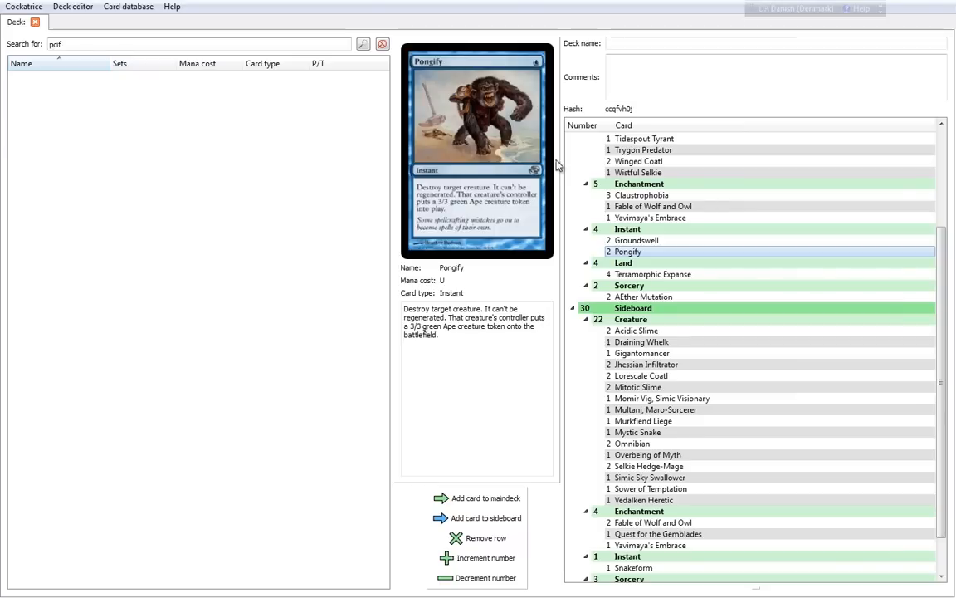
pyautogui.moveTo(432, 188)
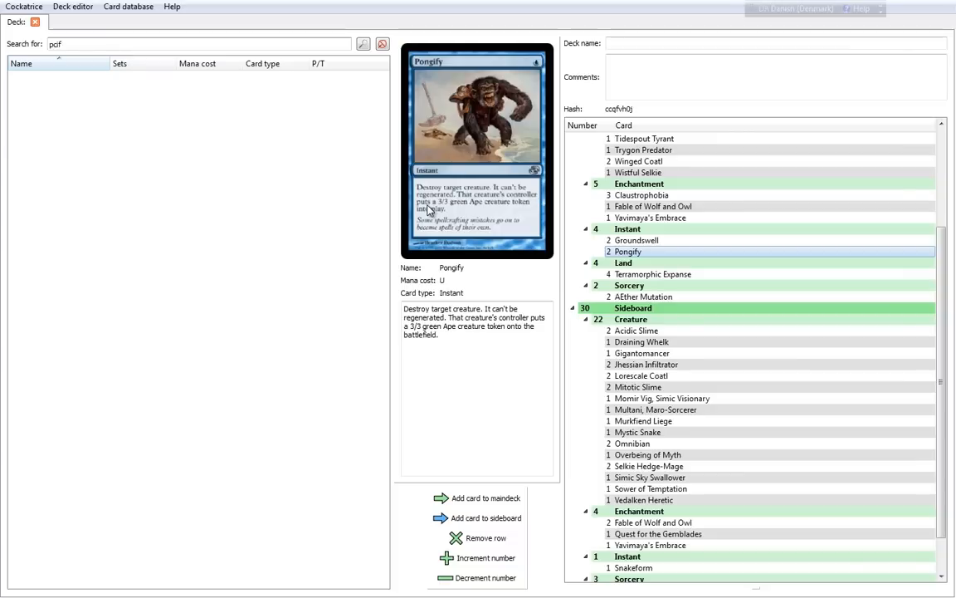
pyautogui.moveTo(531, 205)
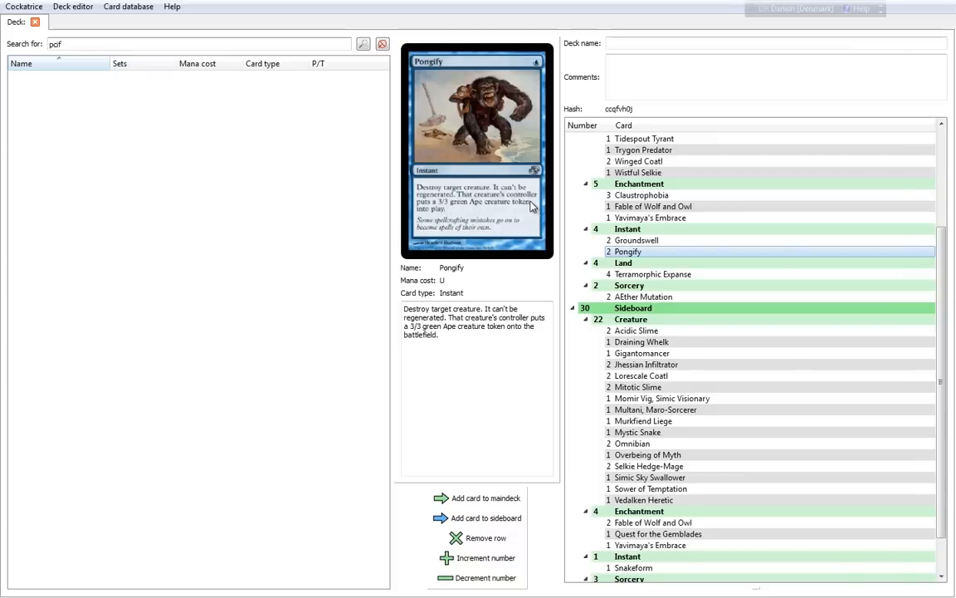
pyautogui.moveTo(506, 292)
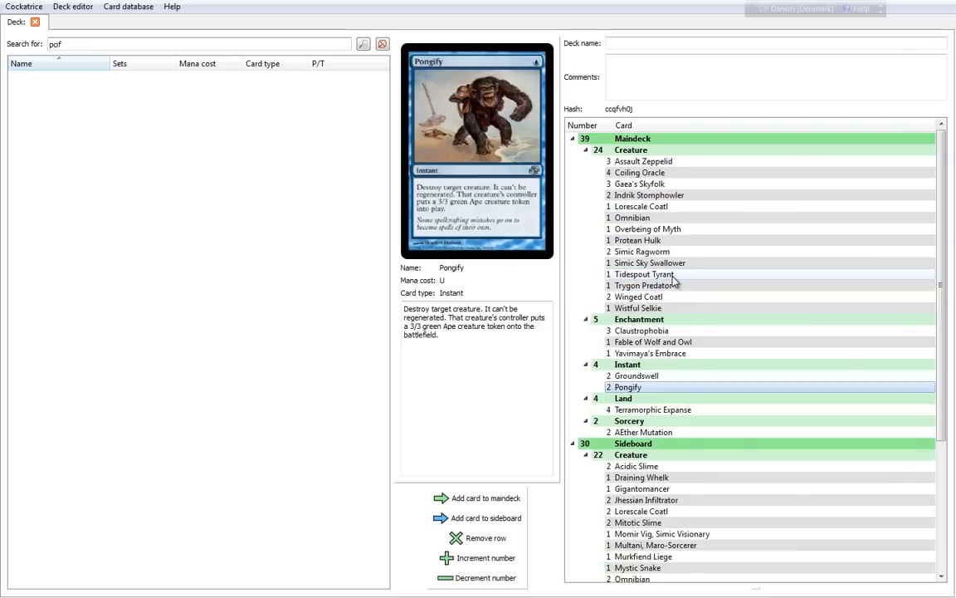
pyautogui.moveTo(674, 183)
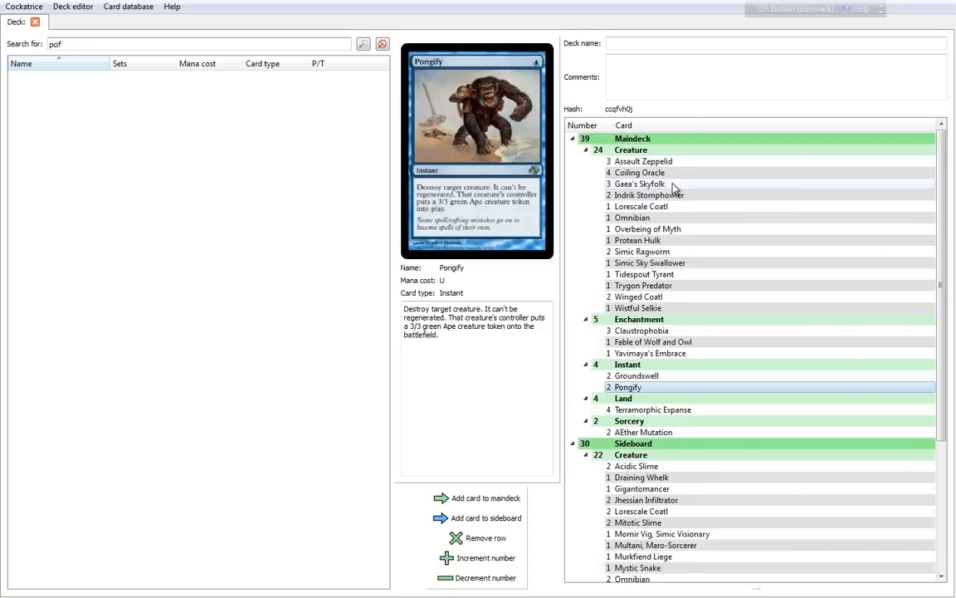
pyautogui.click(641, 171)
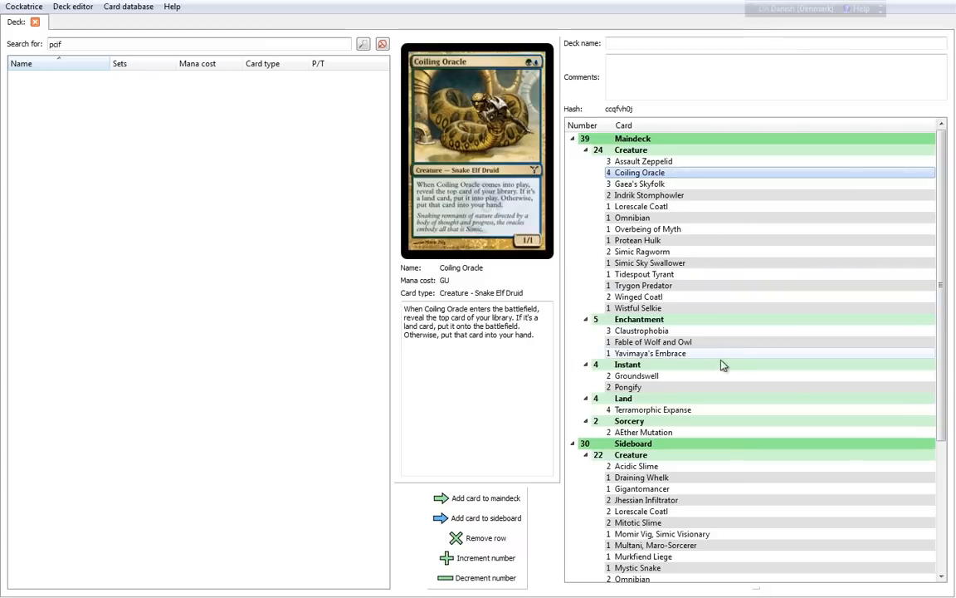
pyautogui.moveTo(655, 397)
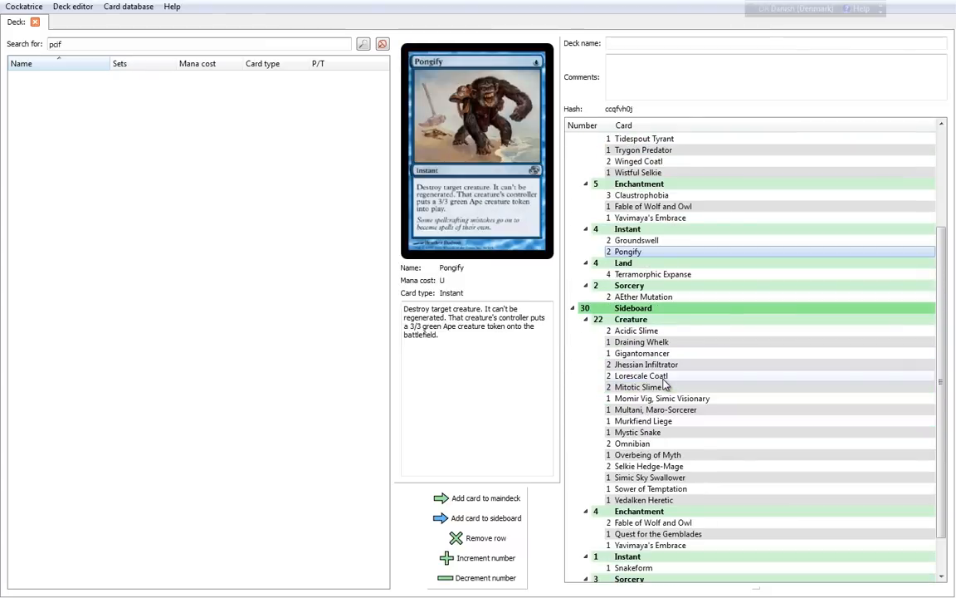
pyautogui.moveTo(677, 274)
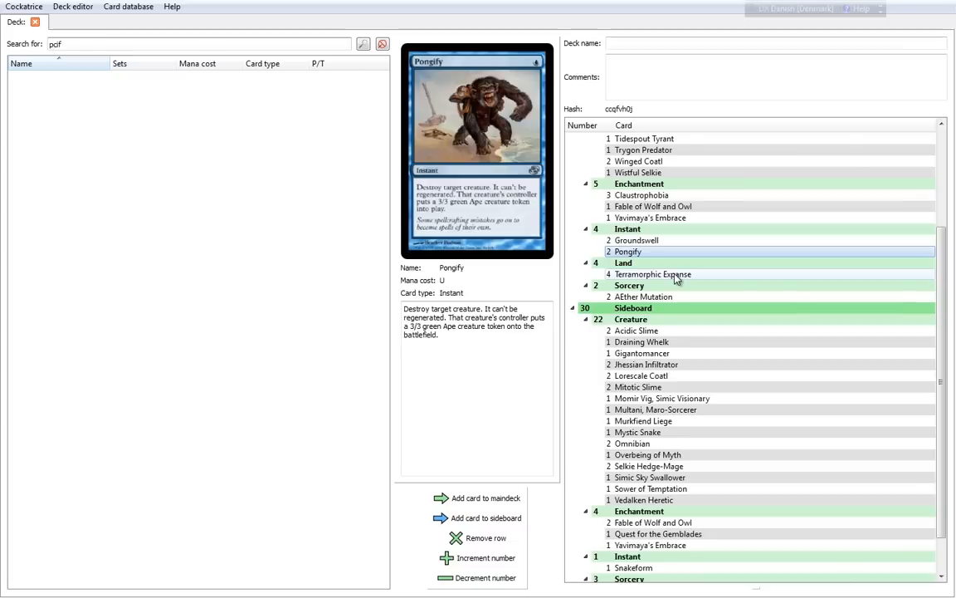
pyautogui.click(653, 274)
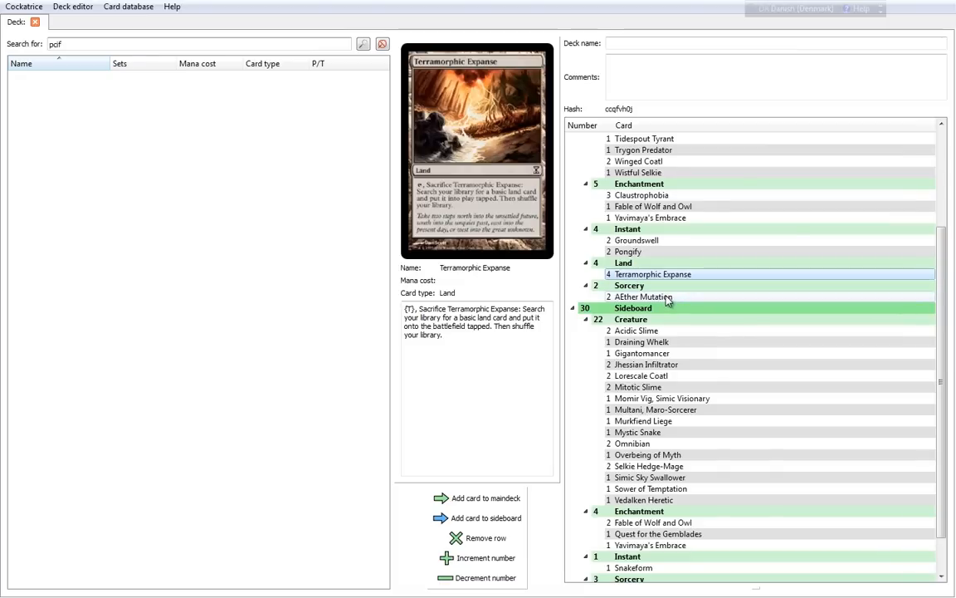
pyautogui.click(644, 295)
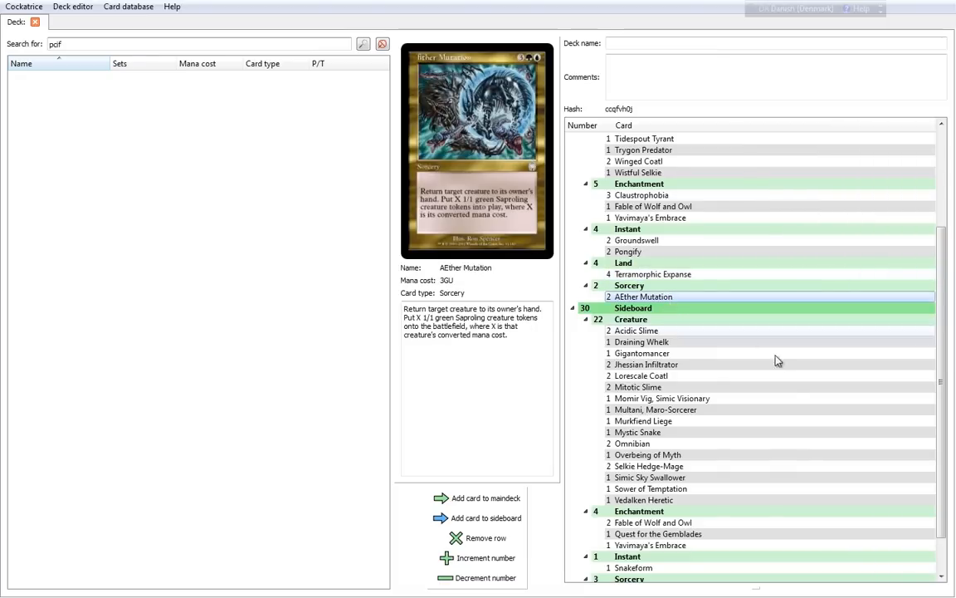
pyautogui.moveTo(779, 387)
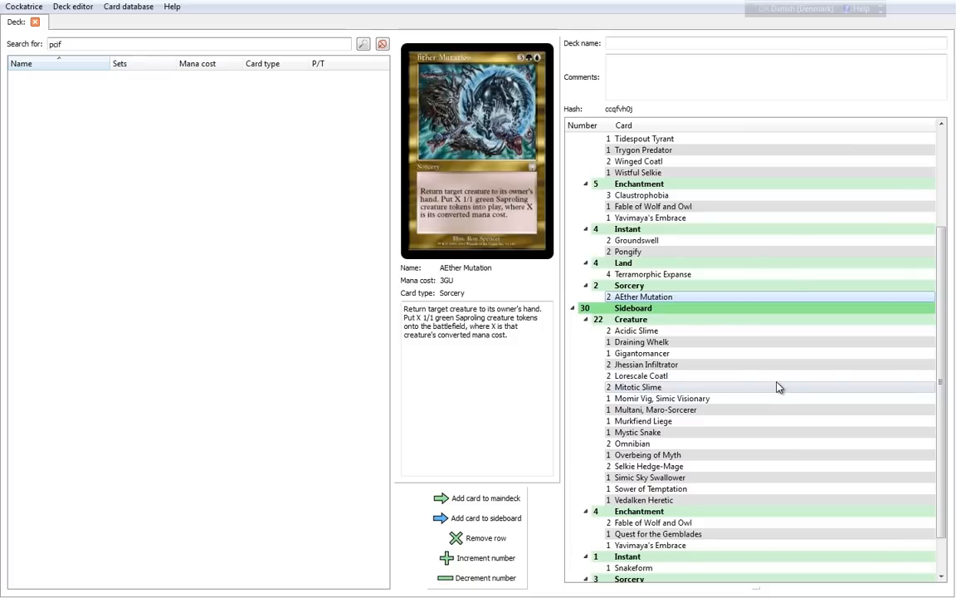
pyautogui.moveTo(446, 208)
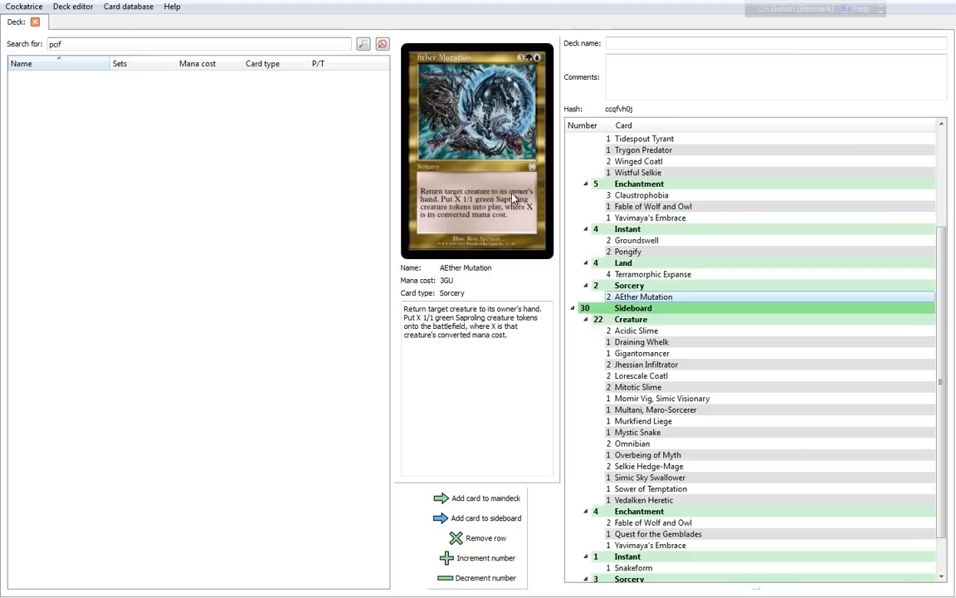
pyautogui.moveTo(478, 197)
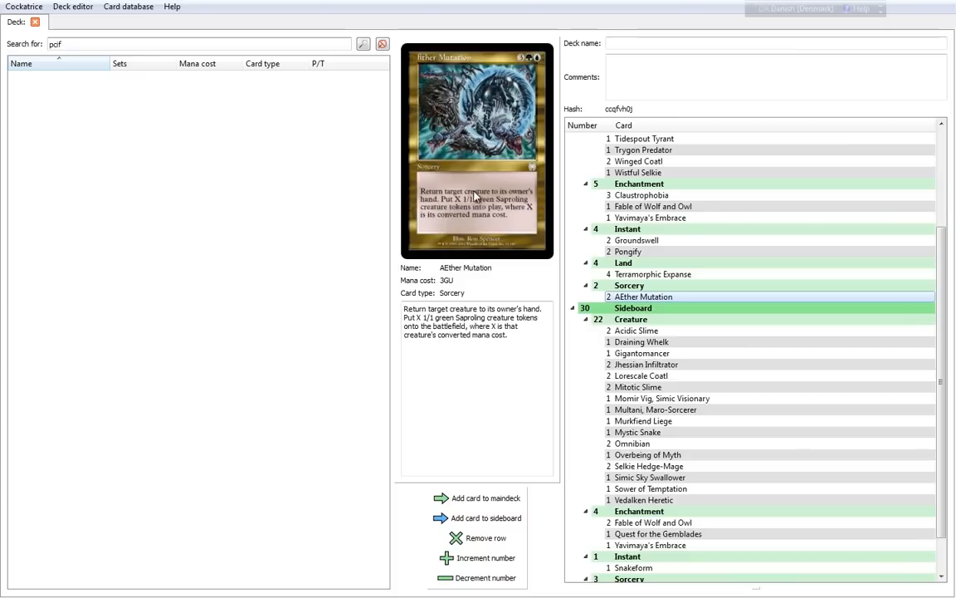
pyautogui.moveTo(435, 209)
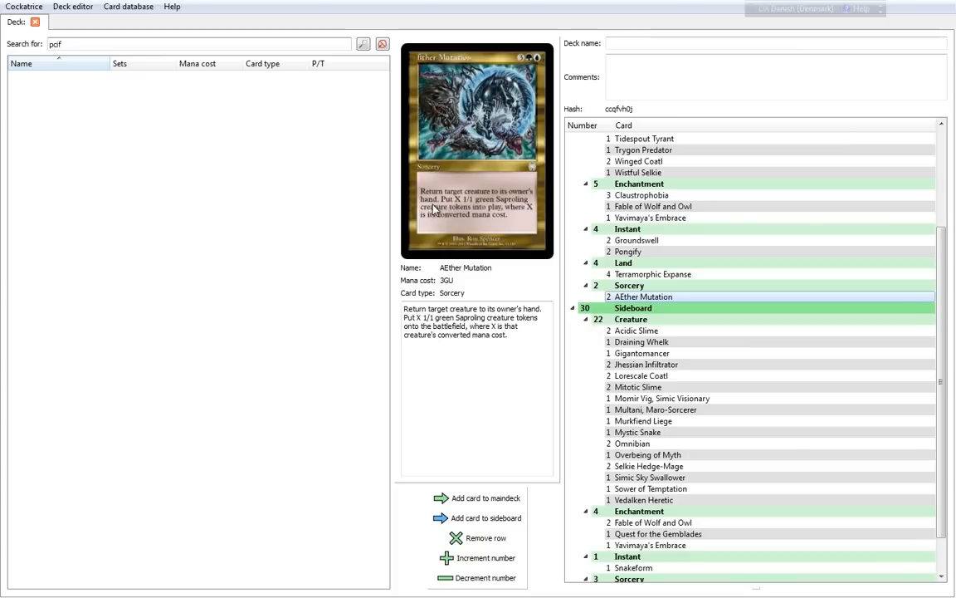
pyautogui.moveTo(445, 229)
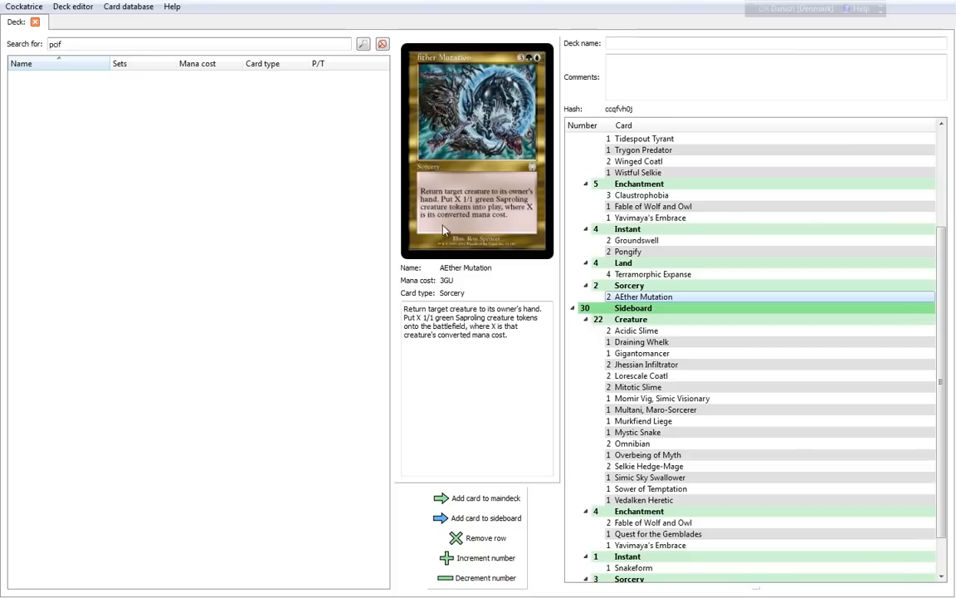
pyautogui.moveTo(532, 225)
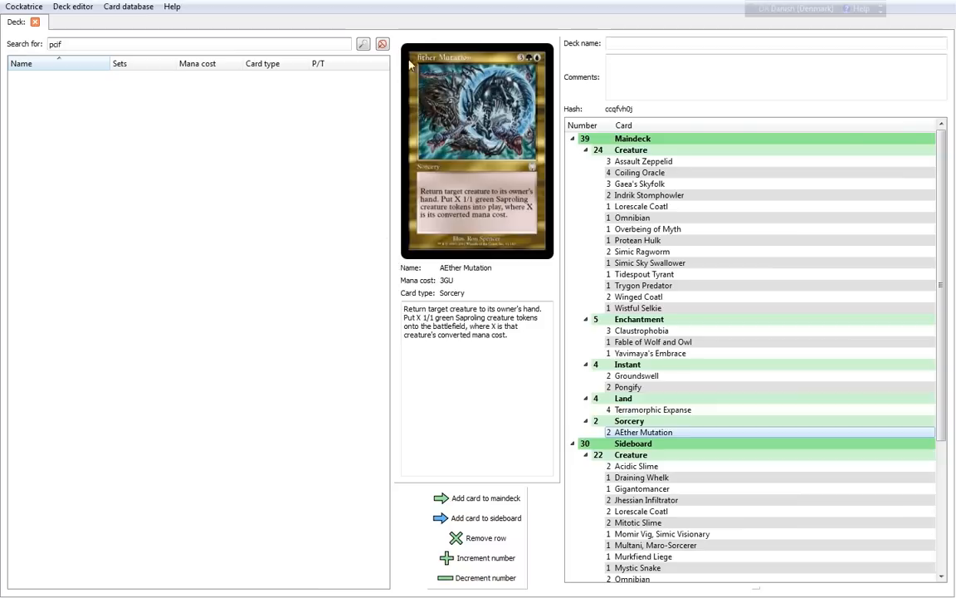
pyautogui.moveTo(589, 324)
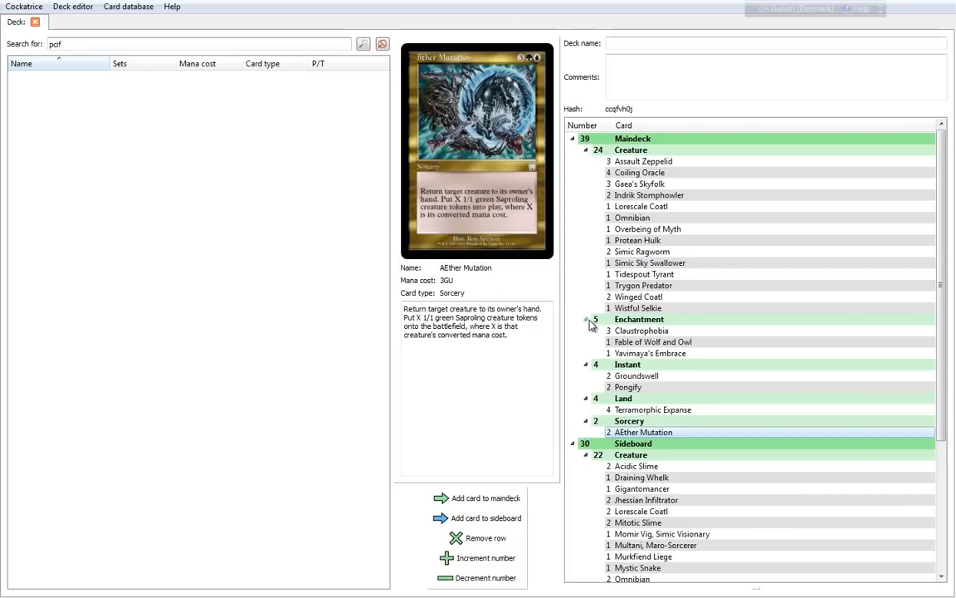
pyautogui.moveTo(418, 113)
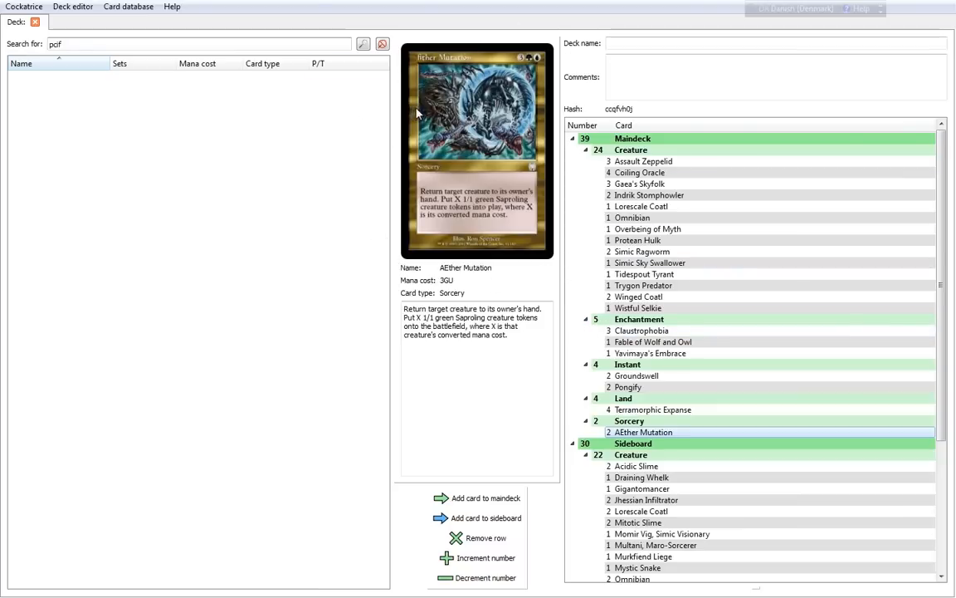
pyautogui.moveTo(737, 385)
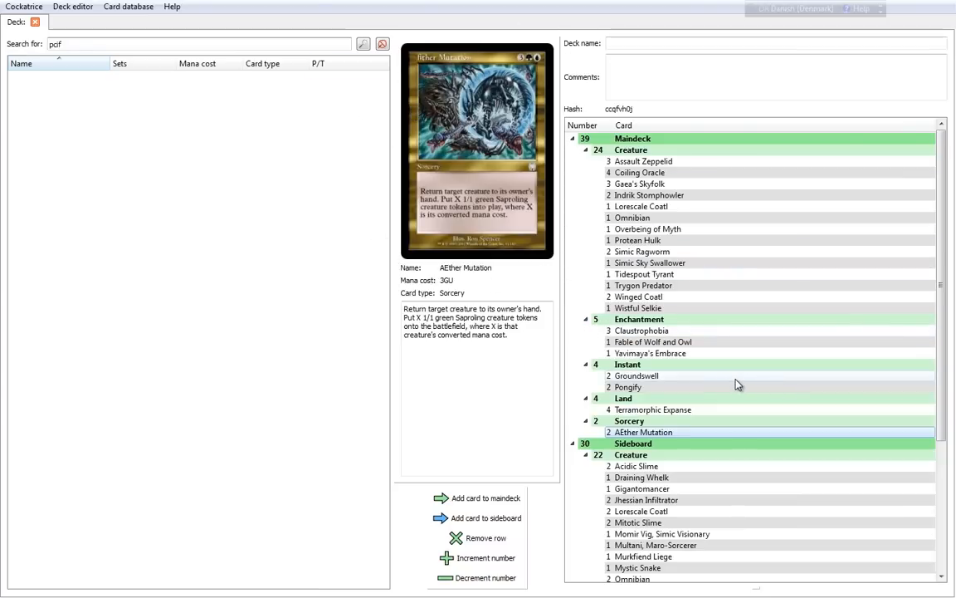
pyautogui.moveTo(767, 354)
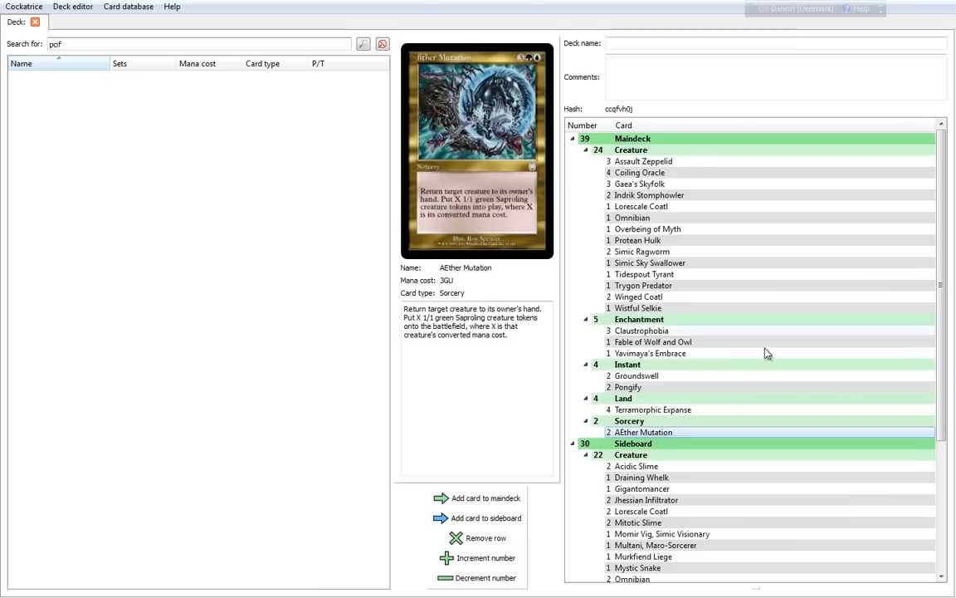
pyautogui.moveTo(523, 299)
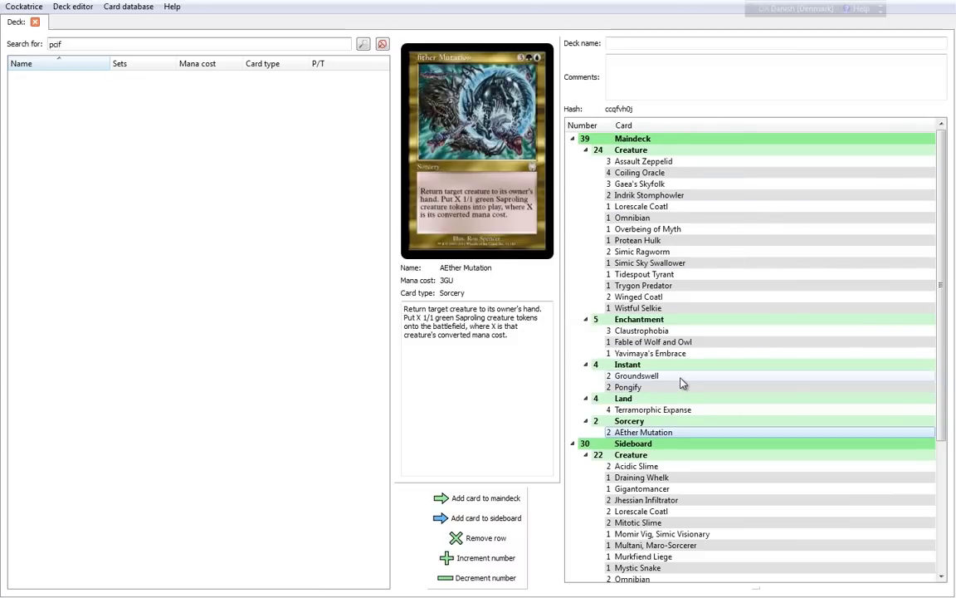
pyautogui.scroll(-3)
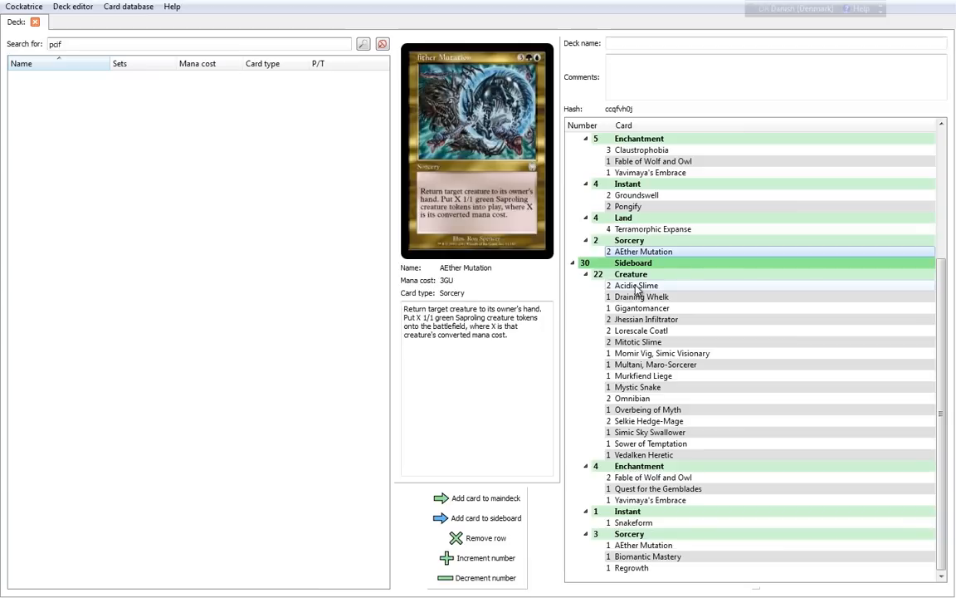
# Review sideboard creatures Acidic Slime and Draining Whelk, ending on Gigantomancer's details
pyautogui.click(638, 285)
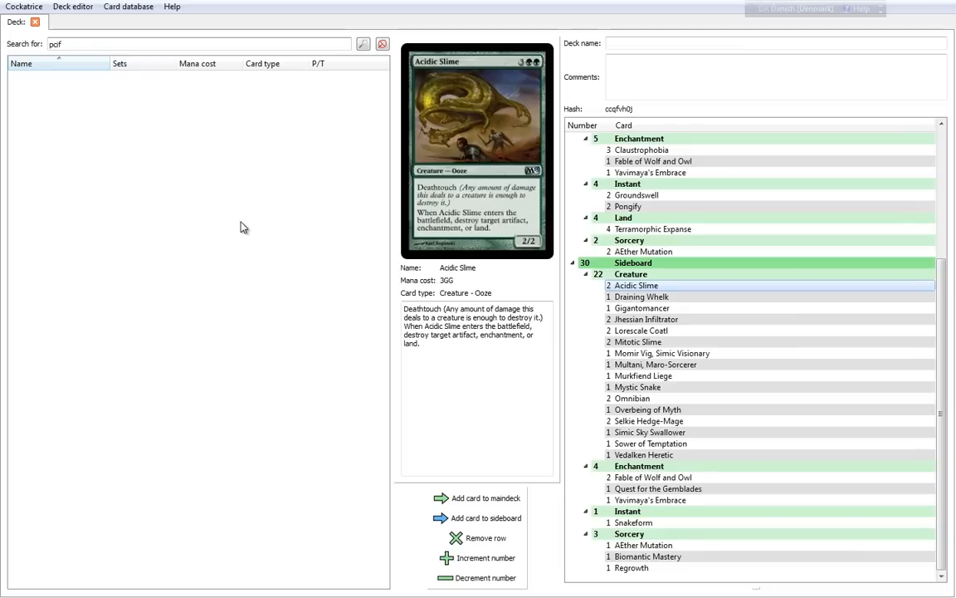
pyautogui.click(641, 296)
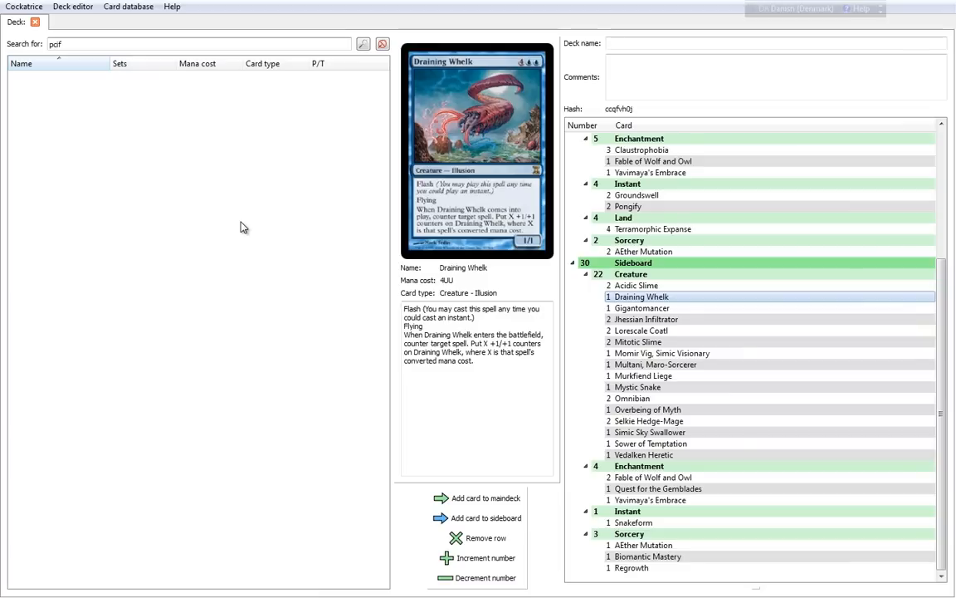
pyautogui.click(643, 307)
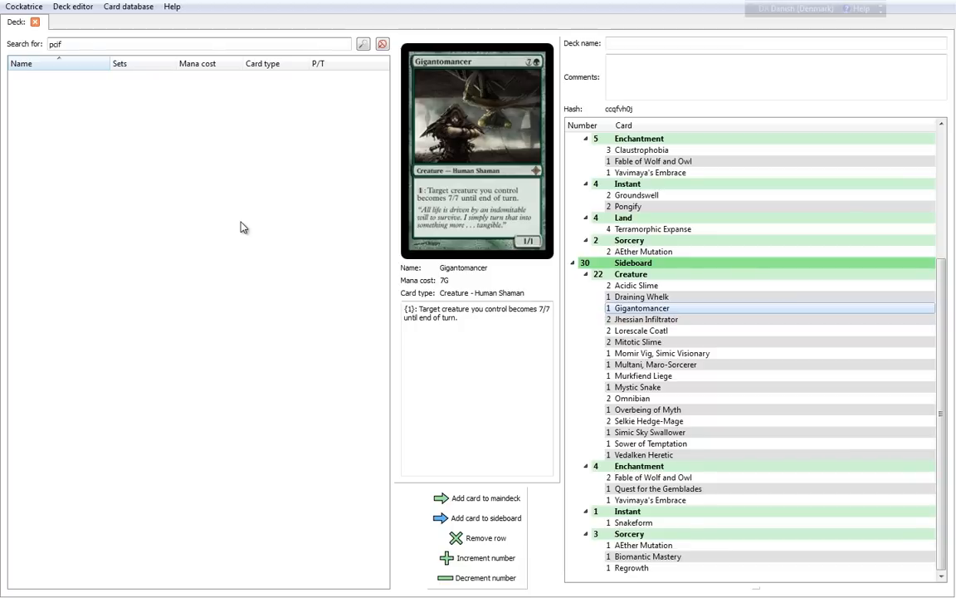
# Review Jhessian Infiltrator and Lorescale Coatl in the sideboard, ending on Mitotic Slime's details
pyautogui.click(646, 319)
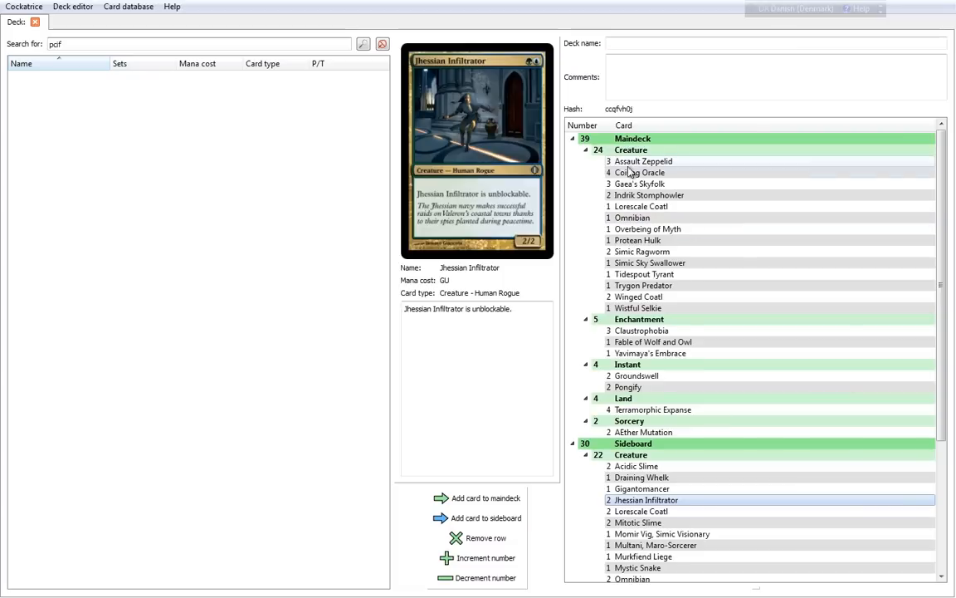
pyautogui.moveTo(661, 252)
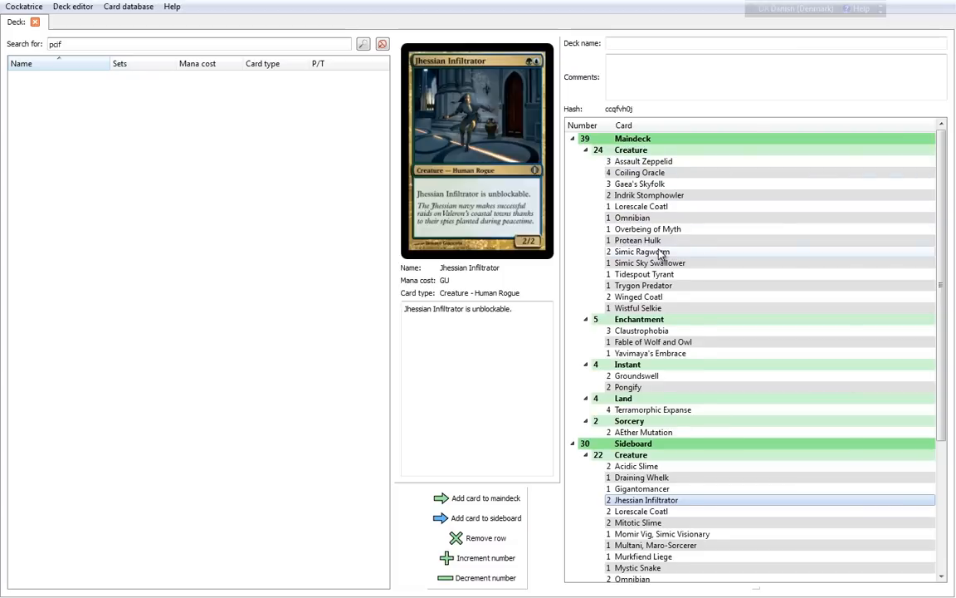
pyautogui.scroll(-3)
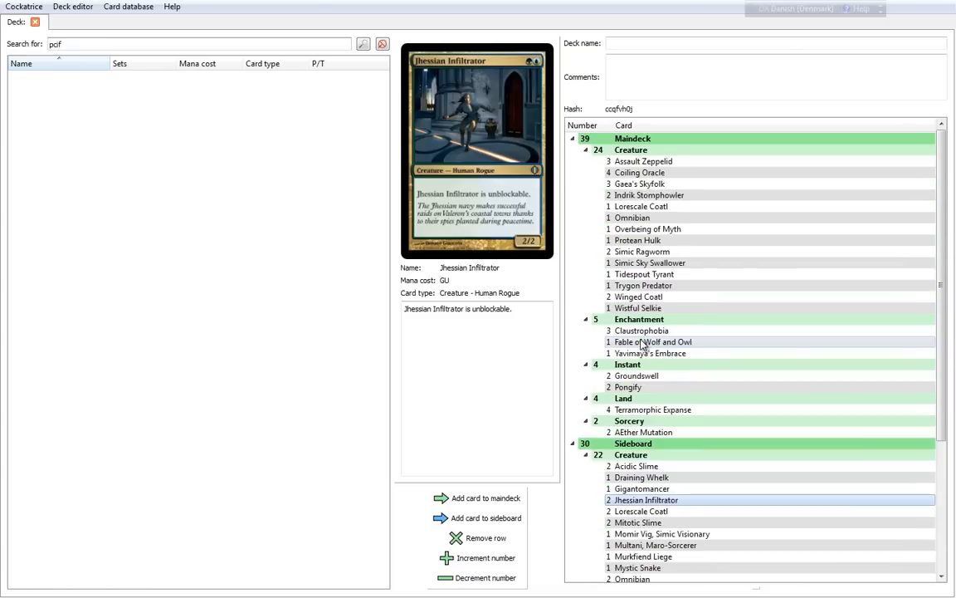
pyautogui.scroll(-3)
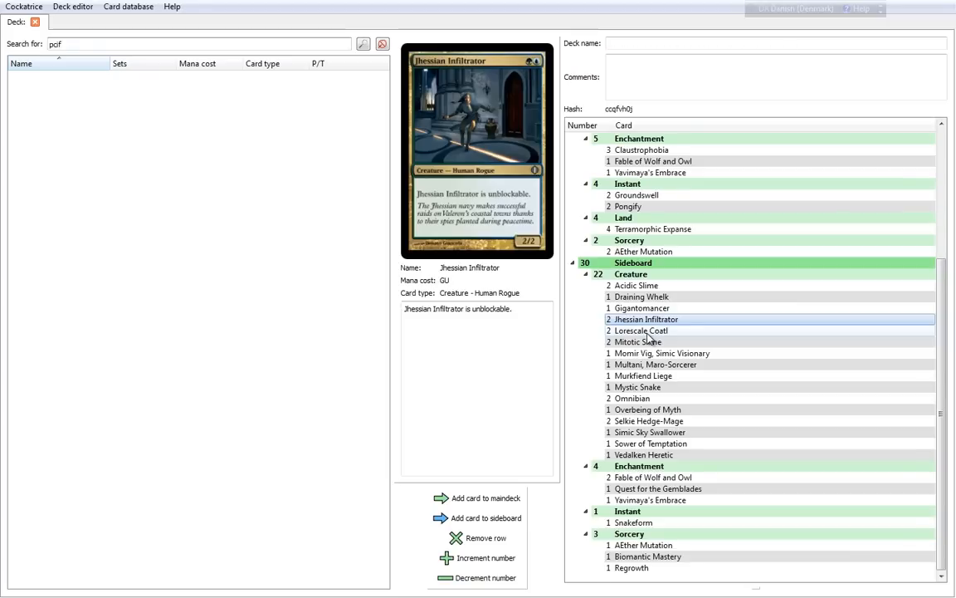
pyautogui.click(644, 330)
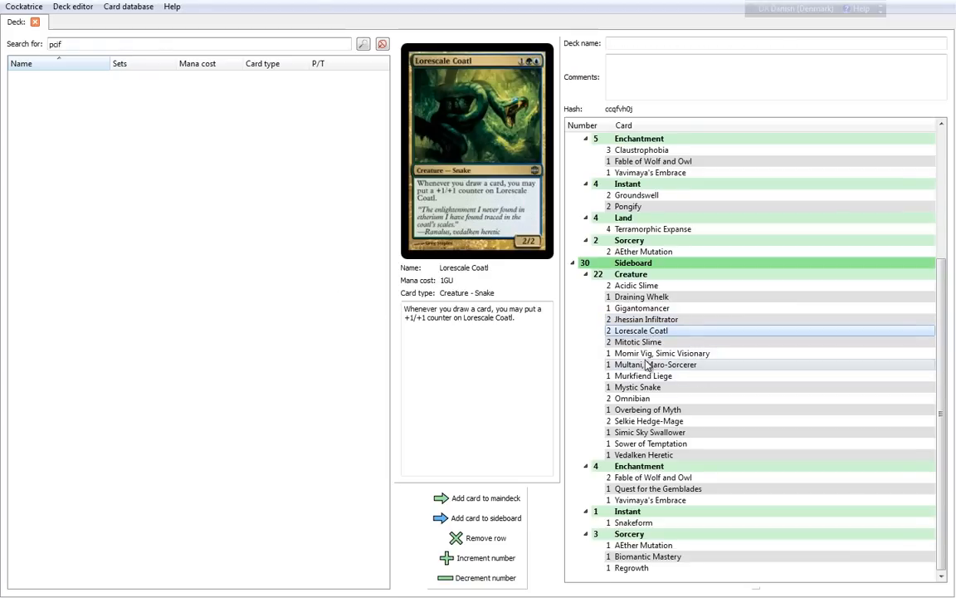
pyautogui.moveTo(647, 342)
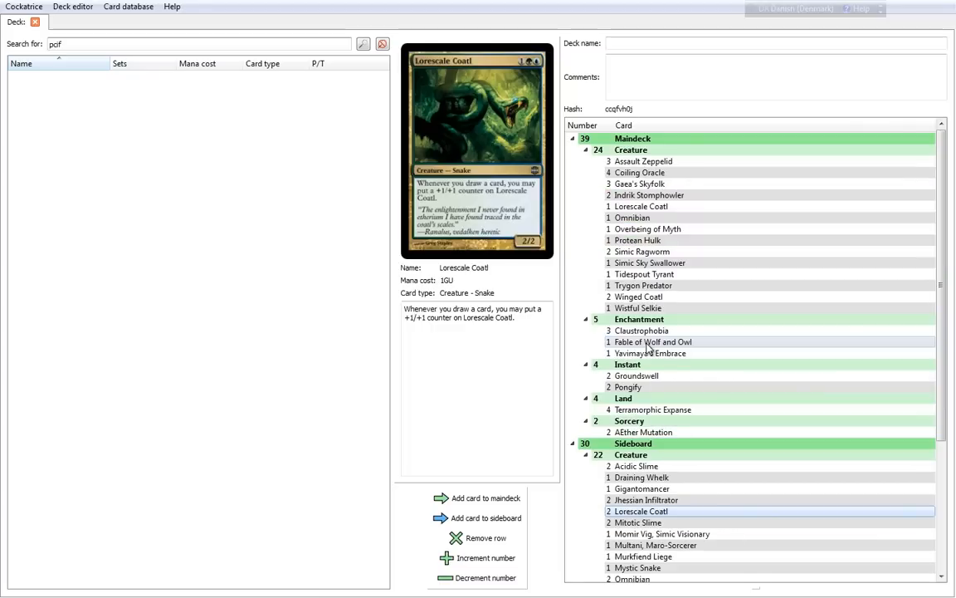
pyautogui.scroll(-3)
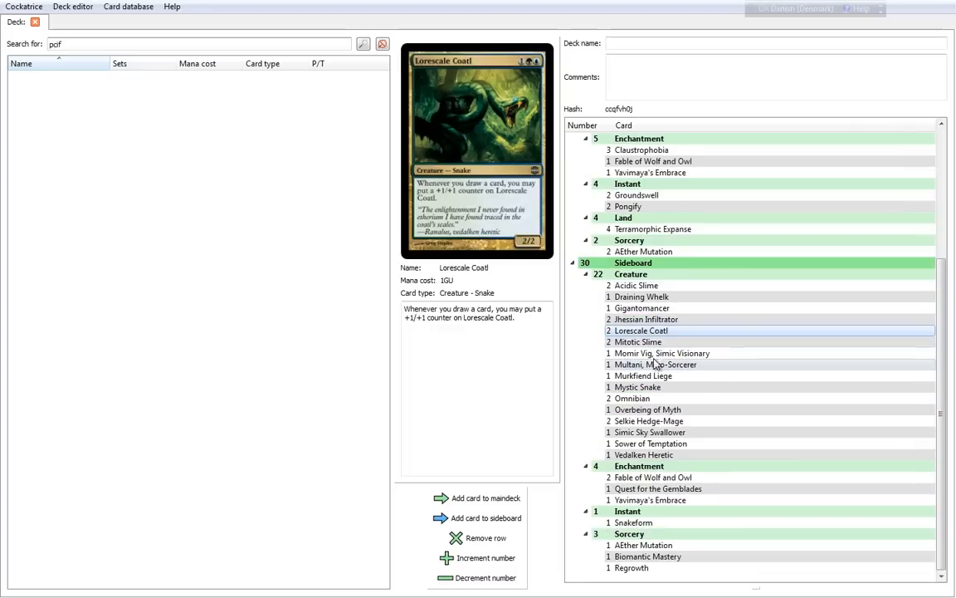
pyautogui.click(638, 342)
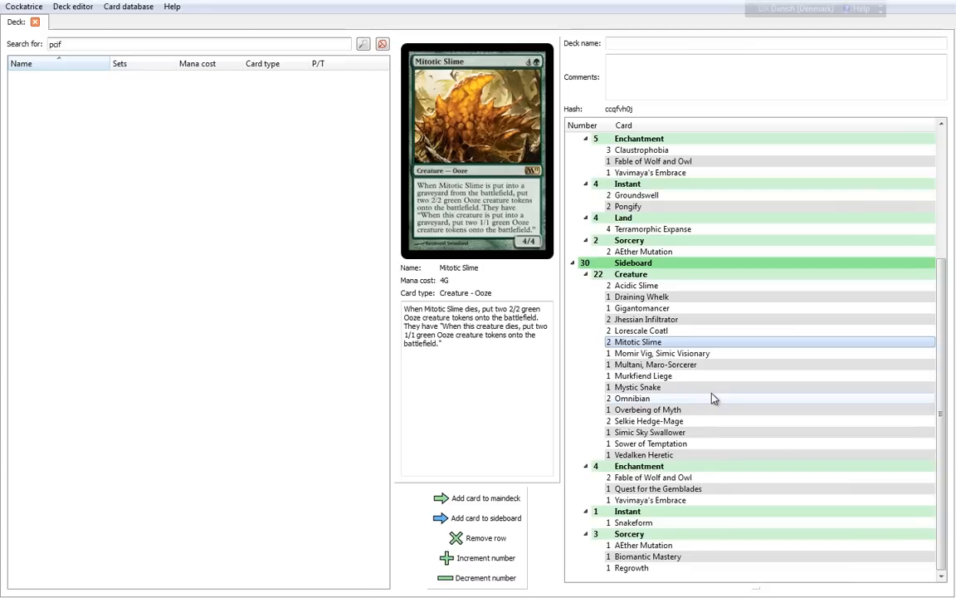
pyautogui.moveTo(646, 360)
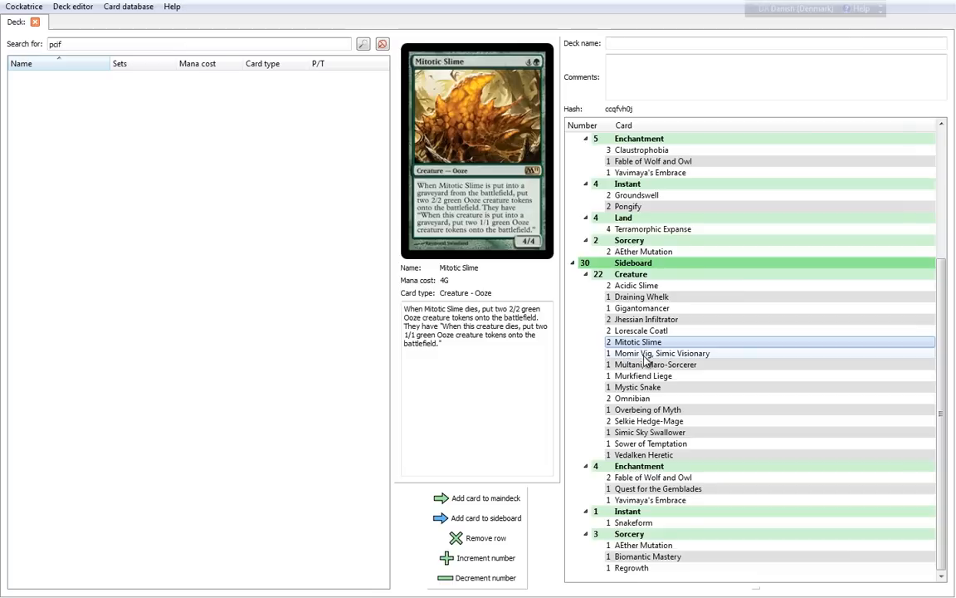
# Preview Momir Vig, Simic Visionary from the sideboard with its tutor-on-cast text
pyautogui.click(661, 352)
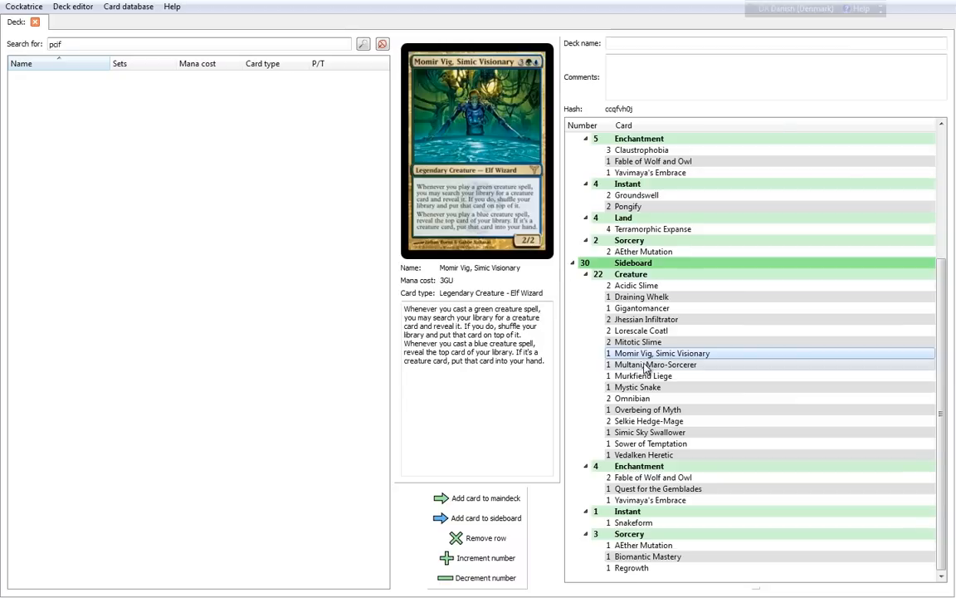
pyautogui.moveTo(750, 392)
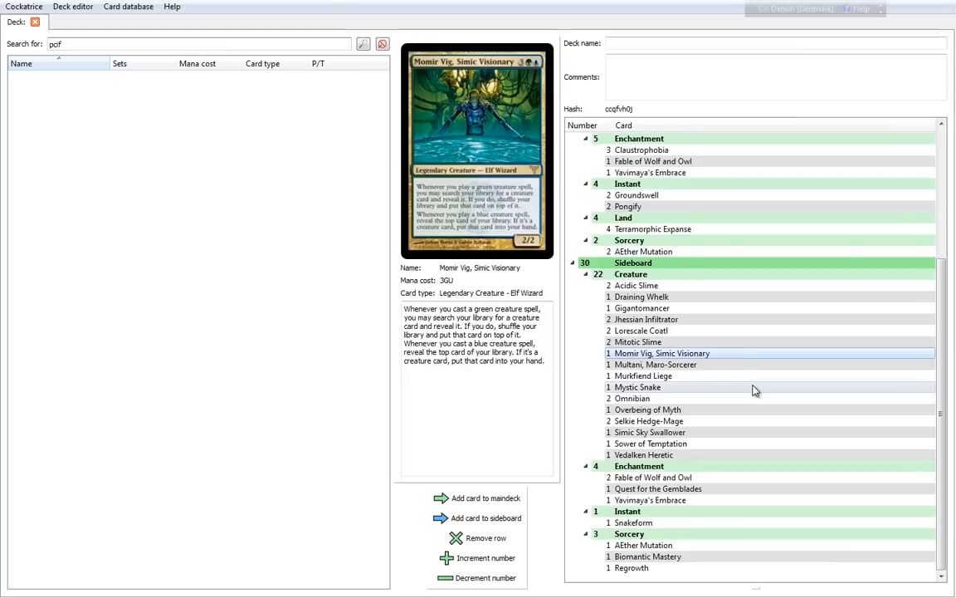
# Preview sideboard creatures Multani, Maro-Sorcerer, Murkfiend Liege and Mystic Snake
pyautogui.click(654, 365)
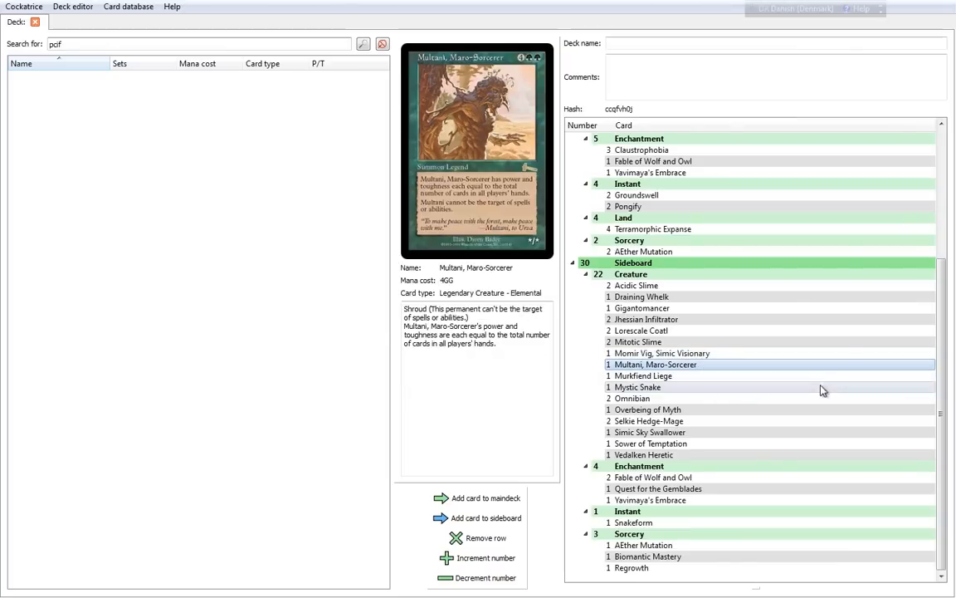
pyautogui.moveTo(664, 324)
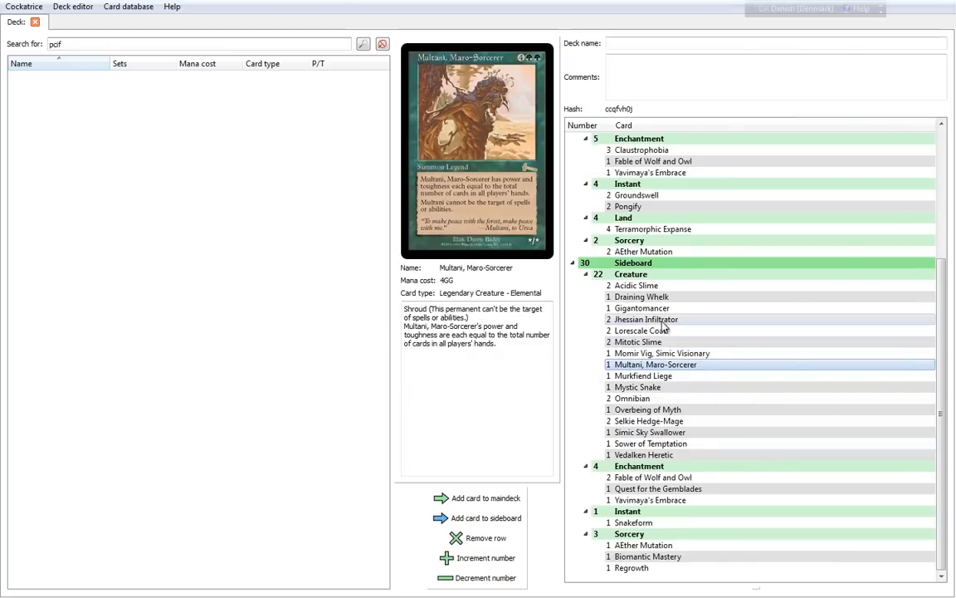
pyautogui.moveTo(575, 121)
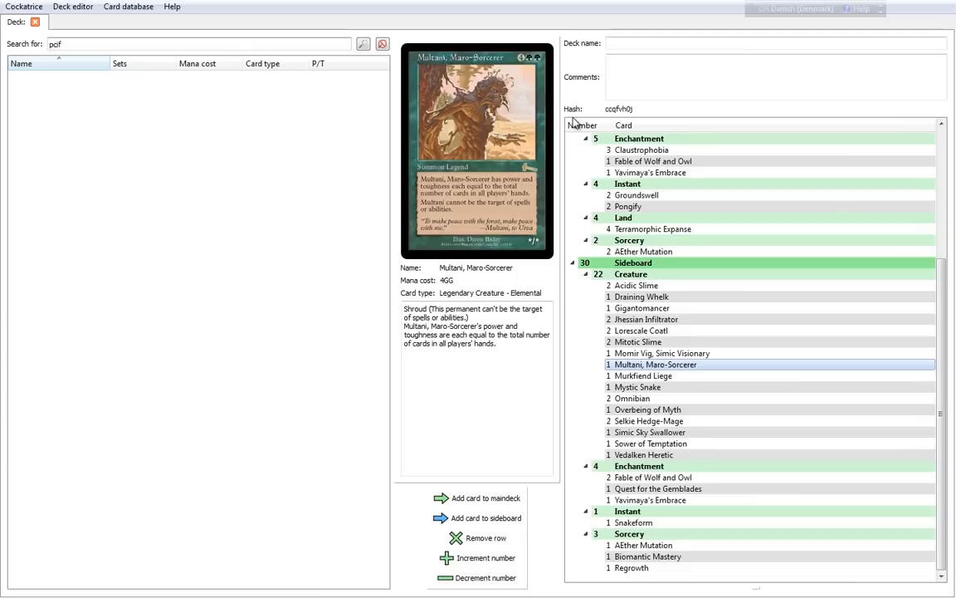
pyautogui.moveTo(611, 263)
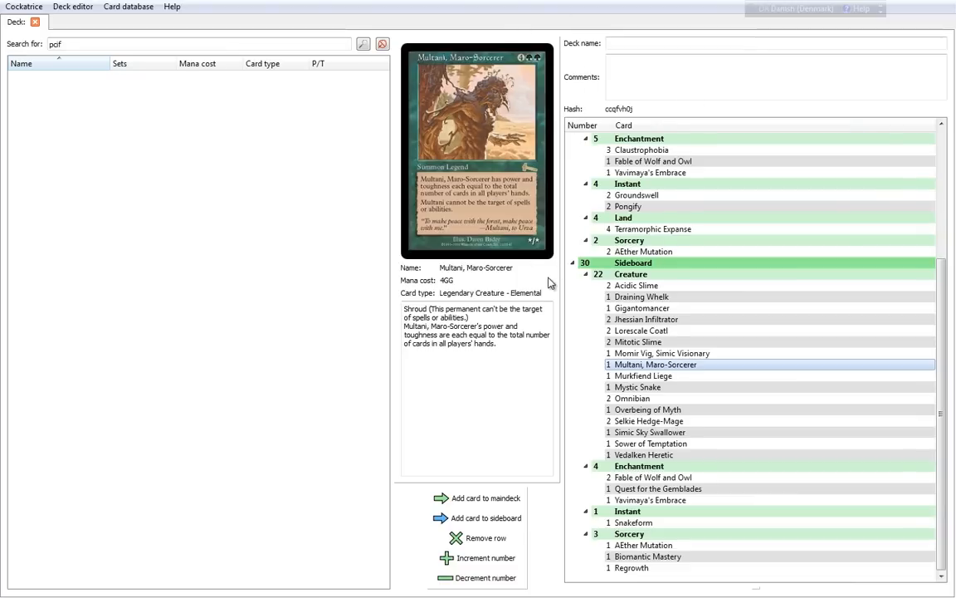
pyautogui.moveTo(478, 186)
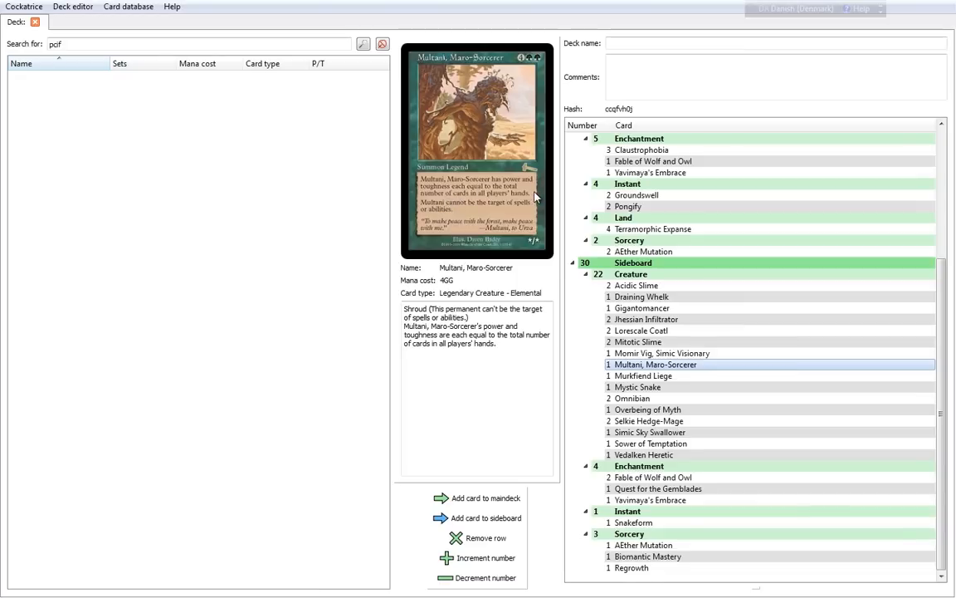
pyautogui.moveTo(501, 202)
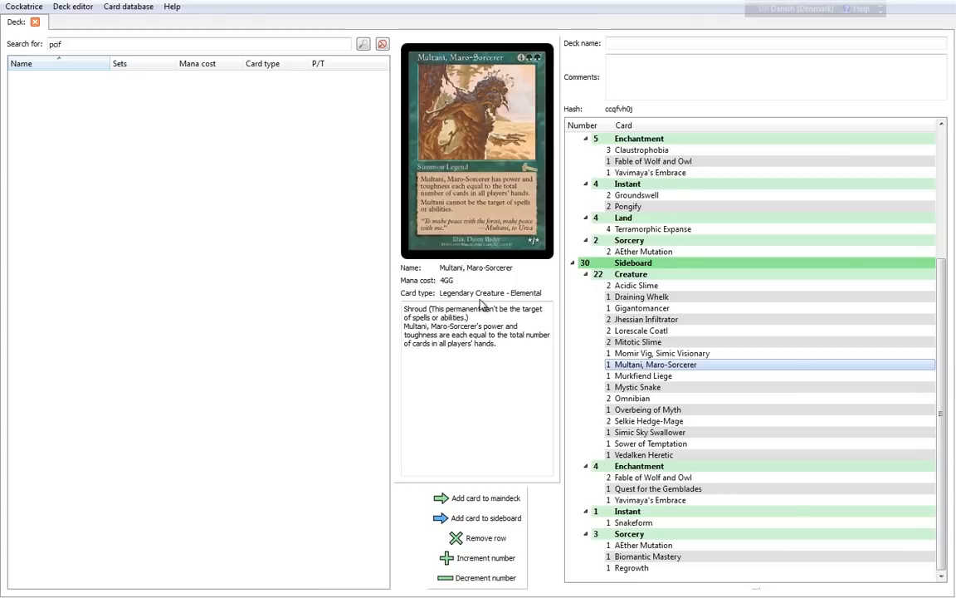
pyautogui.moveTo(466, 219)
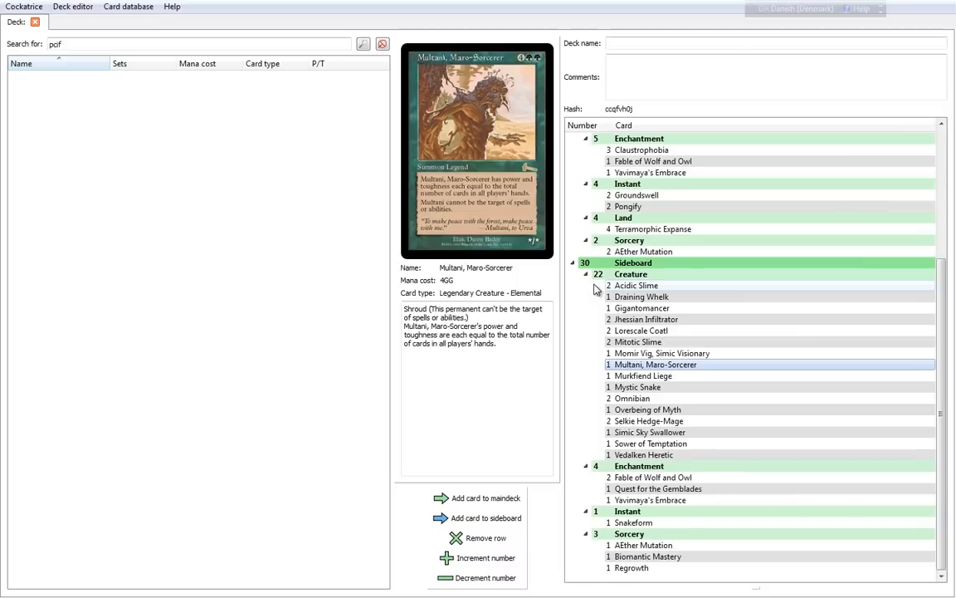
pyautogui.moveTo(696, 380)
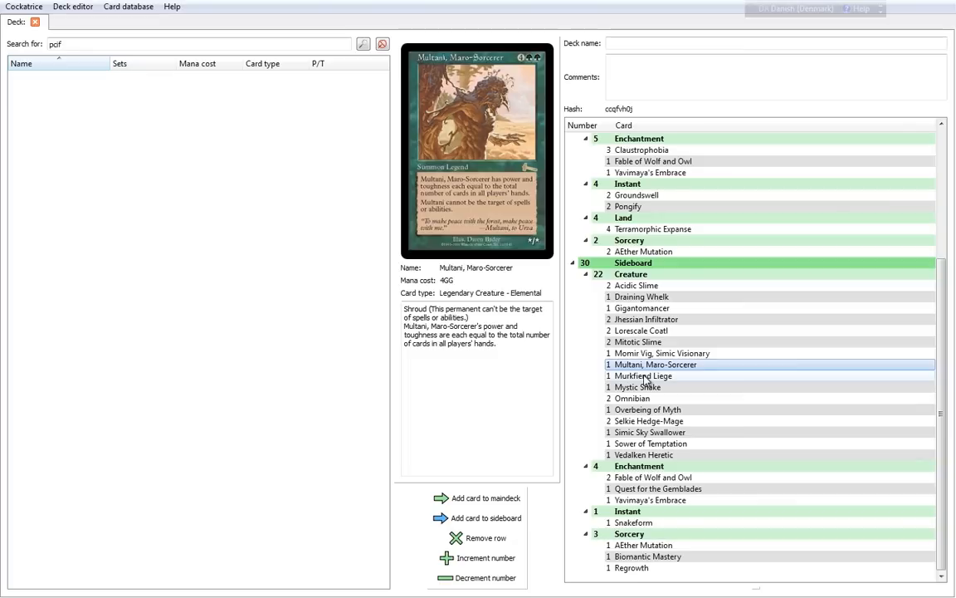
pyautogui.click(641, 375)
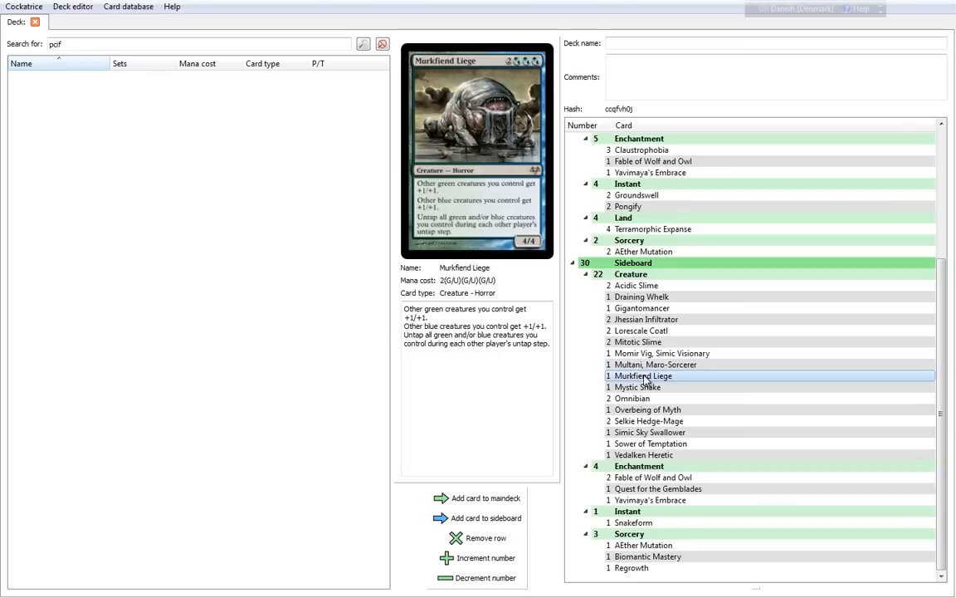
pyautogui.moveTo(349, 245)
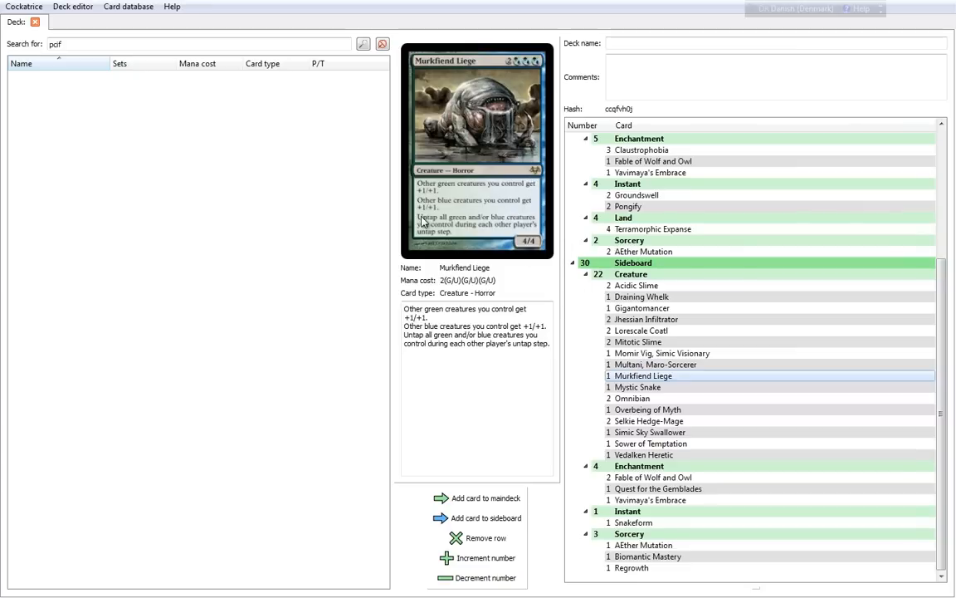
pyautogui.moveTo(495, 223)
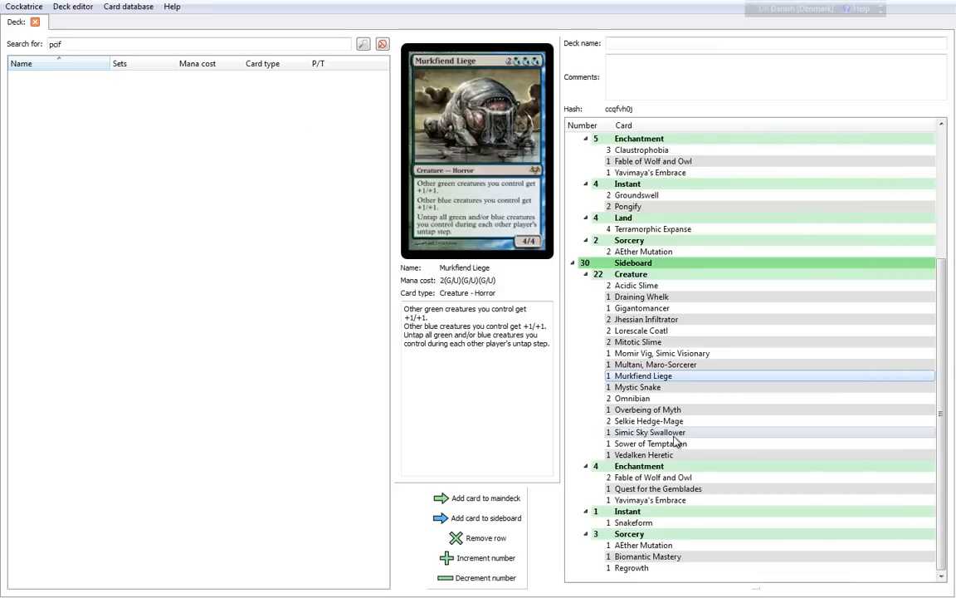
pyautogui.click(637, 387)
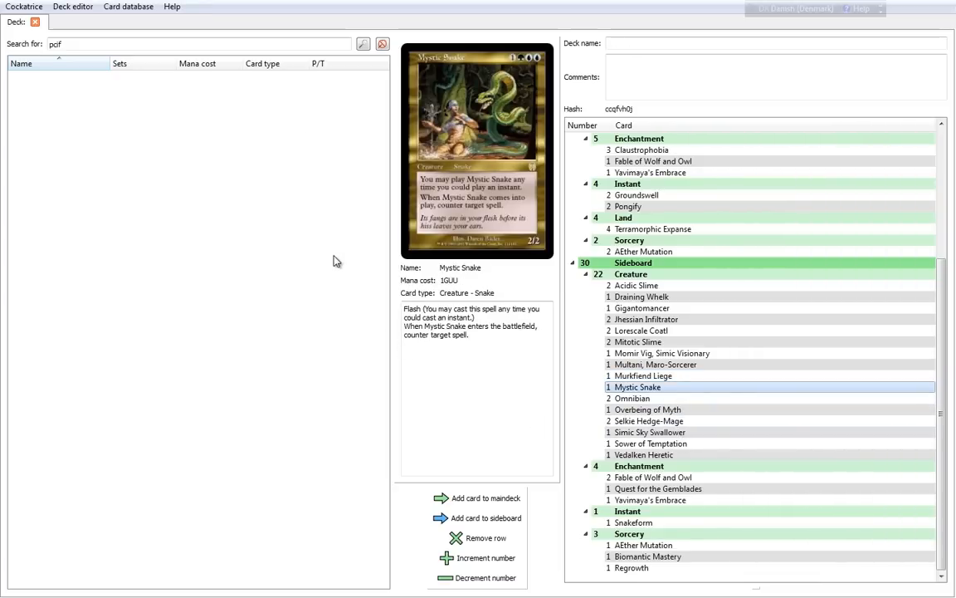
pyautogui.moveTo(464, 305)
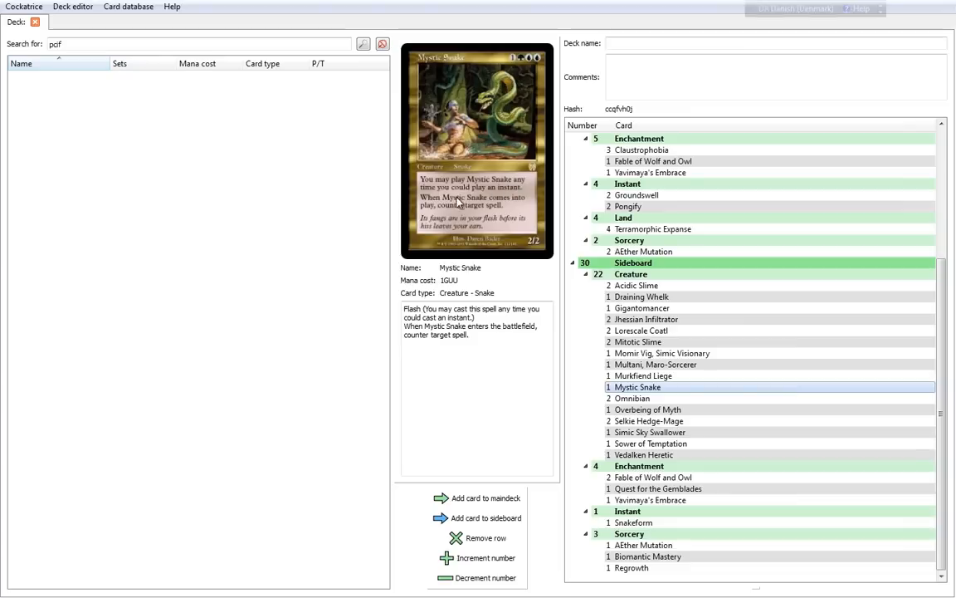
pyautogui.moveTo(548, 181)
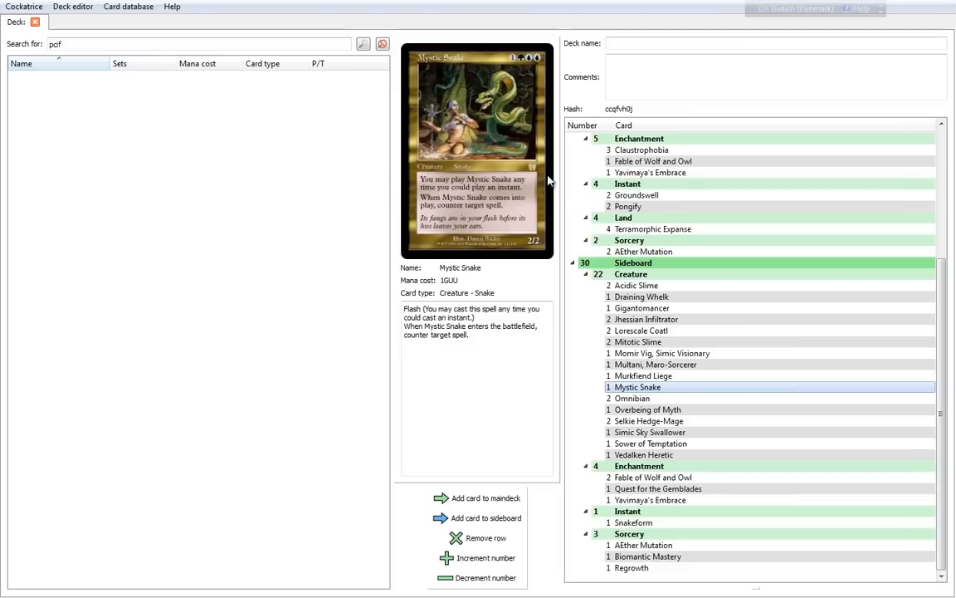
pyautogui.moveTo(531, 206)
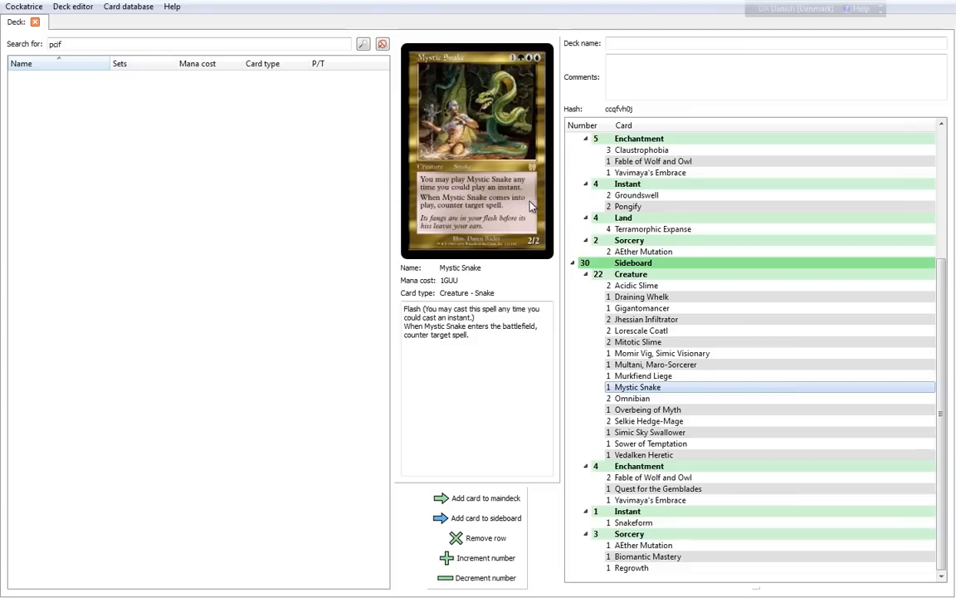
pyautogui.moveTo(558, 251)
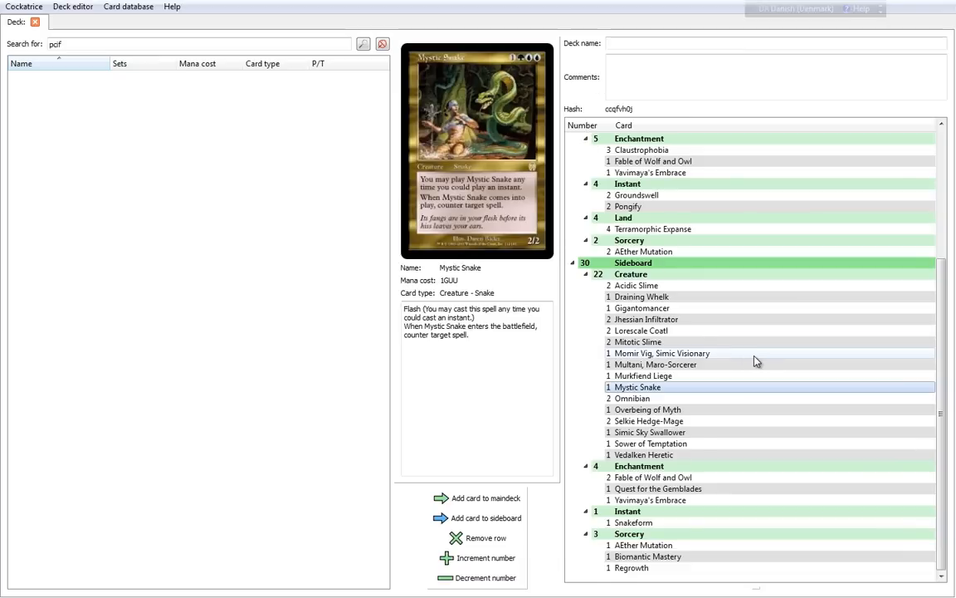
# Check Draining Whelk, then return to Mystic Snake's card details
pyautogui.click(644, 295)
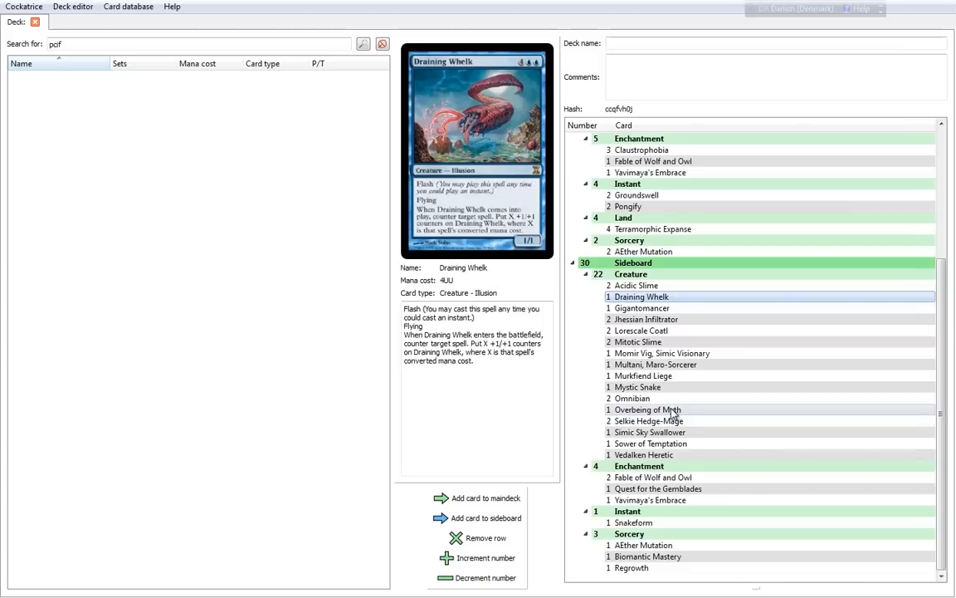
pyautogui.click(636, 387)
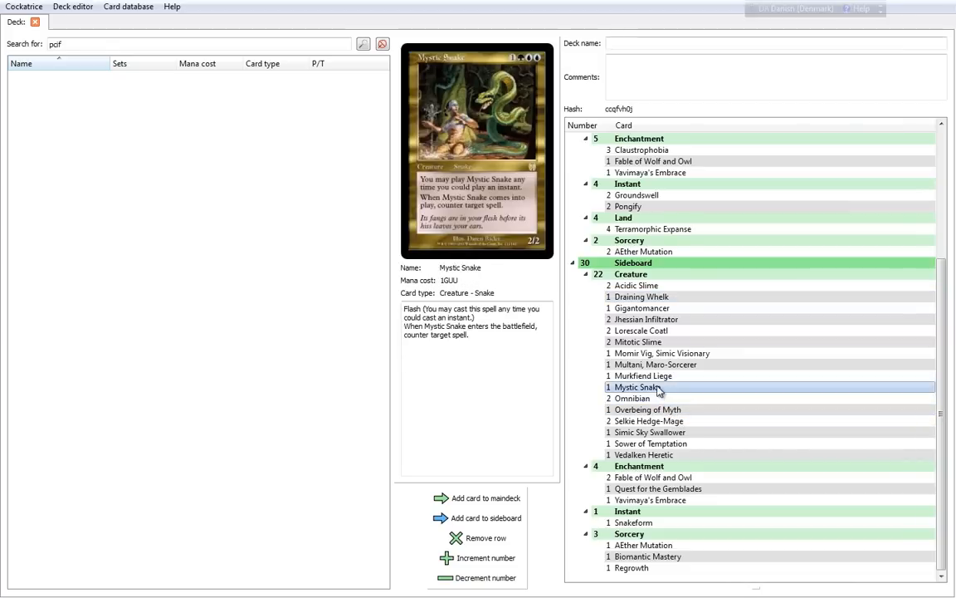
pyautogui.moveTo(259, 252)
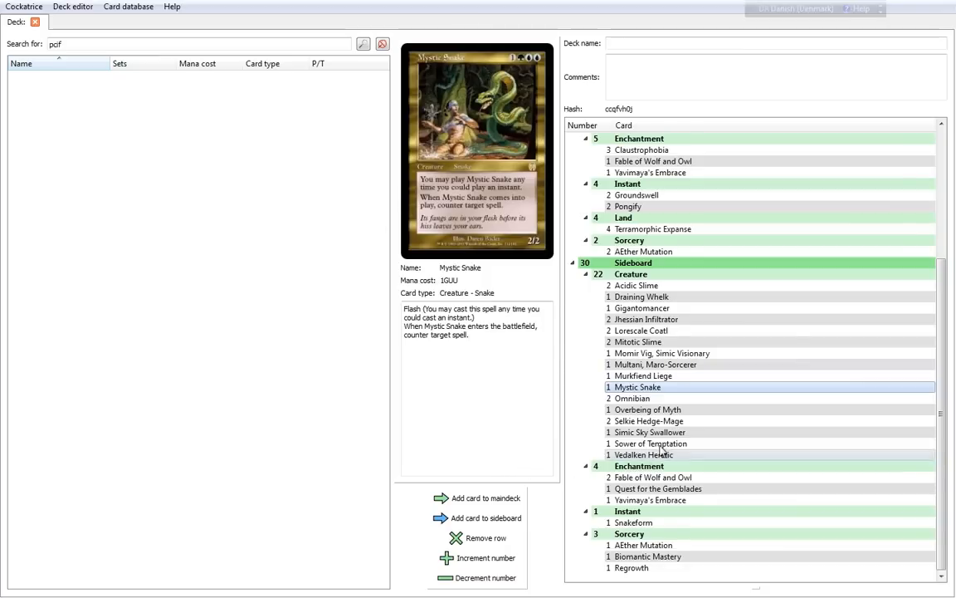
# Preview Omnibian, Overbeing of Myth and Selkie Hedge-Mage from the sideboard creatures
pyautogui.click(633, 398)
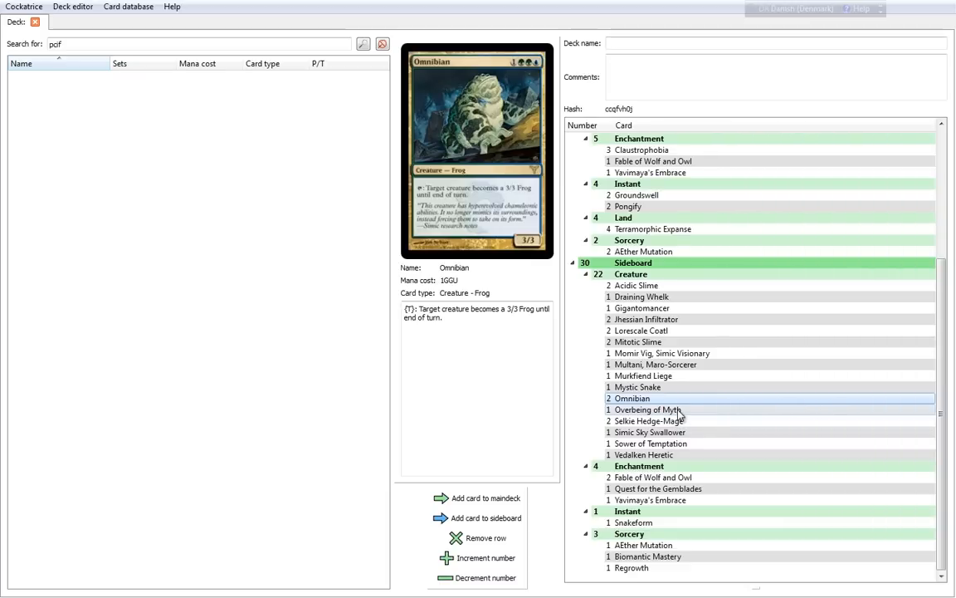
pyautogui.click(647, 408)
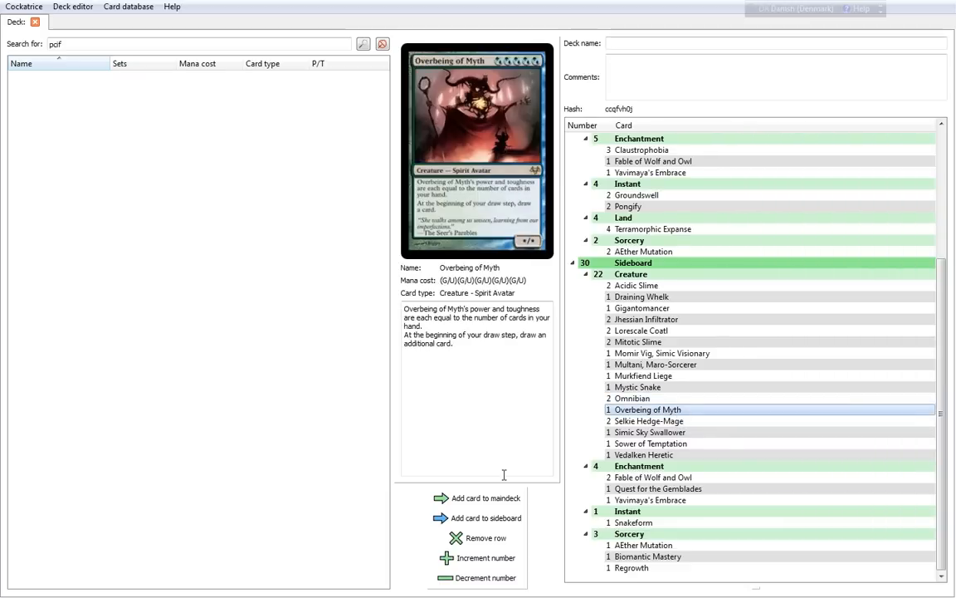
pyautogui.moveTo(525, 423)
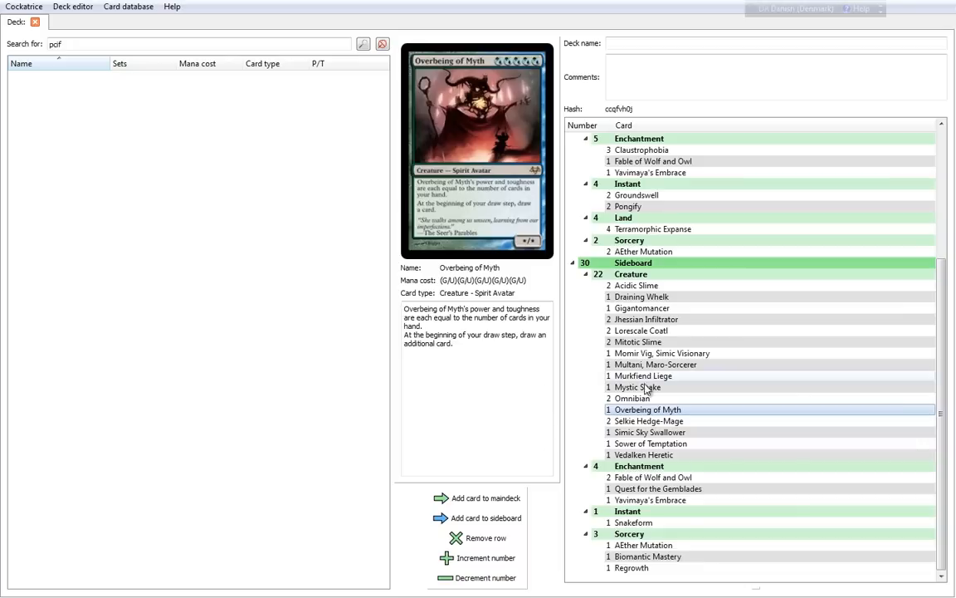
pyautogui.click(647, 421)
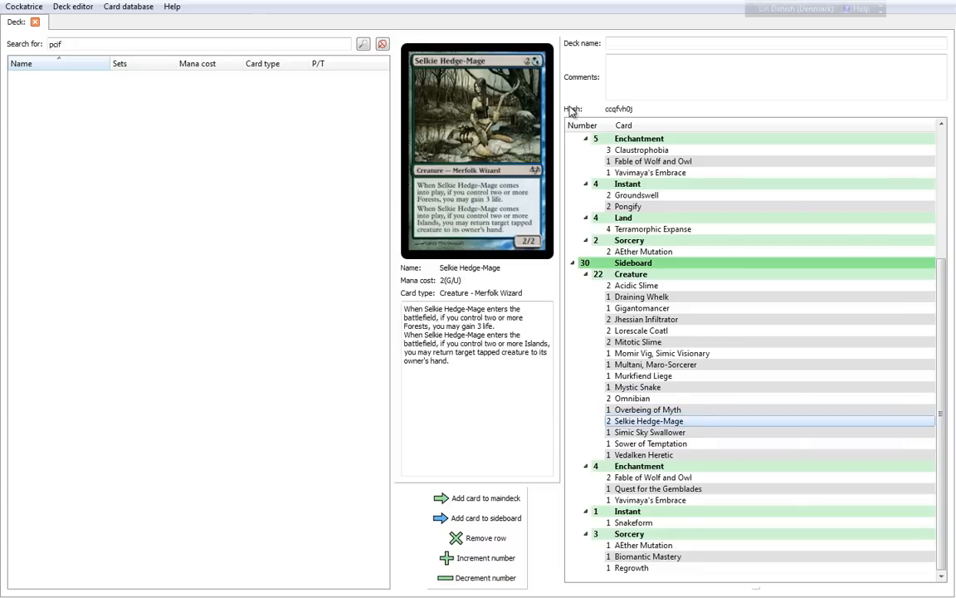
pyautogui.moveTo(535, 243)
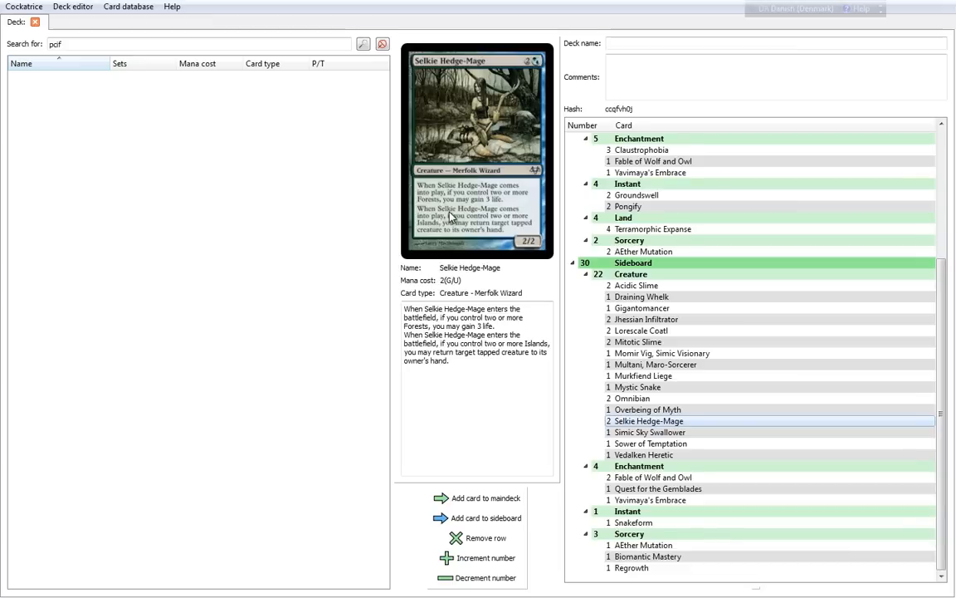
pyautogui.moveTo(535, 224)
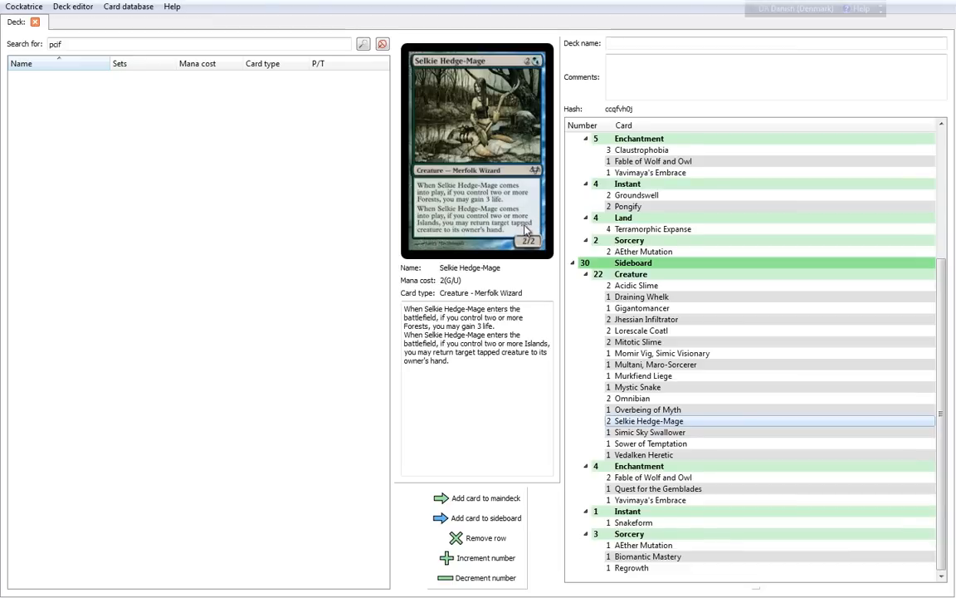
pyautogui.moveTo(490, 243)
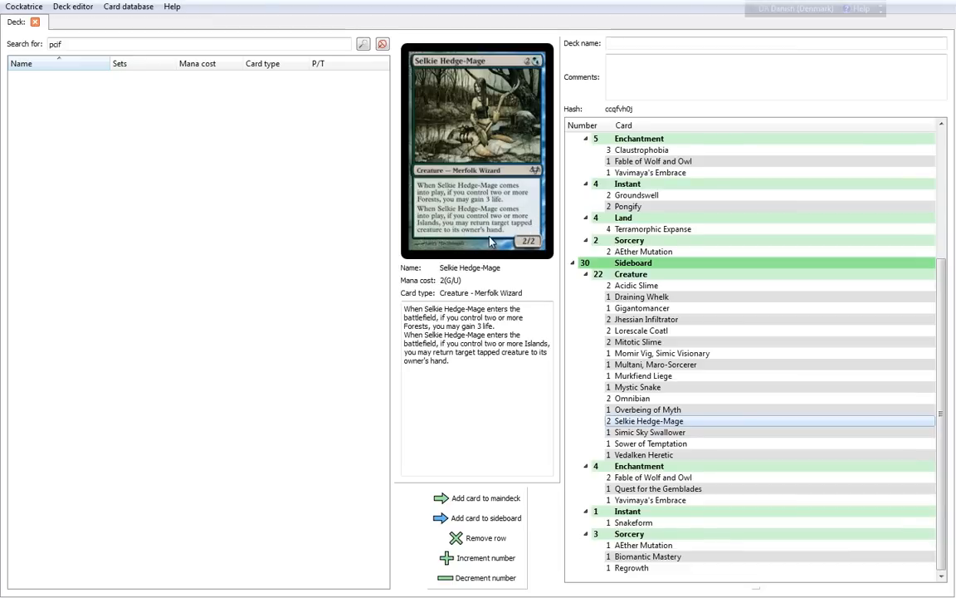
pyautogui.moveTo(339, 260)
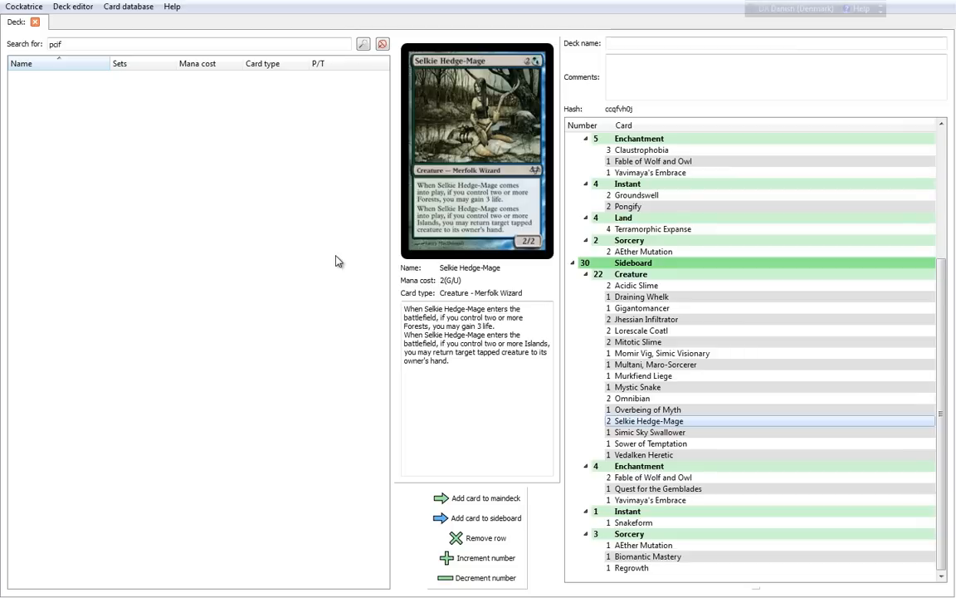
pyautogui.moveTo(374, 242)
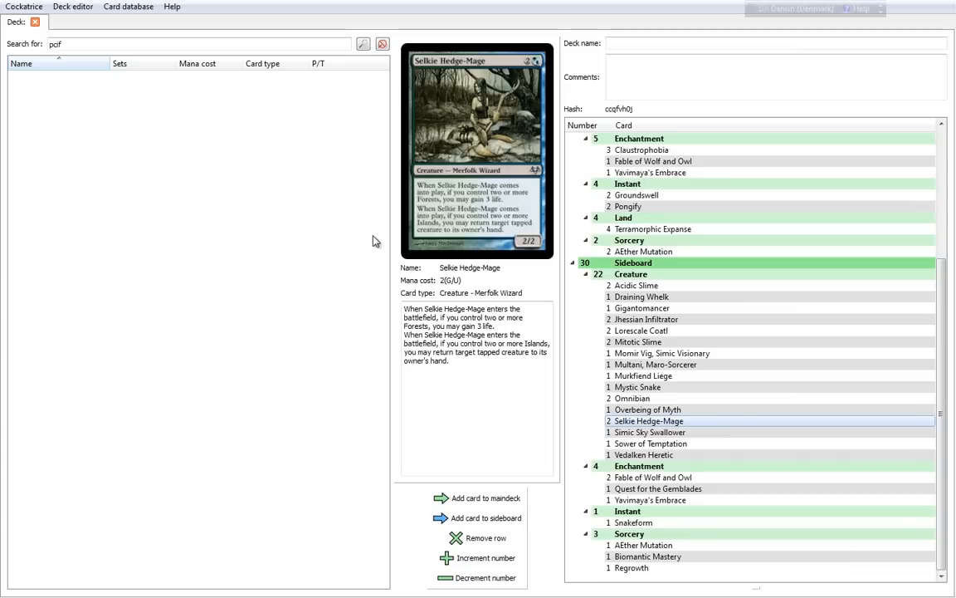
pyautogui.moveTo(734, 500)
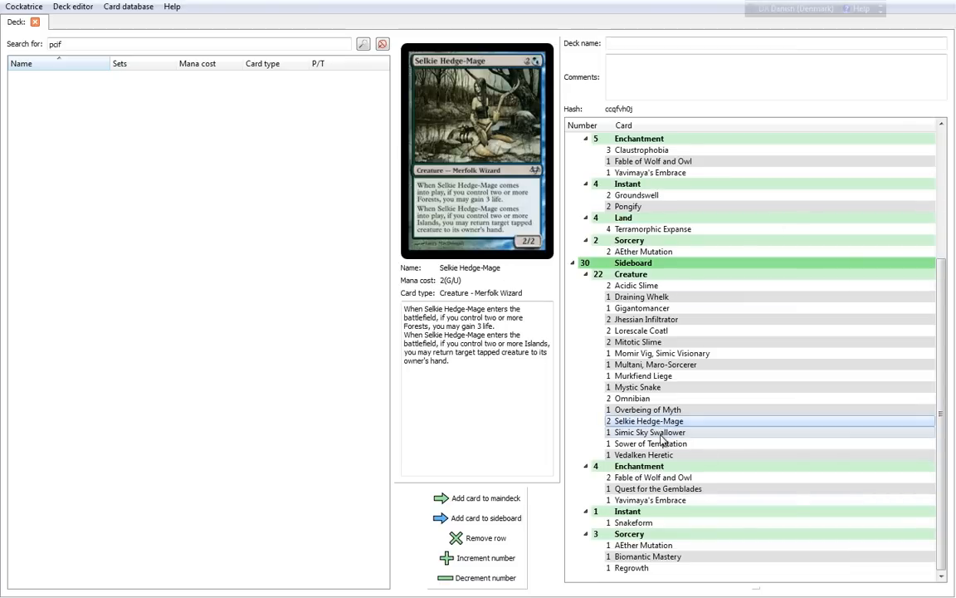
# Preview Simic Sky Swallower, then show Sower of Temptation's card details
pyautogui.click(649, 431)
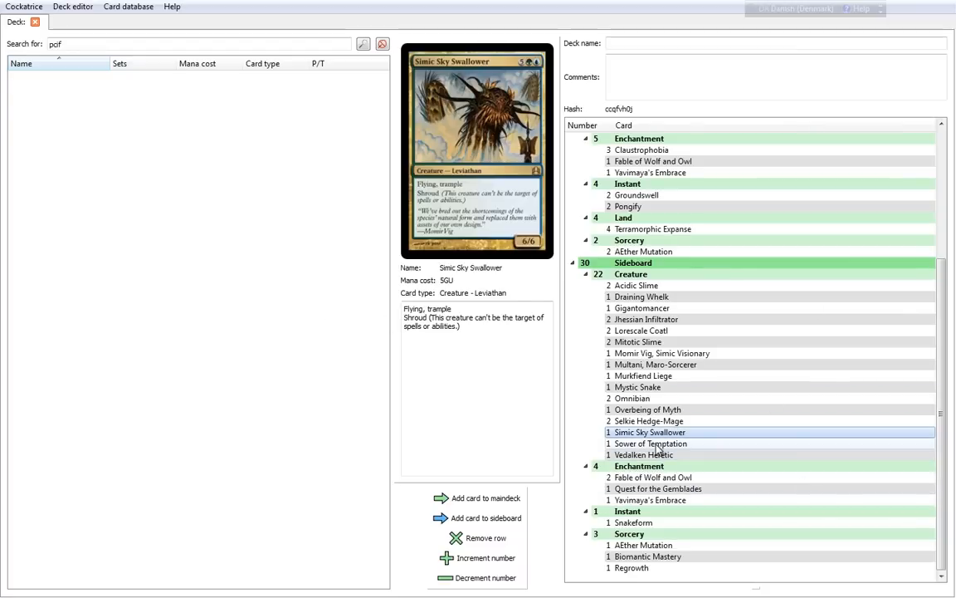
pyautogui.click(650, 443)
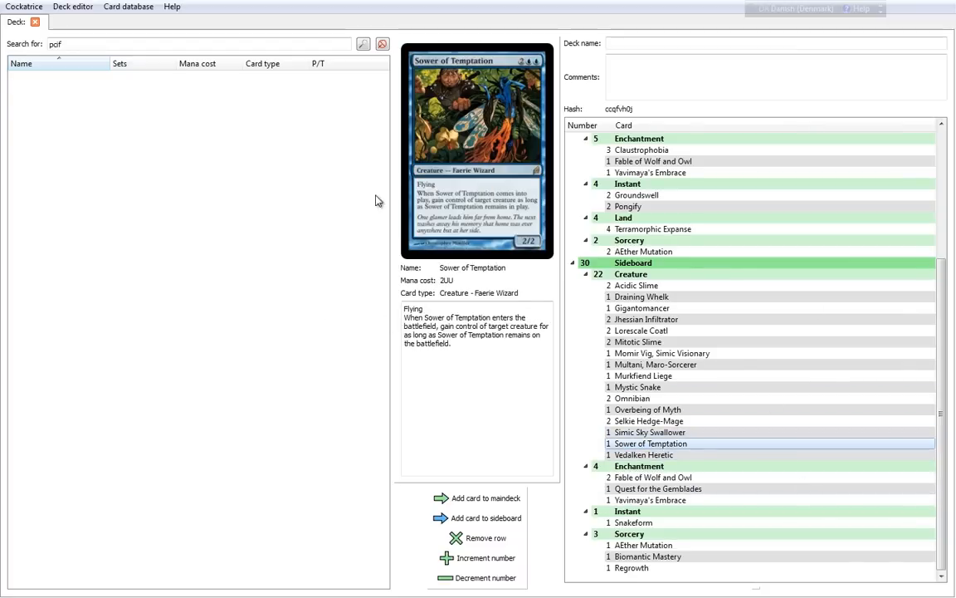
pyautogui.moveTo(482, 214)
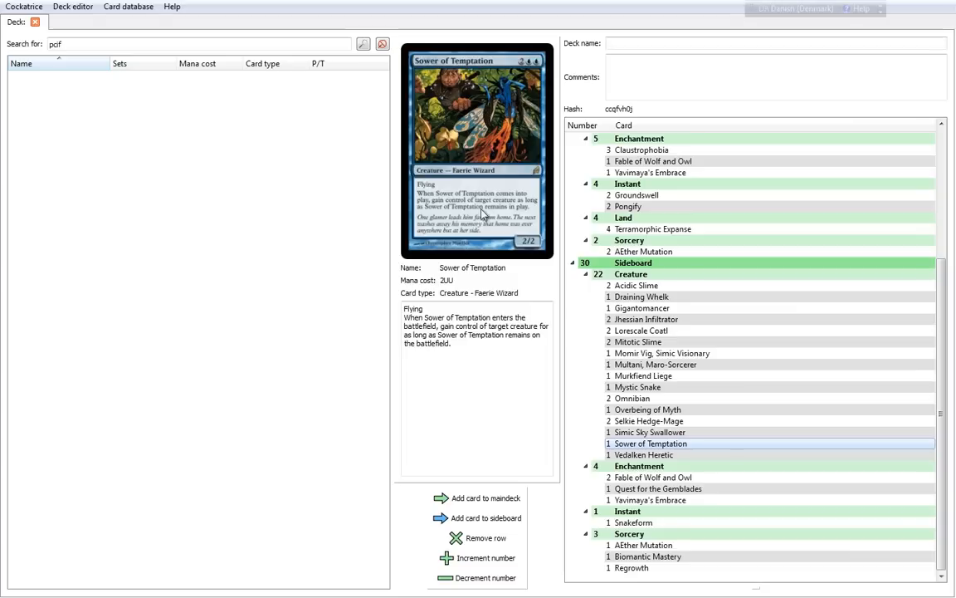
pyautogui.moveTo(579, 64)
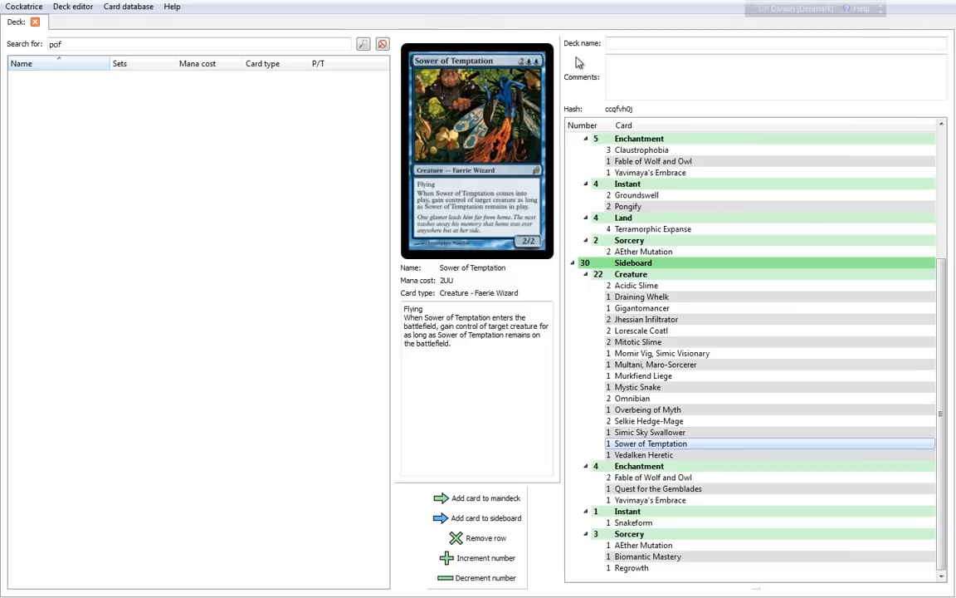
pyautogui.moveTo(383, 181)
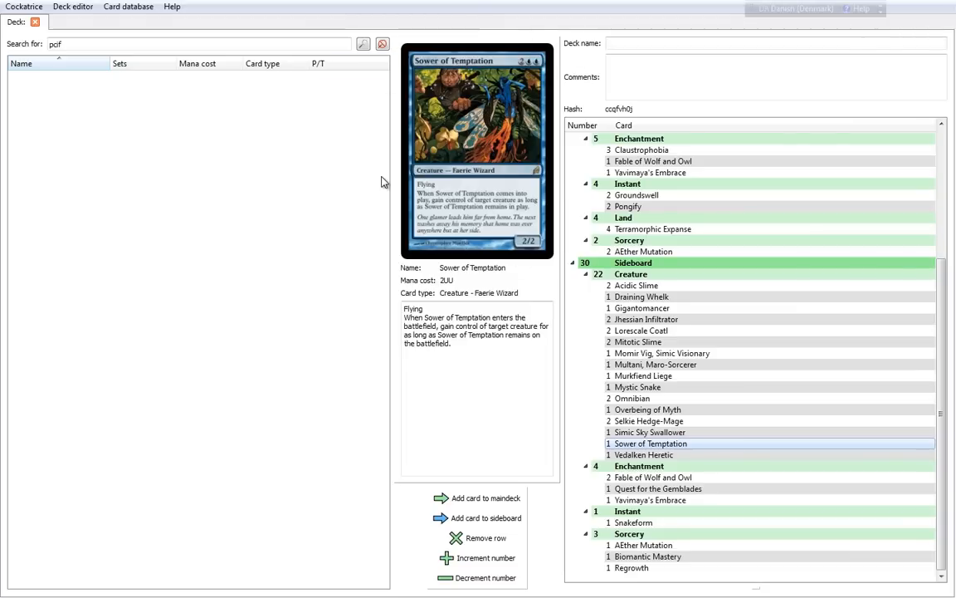
pyautogui.moveTo(461, 209)
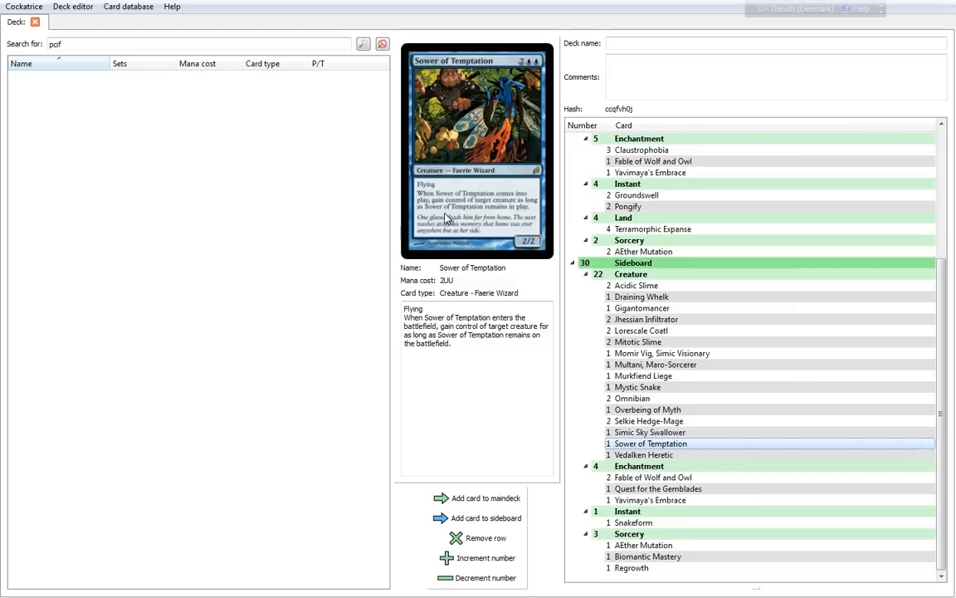
pyautogui.moveTo(534, 219)
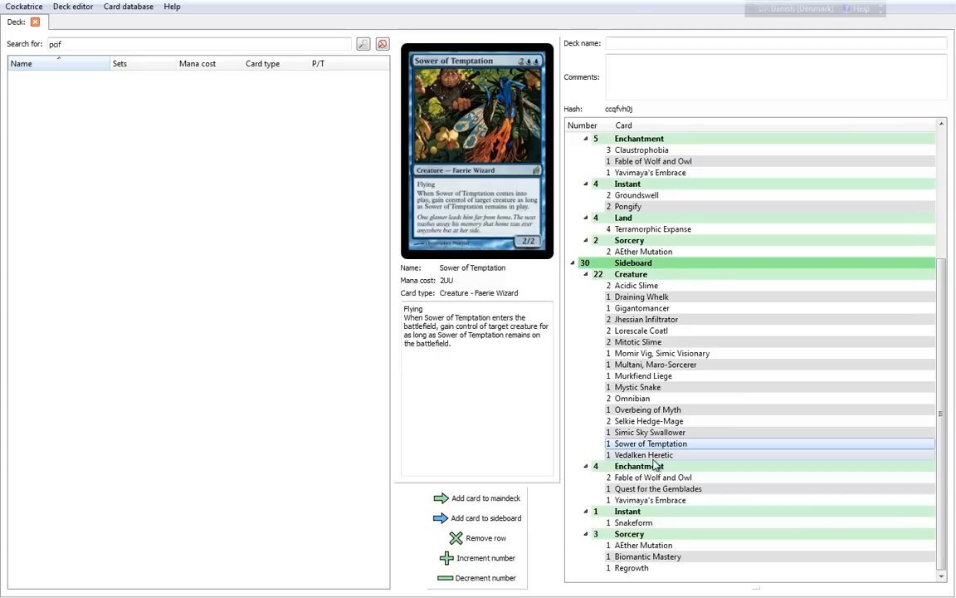
# Preview Vedalken Heretic, then the sideboard enchantment Fable of Wolf and Owl
pyautogui.click(645, 455)
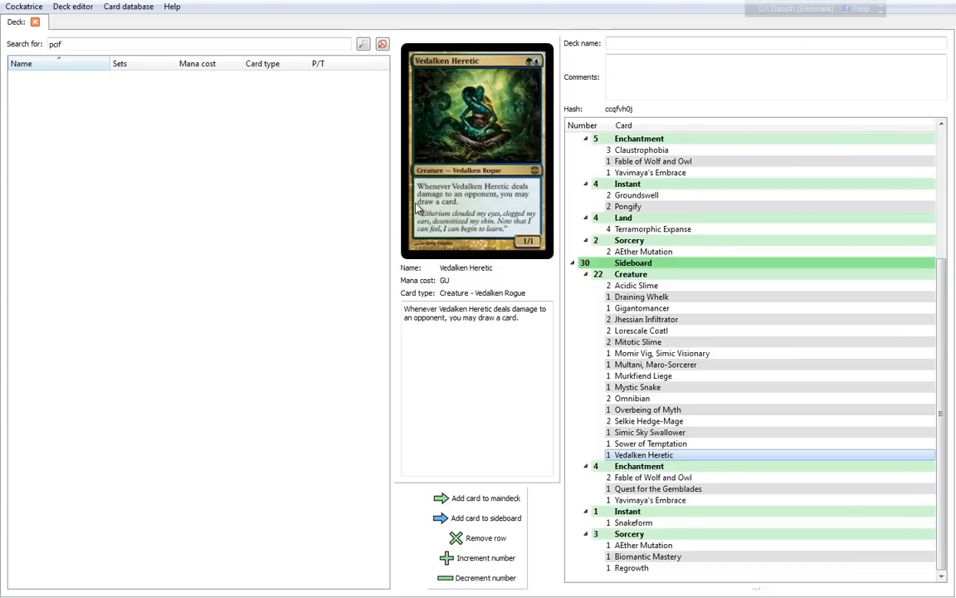
pyautogui.moveTo(553, 110)
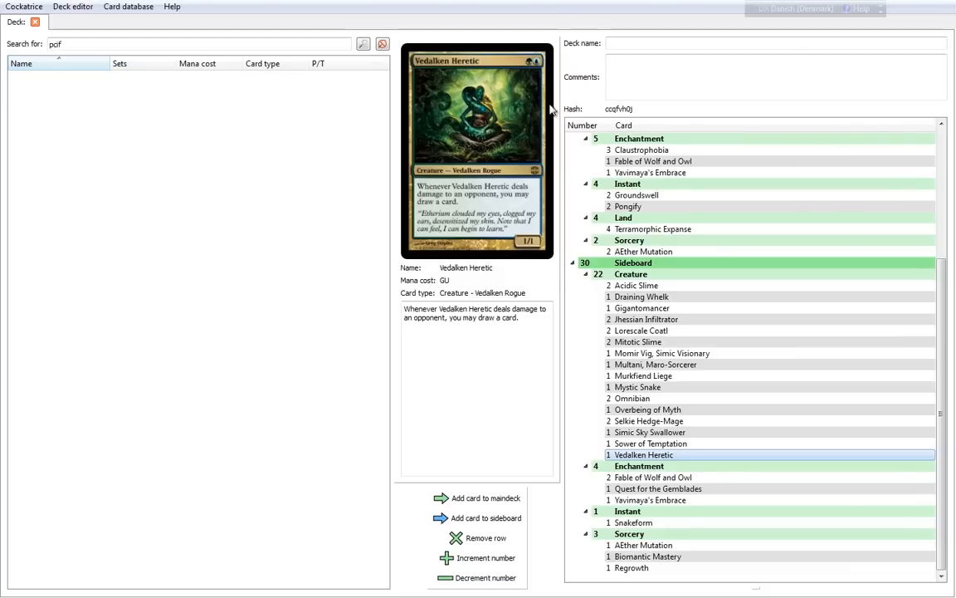
pyautogui.moveTo(455, 189)
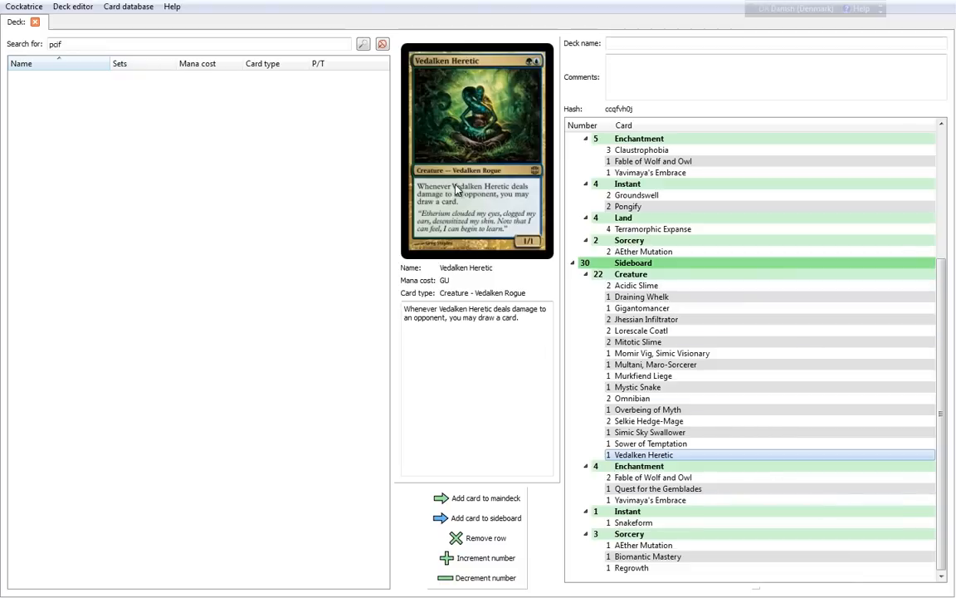
pyautogui.moveTo(440, 136)
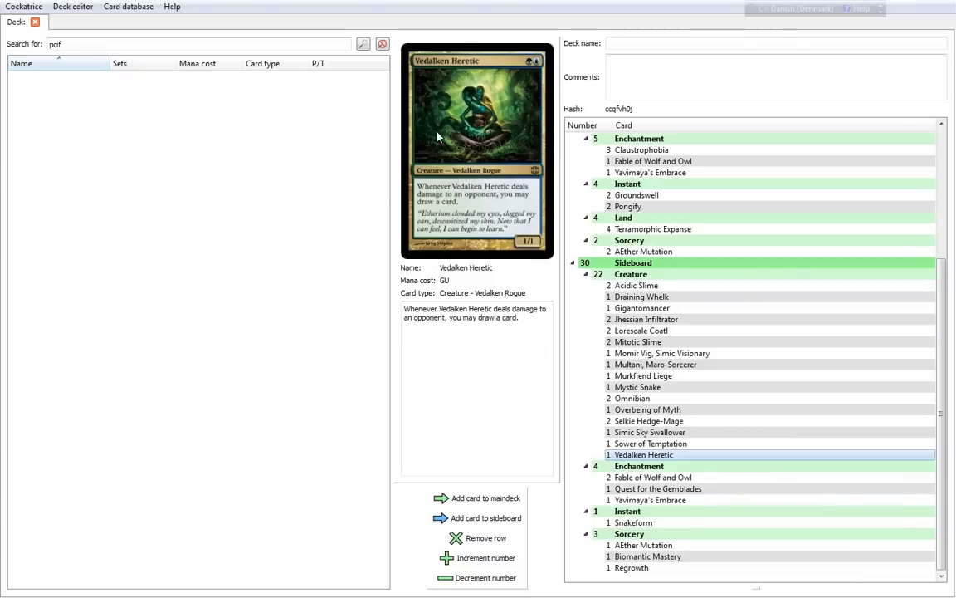
pyautogui.moveTo(558, 264)
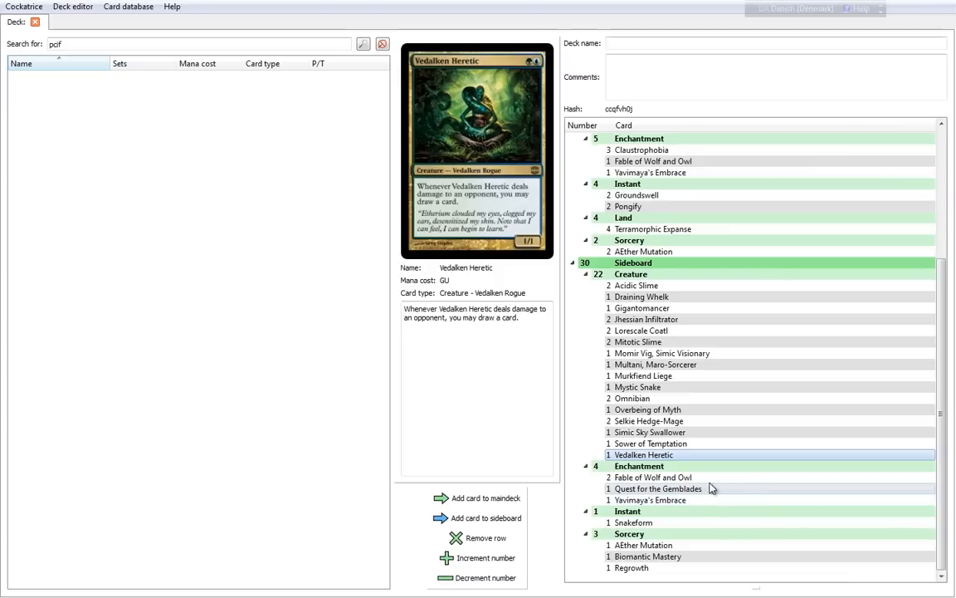
pyautogui.click(653, 478)
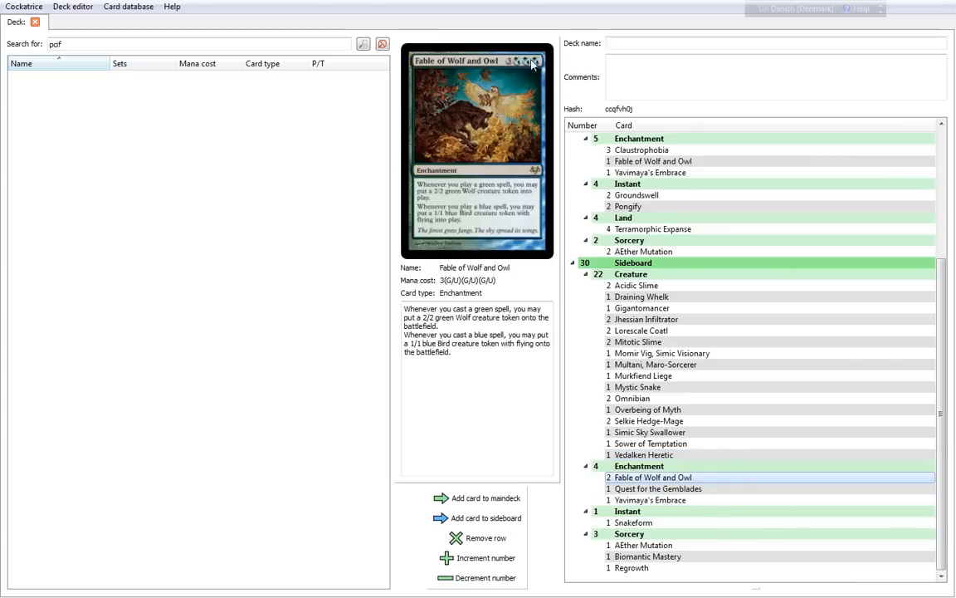
pyautogui.moveTo(445, 80)
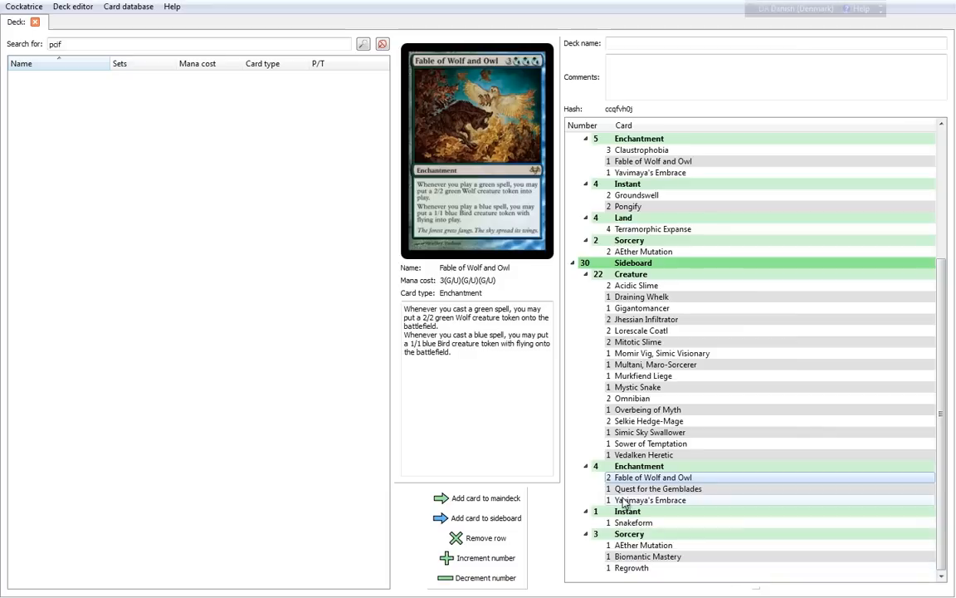
pyautogui.moveTo(534, 79)
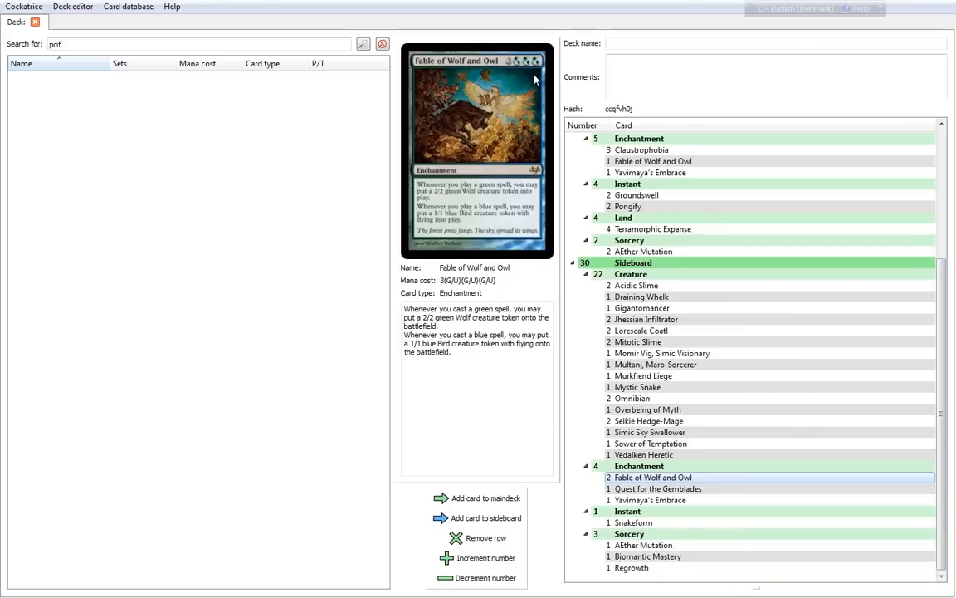
pyautogui.moveTo(455, 206)
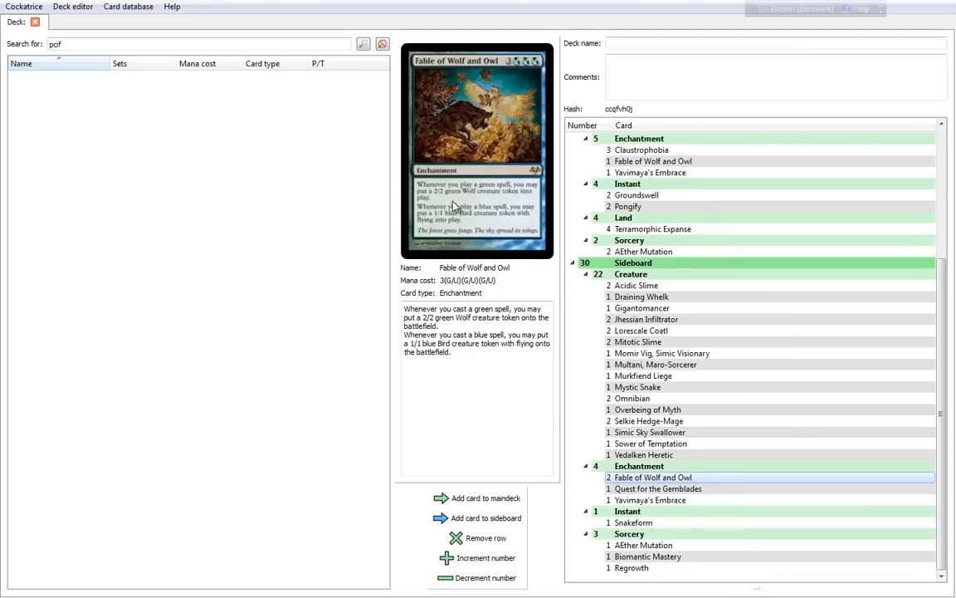
pyautogui.moveTo(445, 239)
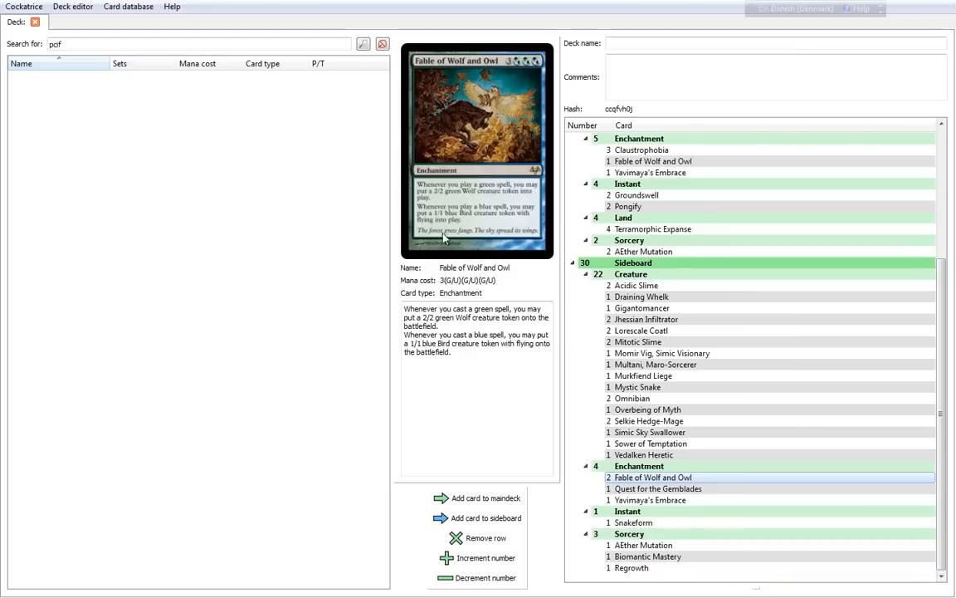
pyautogui.moveTo(669, 388)
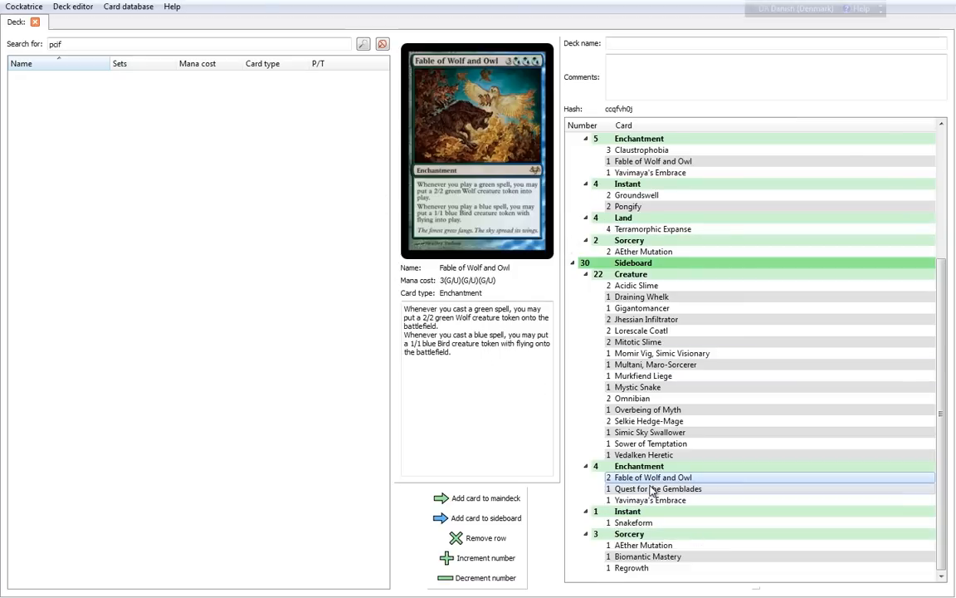
# Preview Quest for the Gemblades, Yavimaya's Embrace and Snakeform from the sideboard
pyautogui.click(657, 488)
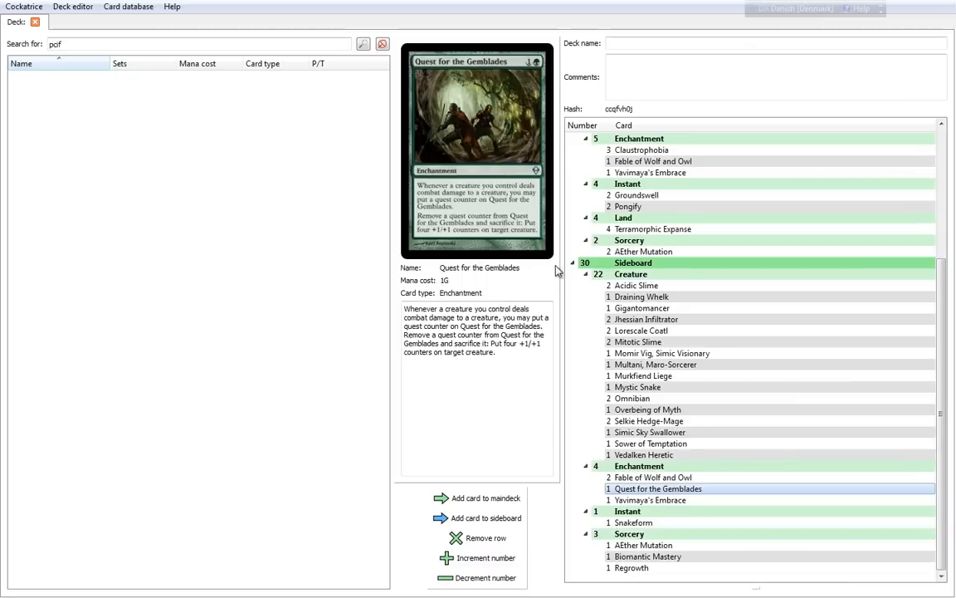
pyautogui.moveTo(448, 196)
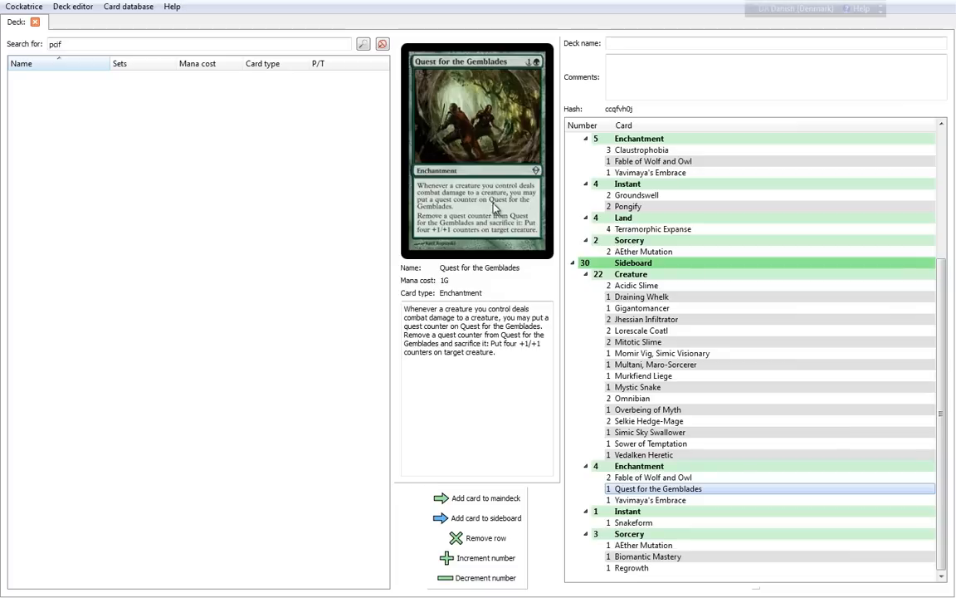
pyautogui.moveTo(465, 252)
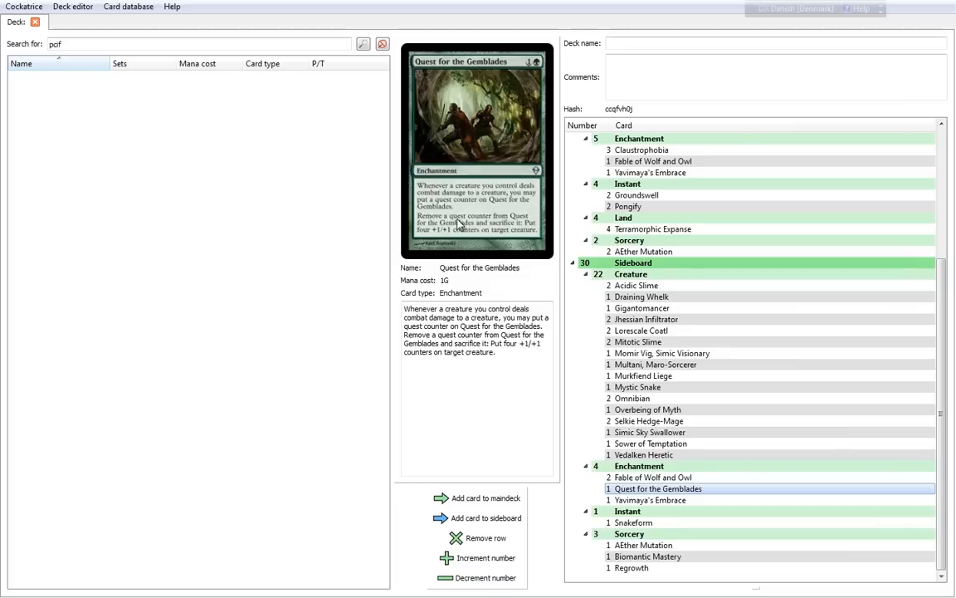
pyautogui.moveTo(462, 241)
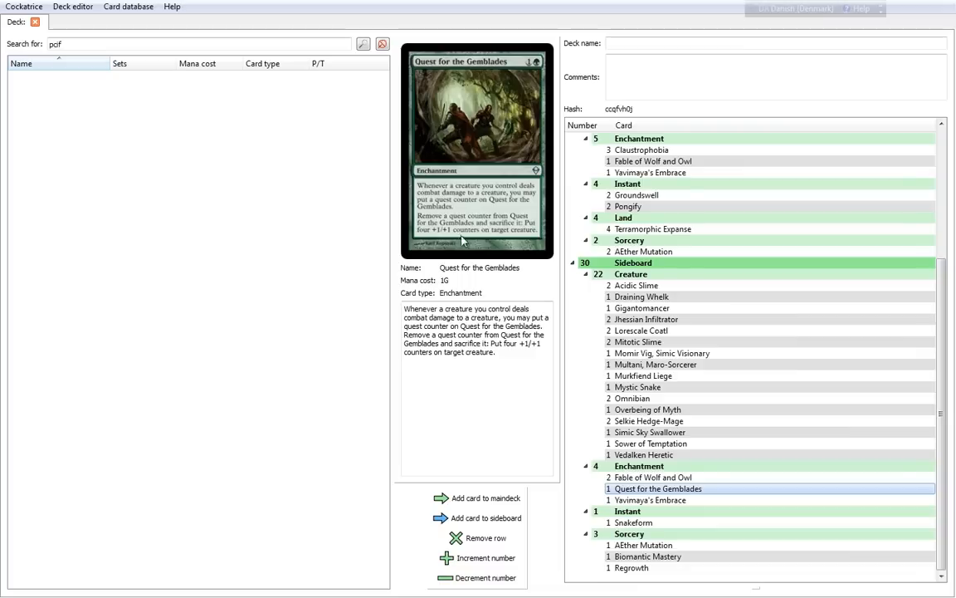
pyautogui.moveTo(540, 242)
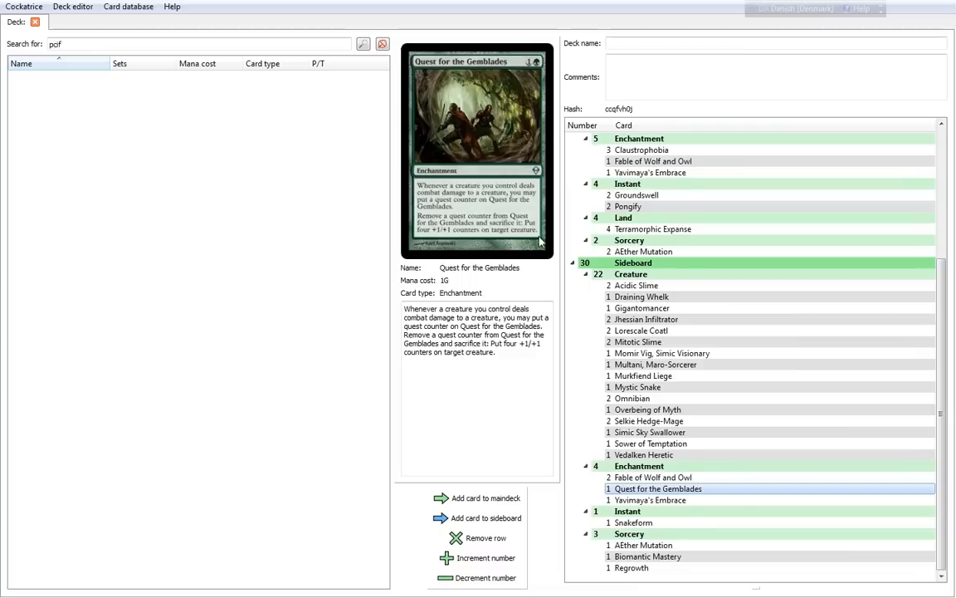
pyautogui.moveTo(548, 305)
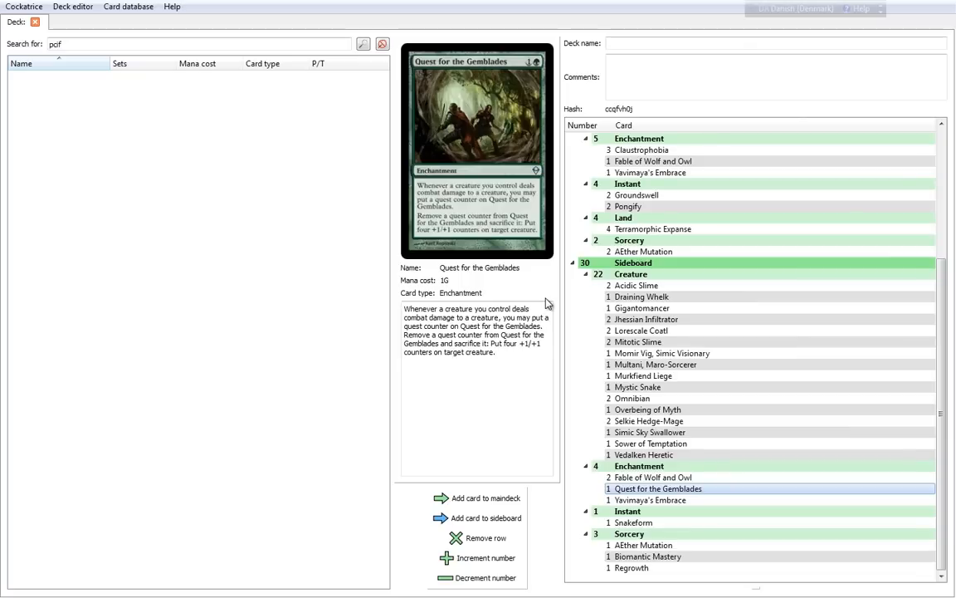
pyautogui.moveTo(634, 458)
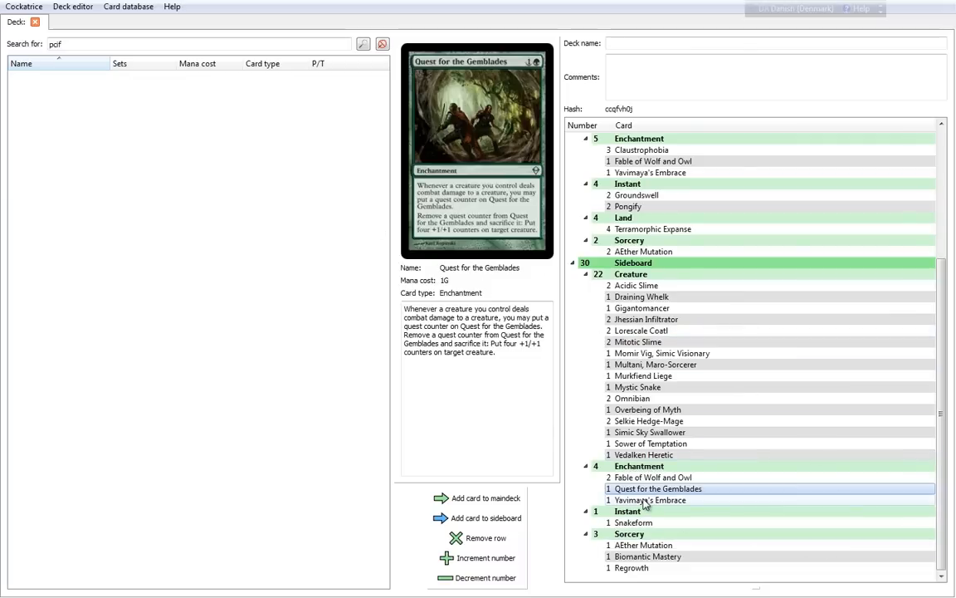
pyautogui.moveTo(651, 503)
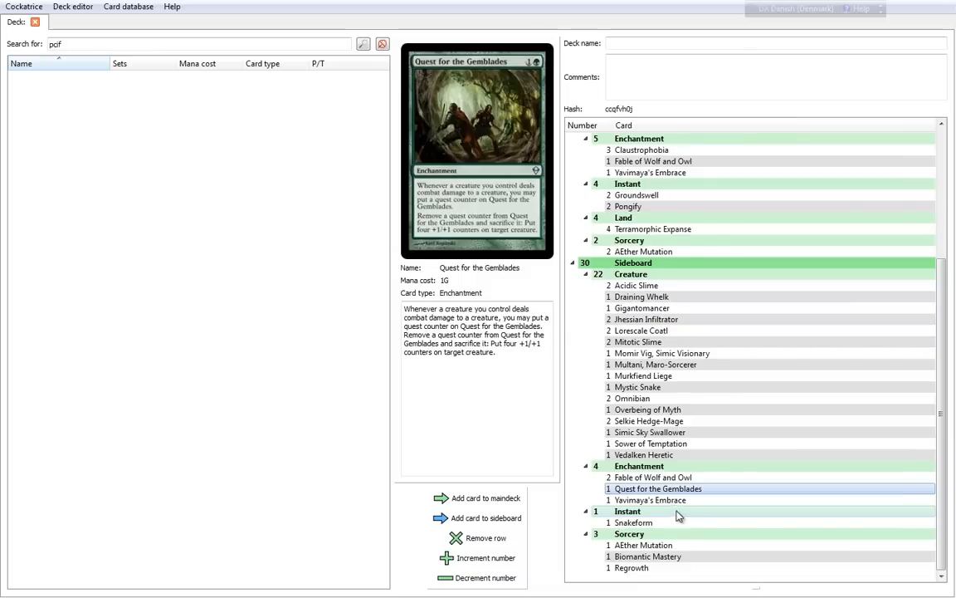
pyautogui.click(651, 500)
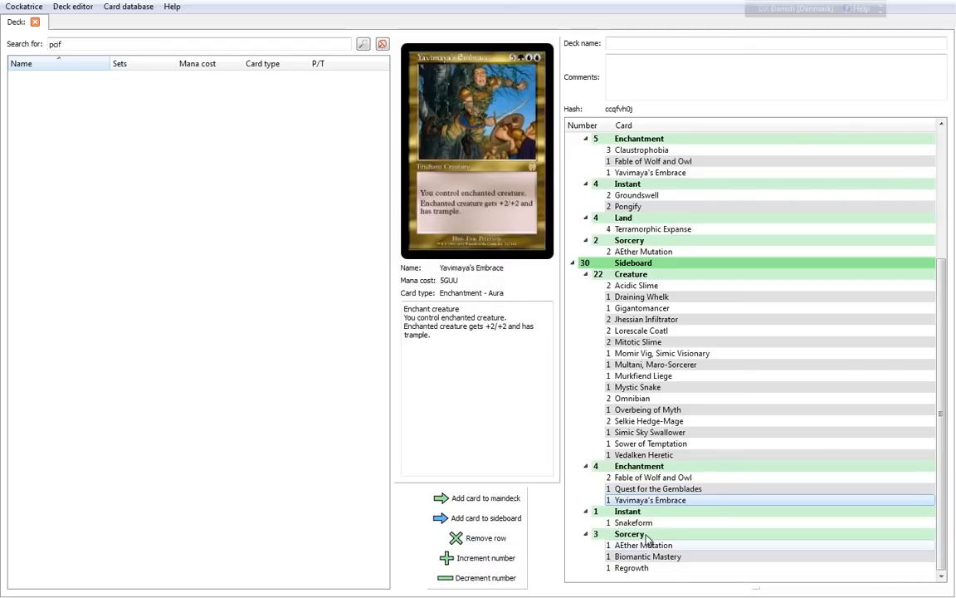
pyautogui.click(635, 521)
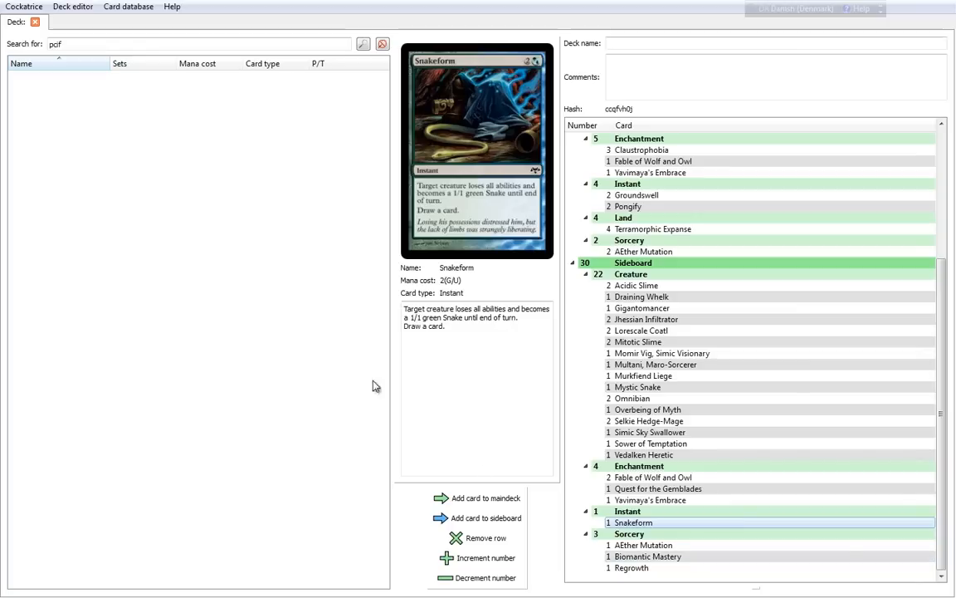
pyautogui.moveTo(529, 103)
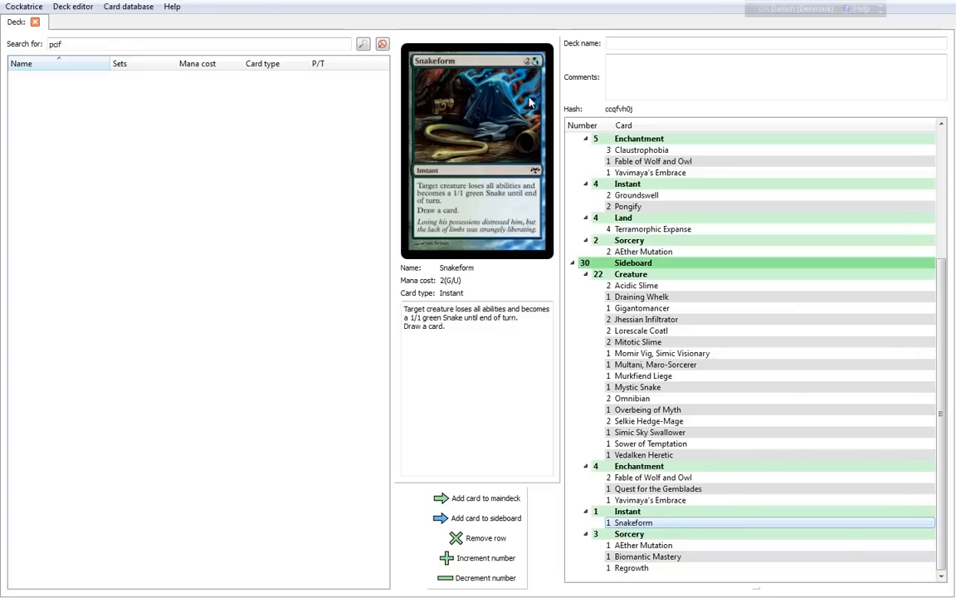
pyautogui.moveTo(512, 207)
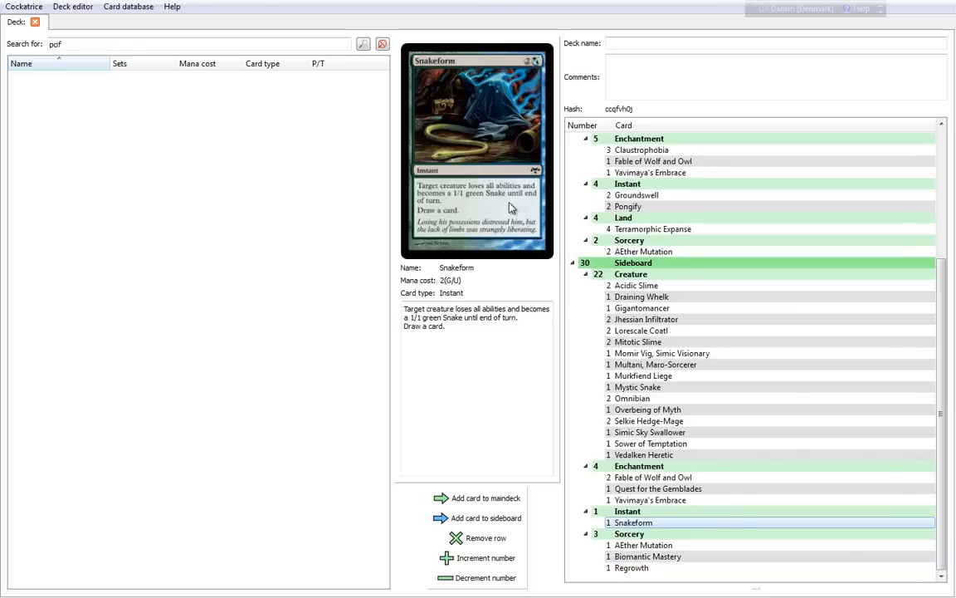
pyautogui.moveTo(504, 246)
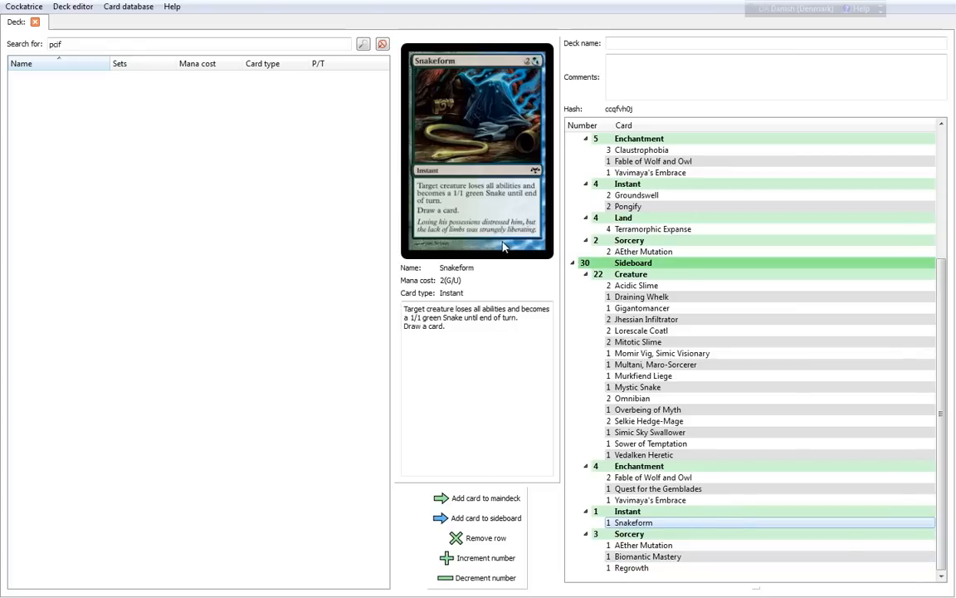
pyautogui.moveTo(535, 189)
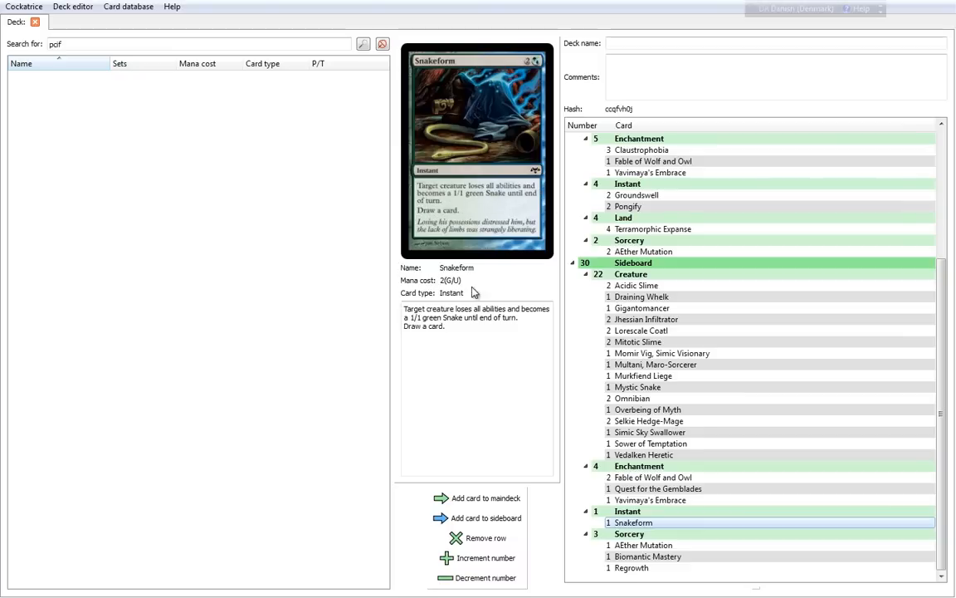
pyautogui.moveTo(468, 264)
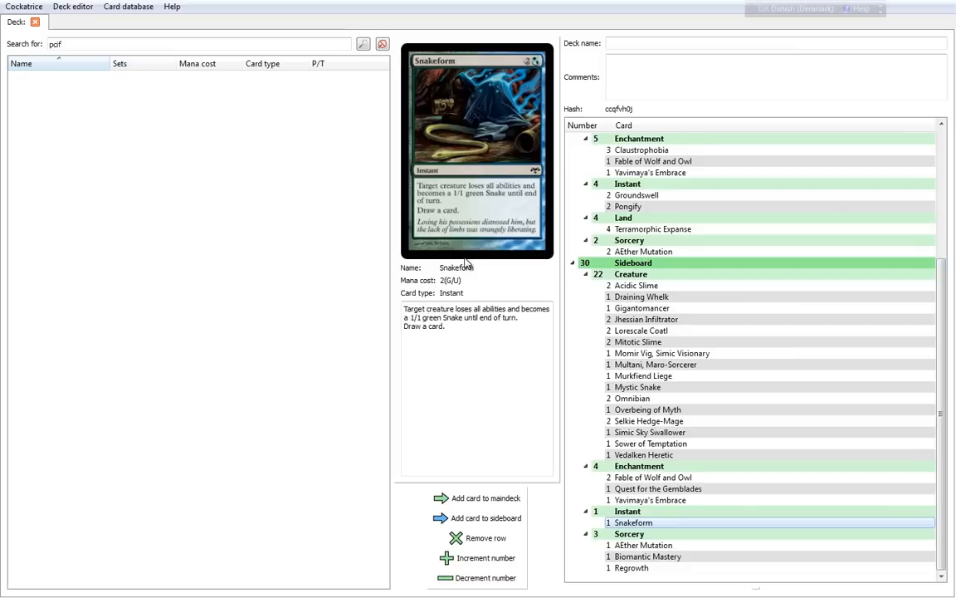
pyautogui.moveTo(457, 252)
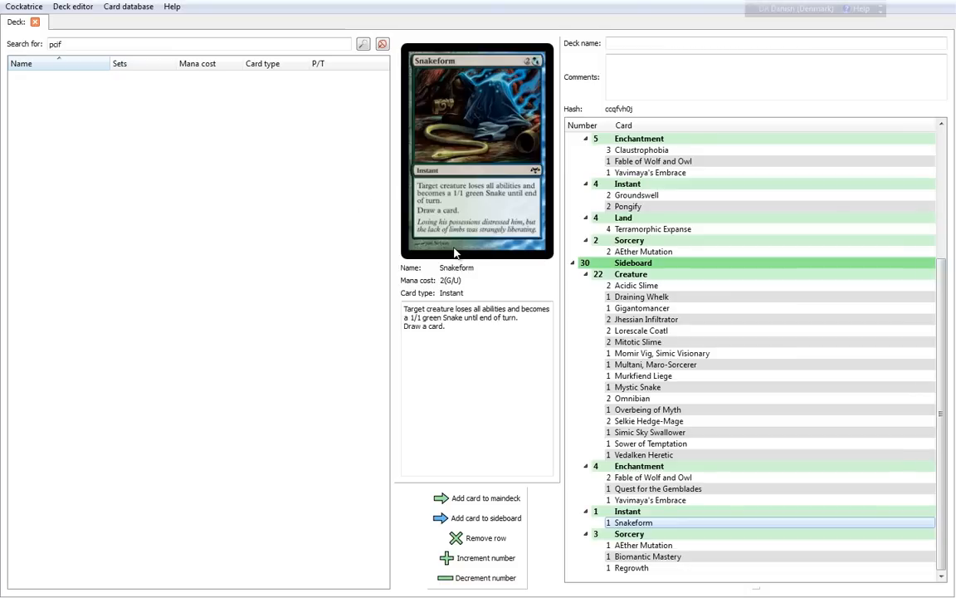
pyautogui.moveTo(546, 225)
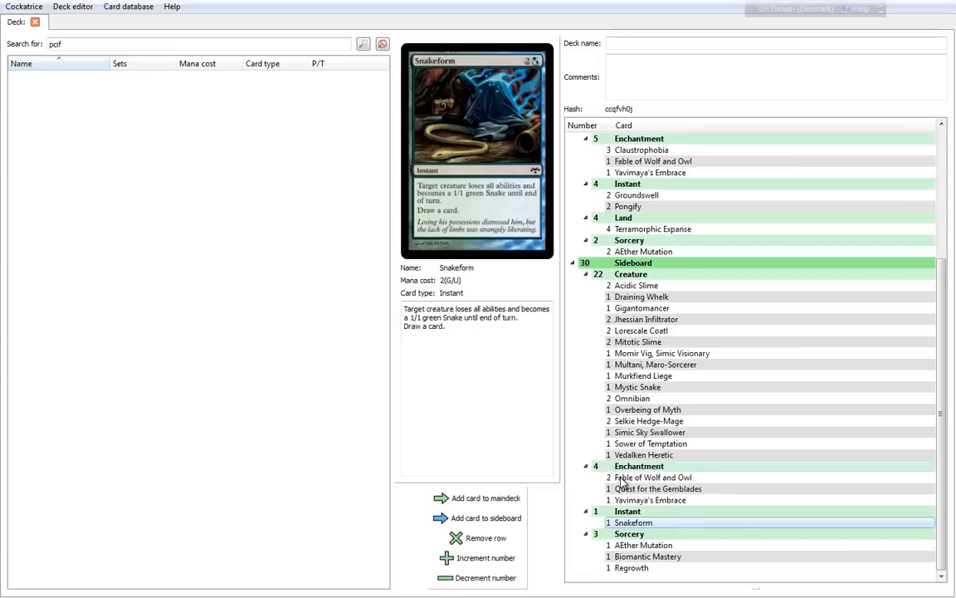
# Preview sideboard sorceries Æther Mutation, Biomantic Mastery and Regrowth
pyautogui.click(645, 545)
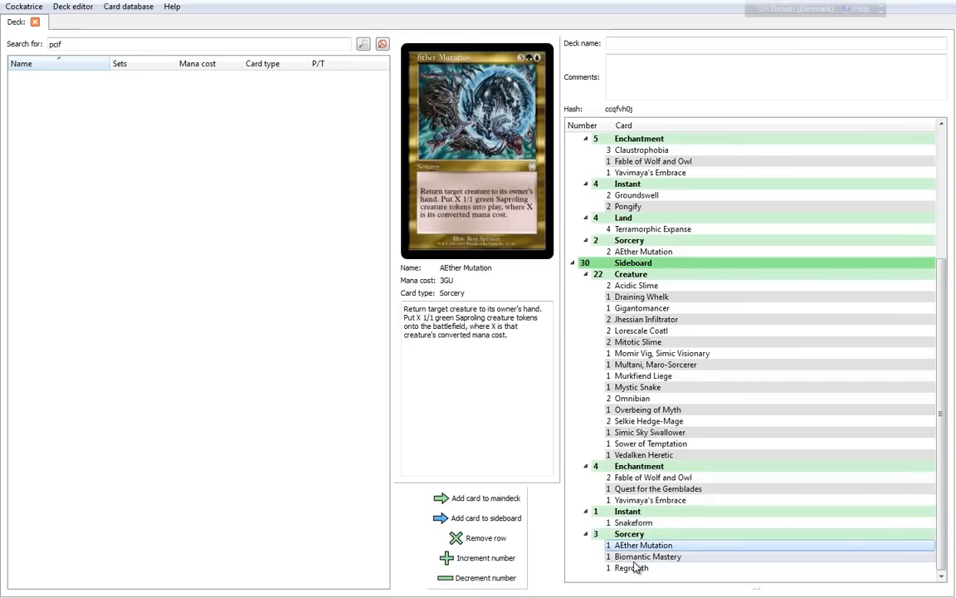
pyautogui.click(647, 556)
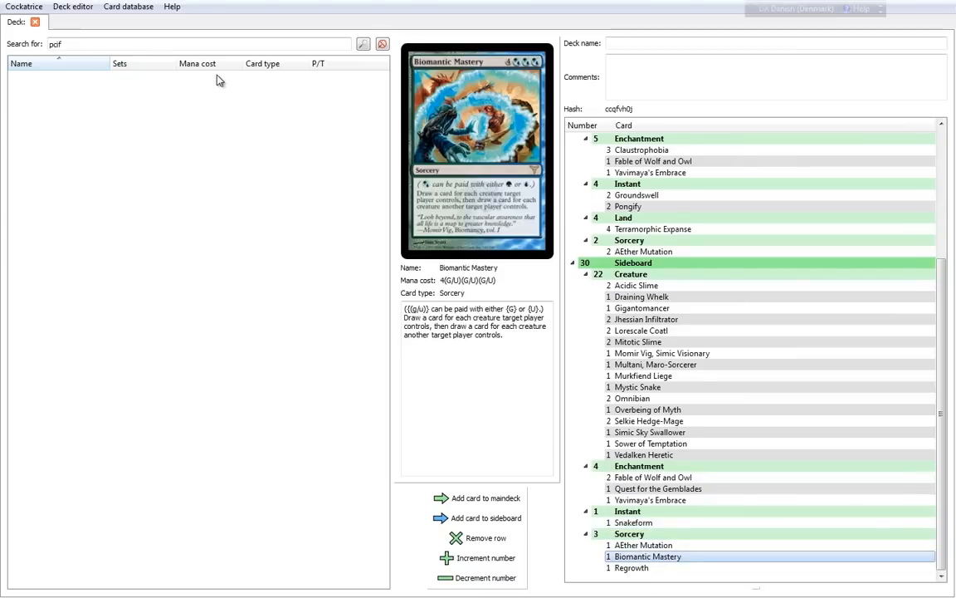
pyautogui.moveTo(292, 160)
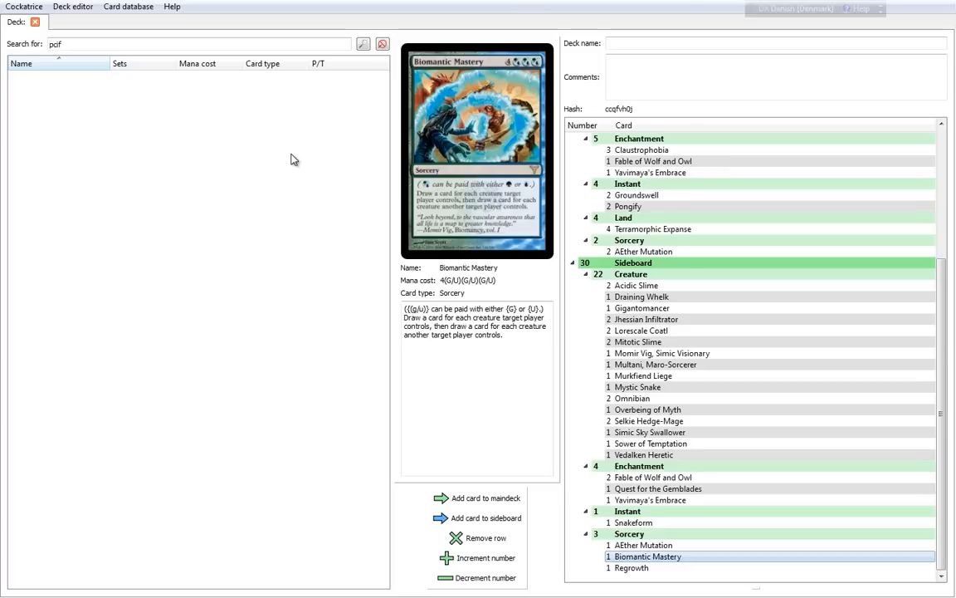
pyautogui.moveTo(535, 98)
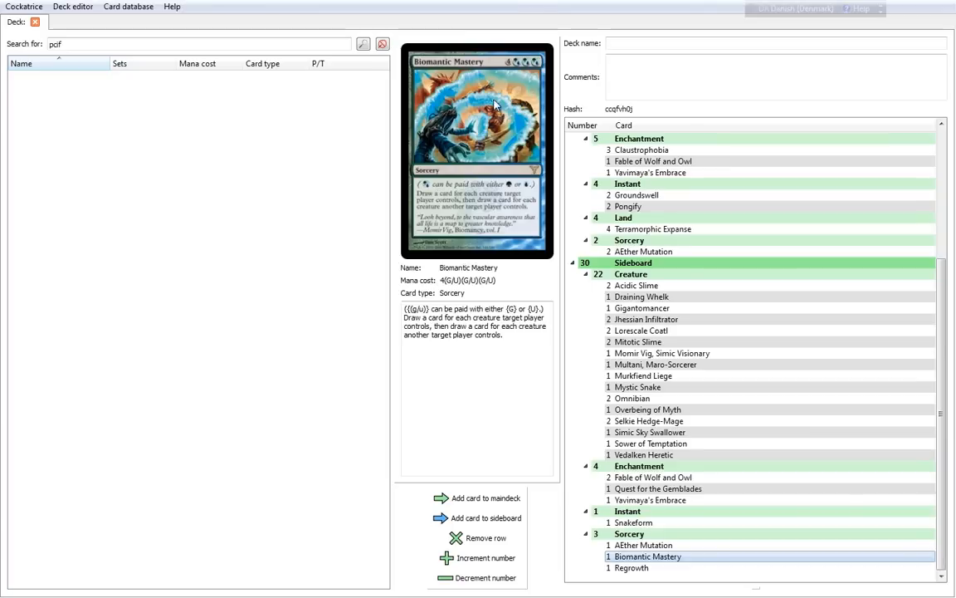
pyautogui.moveTo(459, 209)
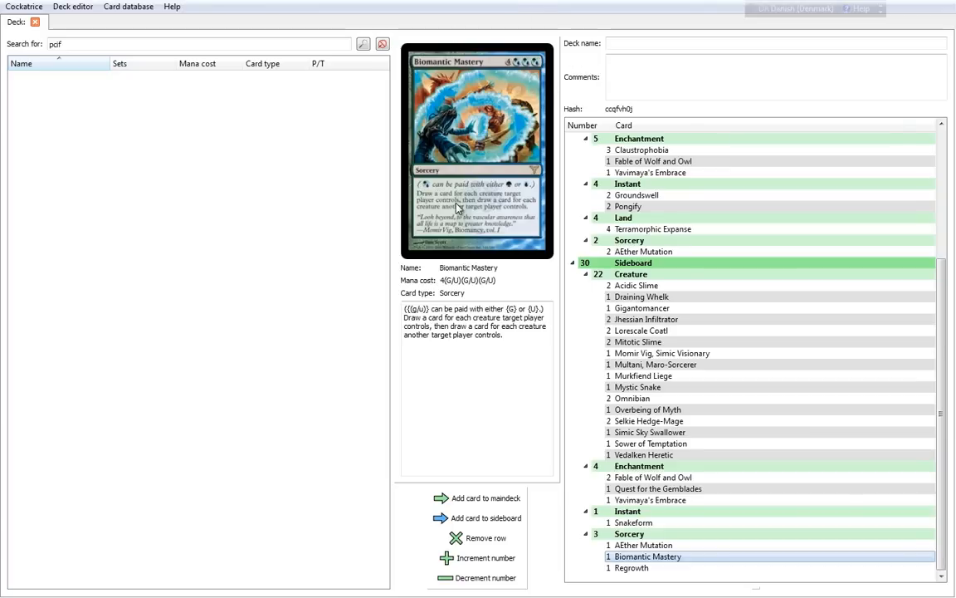
pyautogui.moveTo(479, 202)
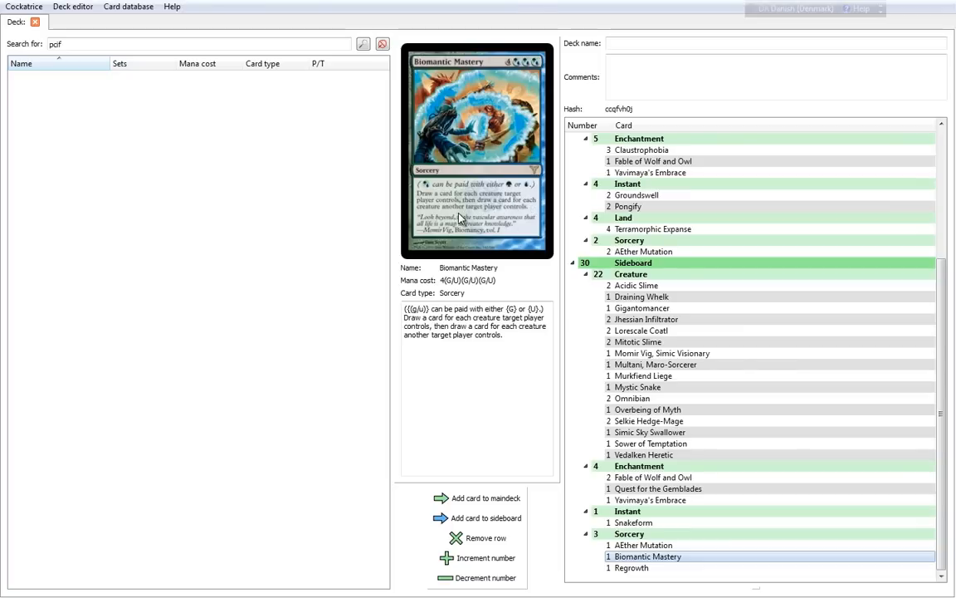
pyautogui.moveTo(335, 294)
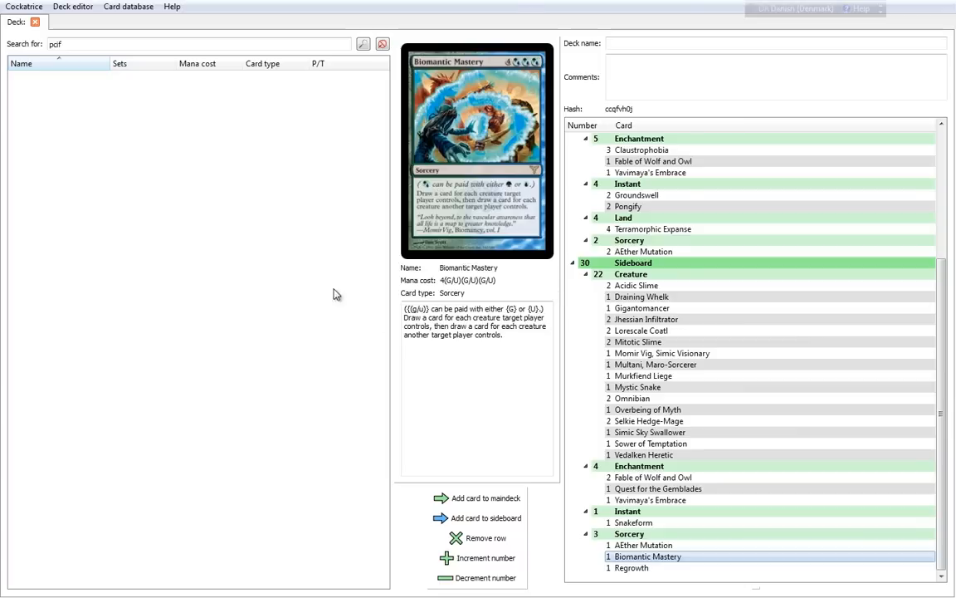
pyautogui.moveTo(295, 220)
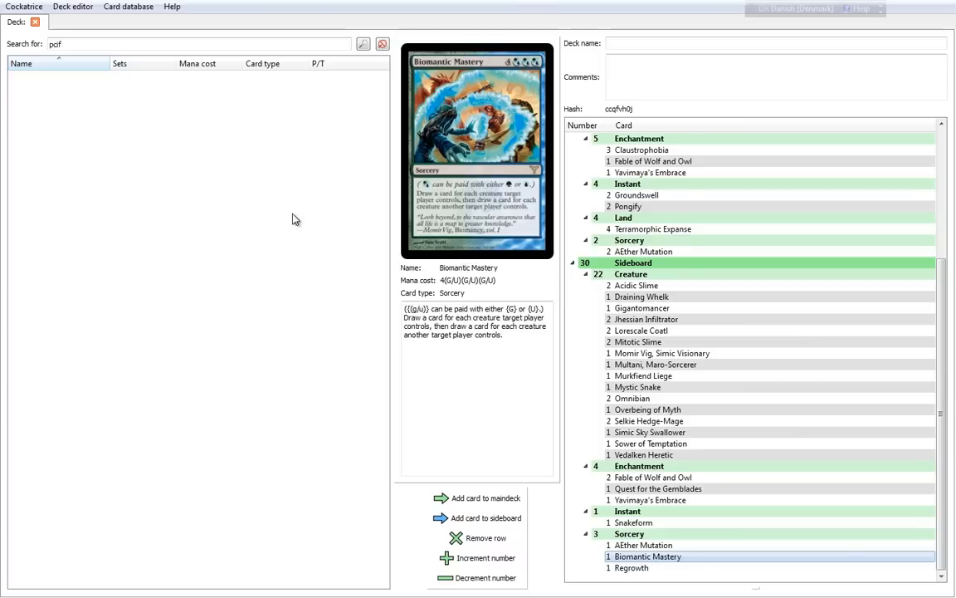
pyautogui.moveTo(309, 237)
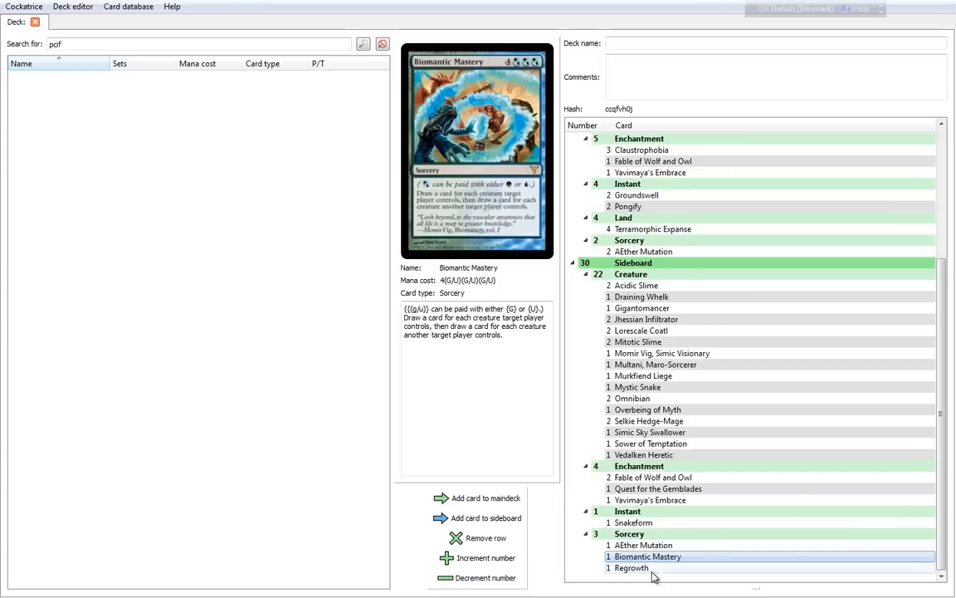
pyautogui.click(633, 568)
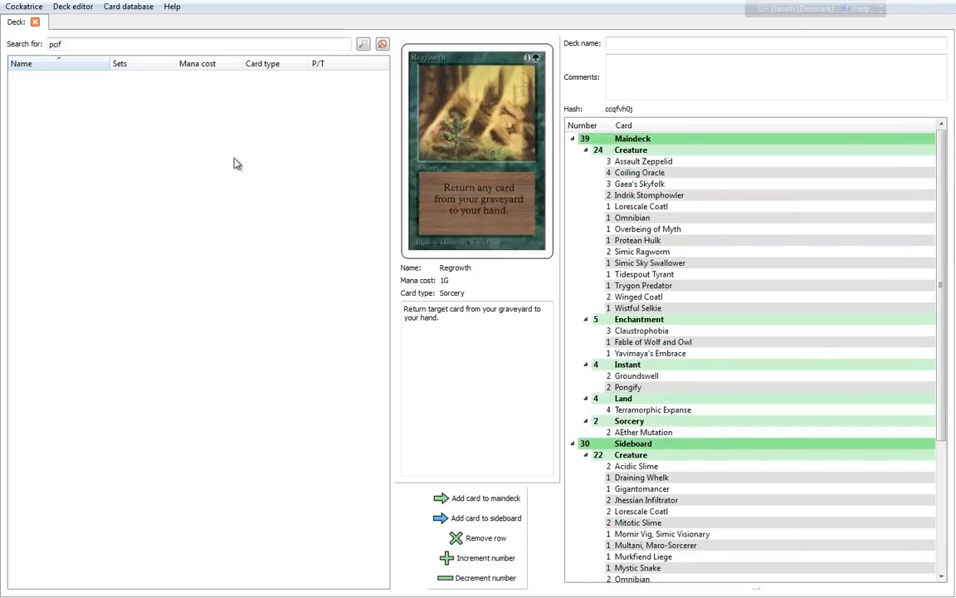
# Recheck Protean Hulk and Coiling Oracle in the maindeck
pyautogui.click(638, 239)
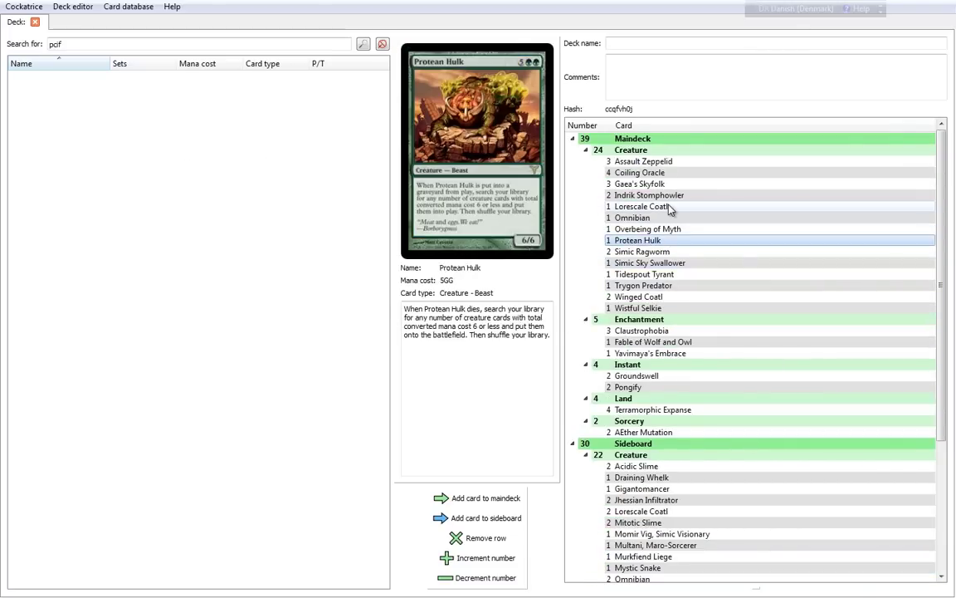
pyautogui.click(641, 173)
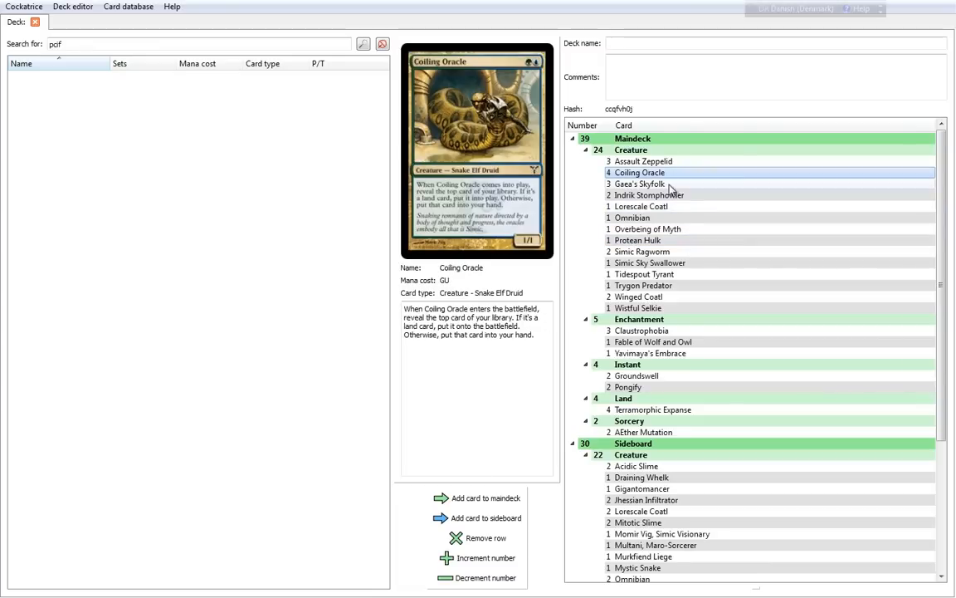
pyautogui.click(637, 239)
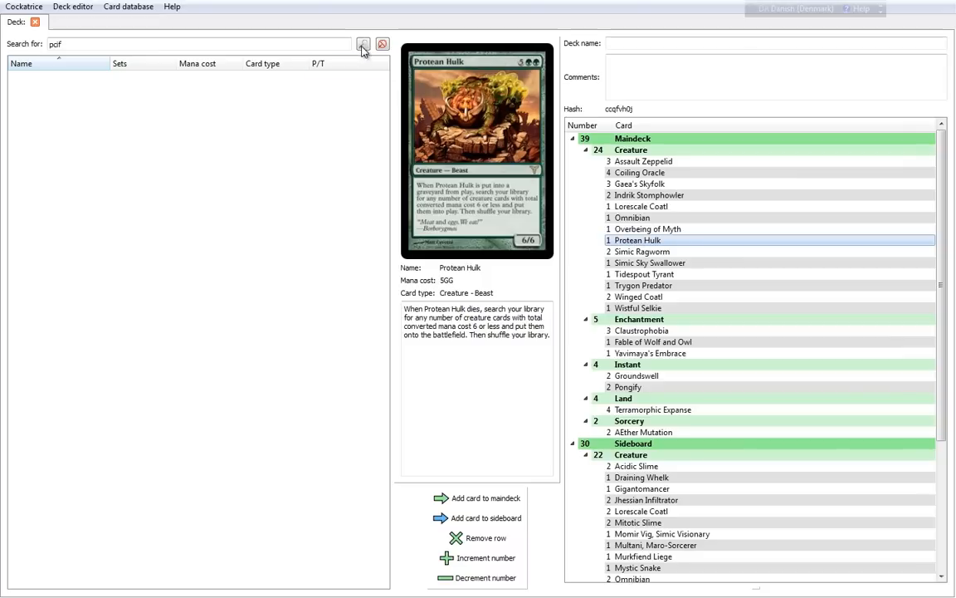
pyautogui.moveTo(362, 45)
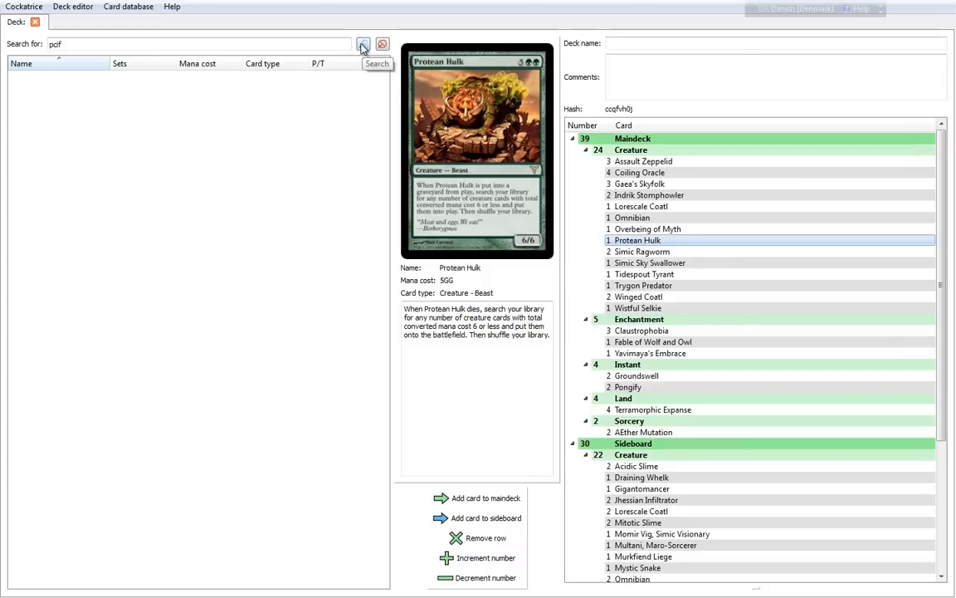
# Run a card-text search for 'graft' across the card database
pyautogui.click(362, 44)
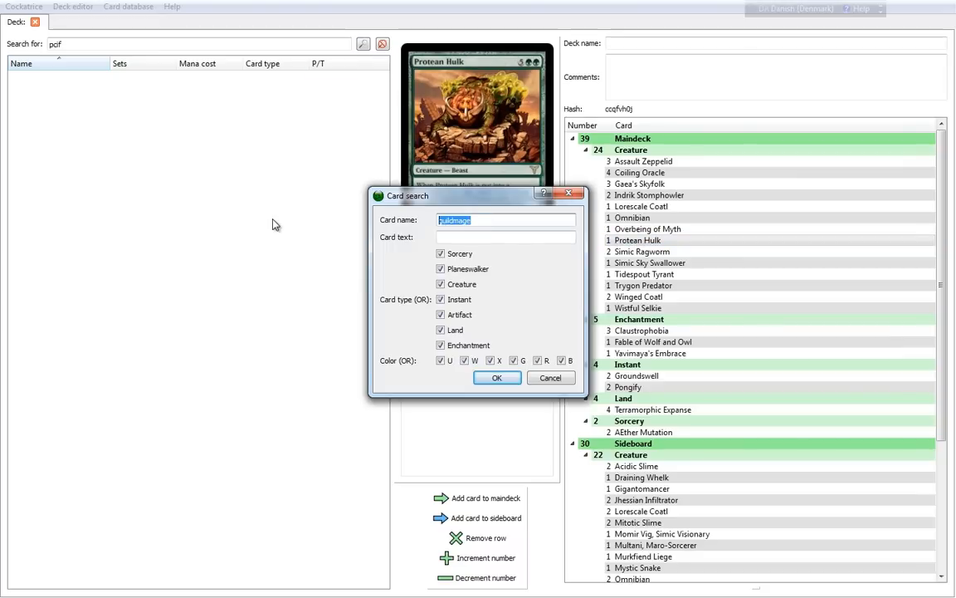
pyautogui.write('graft')
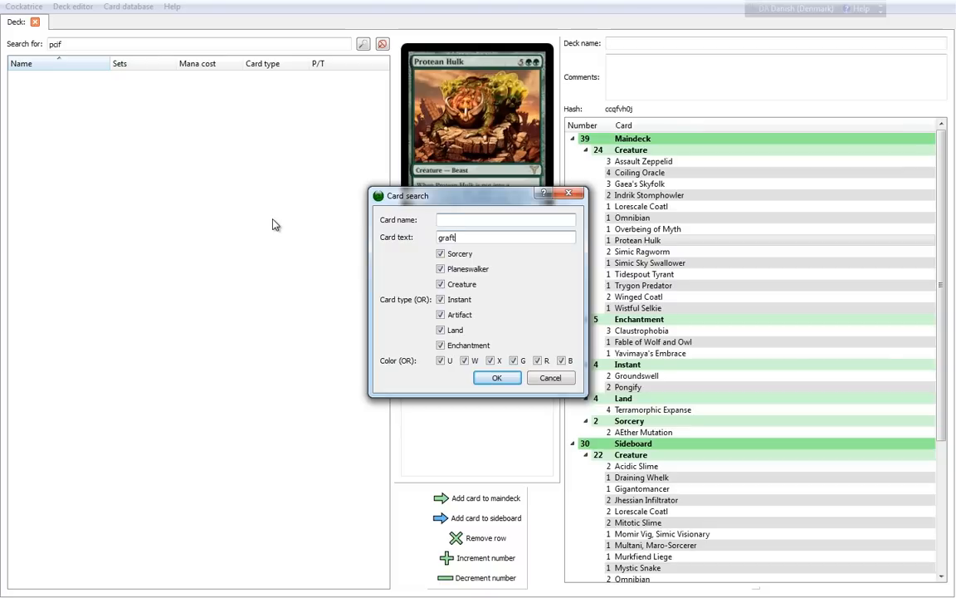
pyautogui.click(497, 379)
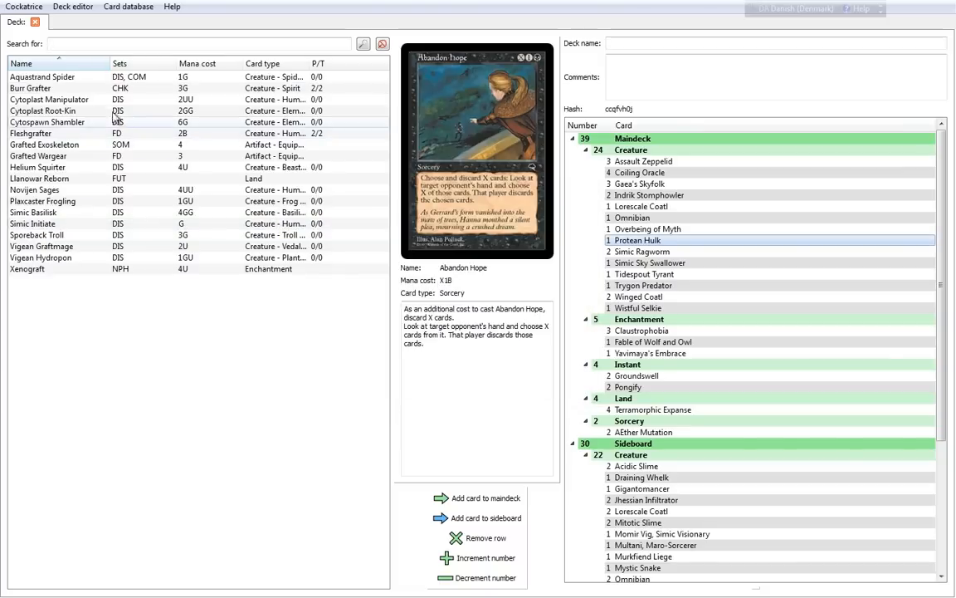
# Read graft cards Aquastrand Spider, Cytoplast Manipulator and Cytospawn Shambler in the results
pyautogui.click(44, 76)
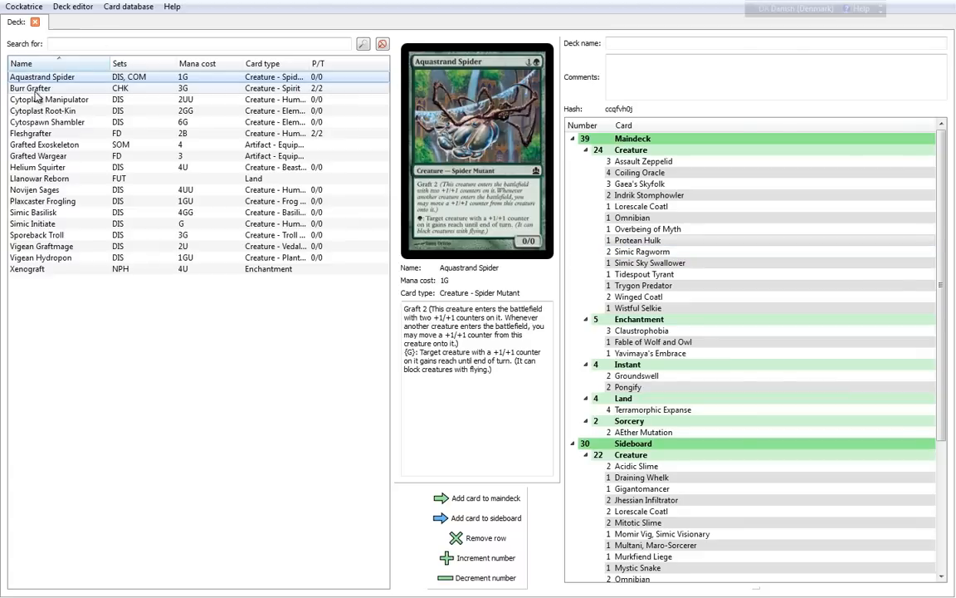
pyautogui.click(52, 100)
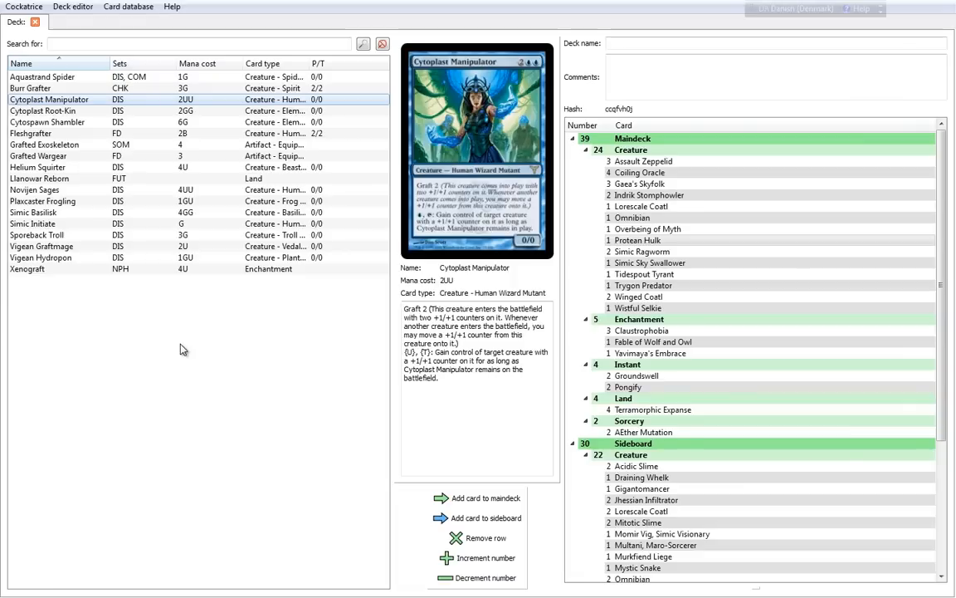
pyautogui.click(43, 110)
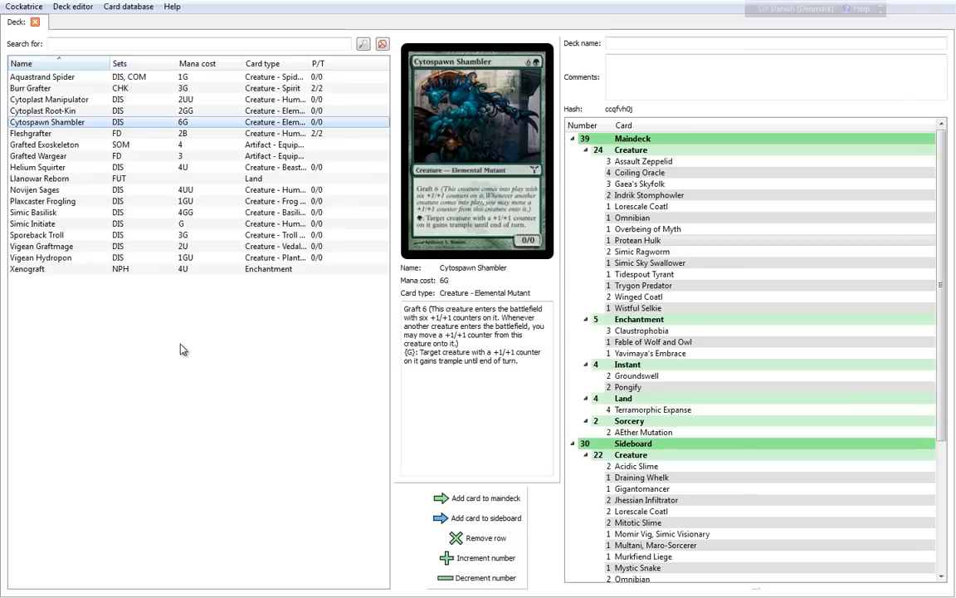
pyautogui.moveTo(528, 289)
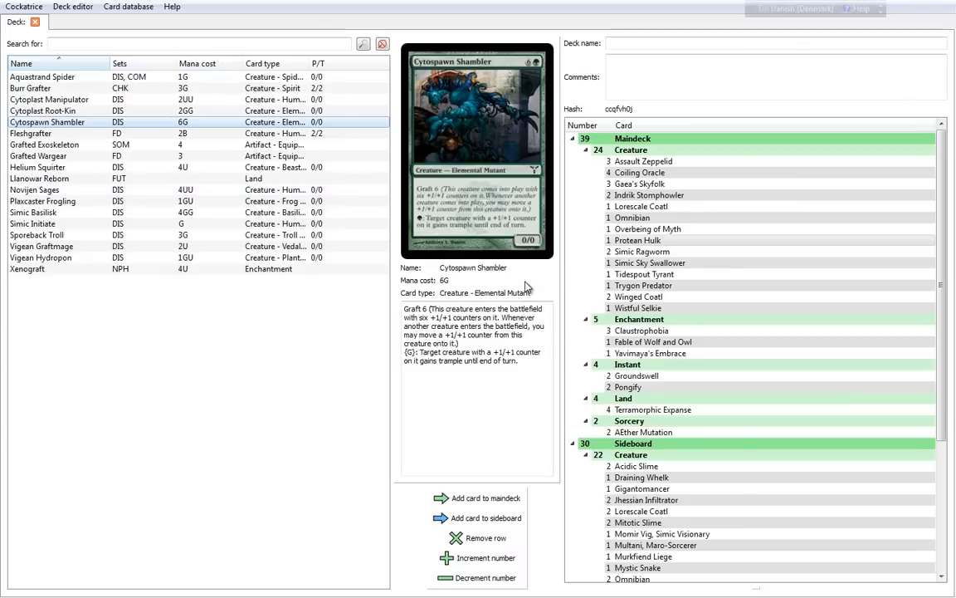
# Check Plaxcaster Frogling's graft text, then show Assault Zeppelid from the maindeck
pyautogui.click(644, 239)
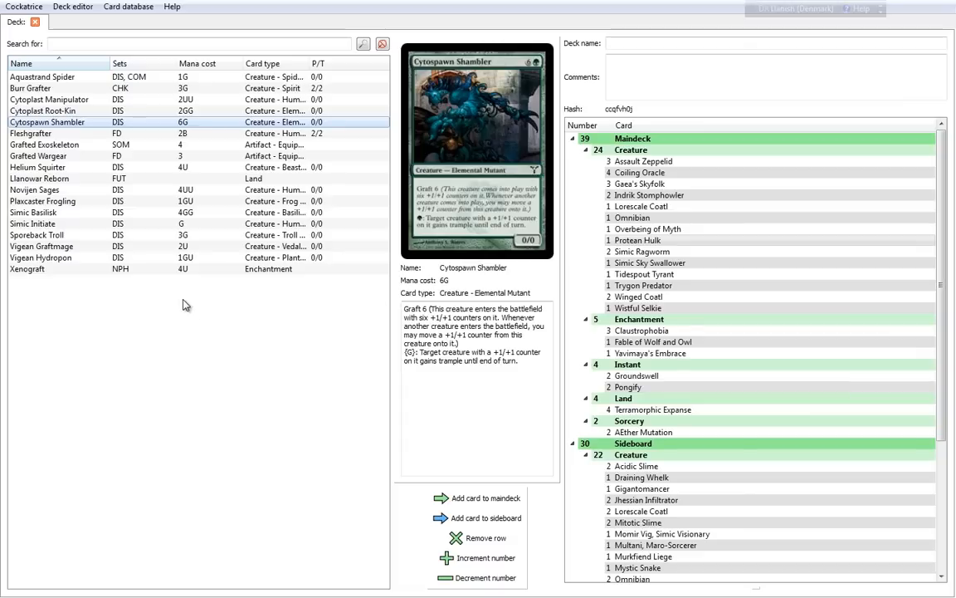
pyautogui.click(37, 156)
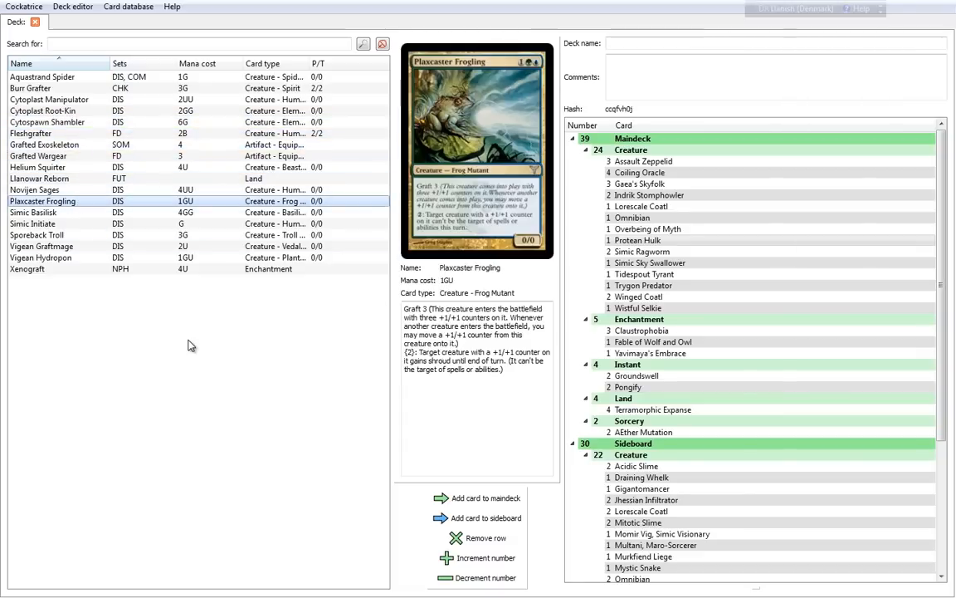
pyautogui.moveTo(302, 369)
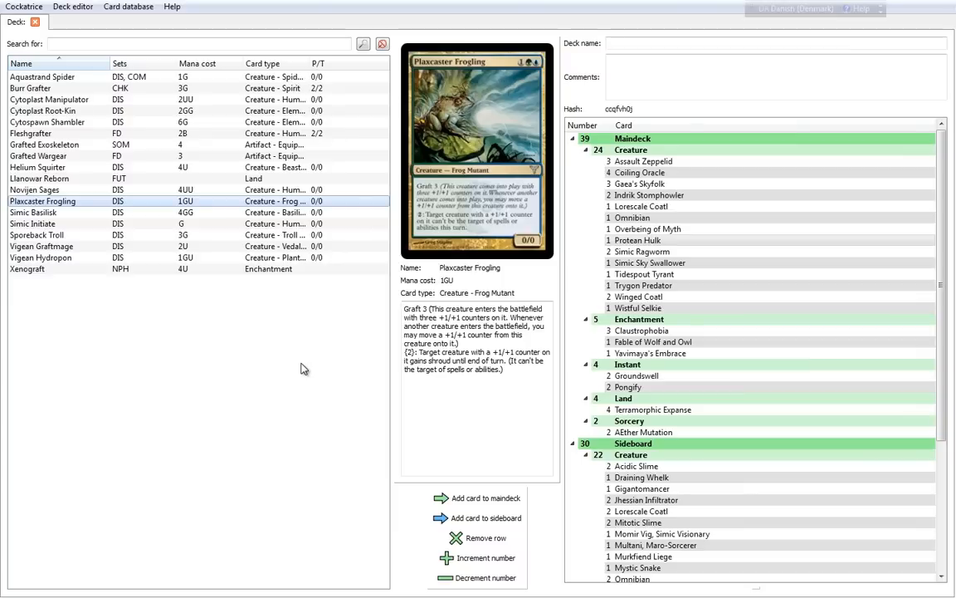
pyautogui.click(644, 161)
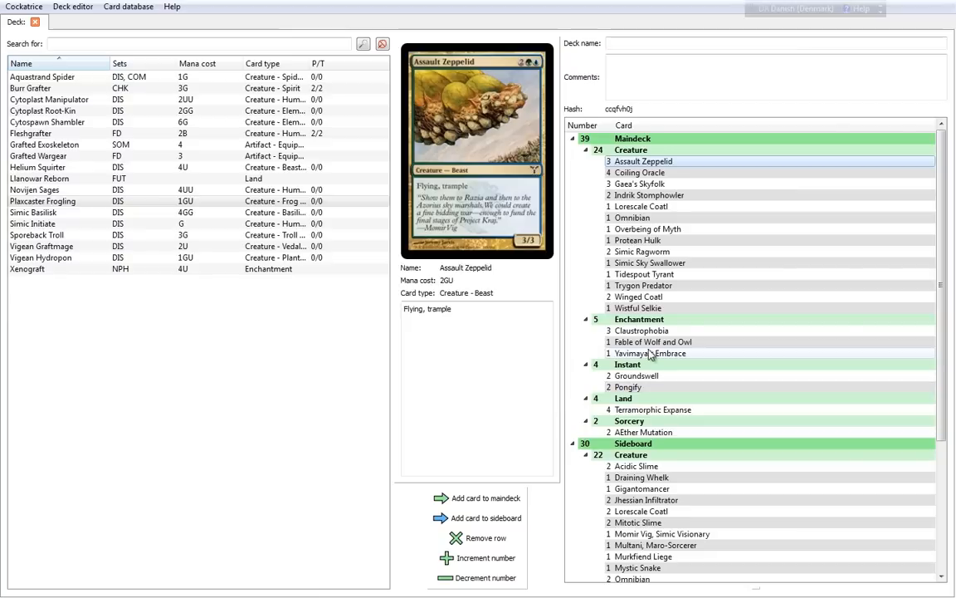
# Preview maindeck cards Fable of Wolf and Owl, Æther Mutation, Simic Sky Swallower and Tidespout Tyrant
pyautogui.click(654, 342)
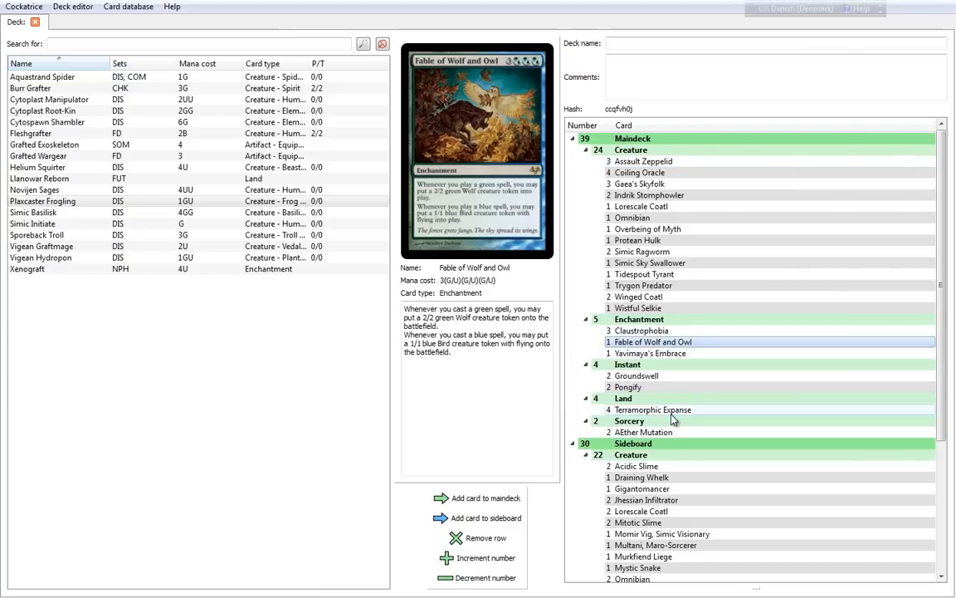
pyautogui.click(644, 432)
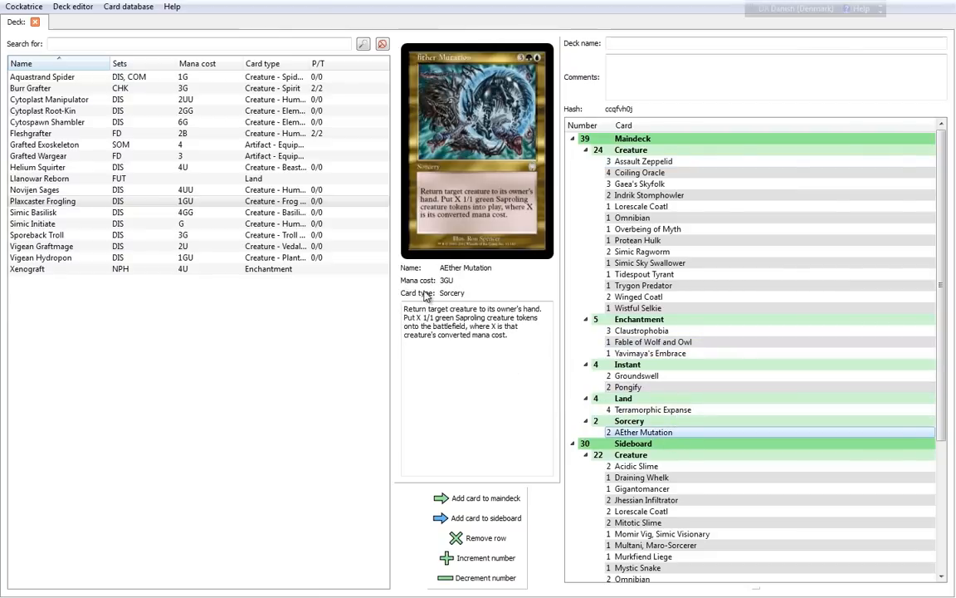
pyautogui.click(651, 262)
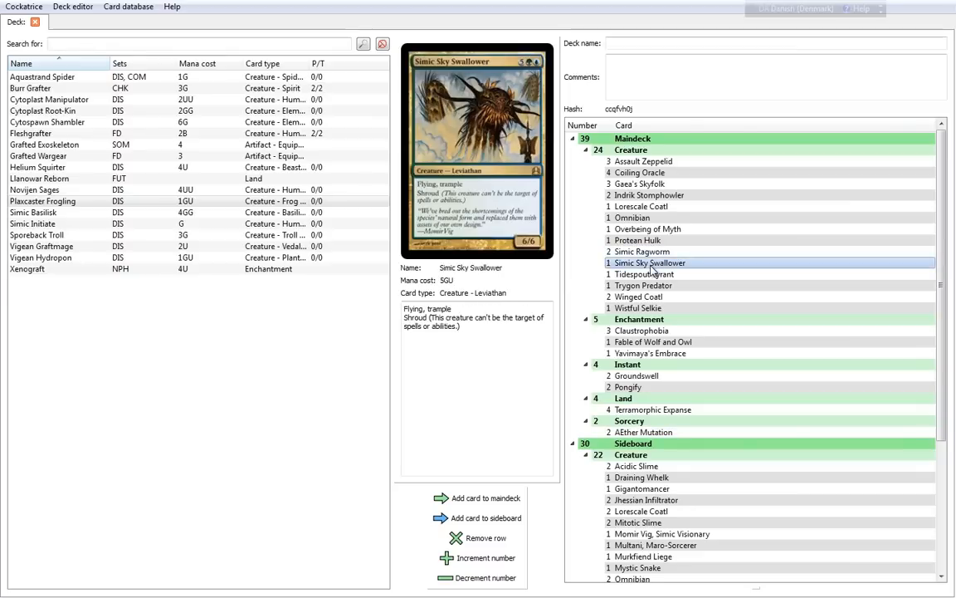
pyautogui.click(647, 274)
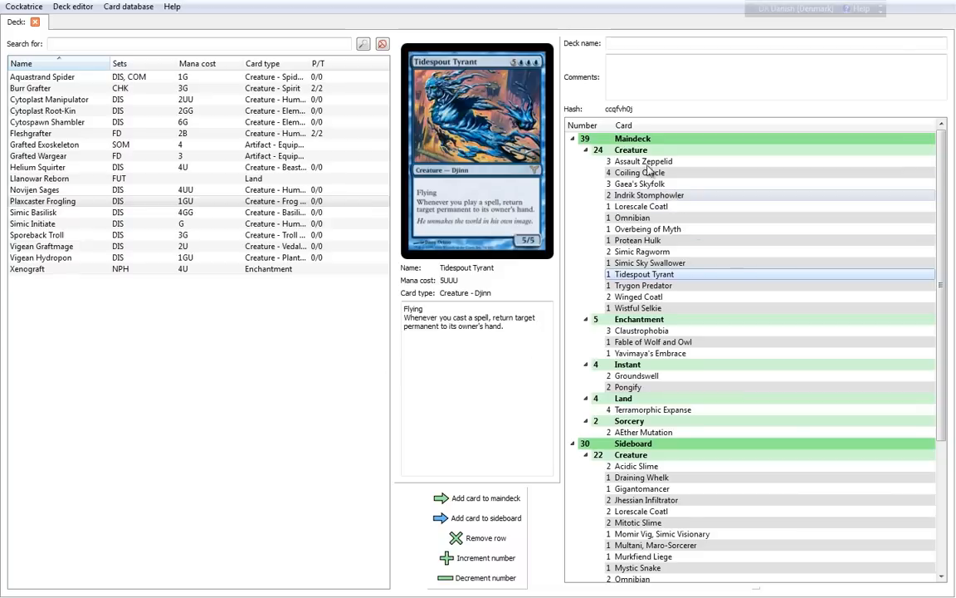
# Show Coiling Oracle's details, then scroll the deck list down to look over the sideboard
pyautogui.click(645, 171)
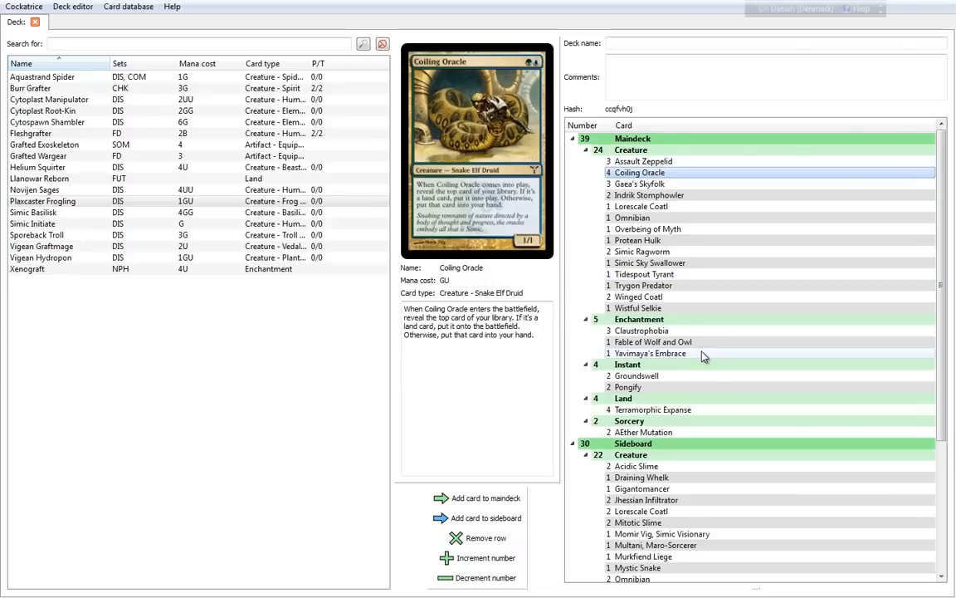
pyautogui.scroll(-3)
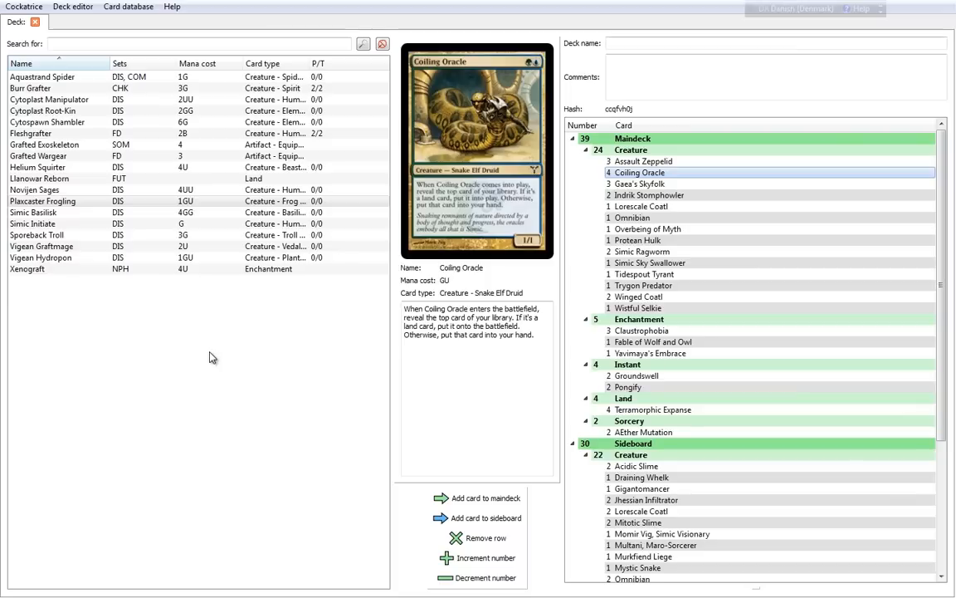
pyautogui.moveTo(289, 367)
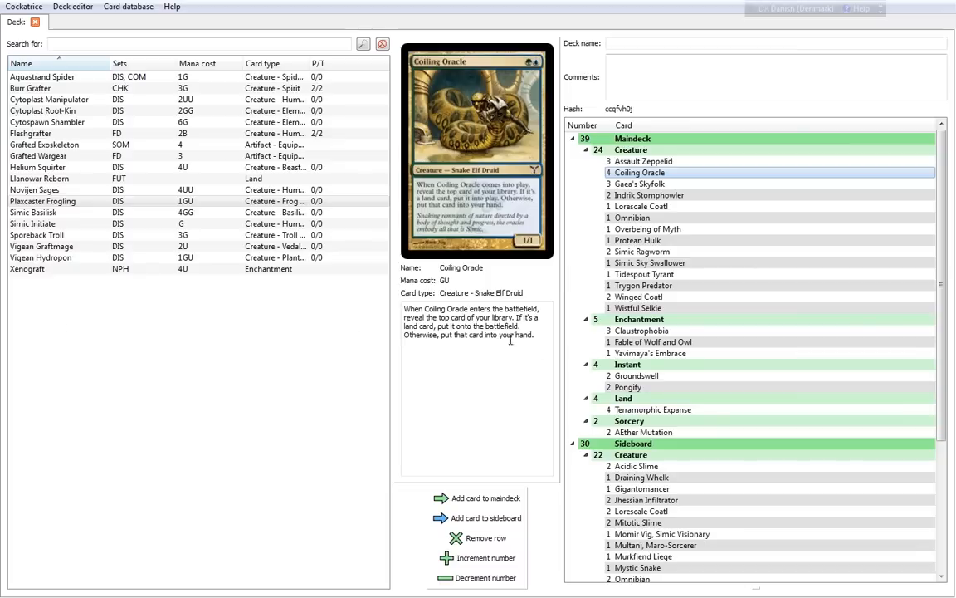
pyautogui.scroll(-3)
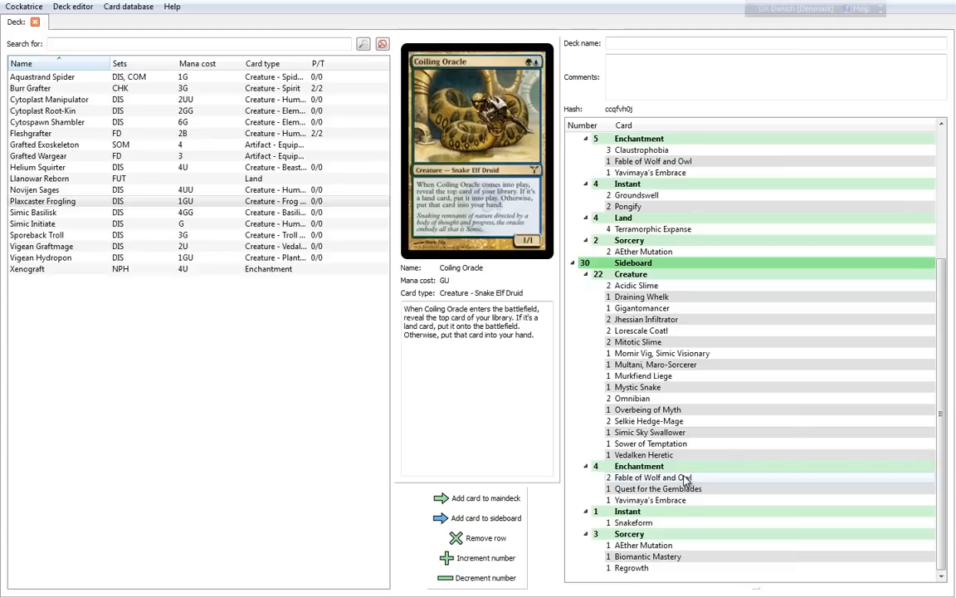
pyautogui.click(572, 140)
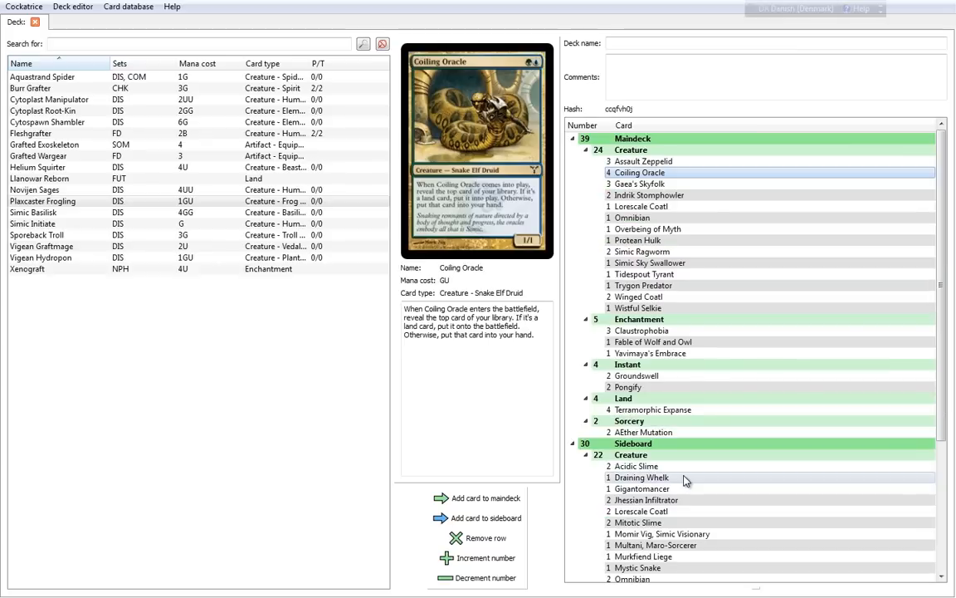